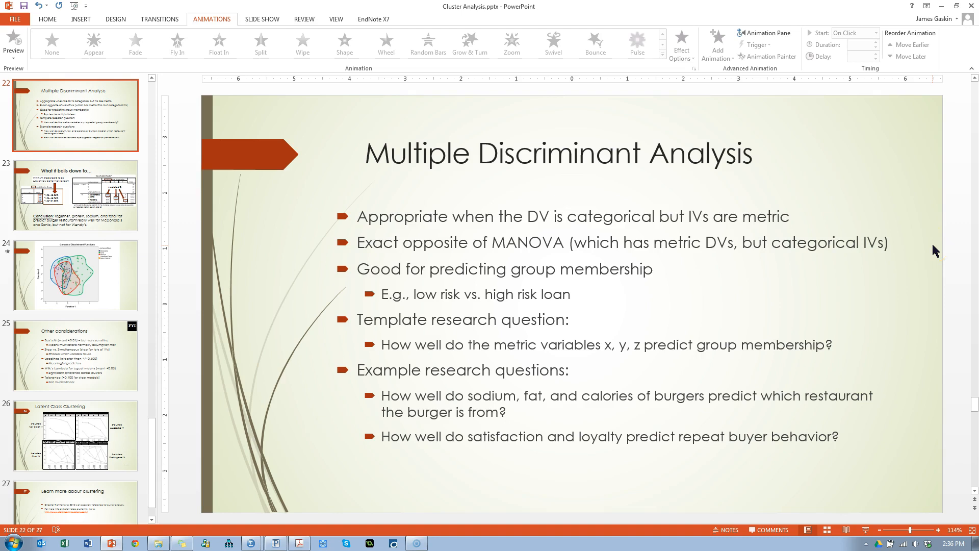
Step: Review the slide text on metric IVs and the satisfaction and loyalty research question
{"action": "left_click", "coordinate": [559, 153]}
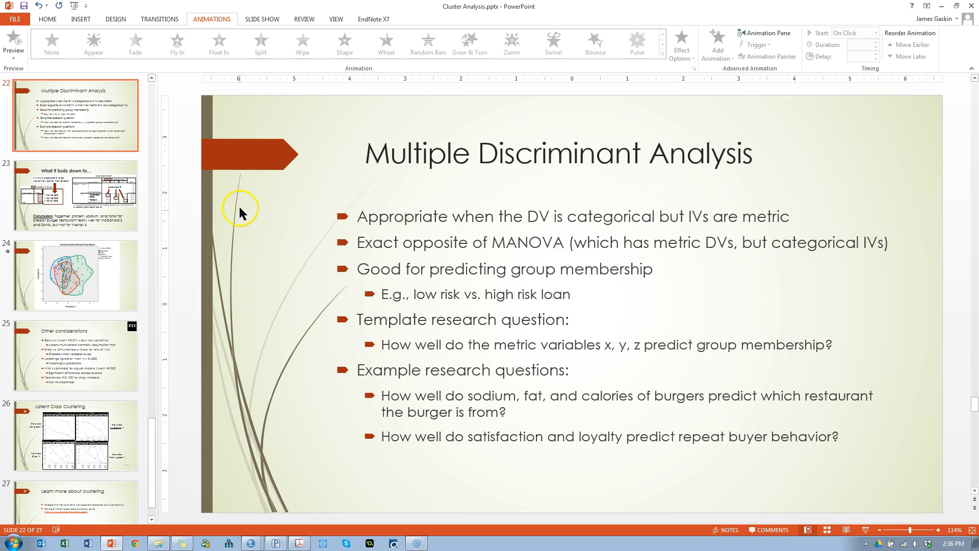
{"action": "mouse_move", "coordinate": [920, 251]}
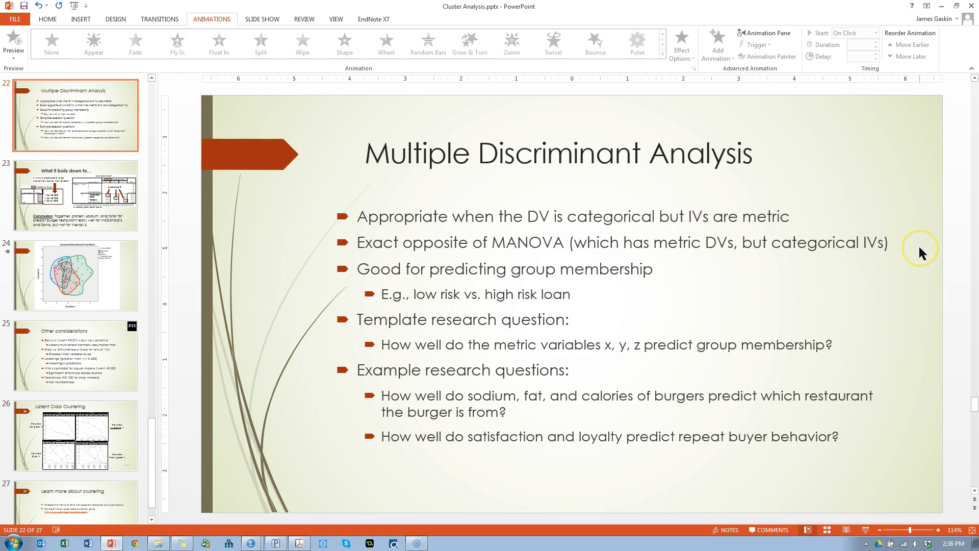
{"action": "mouse_move", "coordinate": [922, 253]}
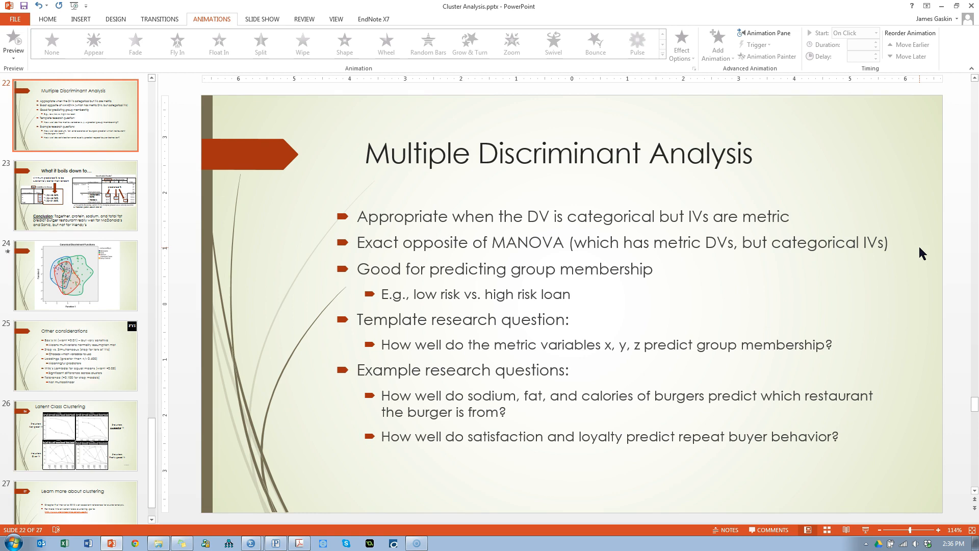
{"action": "mouse_move", "coordinate": [881, 318]}
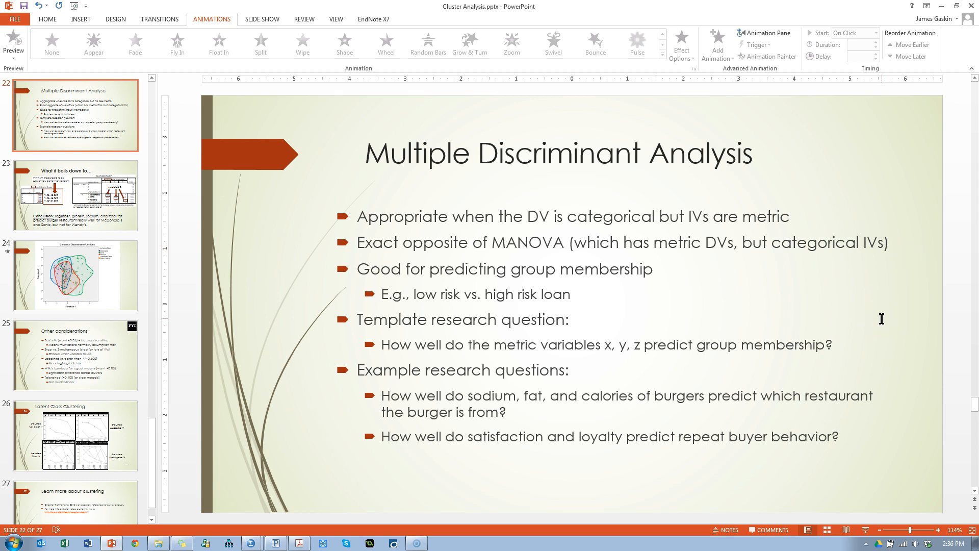
{"action": "mouse_move", "coordinate": [966, 212]}
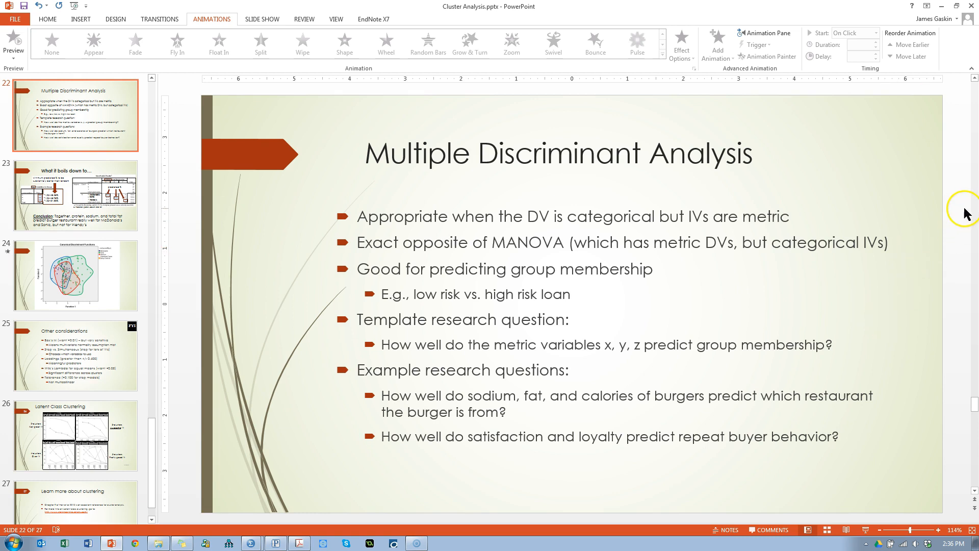
{"action": "mouse_move", "coordinate": [748, 223]}
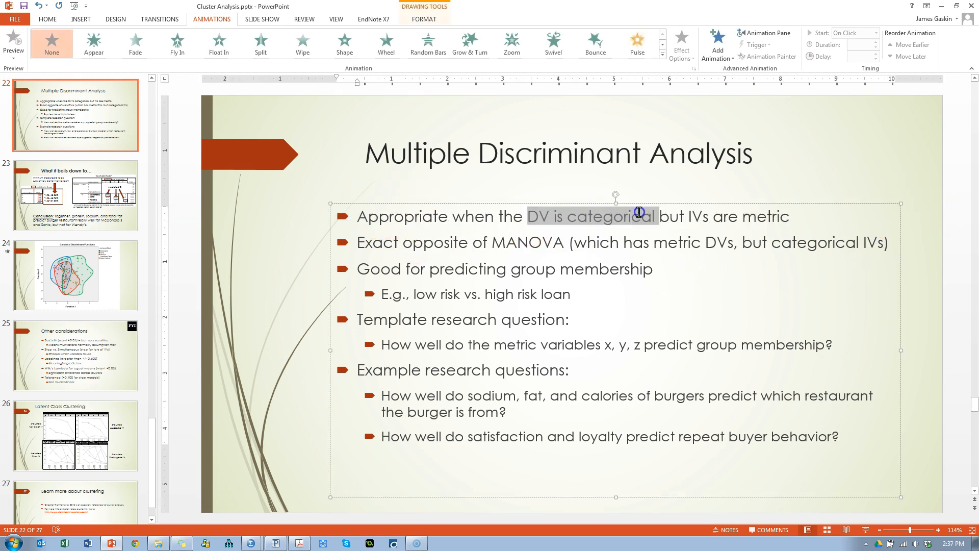
{"action": "mouse_move", "coordinate": [686, 216]}
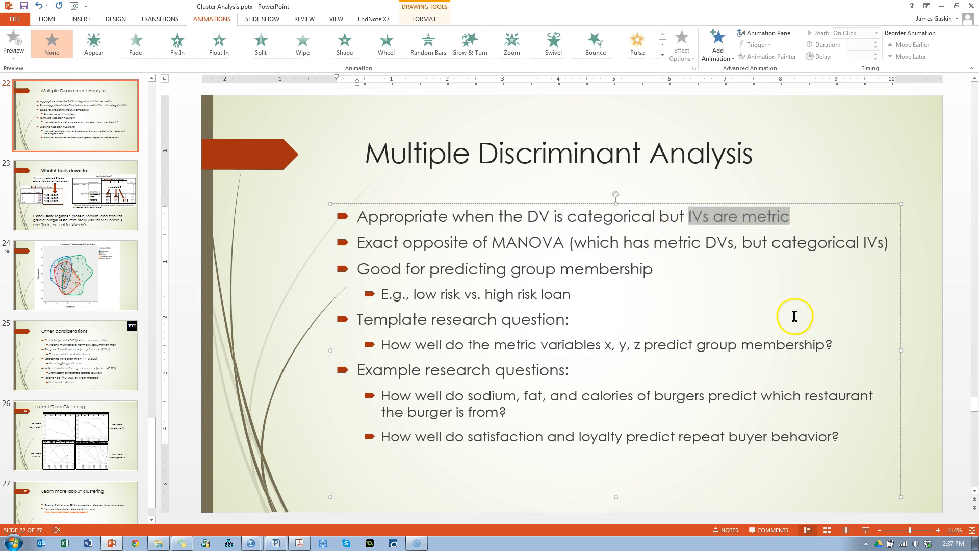
{"action": "double_click", "coordinate": [533, 242]}
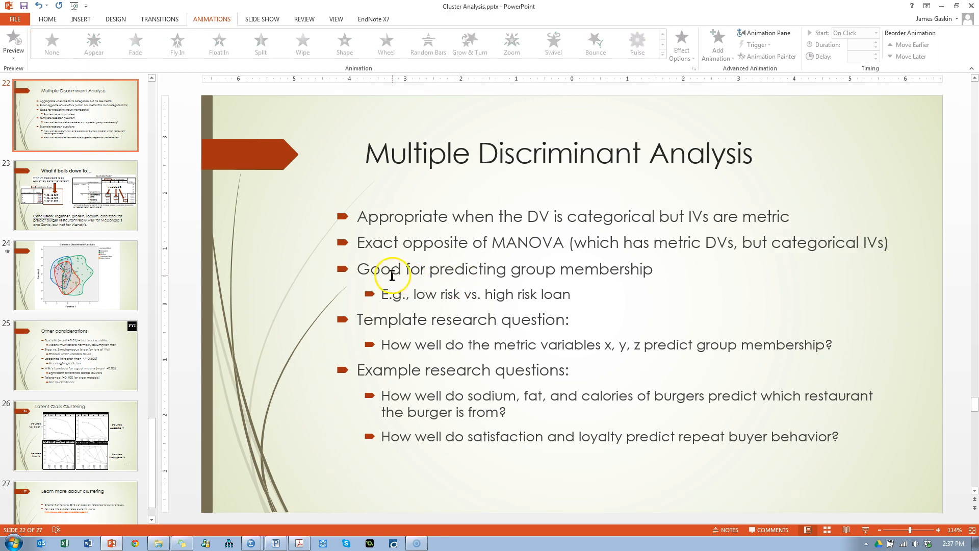
{"action": "mouse_move", "coordinate": [409, 271]}
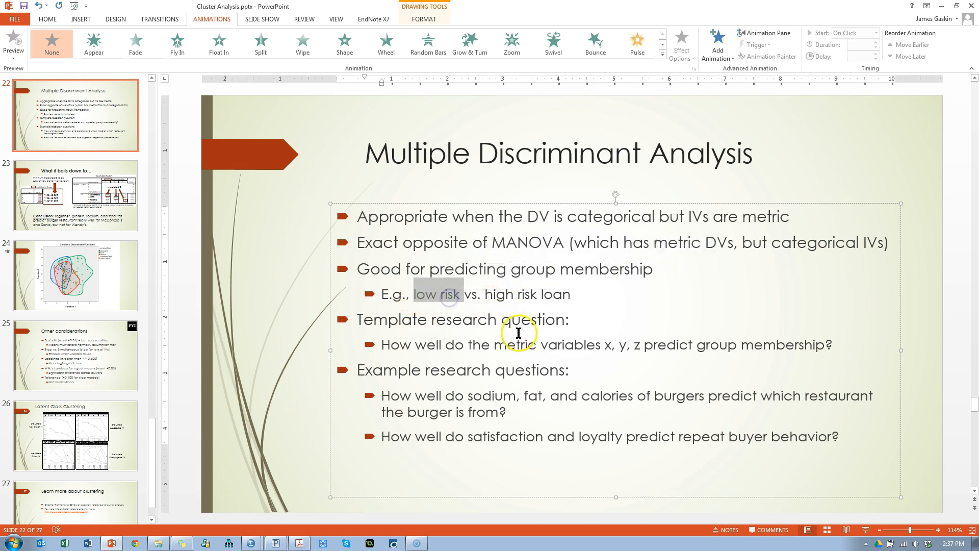
{"action": "mouse_move", "coordinate": [484, 305]}
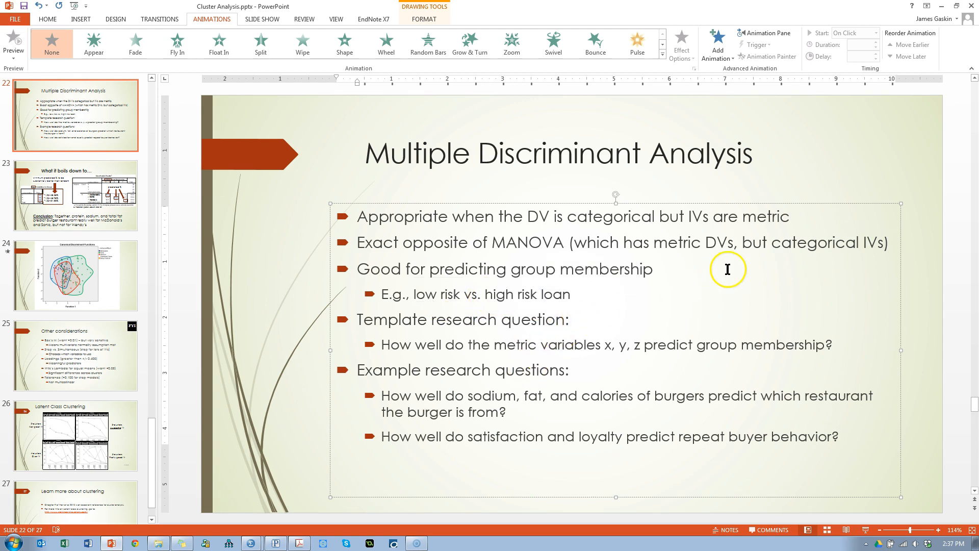
{"action": "mouse_move", "coordinate": [699, 316]}
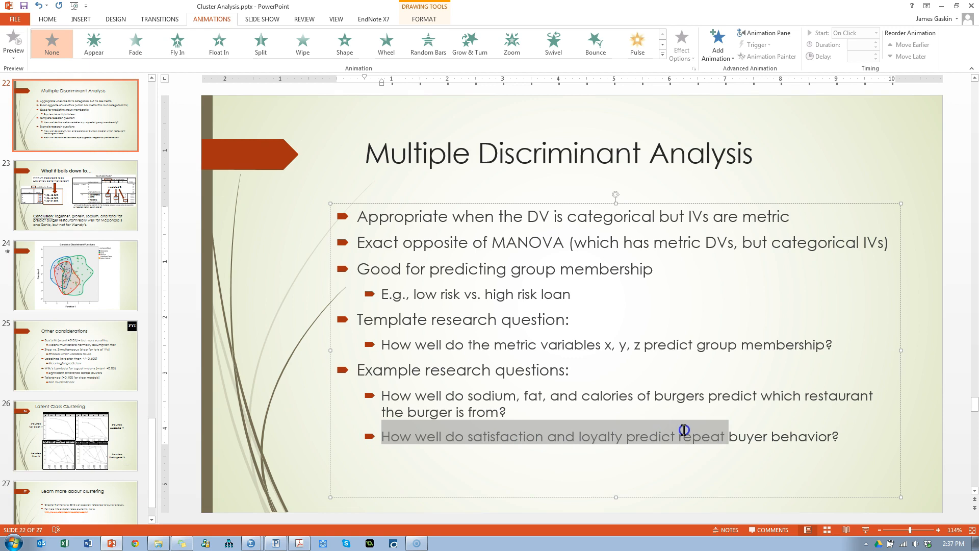
{"action": "left_click", "coordinate": [822, 432]}
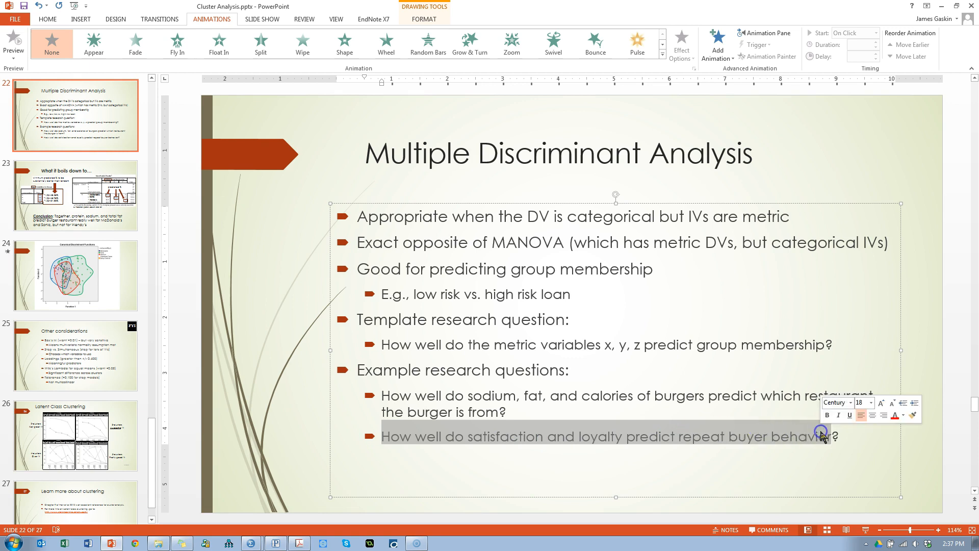
{"action": "left_click", "coordinate": [930, 436]}
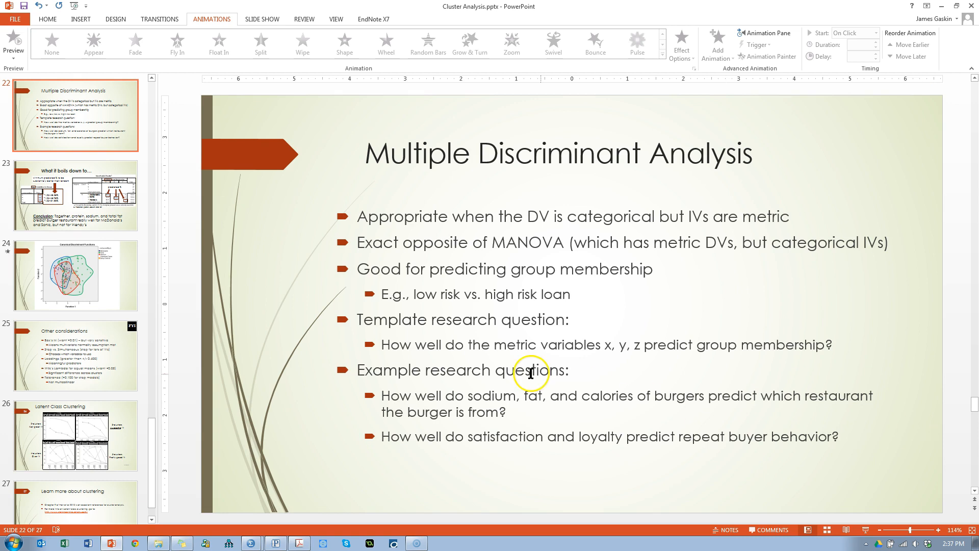
{"action": "mouse_move", "coordinate": [610, 417]}
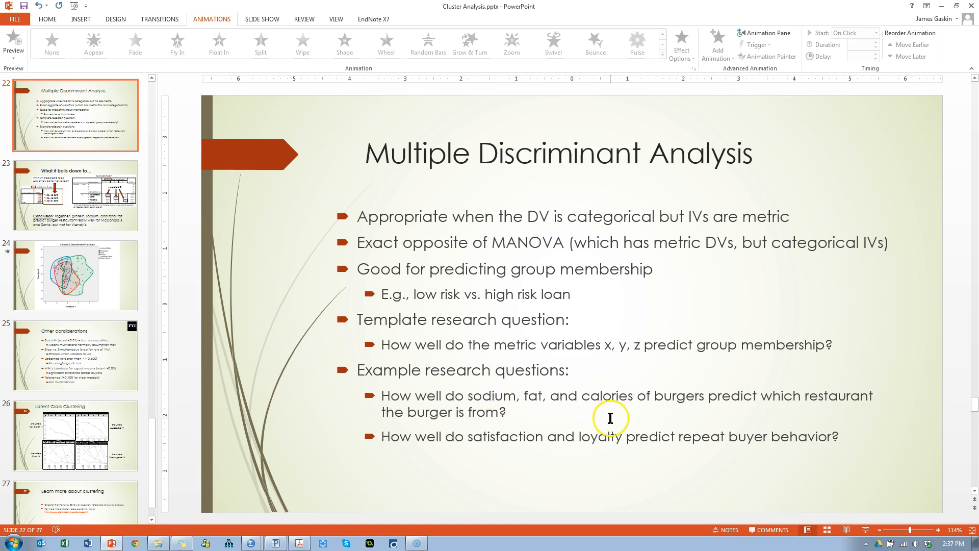
{"action": "mouse_move", "coordinate": [403, 411]}
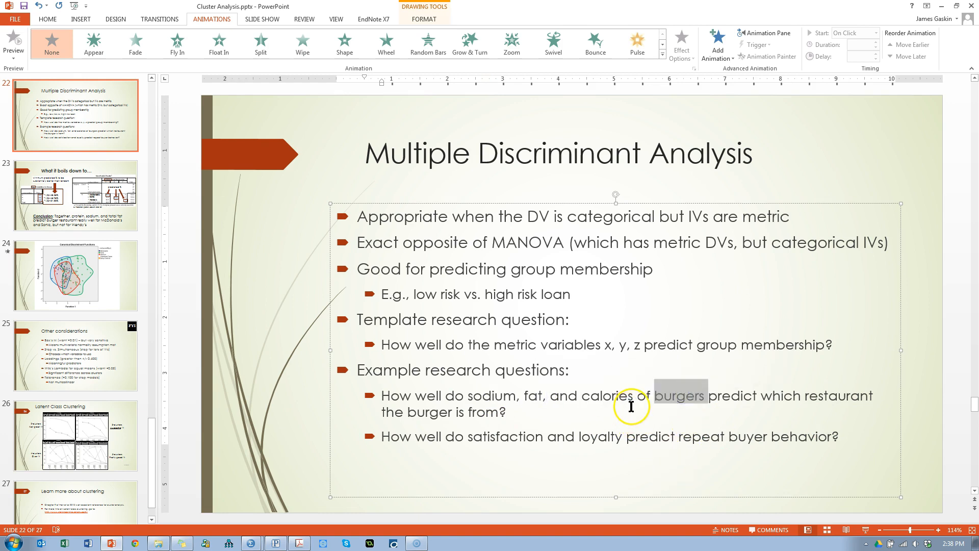
{"action": "mouse_move", "coordinate": [418, 413]}
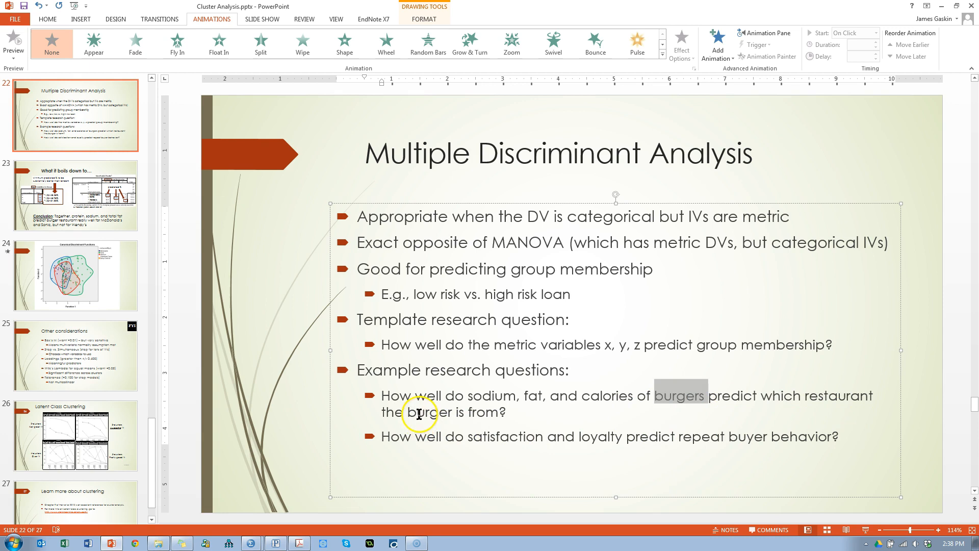
{"action": "left_click", "coordinate": [286, 374]}
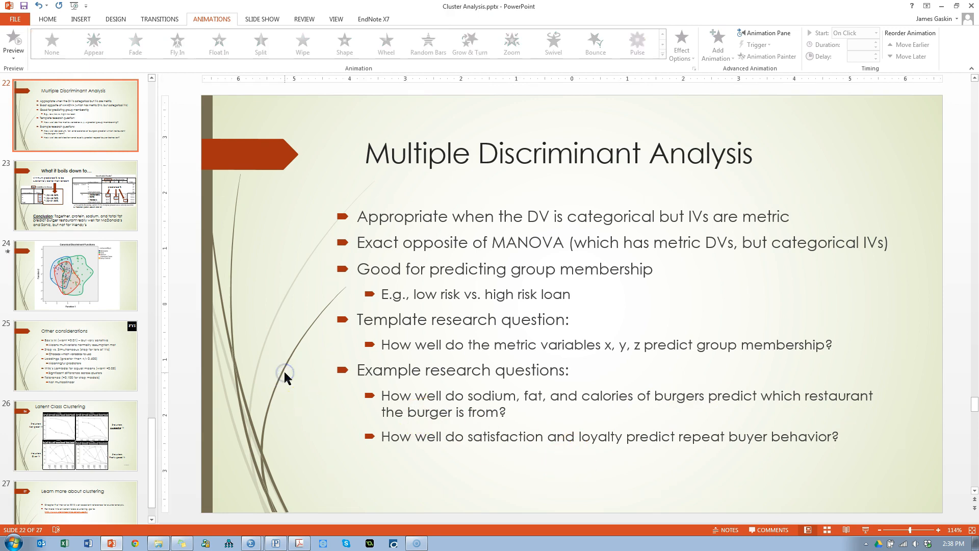
{"action": "mouse_move", "coordinate": [325, 465]}
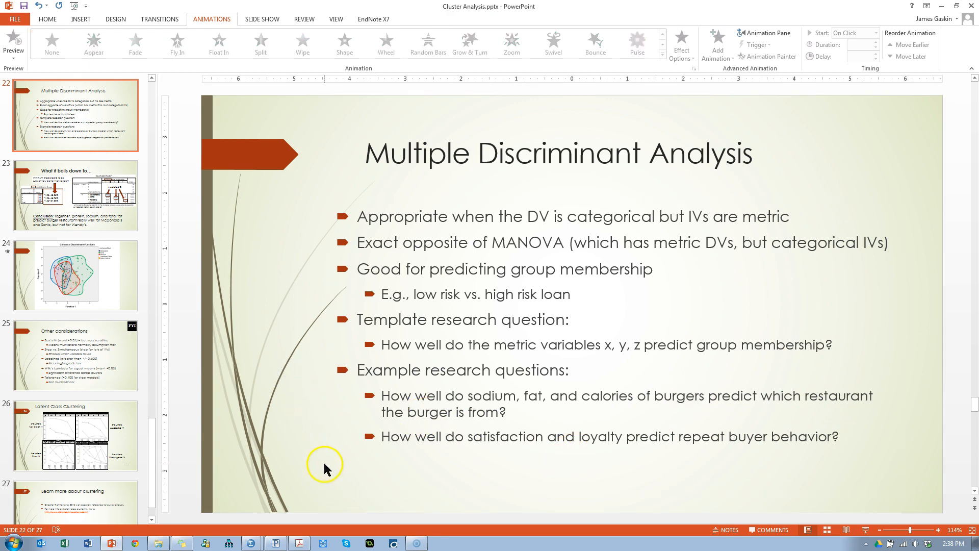
{"action": "mouse_move", "coordinate": [251, 541]}
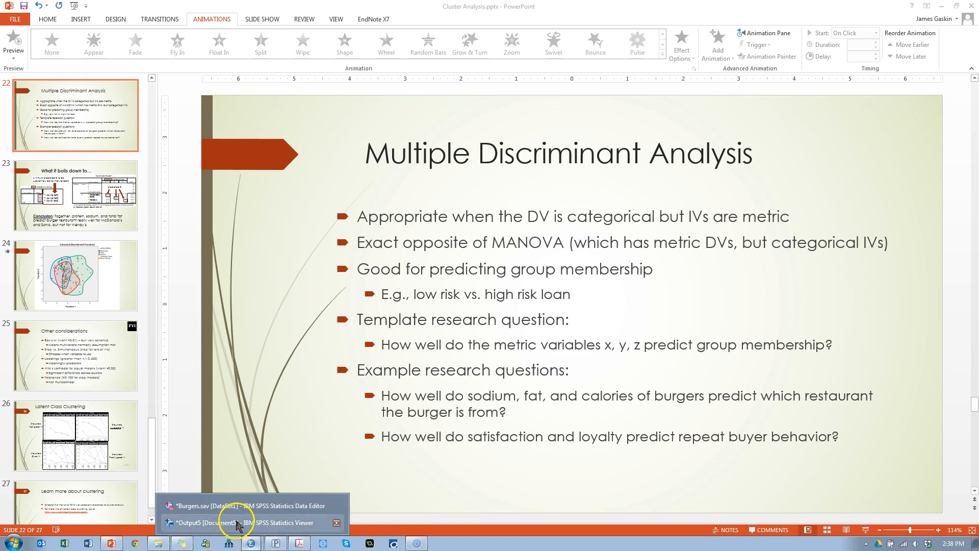
Step: Switch to the Burgers dataset and start a discriminant analysis from Analyze > Classify
{"action": "left_click", "coordinate": [243, 506]}
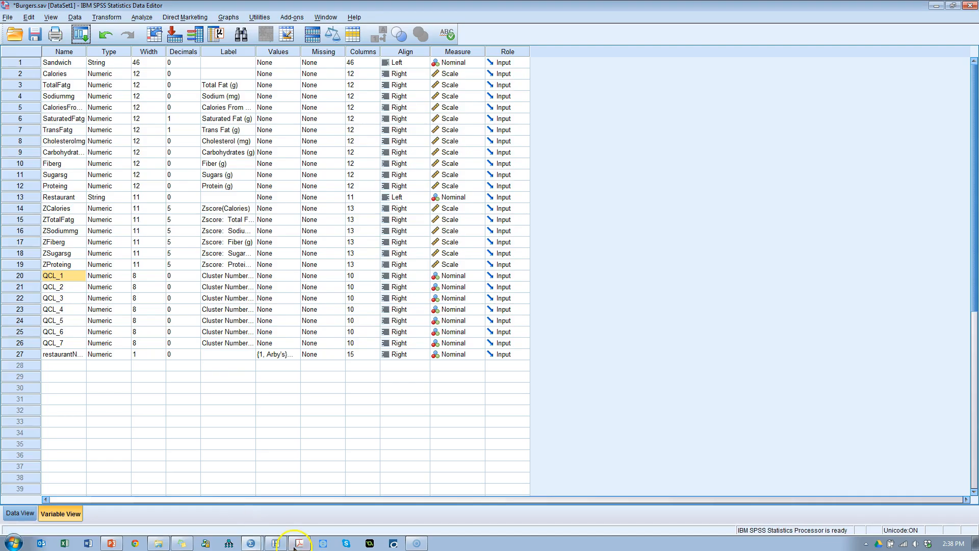
{"action": "left_click", "coordinate": [143, 17]}
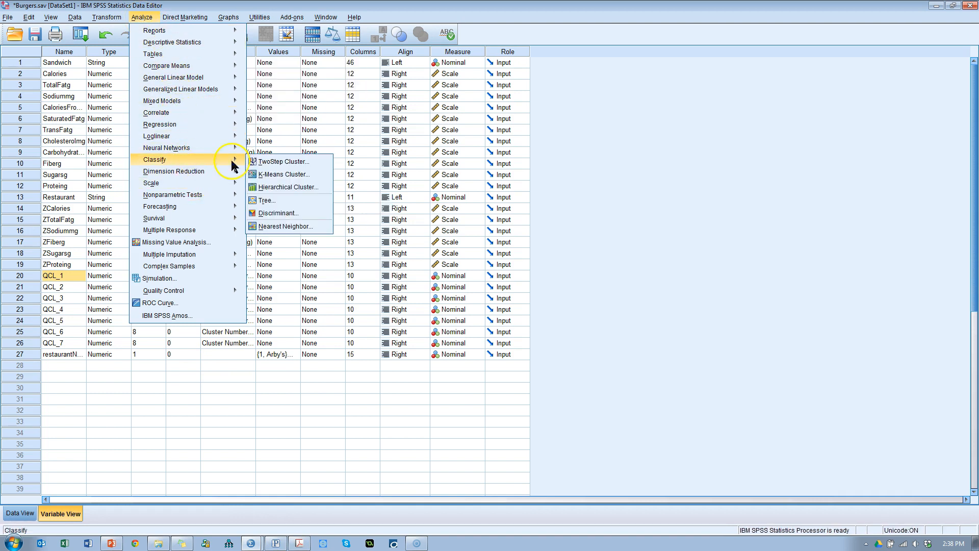
{"action": "mouse_move", "coordinate": [279, 213]}
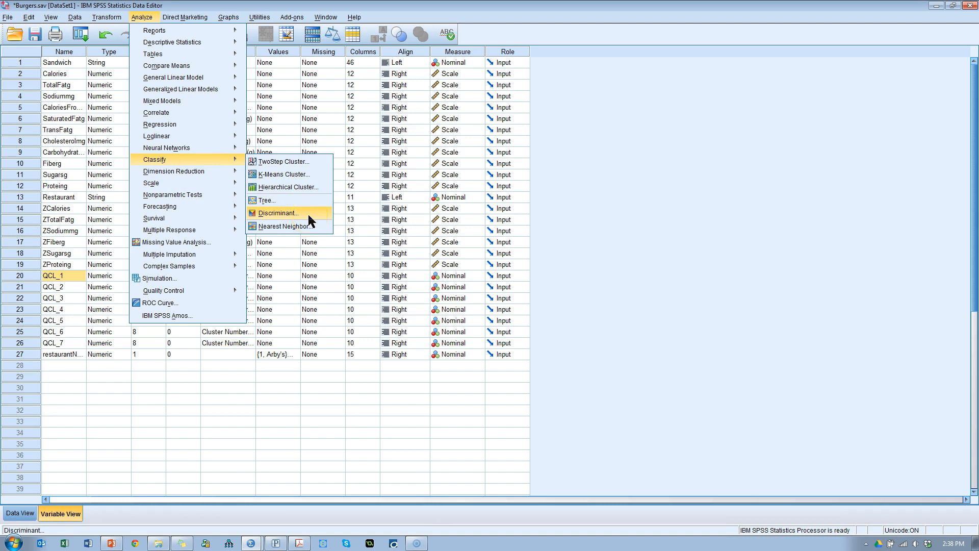
{"action": "left_click", "coordinate": [277, 213]}
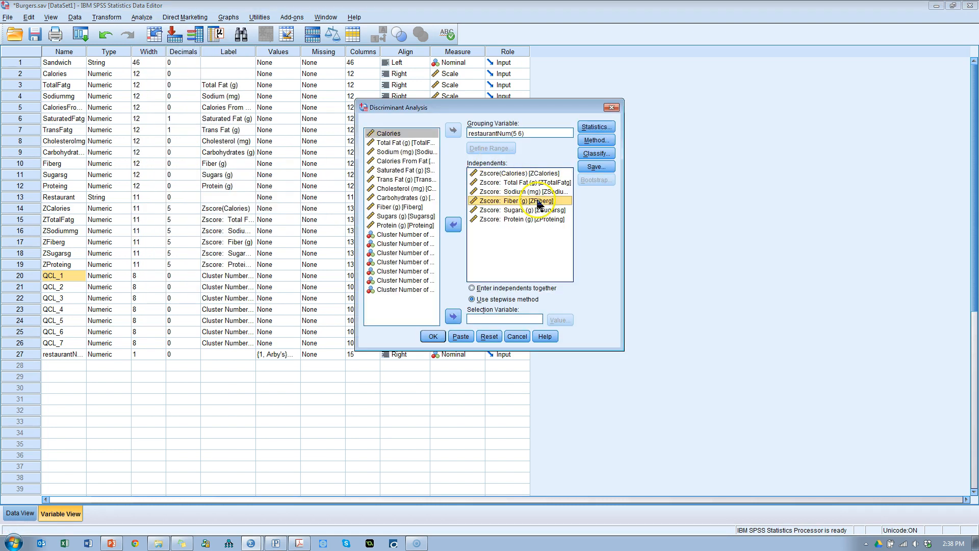
Step: Reset the Discriminant Analysis dialog to clear the previous settings
{"action": "left_click", "coordinate": [489, 336]}
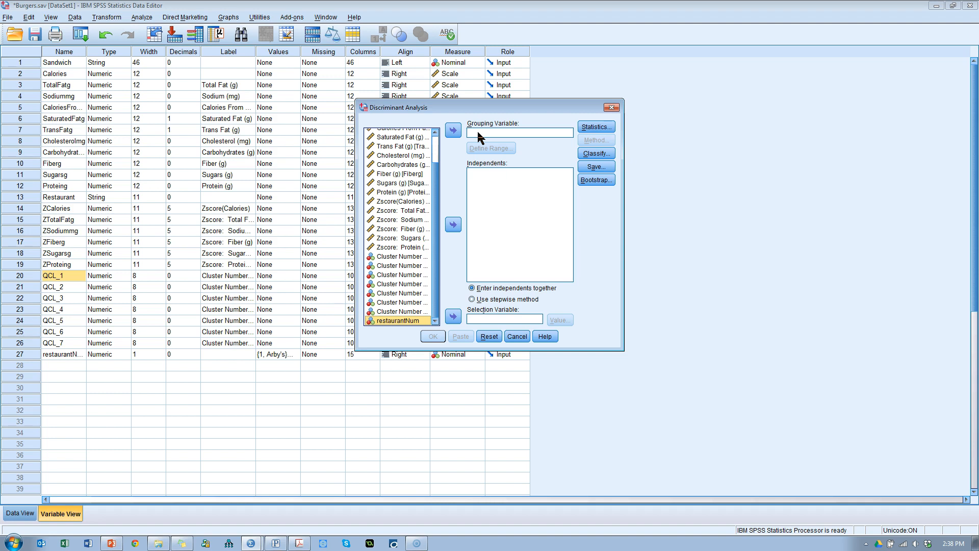
{"action": "mouse_move", "coordinate": [416, 312]}
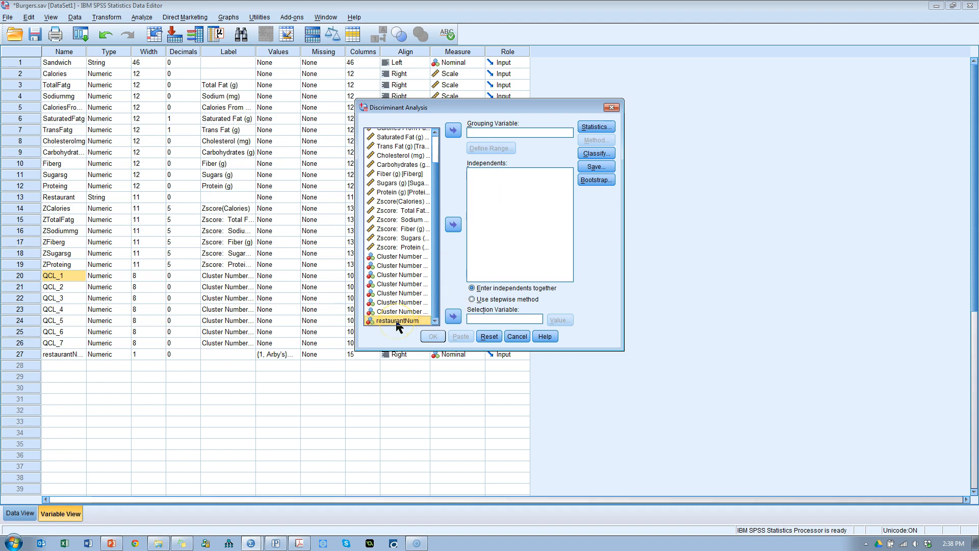
{"action": "mouse_move", "coordinate": [104, 76]}
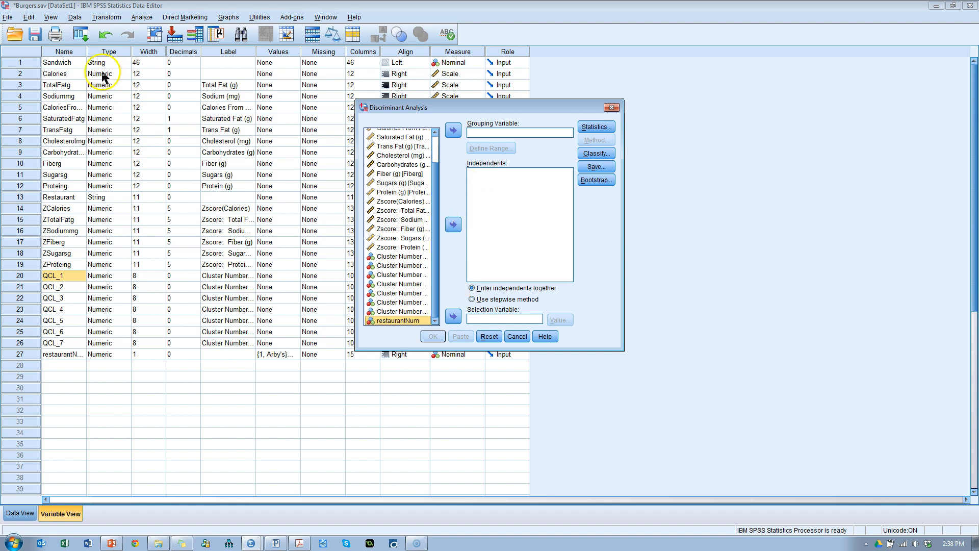
{"action": "mouse_move", "coordinate": [594, 111]}
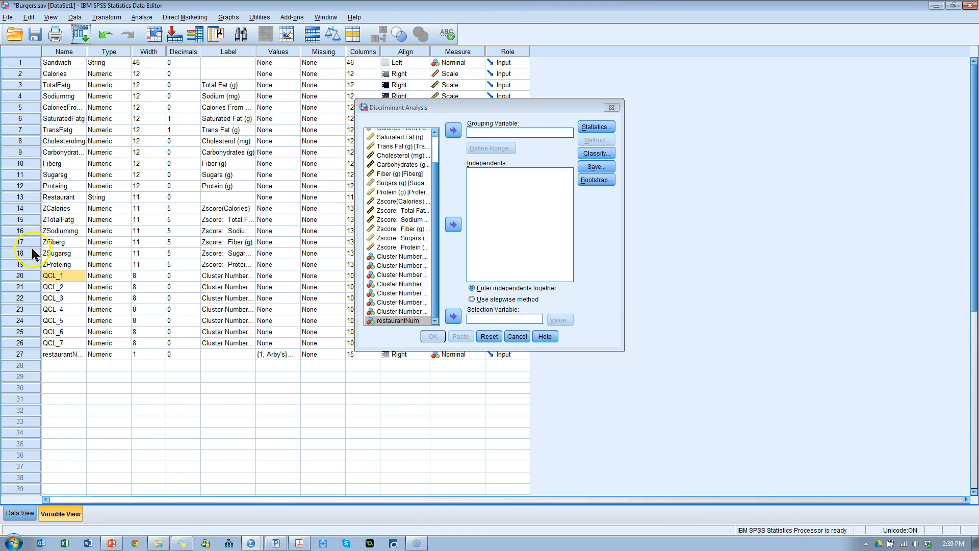
{"action": "left_click", "coordinate": [60, 197]}
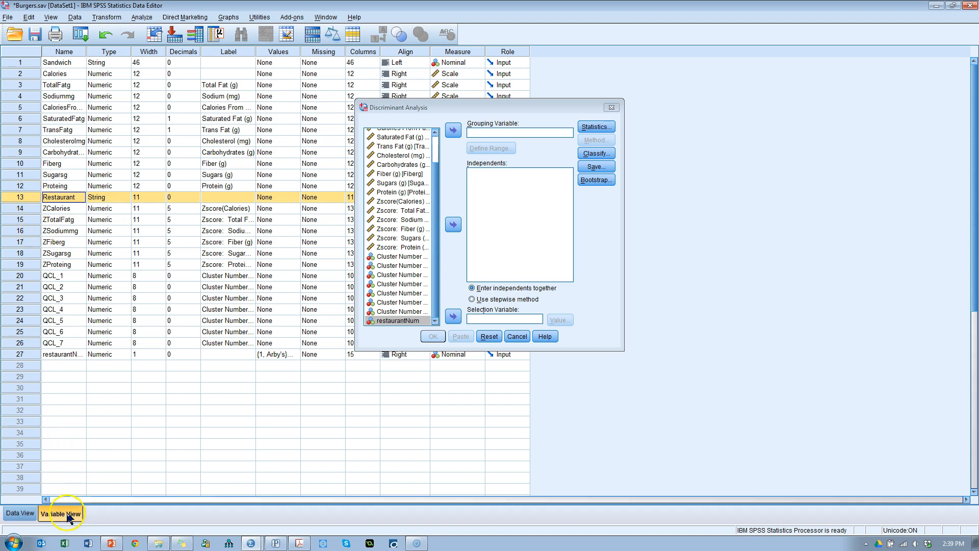
{"action": "left_click", "coordinate": [20, 513]}
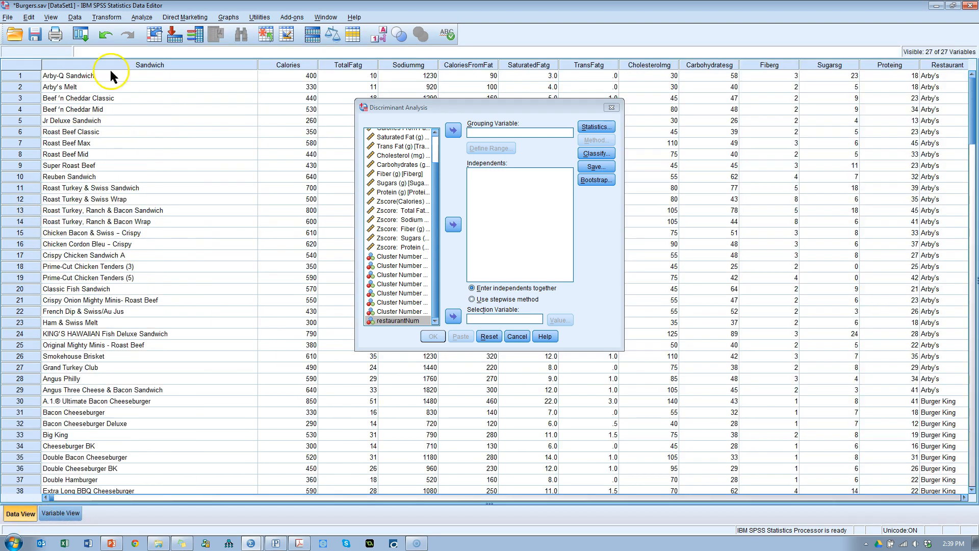
{"action": "mouse_move", "coordinate": [946, 71]}
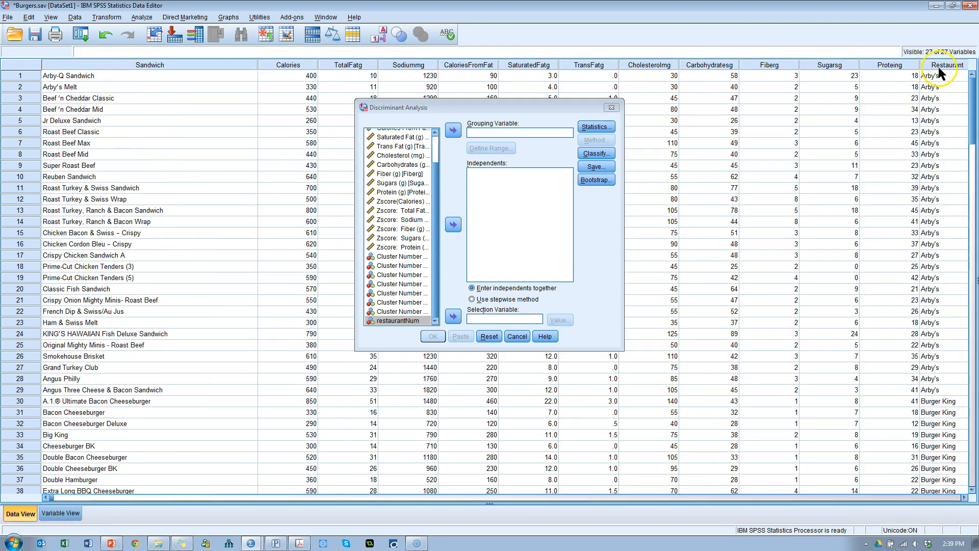
{"action": "left_click", "coordinate": [944, 64]}
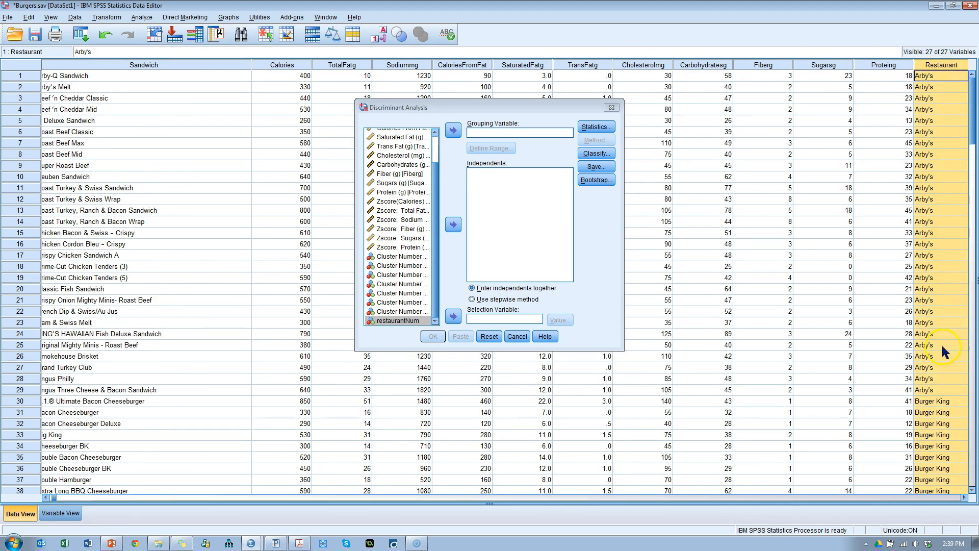
{"action": "mouse_move", "coordinate": [924, 391]}
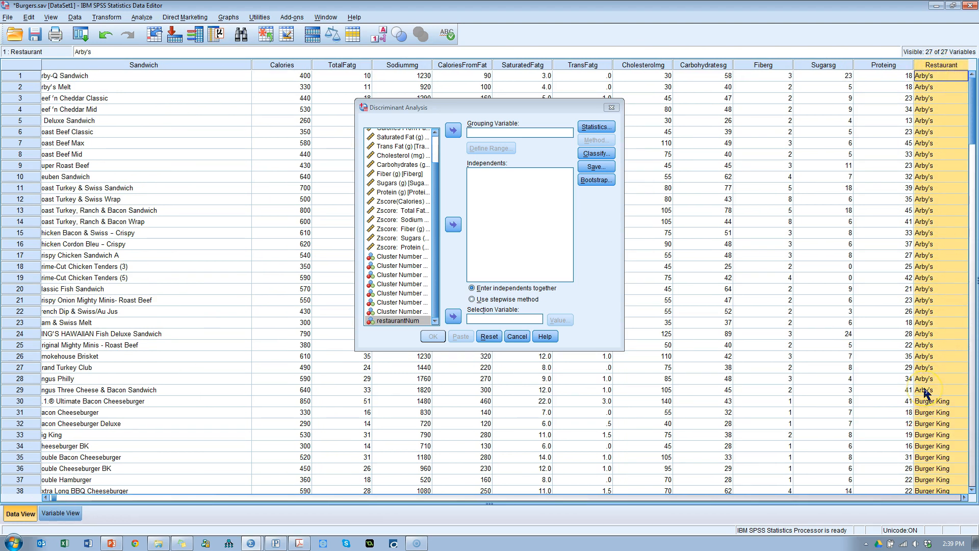
{"action": "mouse_move", "coordinate": [936, 156]}
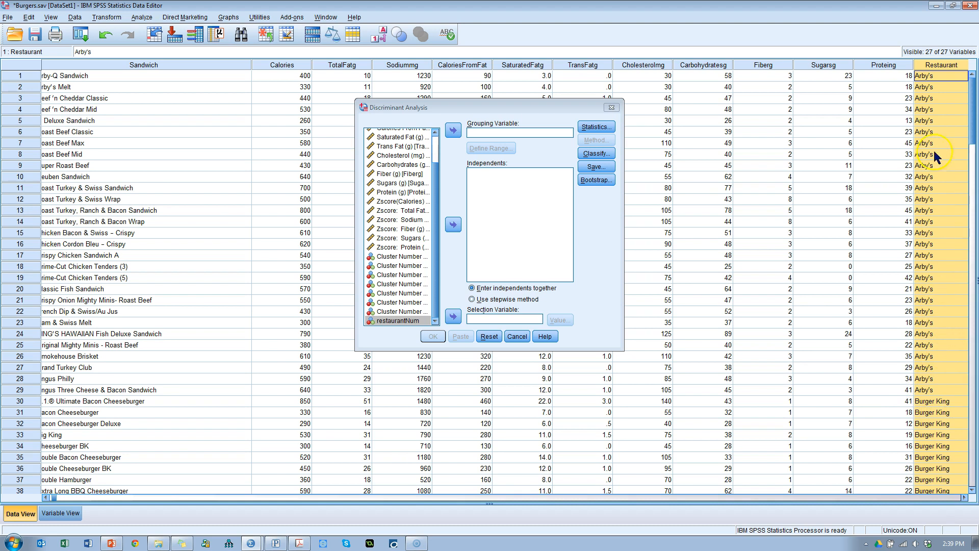
{"action": "mouse_move", "coordinate": [427, 148]}
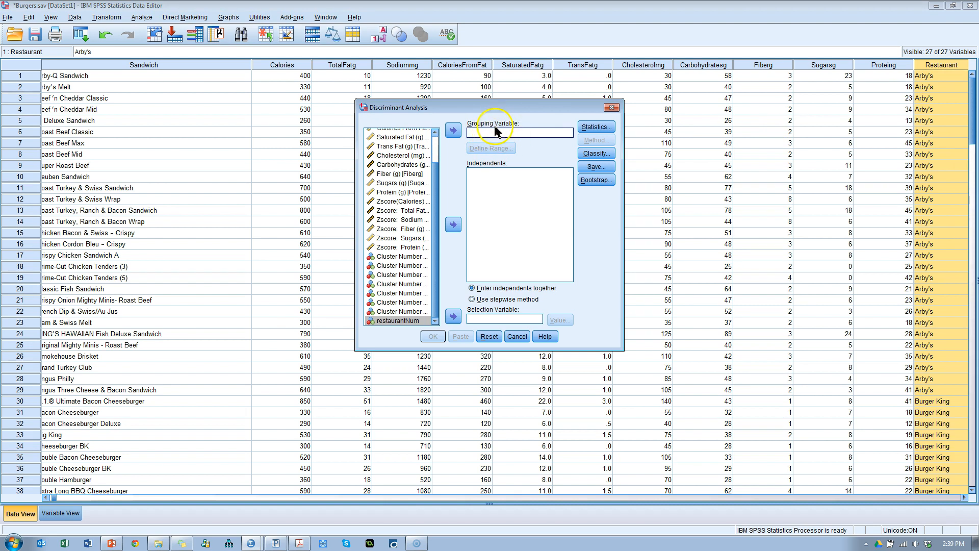
{"action": "scroll", "scroll_direction": "up", "scroll_amount": 3}
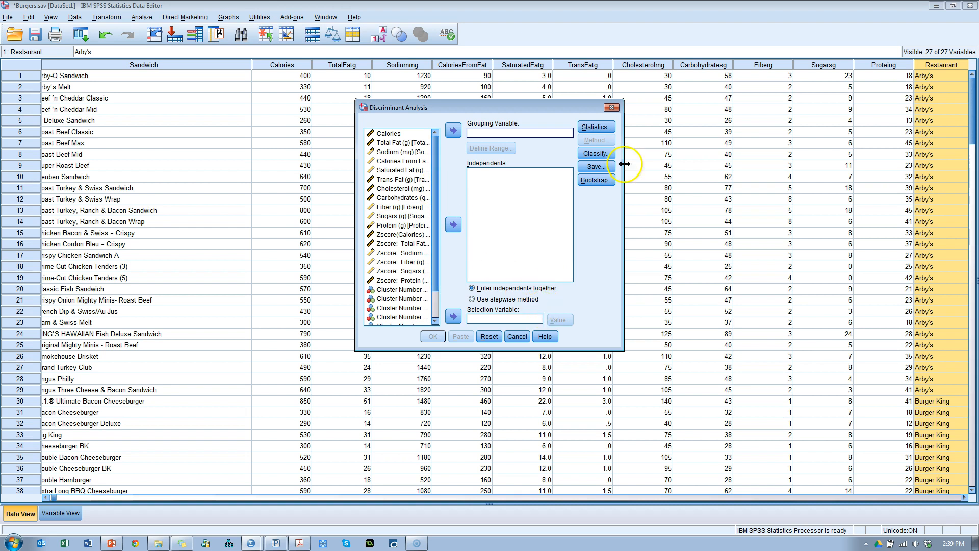
{"action": "mouse_move", "coordinate": [930, 97]}
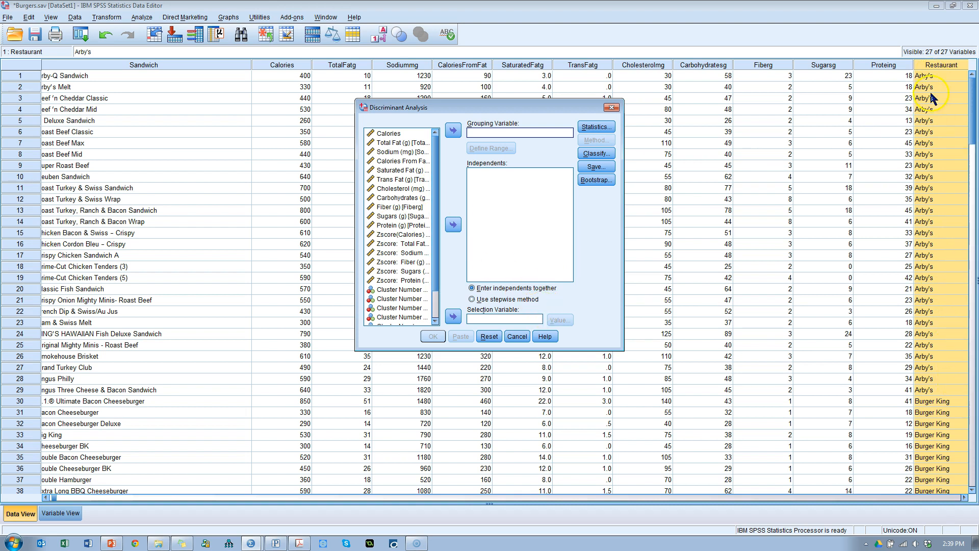
{"action": "mouse_move", "coordinate": [971, 395]}
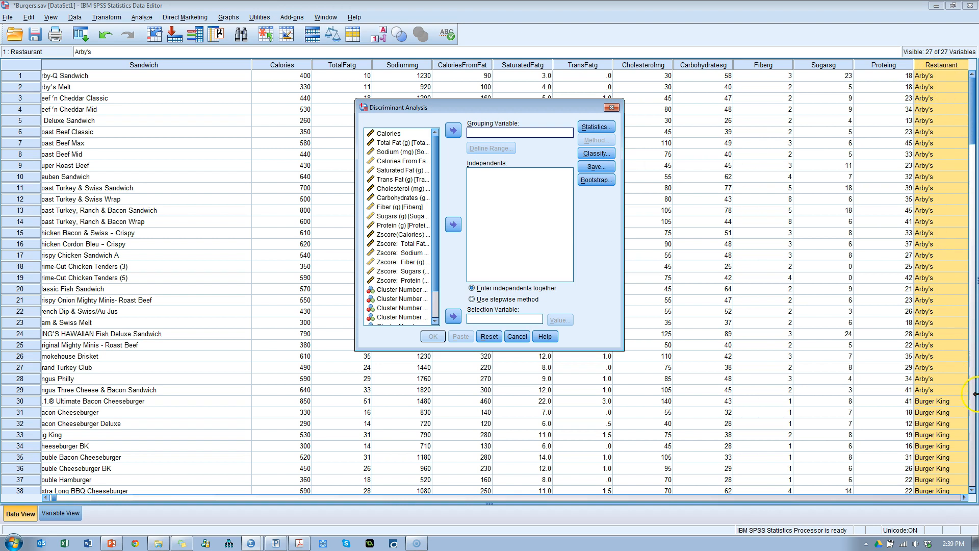
Step: Set restaurantNum as grouping variable with a defined range of 1 to 3
{"action": "left_click", "coordinate": [933, 400]}
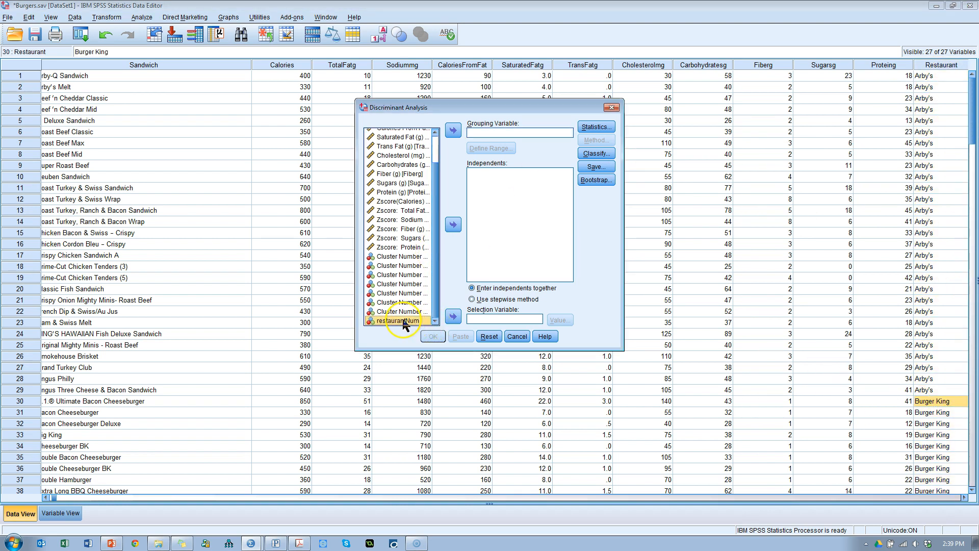
{"action": "left_click", "coordinate": [451, 129]}
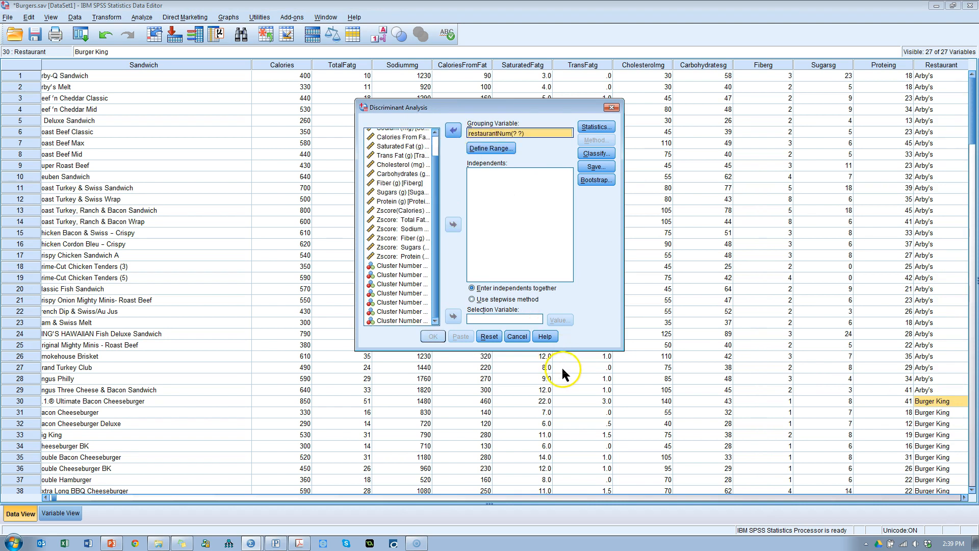
{"action": "mouse_move", "coordinate": [491, 148]}
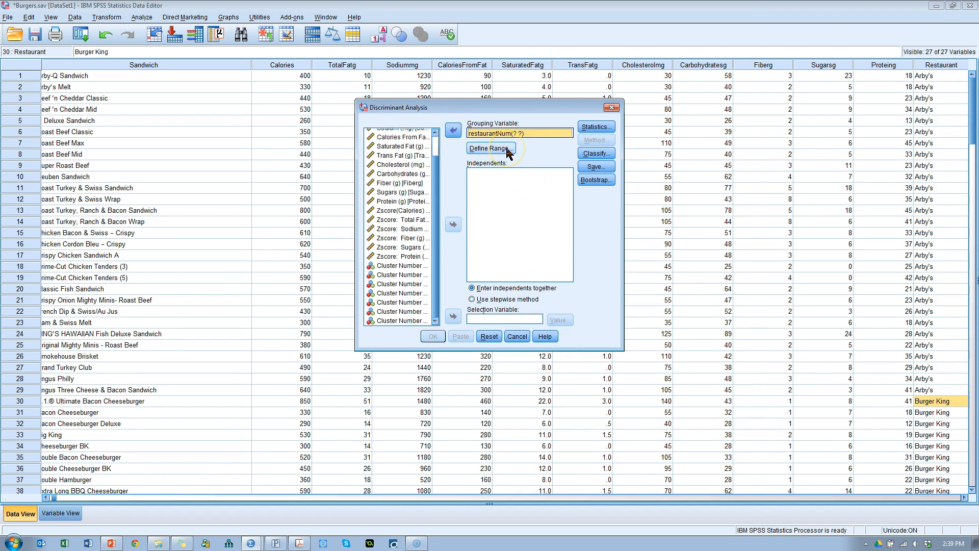
{"action": "left_click", "coordinate": [491, 147]}
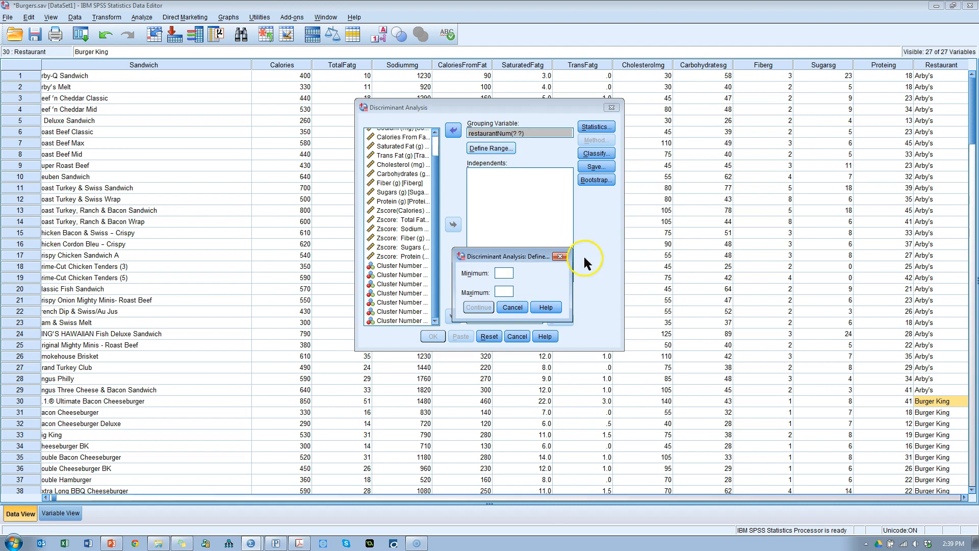
{"action": "mouse_move", "coordinate": [615, 256]}
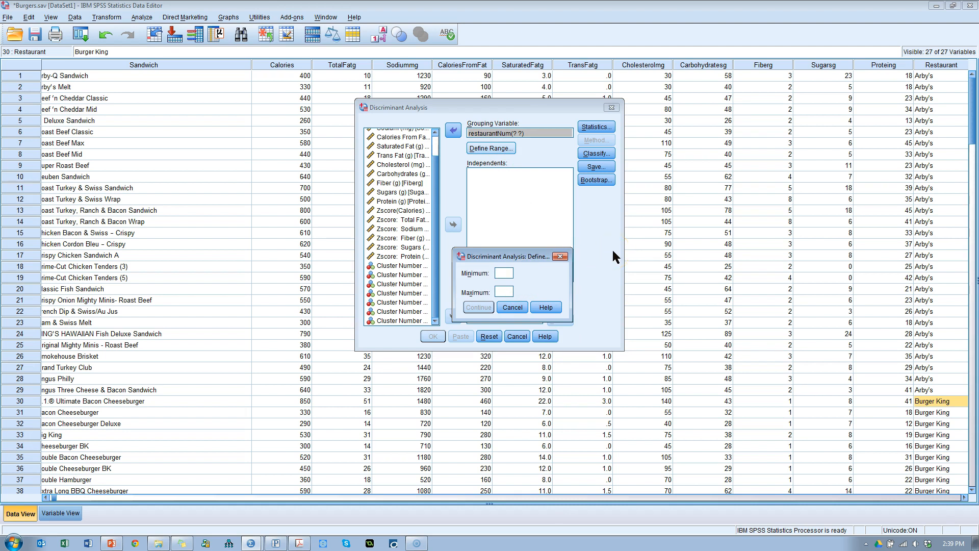
{"action": "type", "text": "1"}
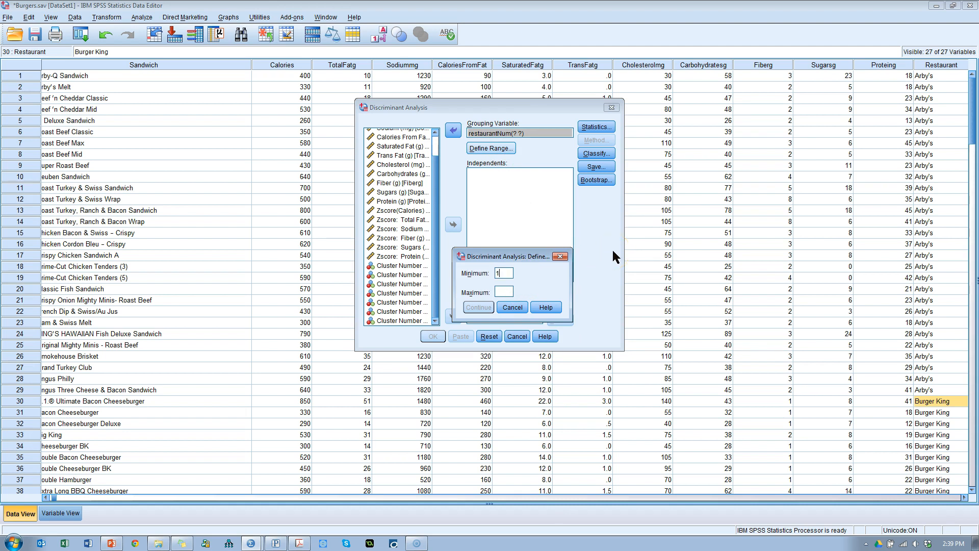
{"action": "type", "text": "7"}
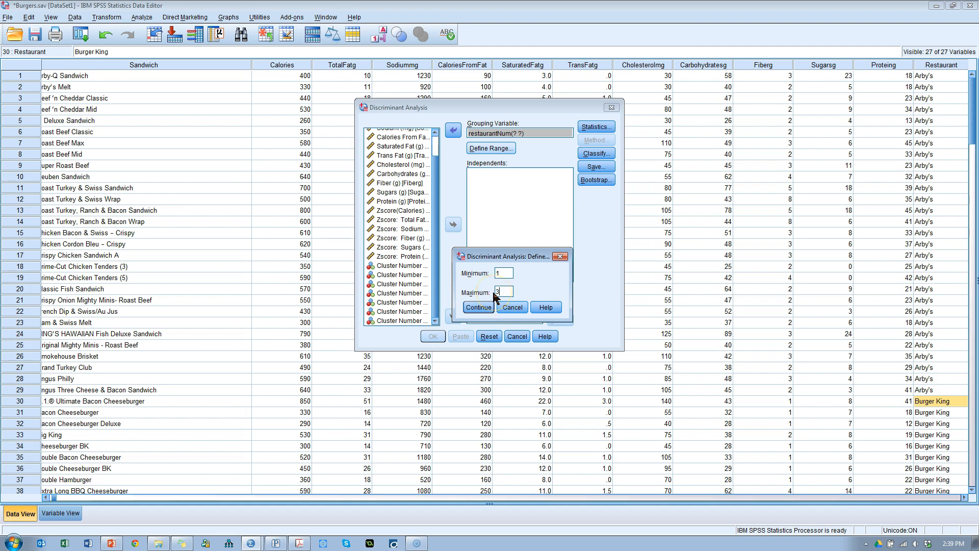
{"action": "left_click", "coordinate": [478, 307]}
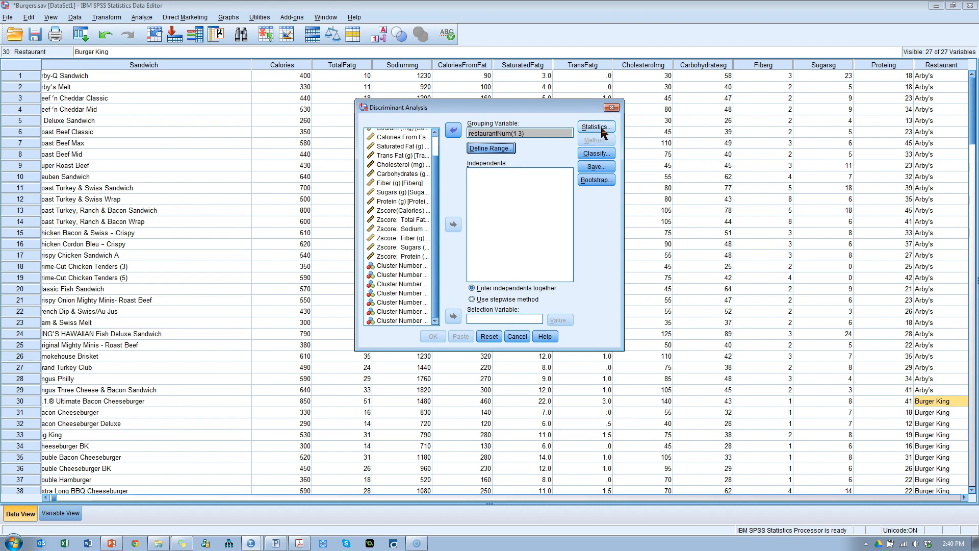
{"action": "mouse_move", "coordinate": [433, 182]}
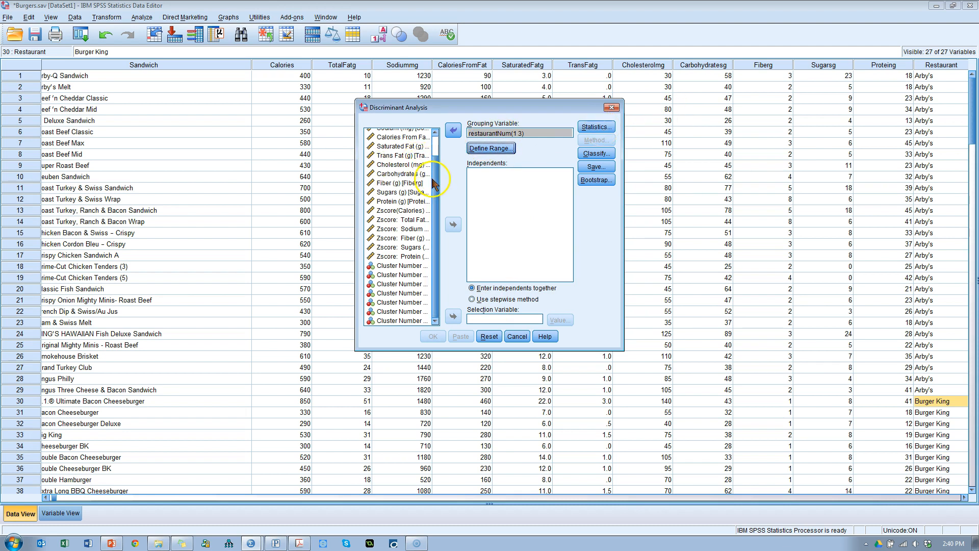
Step: Add the six z-score nutrient variables as independents for stepwise selection
{"action": "left_click", "coordinate": [399, 210]}
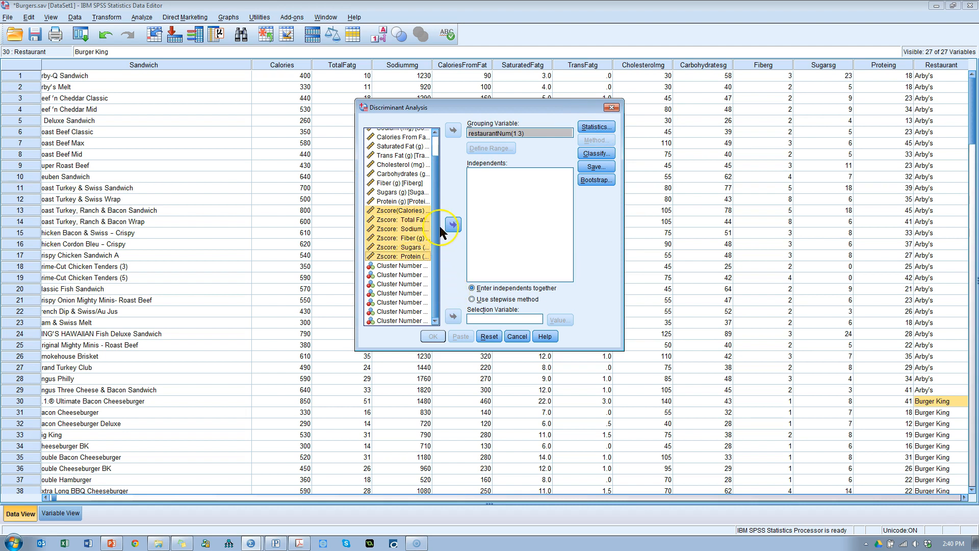
{"action": "mouse_move", "coordinate": [418, 257]}
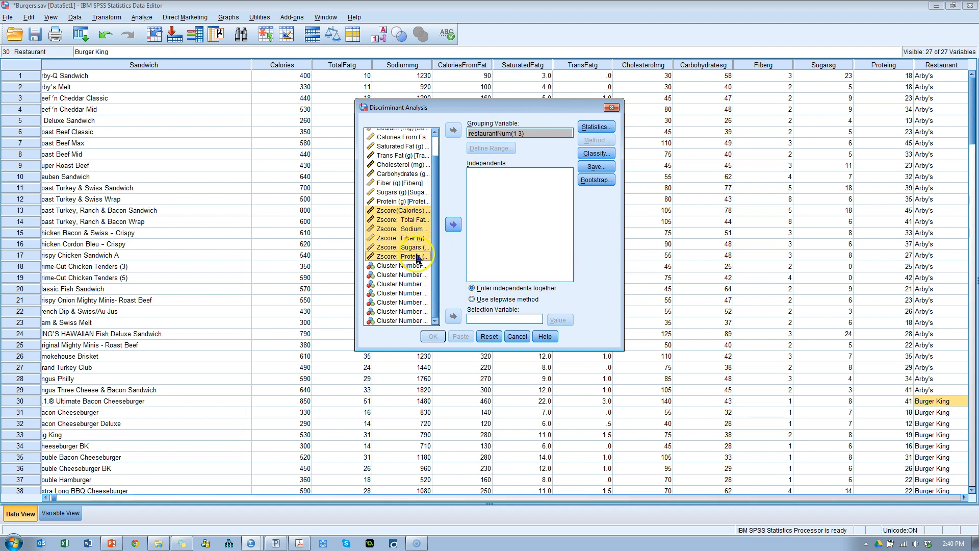
{"action": "left_click", "coordinate": [453, 224]}
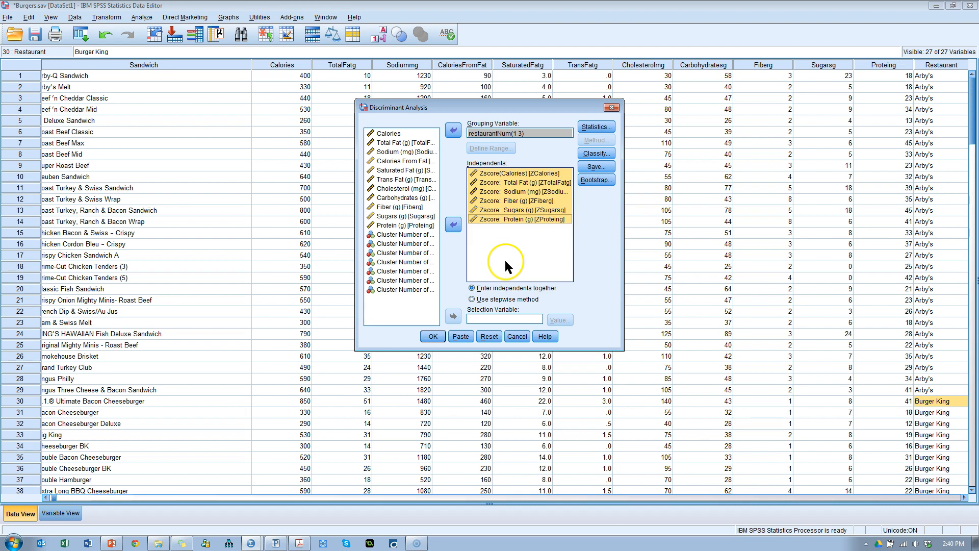
{"action": "mouse_move", "coordinate": [491, 209]}
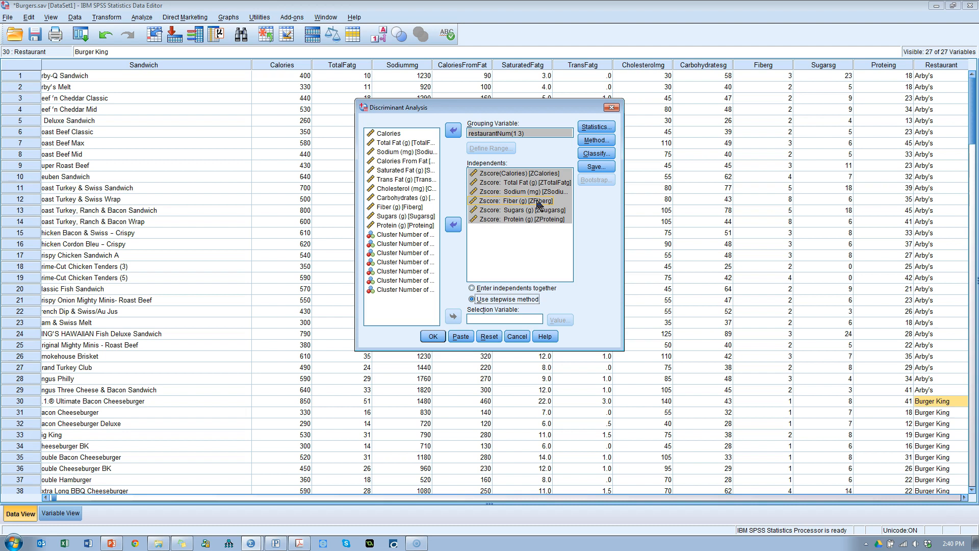
{"action": "left_click", "coordinate": [471, 287]}
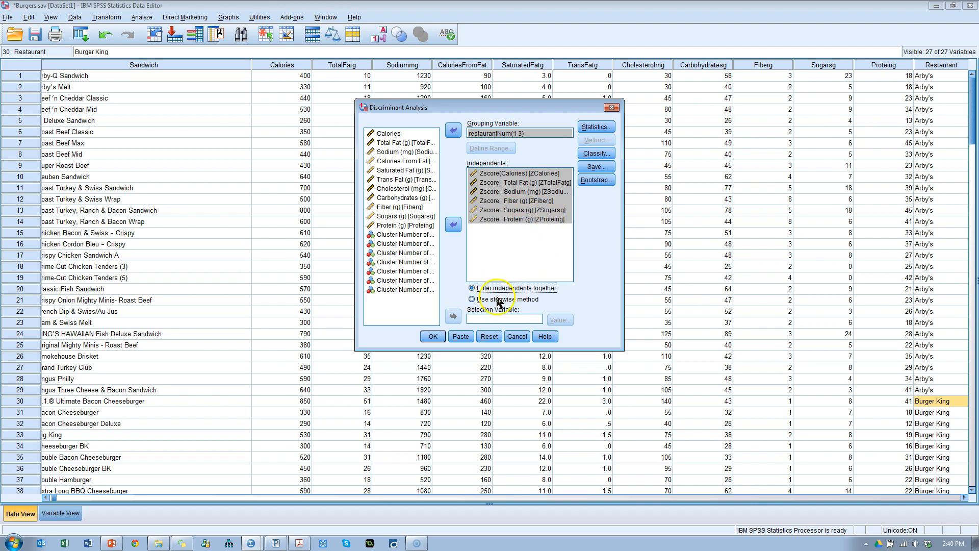
{"action": "mouse_move", "coordinate": [538, 295]}
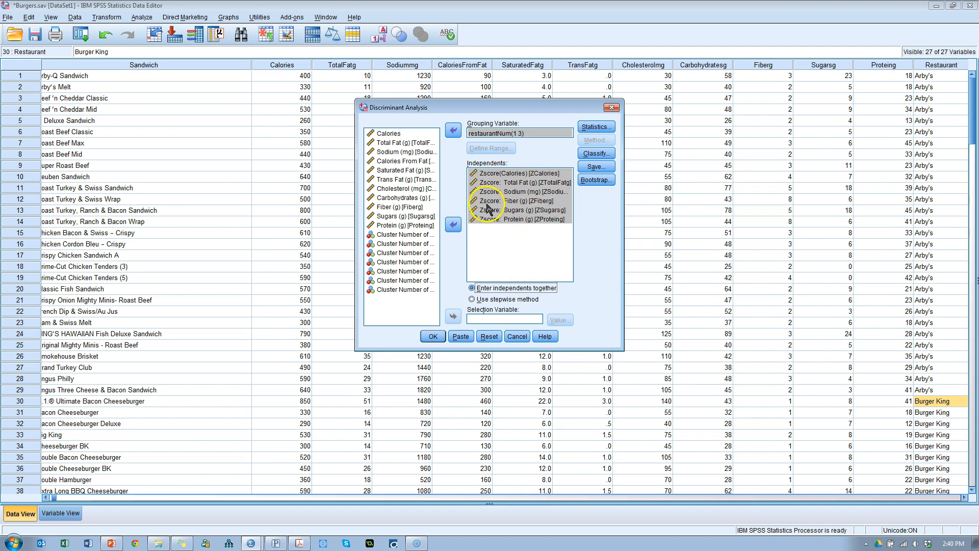
{"action": "mouse_move", "coordinate": [500, 268]}
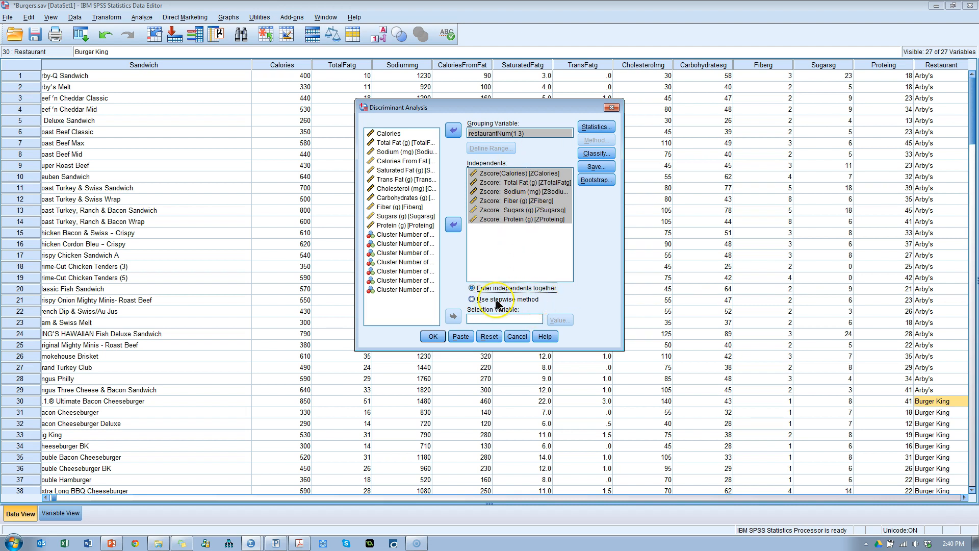
{"action": "left_click", "coordinate": [471, 299]}
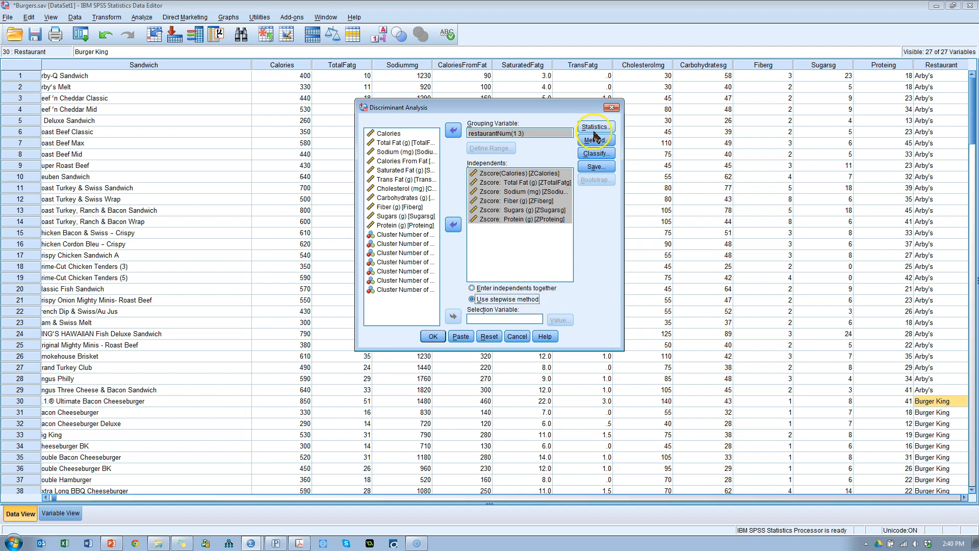
Step: Request group means, univariate ANOVAs, Box's M and Fisher's coefficients in Statistics
{"action": "left_click", "coordinate": [593, 126]}
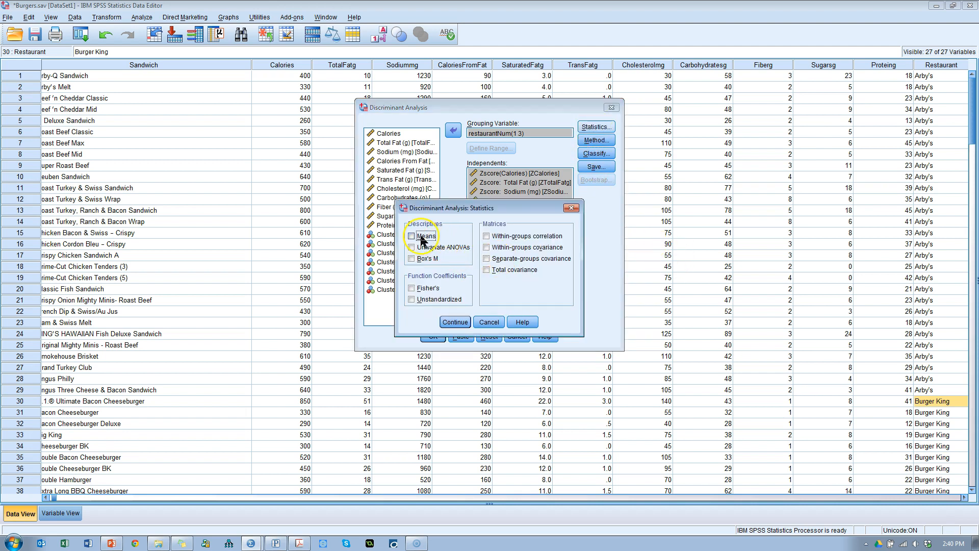
{"action": "left_click", "coordinate": [411, 235]}
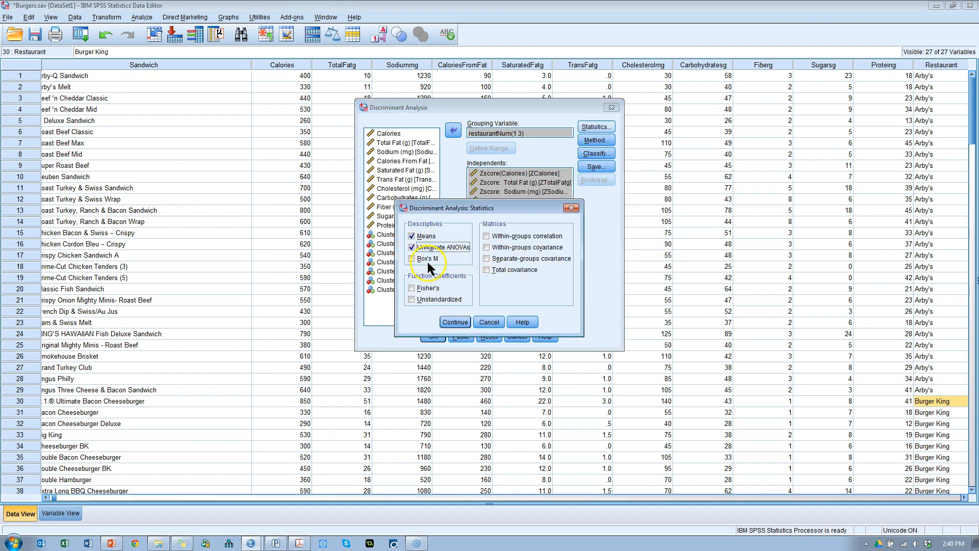
{"action": "left_click", "coordinate": [411, 258]}
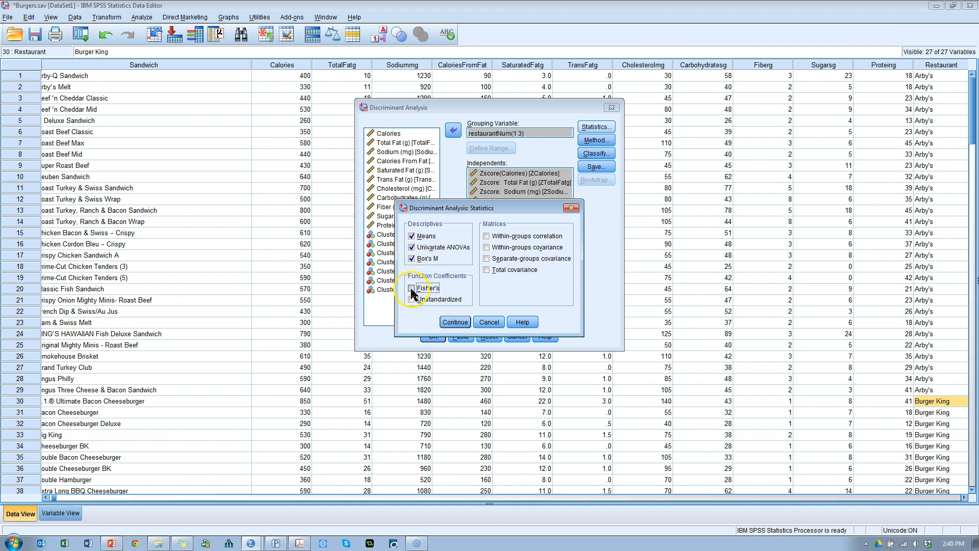
{"action": "left_click", "coordinate": [411, 288]}
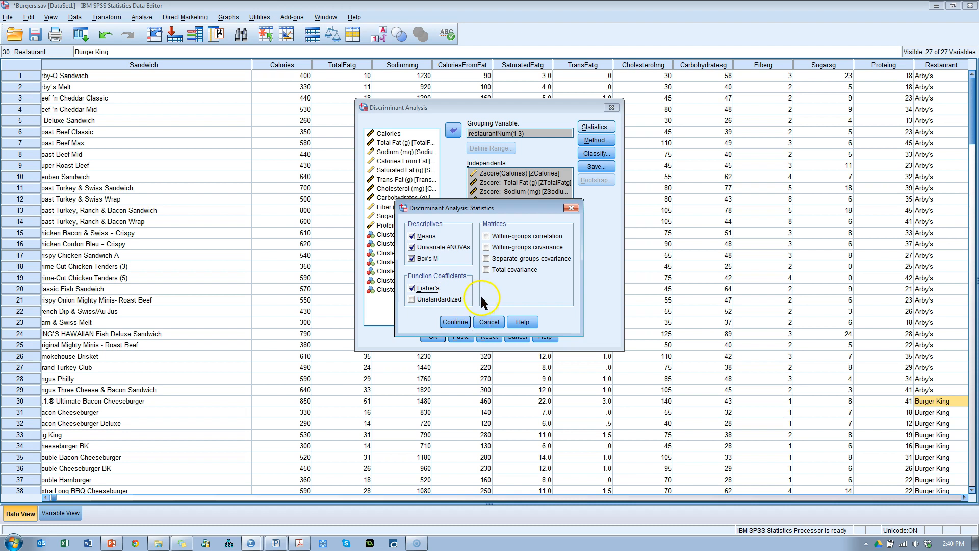
{"action": "mouse_move", "coordinate": [494, 291]}
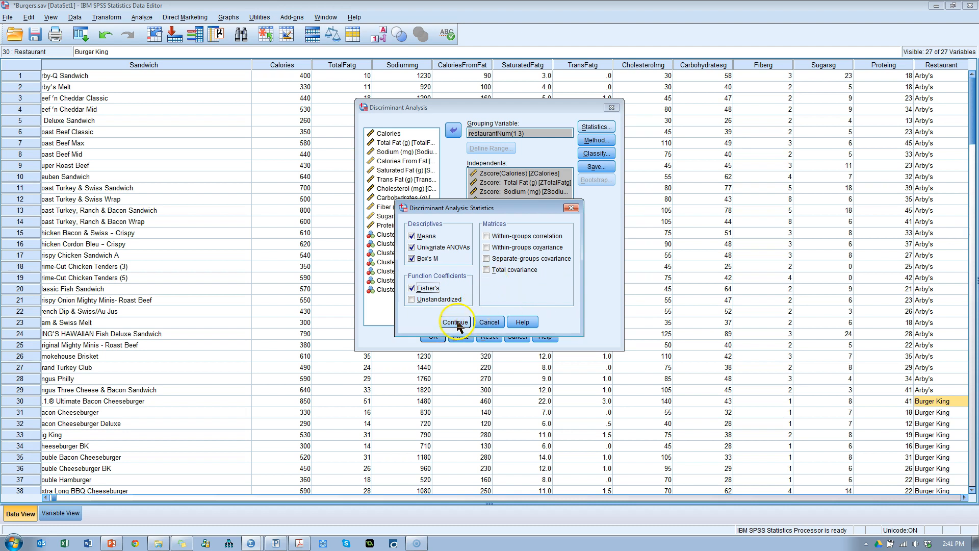
{"action": "left_click", "coordinate": [454, 321]}
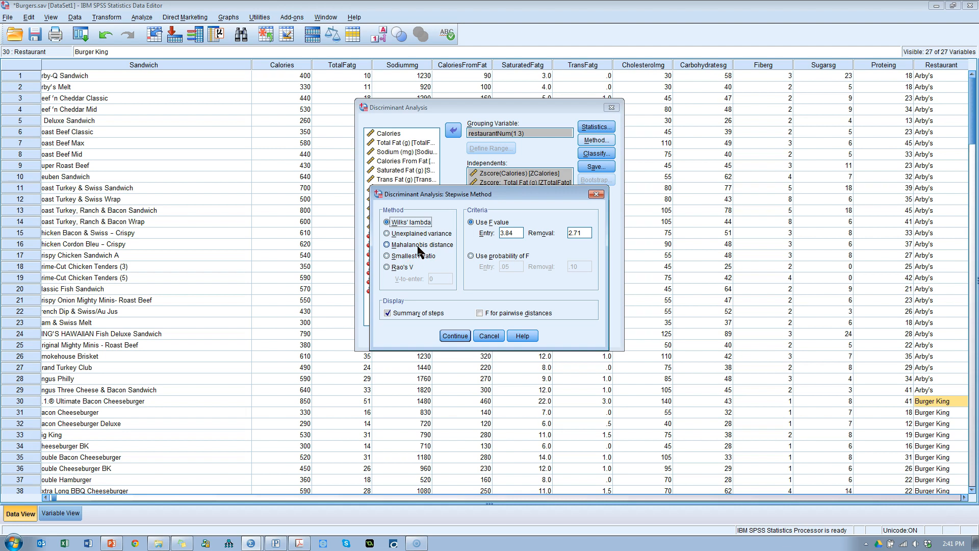
Step: Choose Mahalanobis distance as the stepwise entry method instead of Wilks' lambda
{"action": "left_click", "coordinate": [387, 244]}
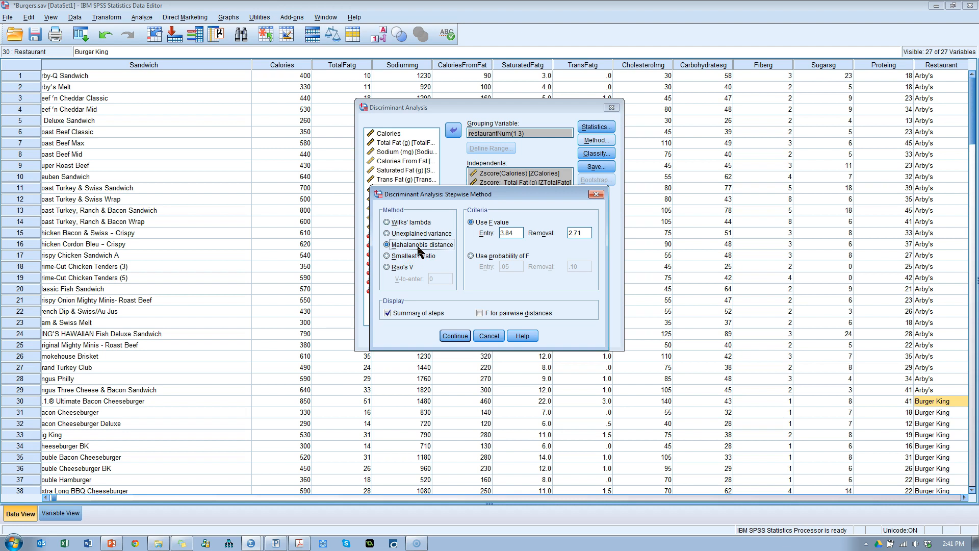
{"action": "mouse_move", "coordinate": [505, 197]}
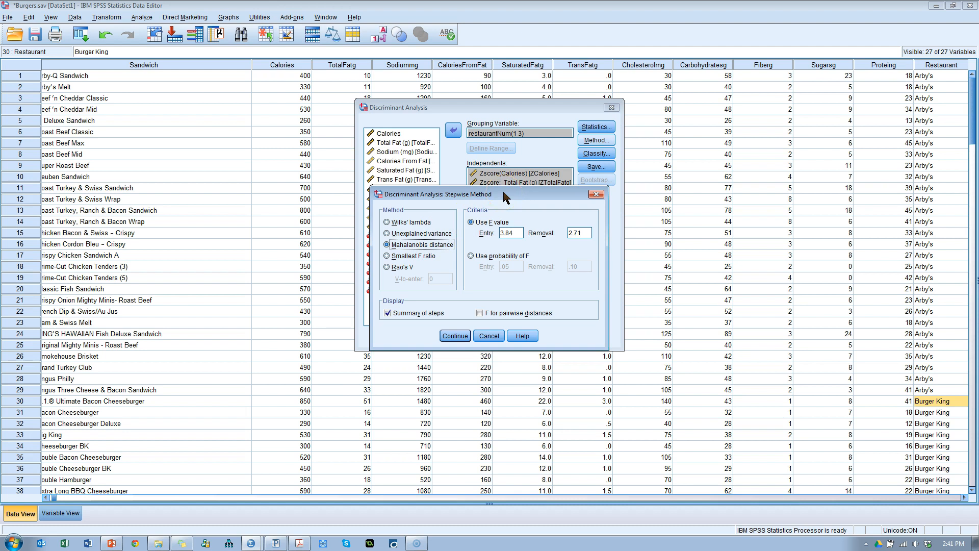
{"action": "mouse_move", "coordinate": [455, 336]}
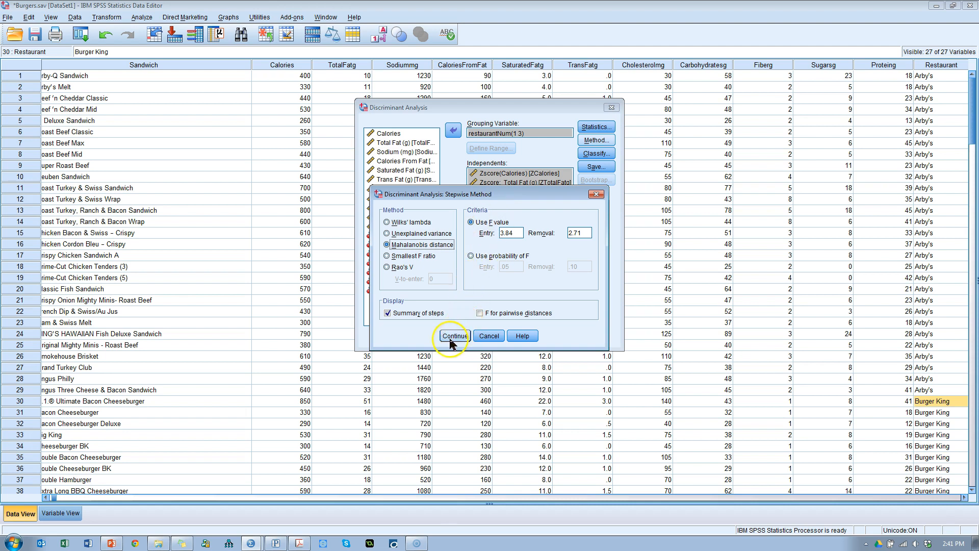
Step: In Classify, compute priors from group sizes and request a combined-groups plot
{"action": "left_click", "coordinate": [454, 336]}
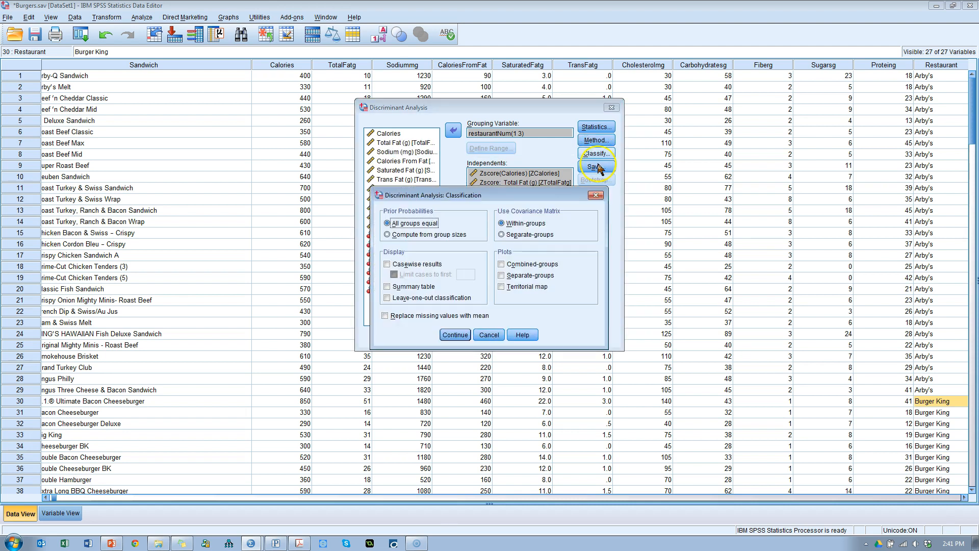
{"action": "mouse_move", "coordinate": [540, 278]}
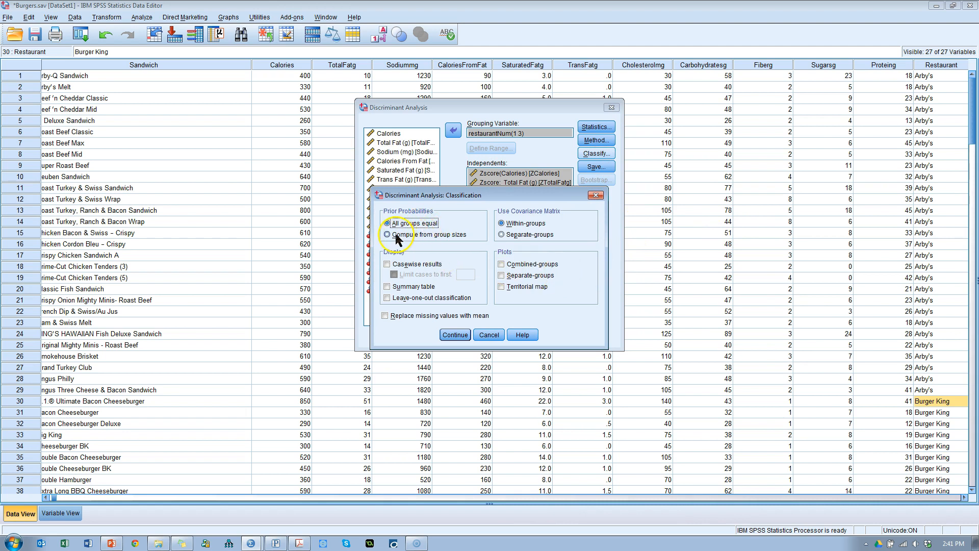
{"action": "left_click", "coordinate": [388, 235]}
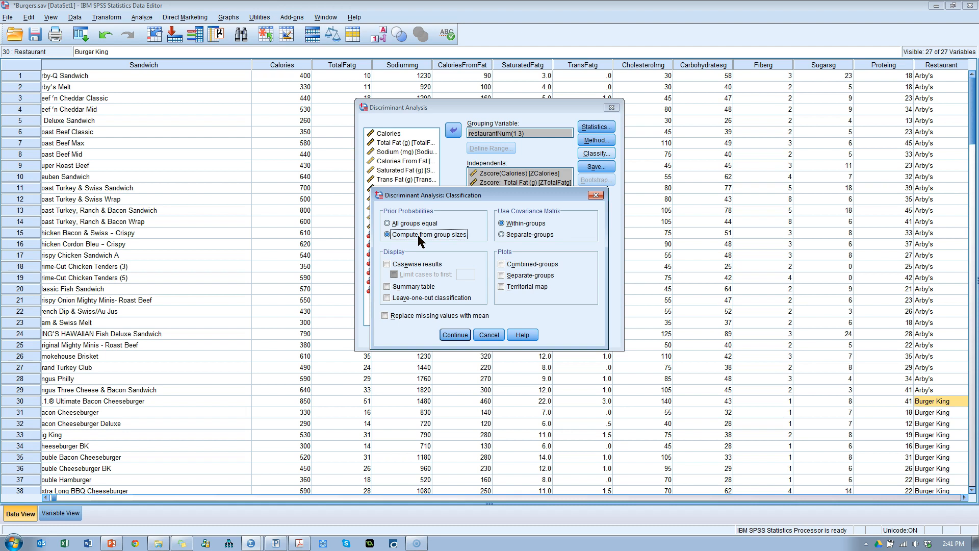
{"action": "mouse_move", "coordinate": [411, 245]}
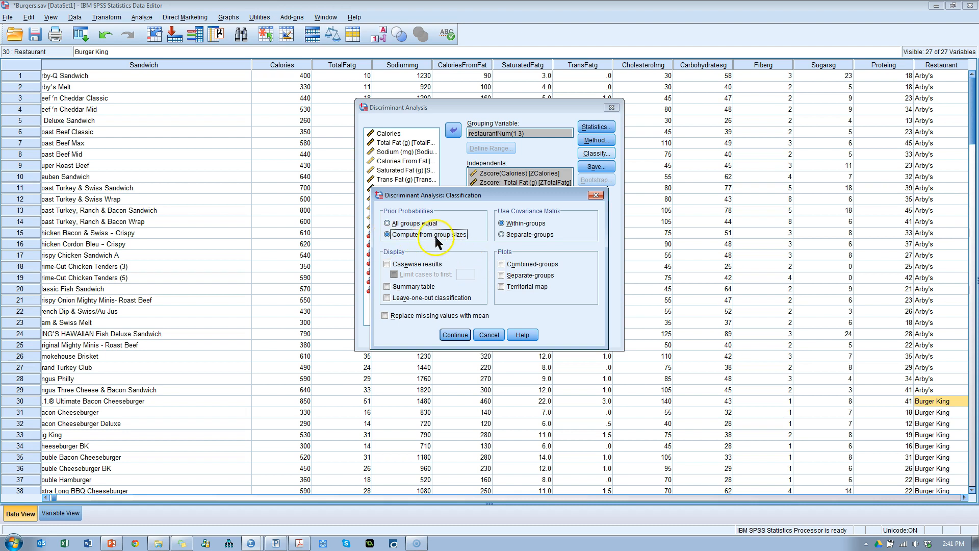
{"action": "mouse_move", "coordinate": [458, 243]}
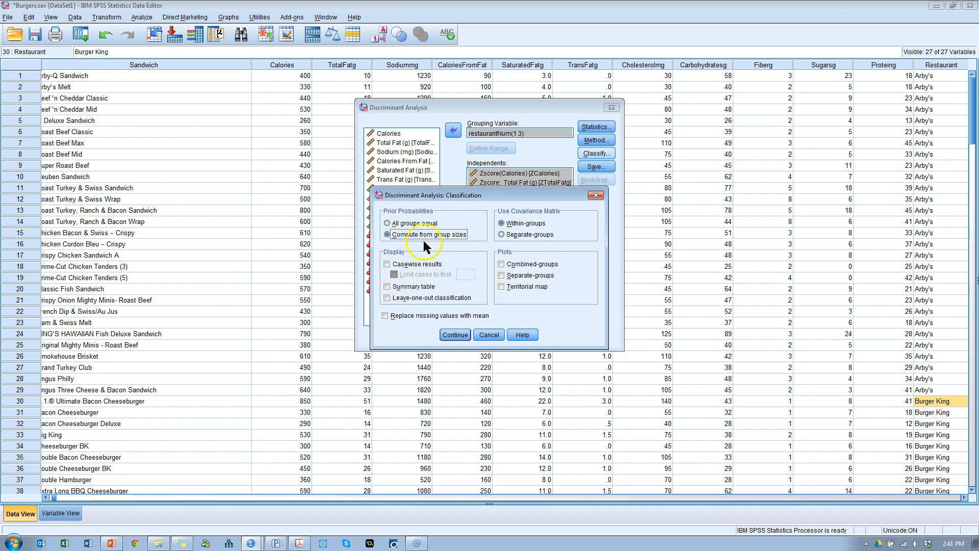
{"action": "mouse_move", "coordinate": [448, 243]}
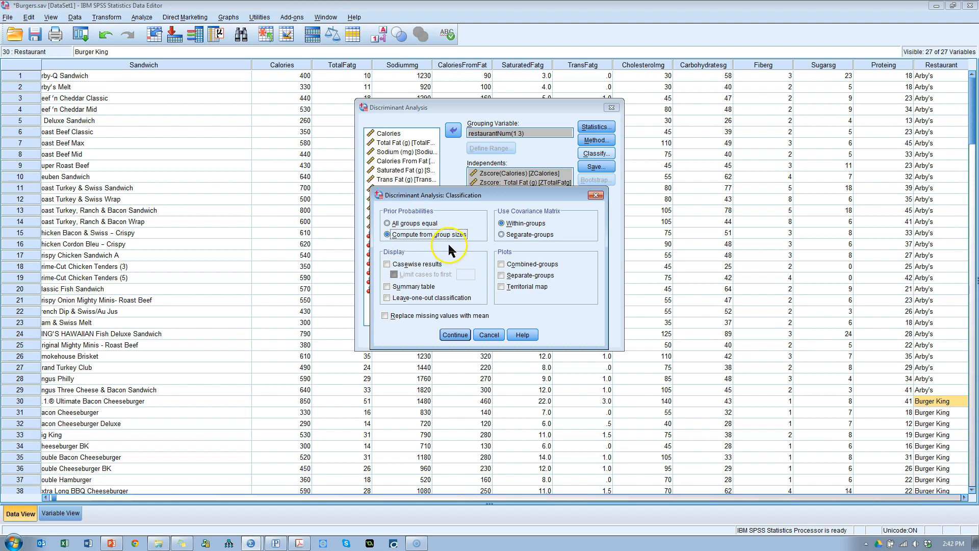
{"action": "mouse_move", "coordinate": [483, 229]}
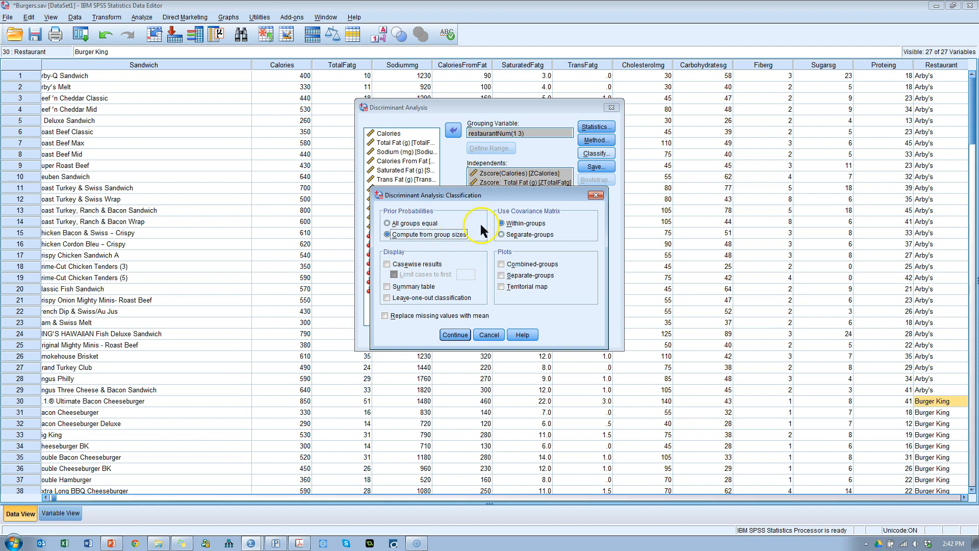
{"action": "mouse_move", "coordinate": [430, 271]}
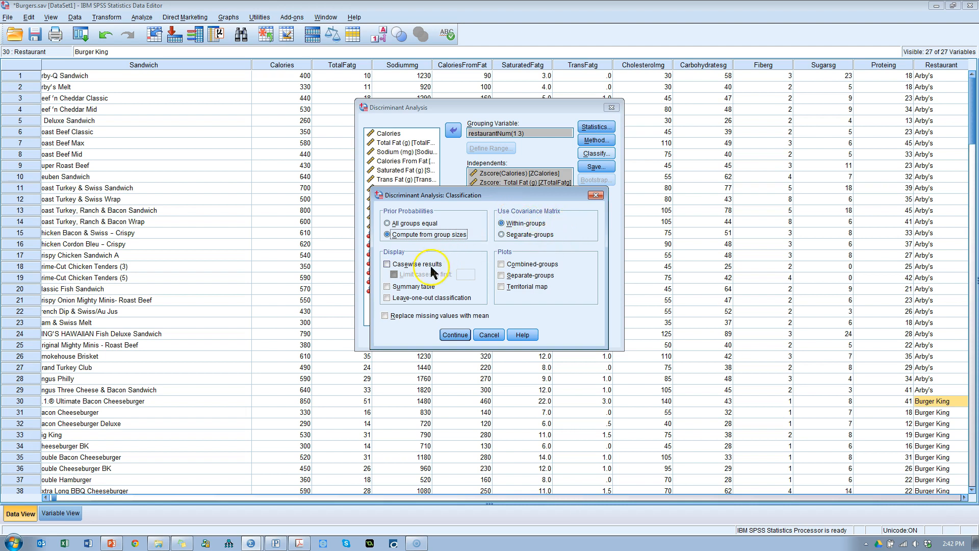
{"action": "mouse_move", "coordinate": [502, 286]}
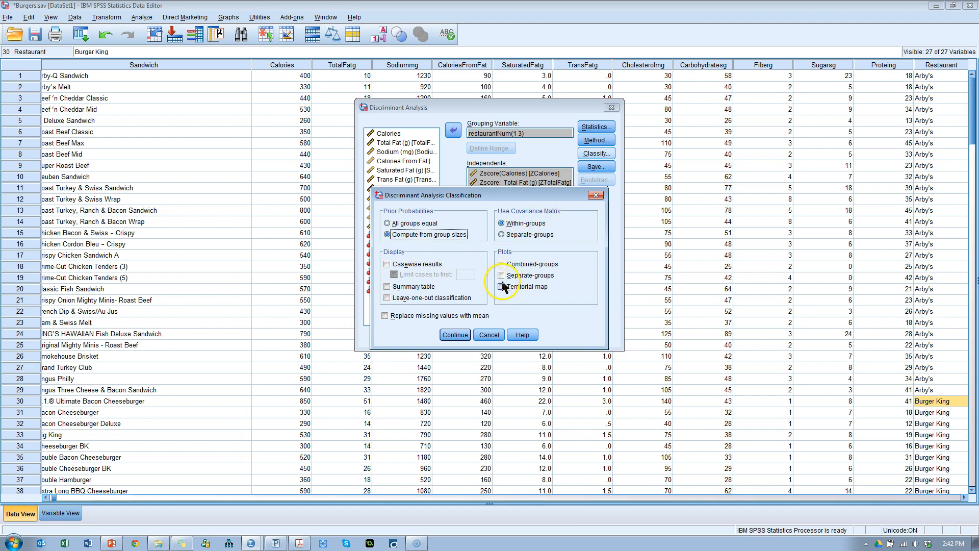
{"action": "left_click", "coordinate": [502, 263]}
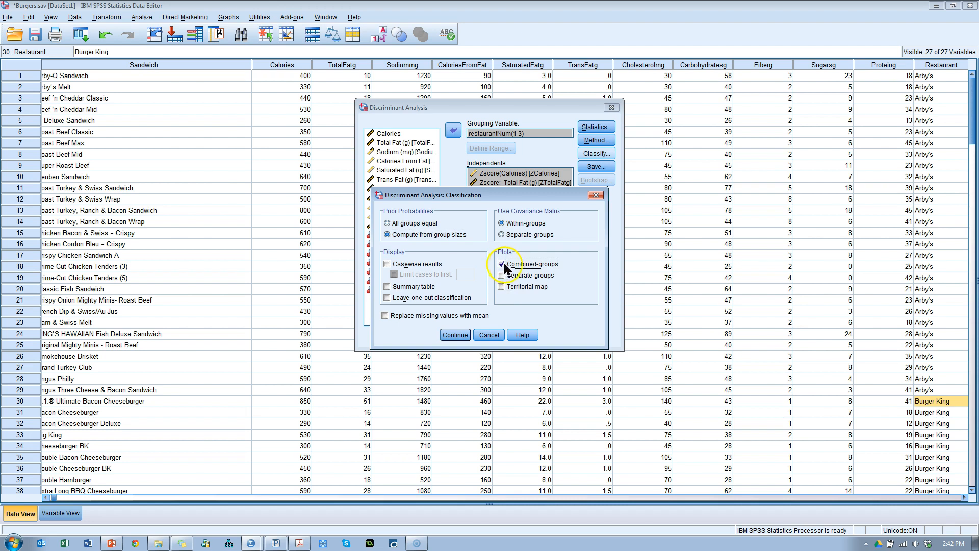
{"action": "mouse_move", "coordinate": [452, 263]}
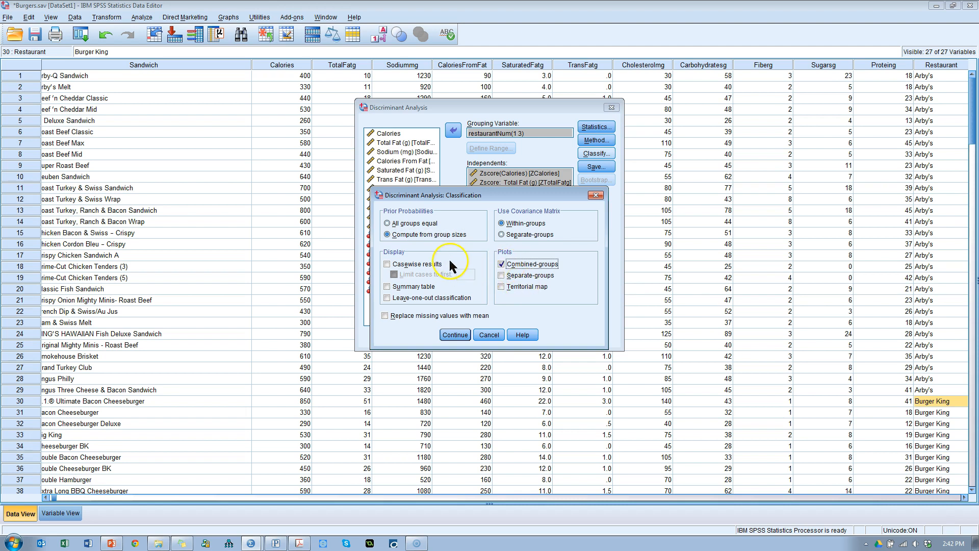
{"action": "mouse_move", "coordinate": [421, 293]}
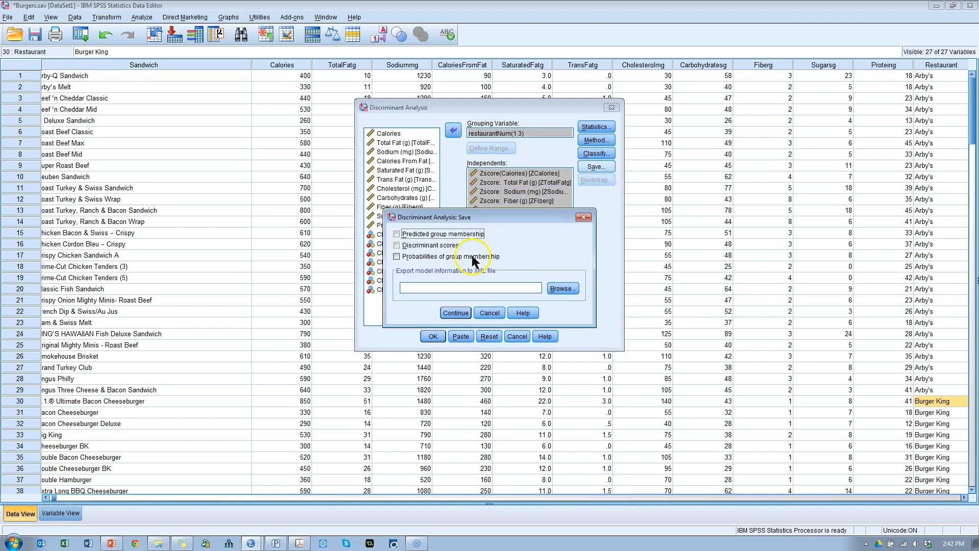
{"action": "mouse_move", "coordinate": [437, 281]}
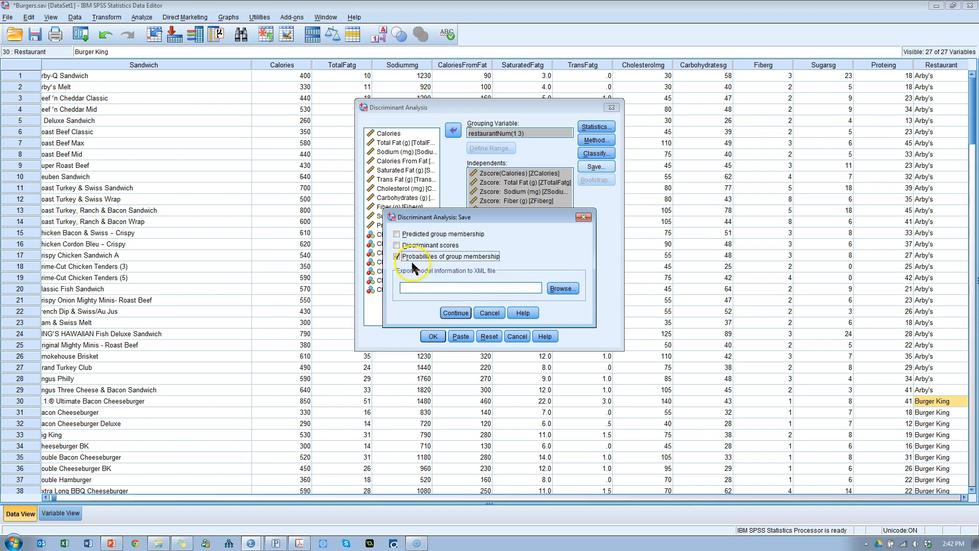
Step: Save predicted group membership and probabilities of group membership as new variables
{"action": "left_click", "coordinate": [396, 256]}
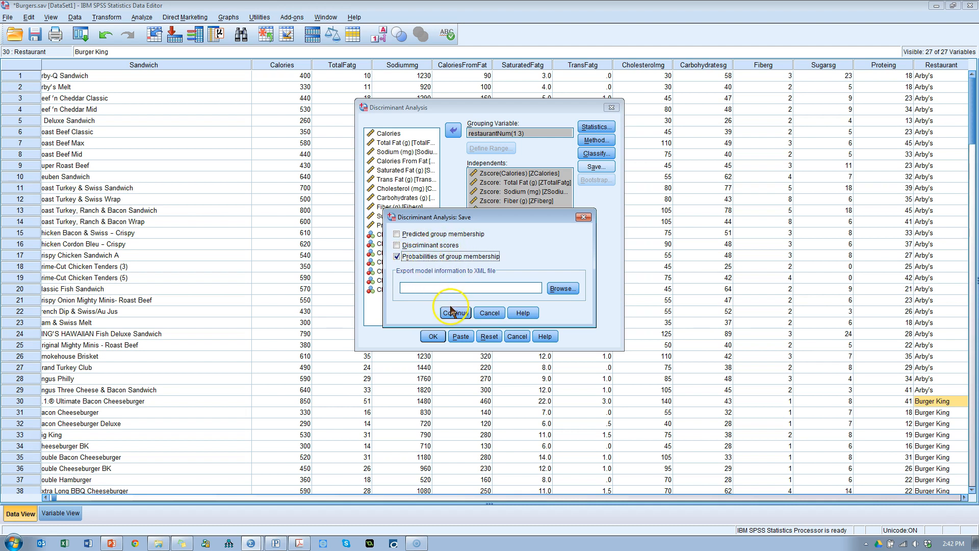
{"action": "mouse_move", "coordinate": [416, 267]}
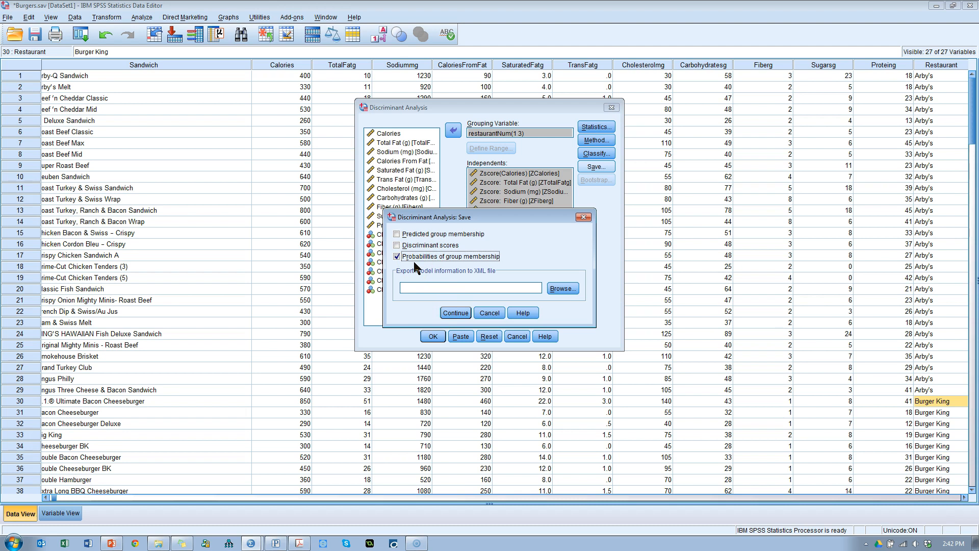
{"action": "left_click", "coordinate": [397, 234]}
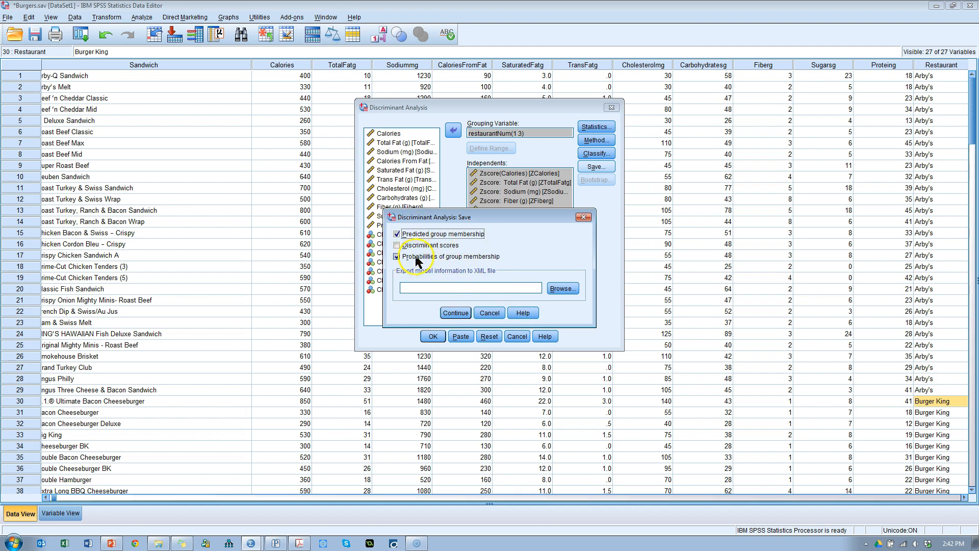
{"action": "left_click", "coordinate": [397, 256]}
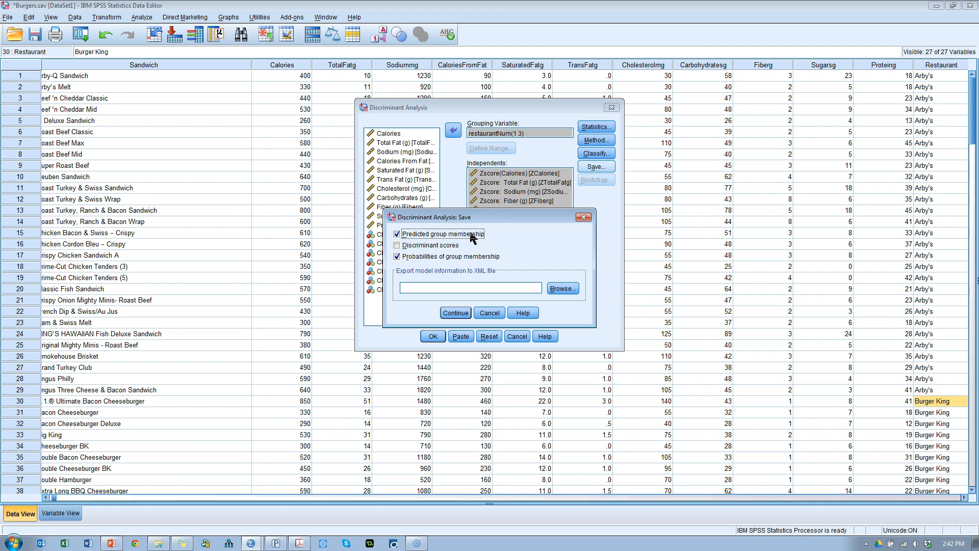
{"action": "mouse_move", "coordinate": [491, 261]}
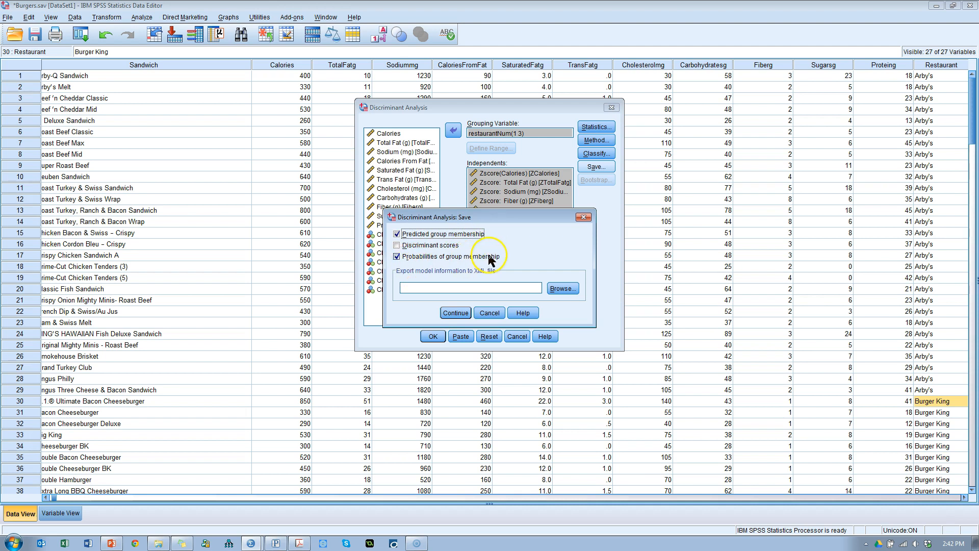
{"action": "mouse_move", "coordinate": [493, 259]}
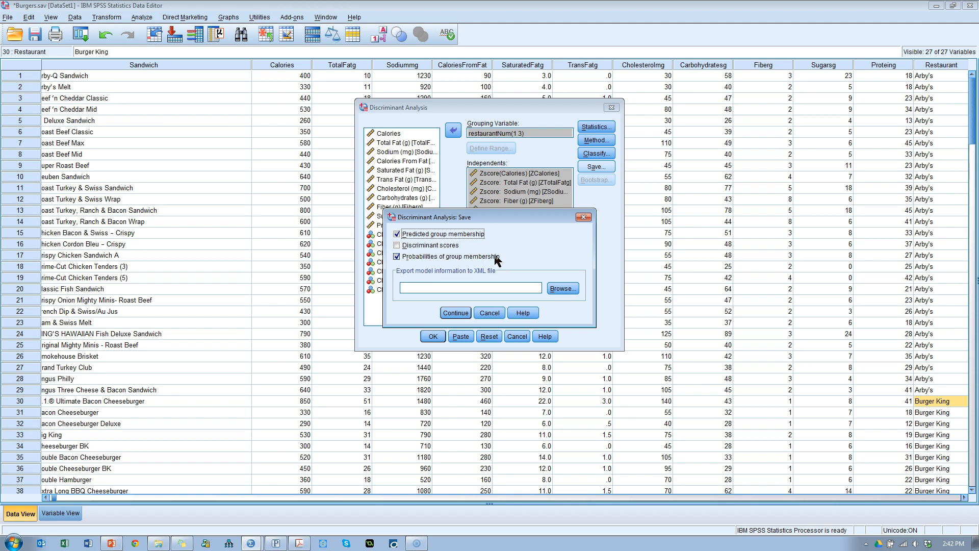
{"action": "left_click", "coordinate": [455, 312]}
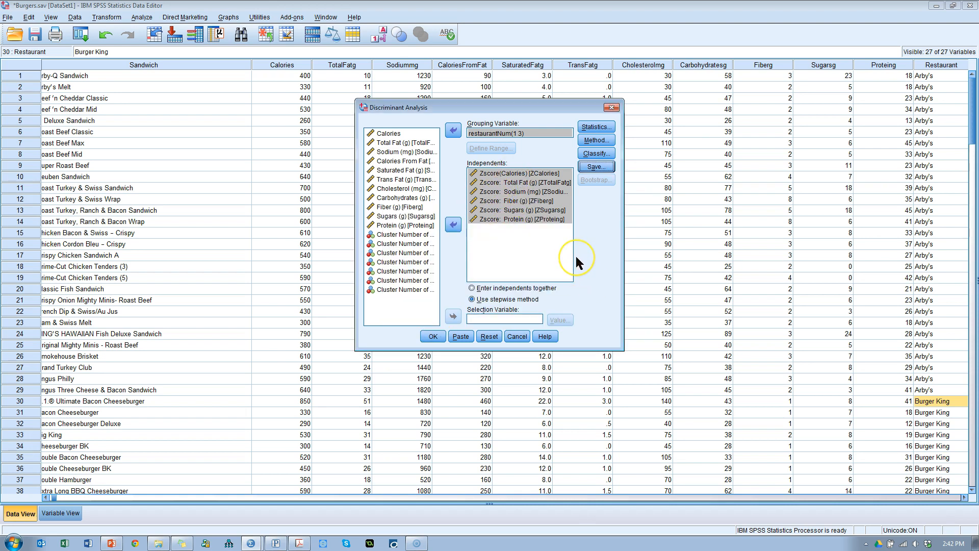
{"action": "mouse_move", "coordinate": [432, 335]}
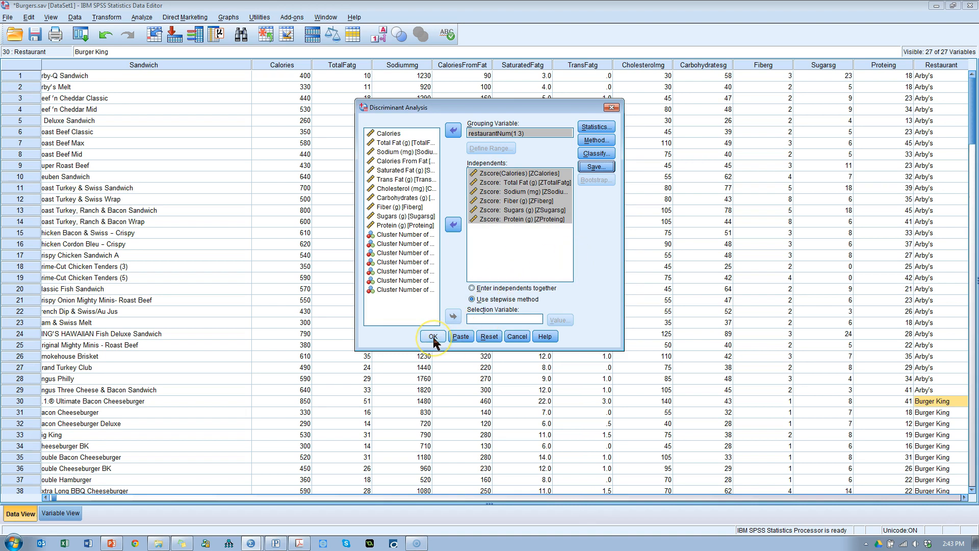
{"action": "left_click", "coordinate": [432, 336]}
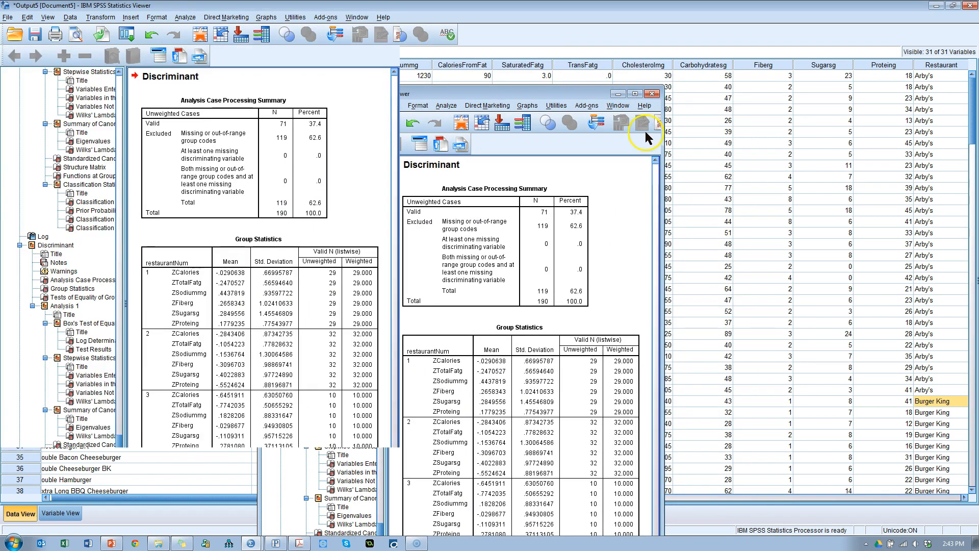
{"action": "left_click", "coordinate": [635, 94]}
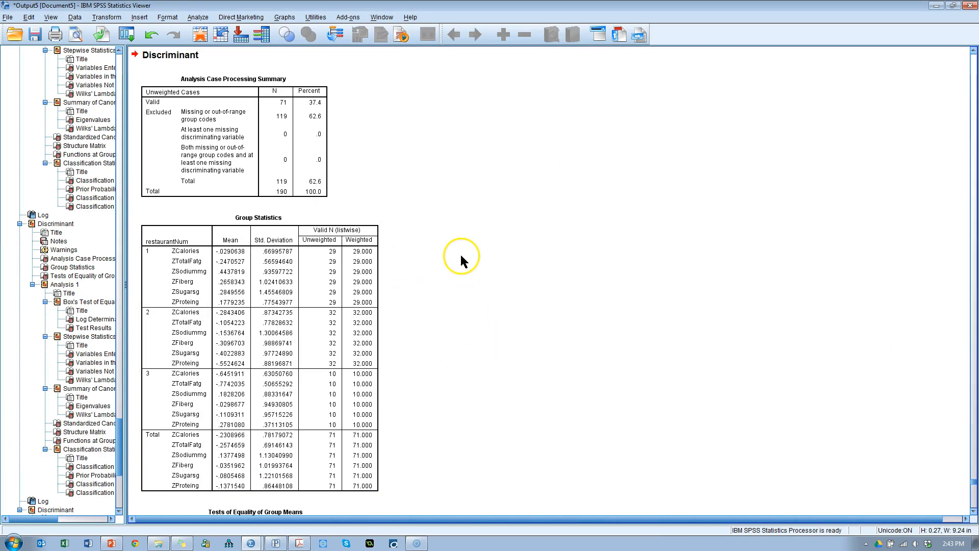
{"action": "mouse_move", "coordinate": [480, 306]}
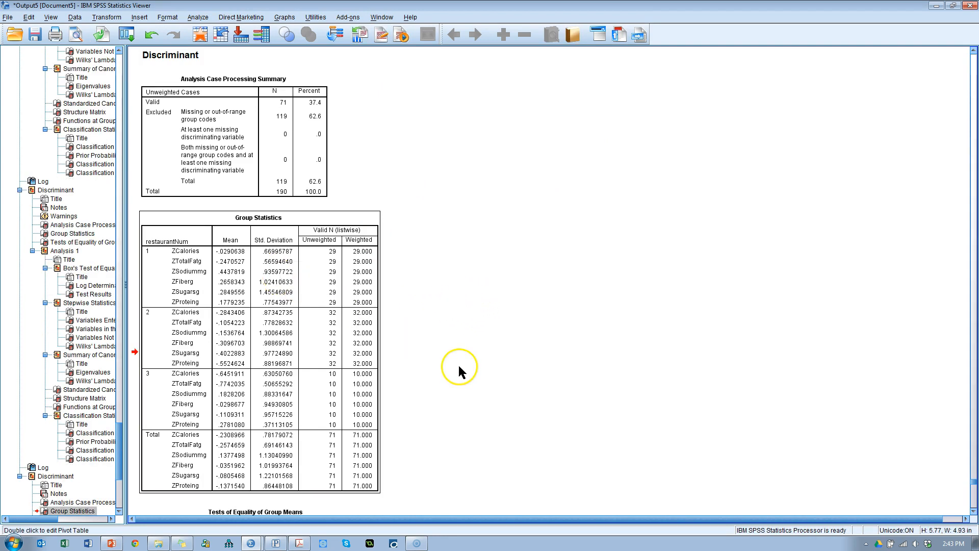
{"action": "mouse_move", "coordinate": [500, 314]}
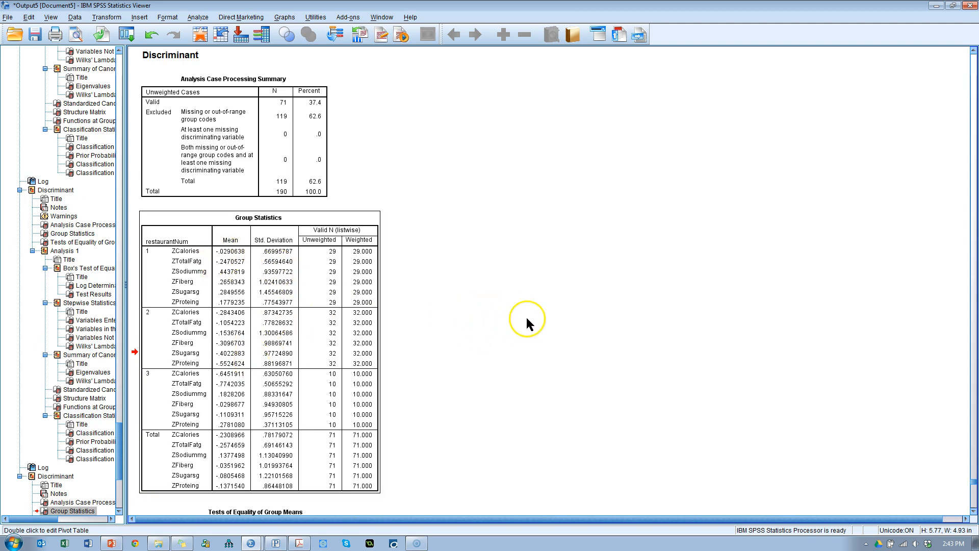
{"action": "scroll", "scroll_direction": "down", "scroll_amount": 3}
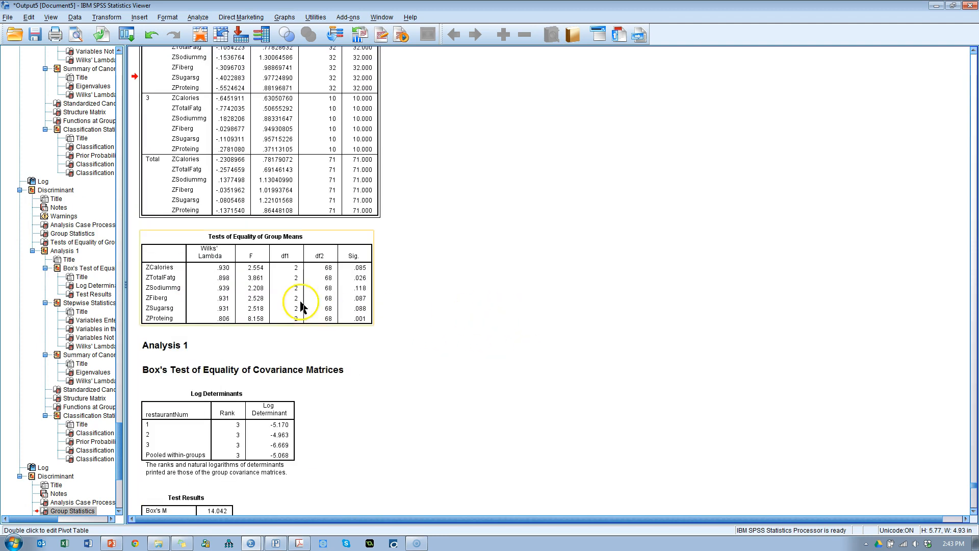
{"action": "mouse_move", "coordinate": [295, 275]}
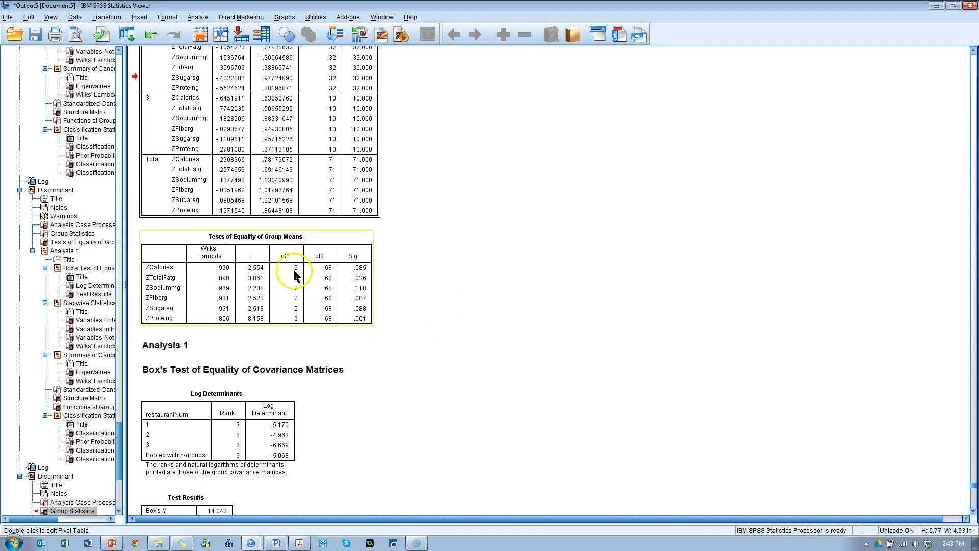
{"action": "mouse_move", "coordinate": [312, 340]}
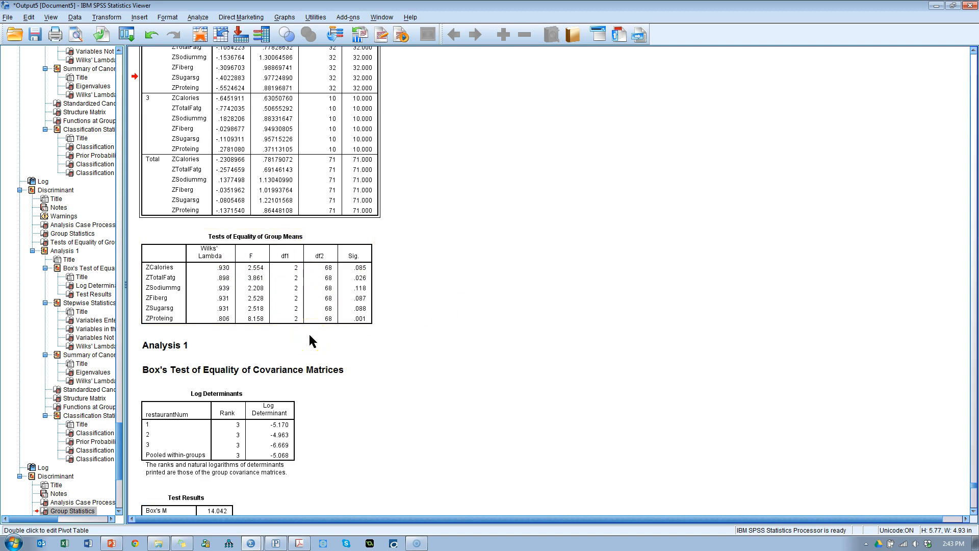
{"action": "mouse_move", "coordinate": [278, 385]}
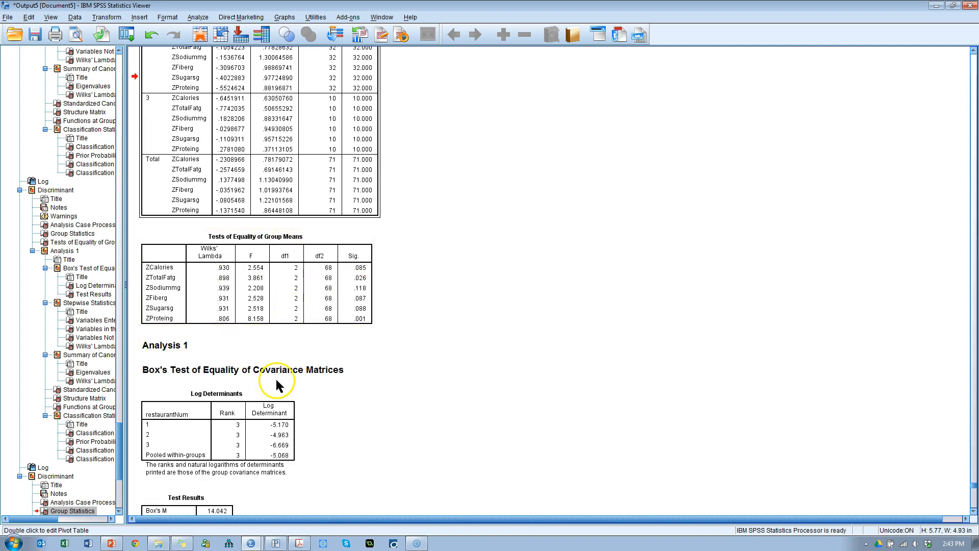
{"action": "mouse_move", "coordinate": [421, 293]}
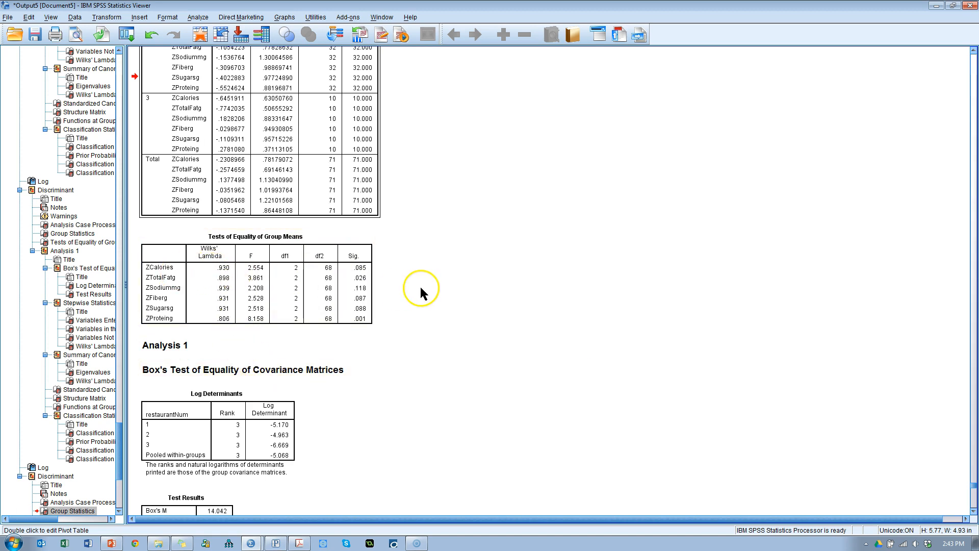
{"action": "mouse_move", "coordinate": [422, 293]}
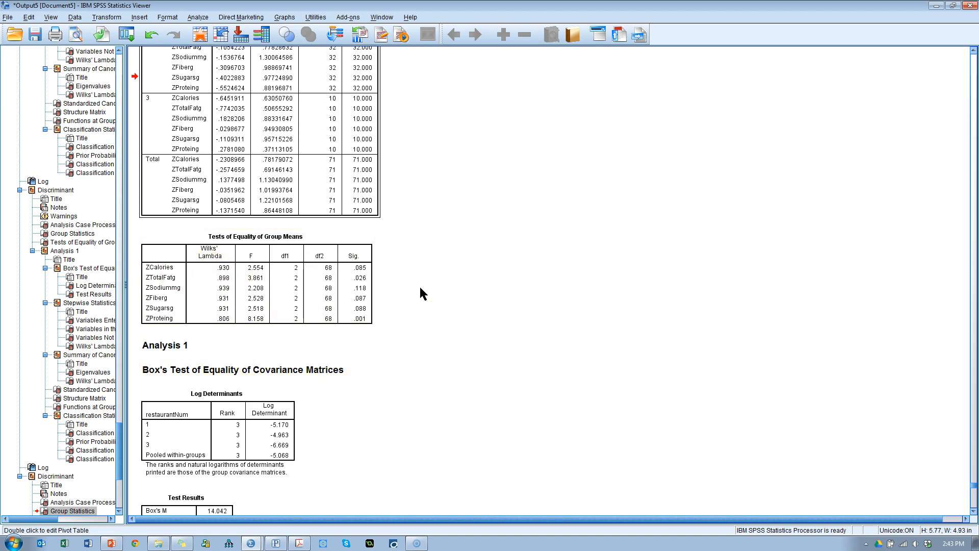
{"action": "mouse_move", "coordinate": [387, 288]}
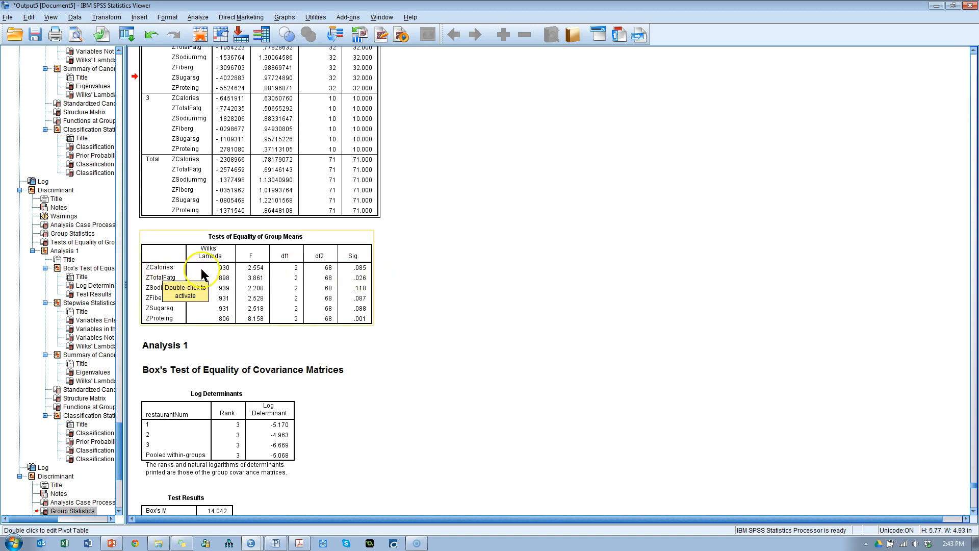
{"action": "mouse_move", "coordinate": [505, 293]}
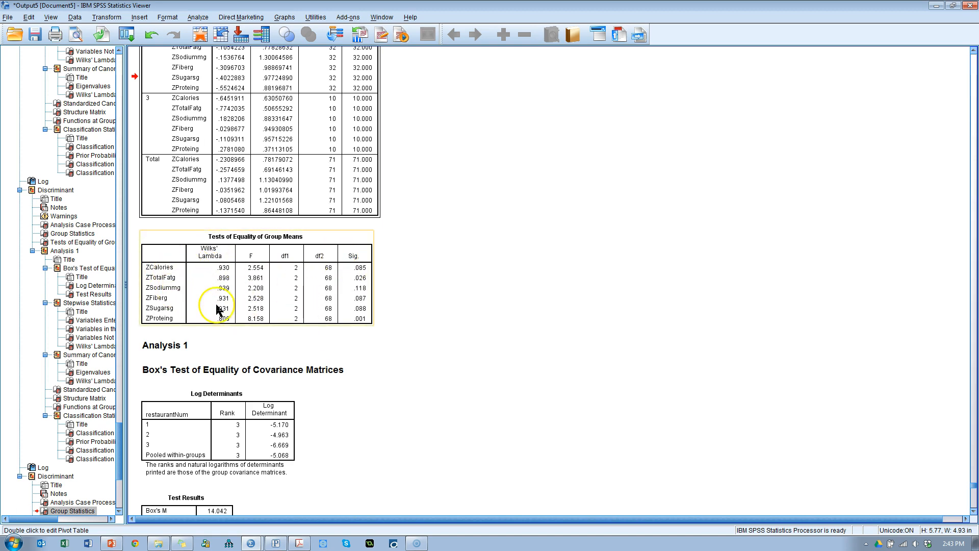
{"action": "mouse_move", "coordinate": [369, 270]}
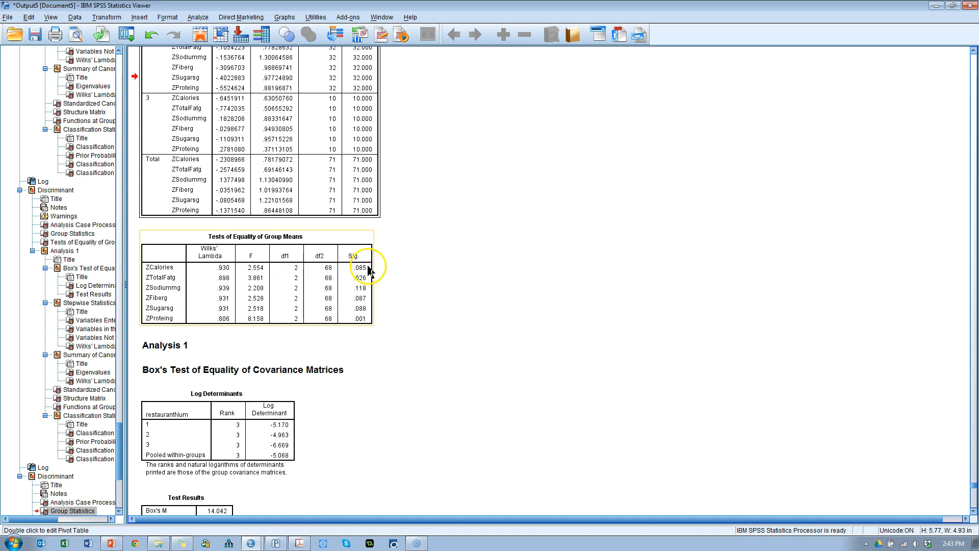
{"action": "mouse_move", "coordinate": [371, 274]}
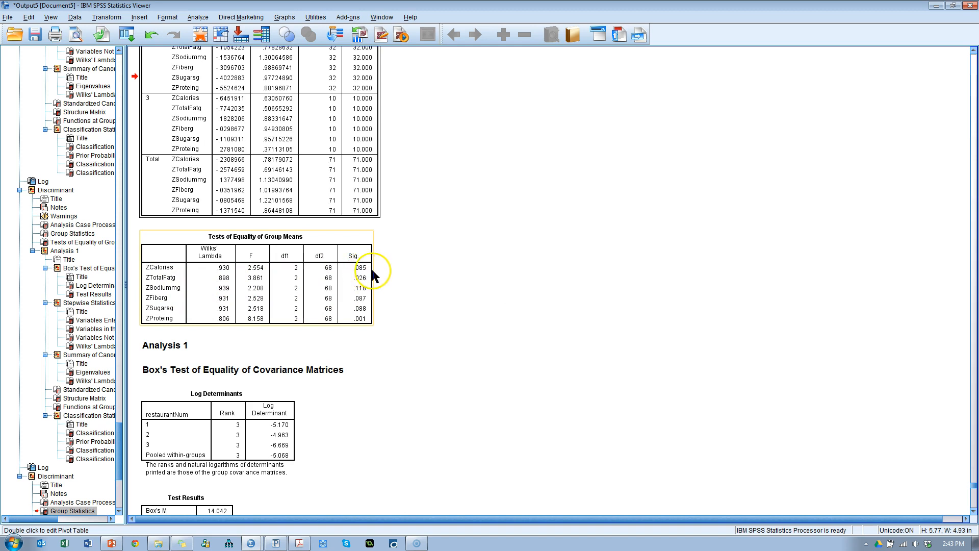
{"action": "mouse_move", "coordinate": [371, 289]}
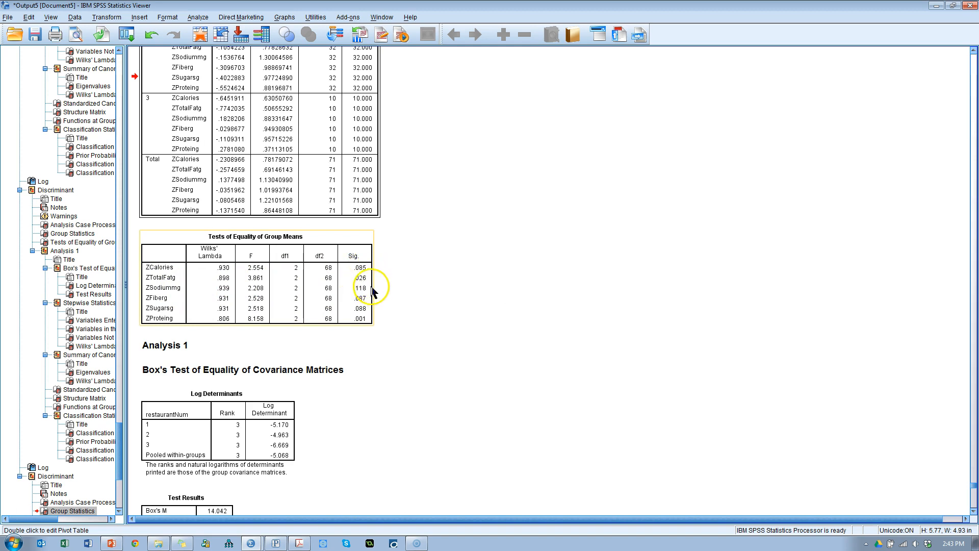
{"action": "mouse_move", "coordinate": [365, 305]}
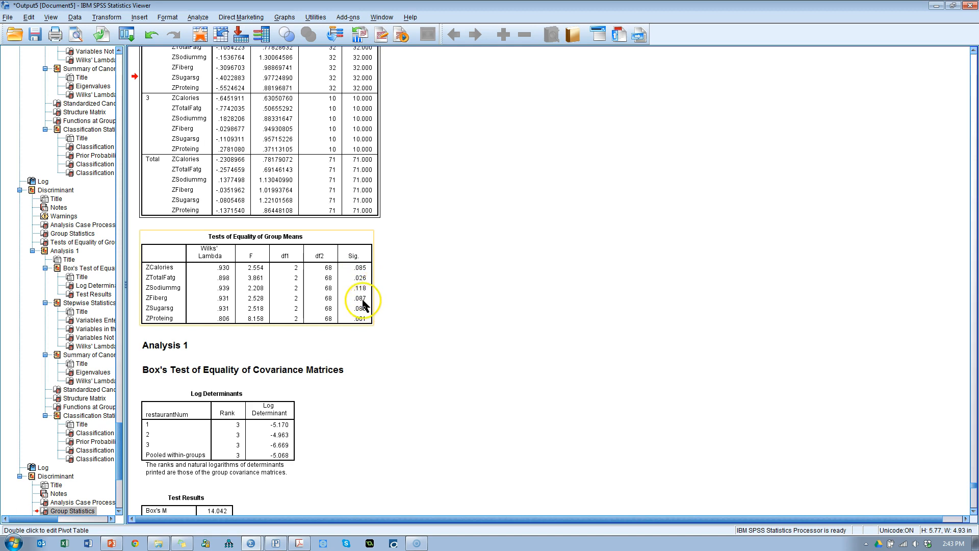
{"action": "mouse_move", "coordinate": [371, 278]}
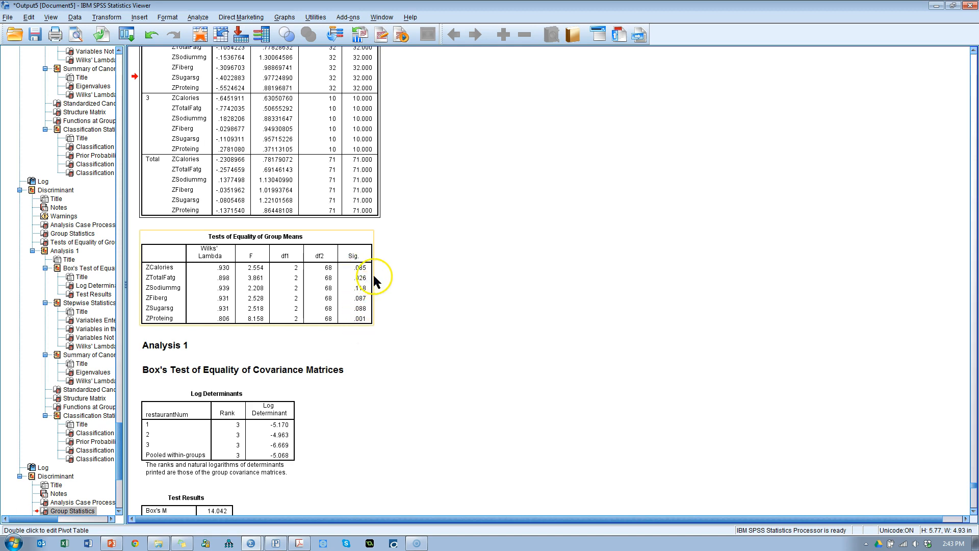
{"action": "mouse_move", "coordinate": [371, 319]}
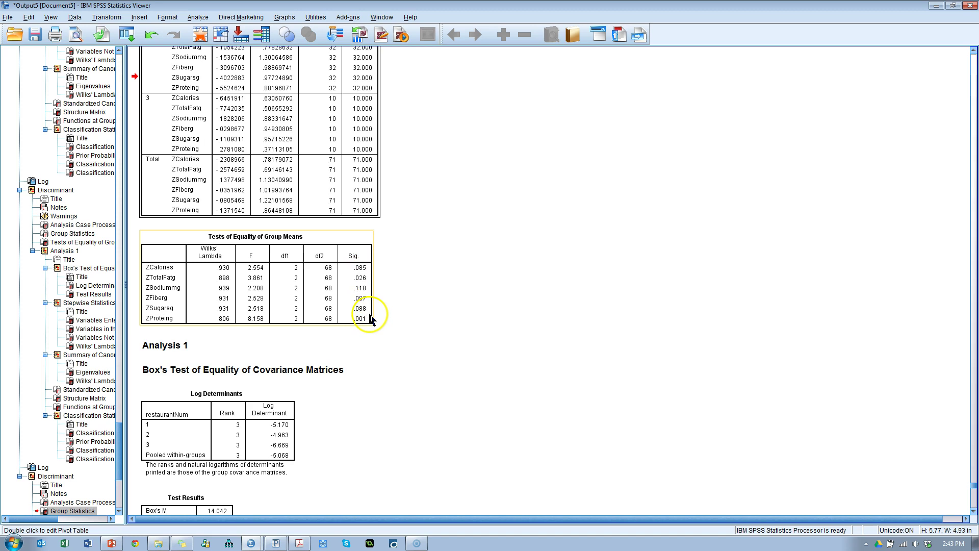
{"action": "mouse_move", "coordinate": [368, 361]}
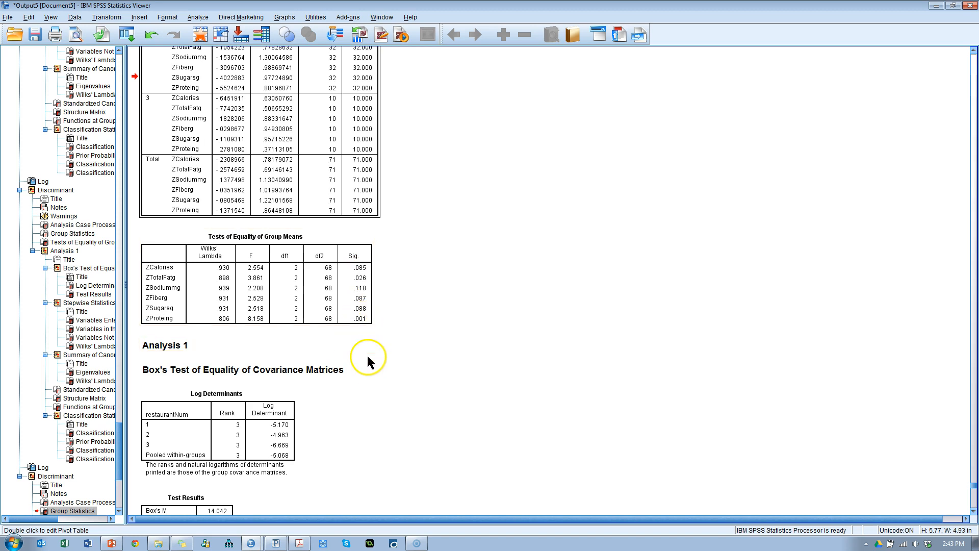
Step: Scroll the output to Box's M test and select its Test Results table
{"action": "scroll", "scroll_direction": "down", "scroll_amount": 3}
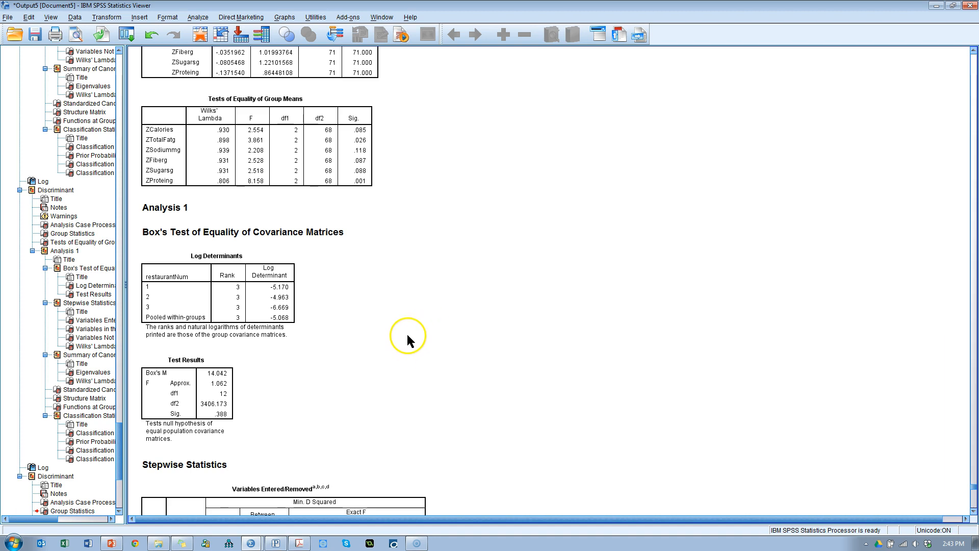
{"action": "scroll", "scroll_direction": "down", "scroll_amount": 3}
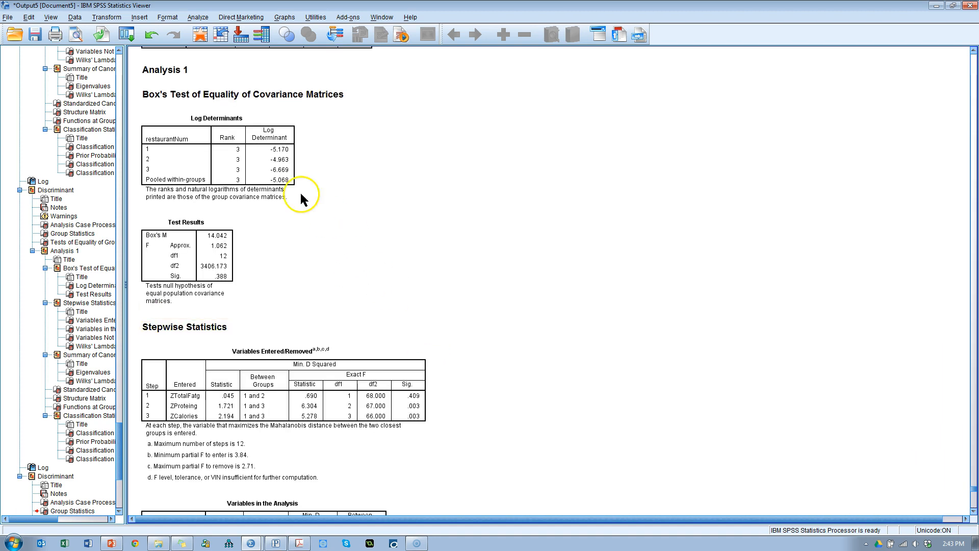
{"action": "left_click", "coordinate": [212, 223]}
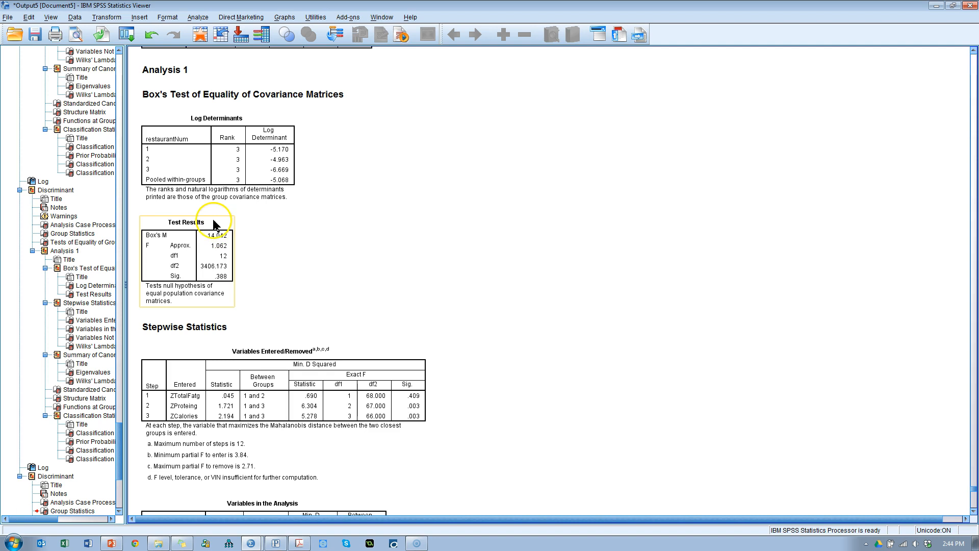
{"action": "mouse_move", "coordinate": [162, 247]}
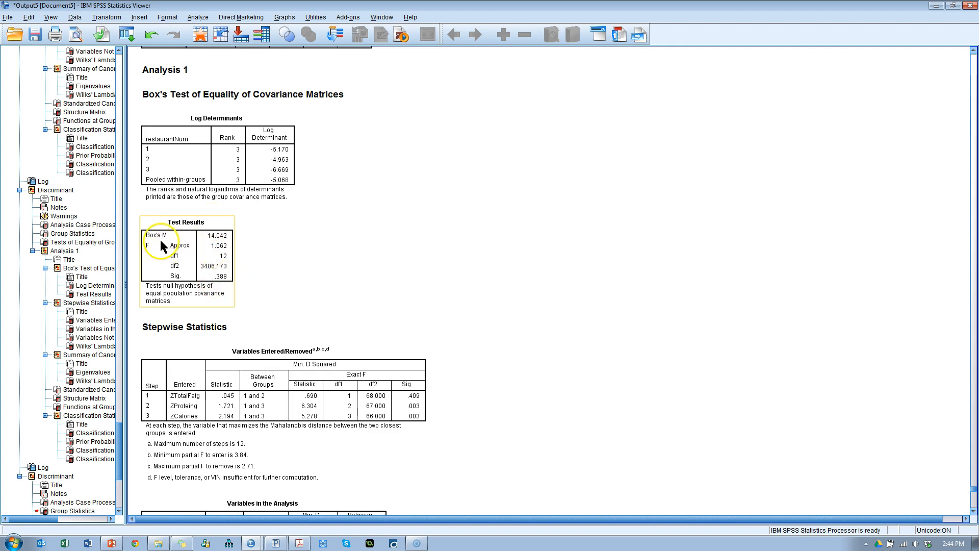
{"action": "left_click", "coordinate": [188, 262]}
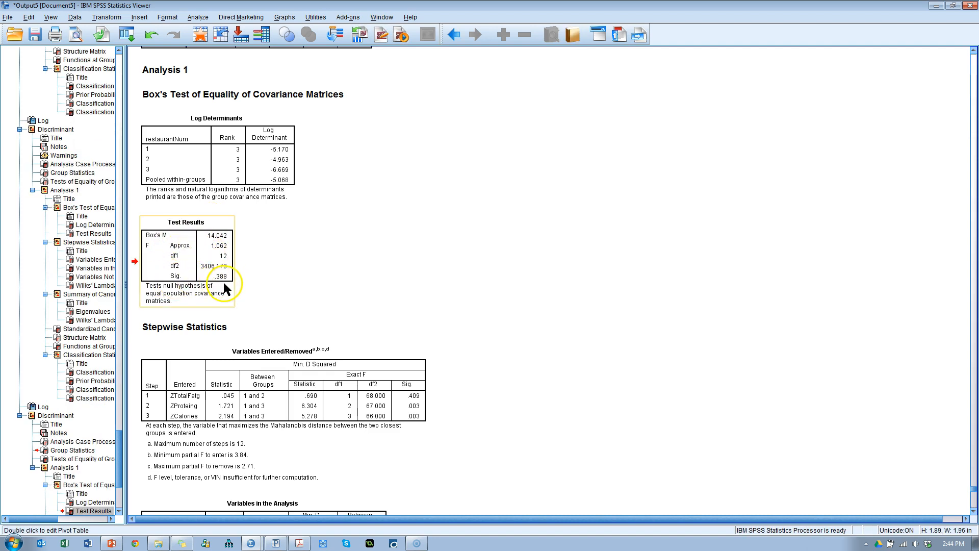
{"action": "mouse_move", "coordinate": [226, 282]}
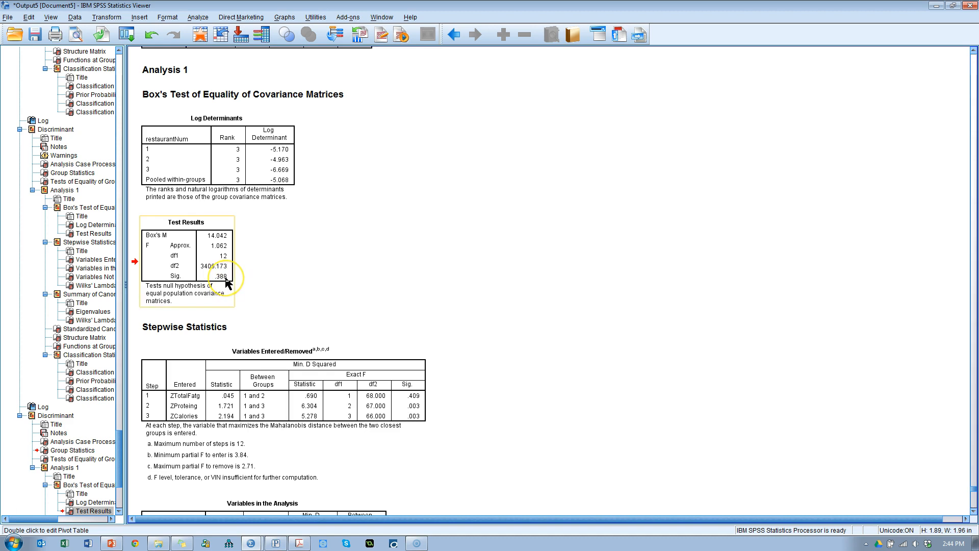
{"action": "mouse_move", "coordinate": [226, 281]}
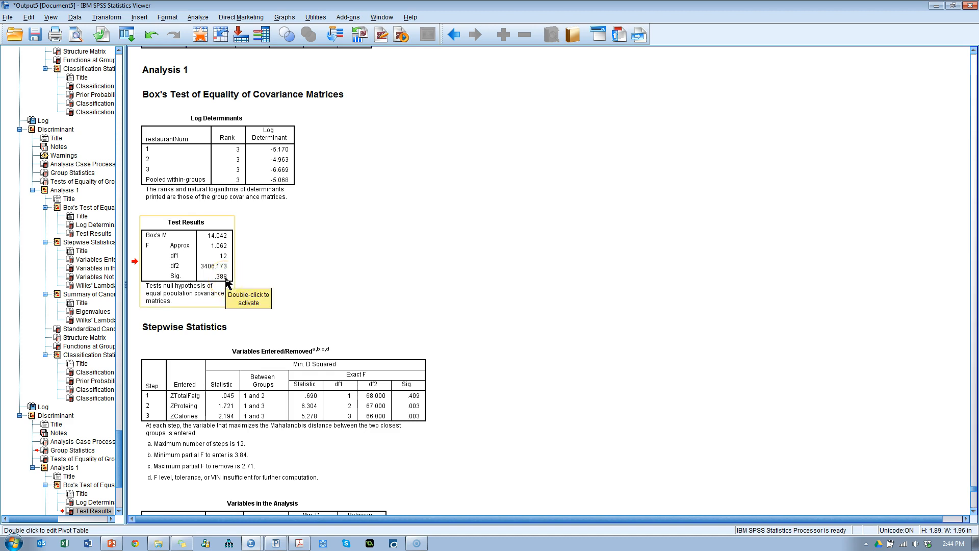
{"action": "mouse_move", "coordinate": [226, 285]}
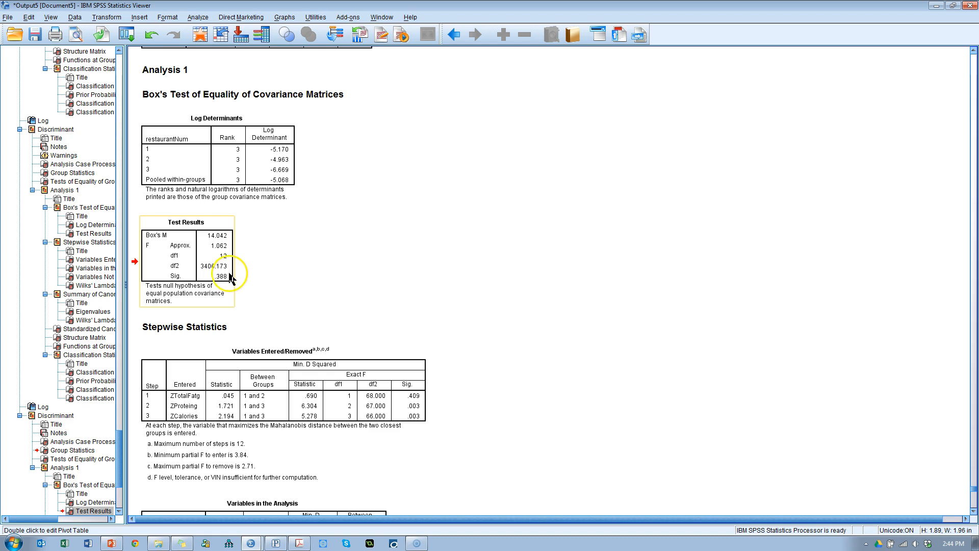
{"action": "mouse_move", "coordinate": [233, 287]}
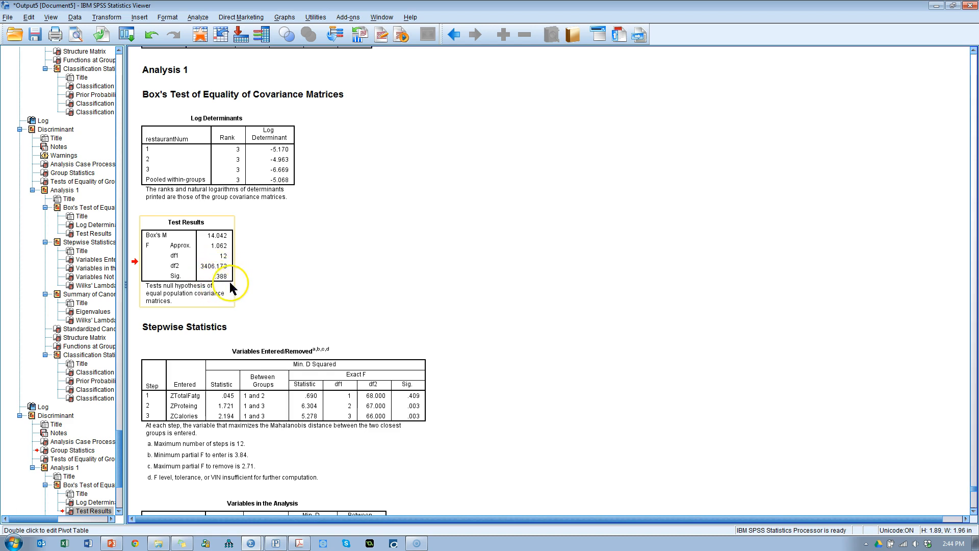
{"action": "mouse_move", "coordinate": [230, 285]}
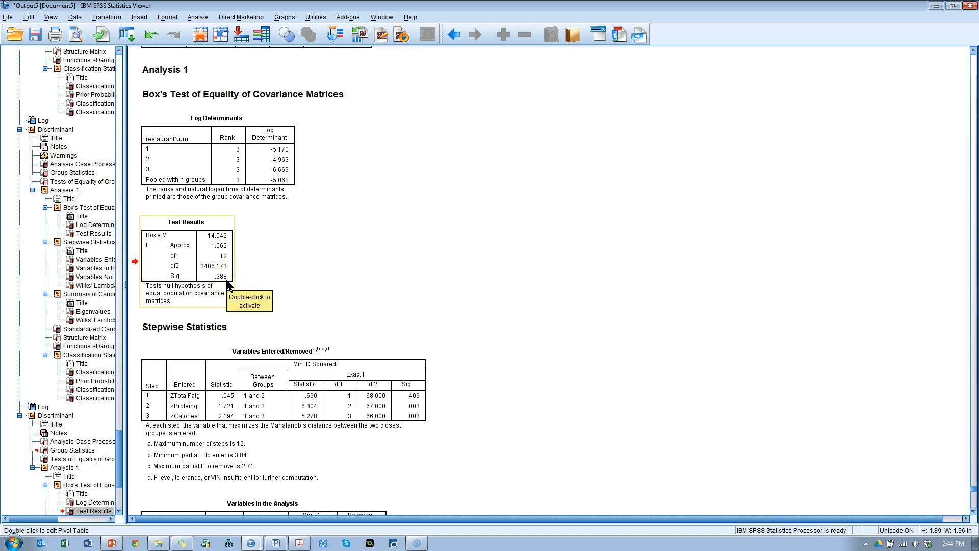
{"action": "mouse_move", "coordinate": [227, 285]}
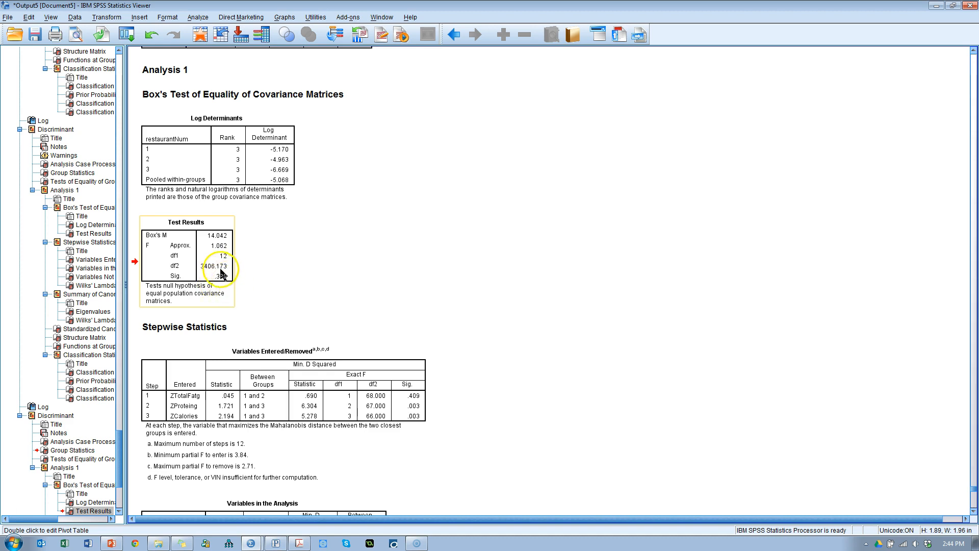
{"action": "mouse_move", "coordinate": [224, 288]}
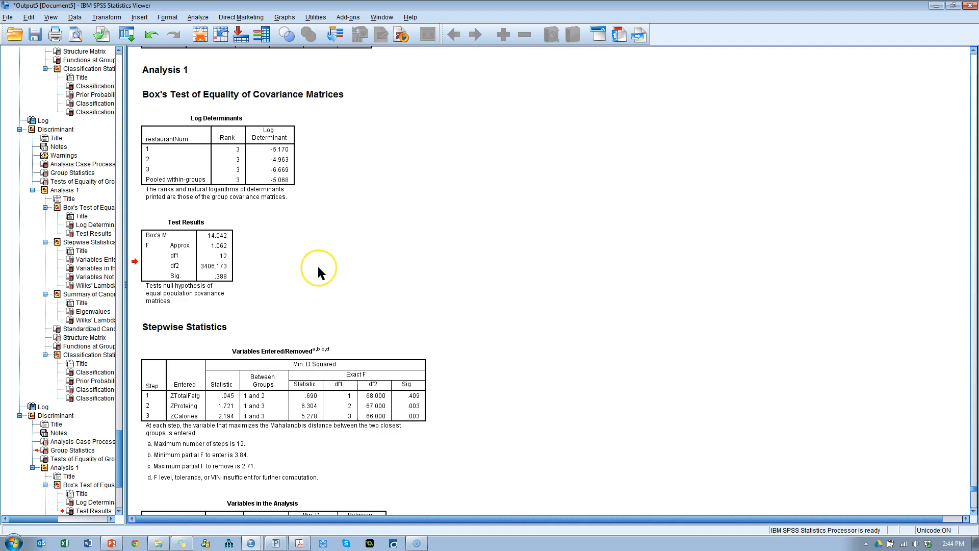
{"action": "scroll", "scroll_direction": "down", "scroll_amount": 3}
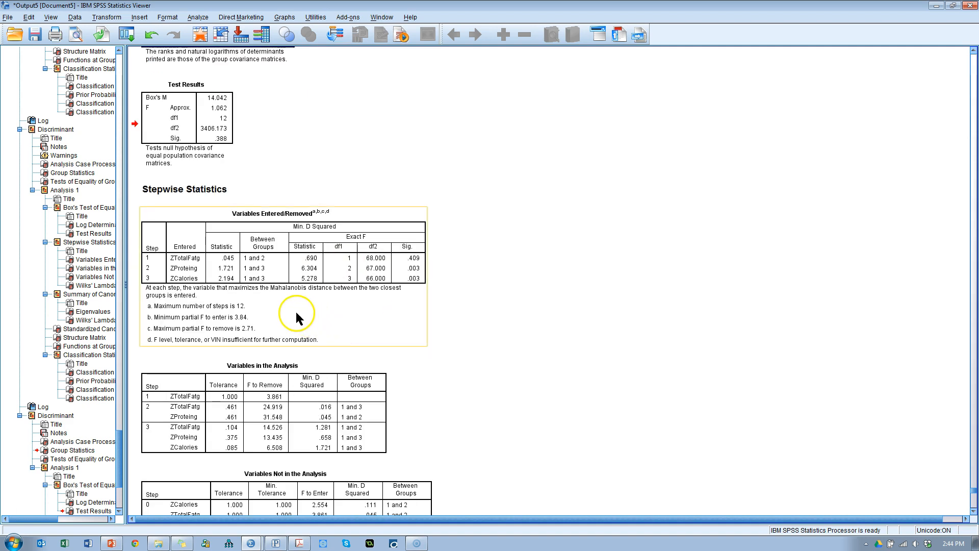
{"action": "mouse_move", "coordinate": [252, 299]}
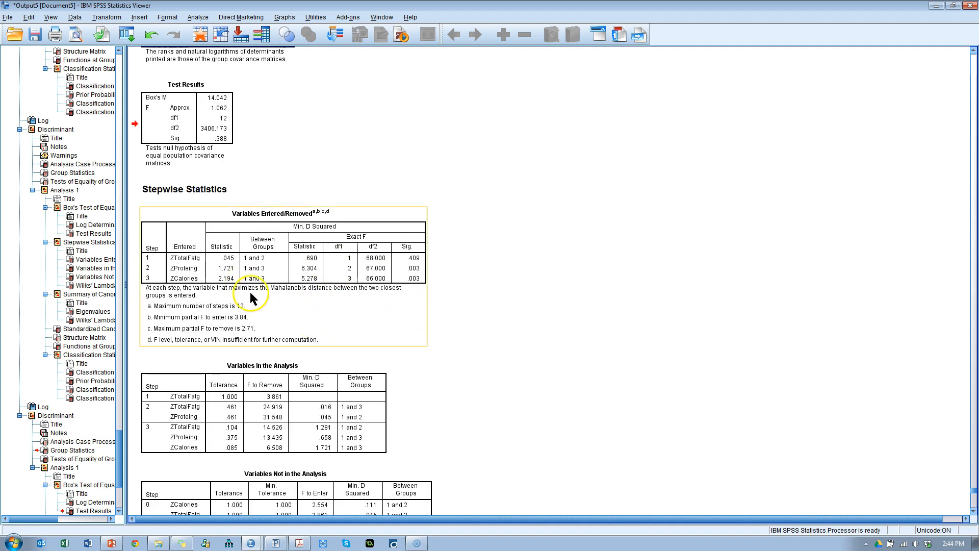
{"action": "mouse_move", "coordinate": [215, 265]}
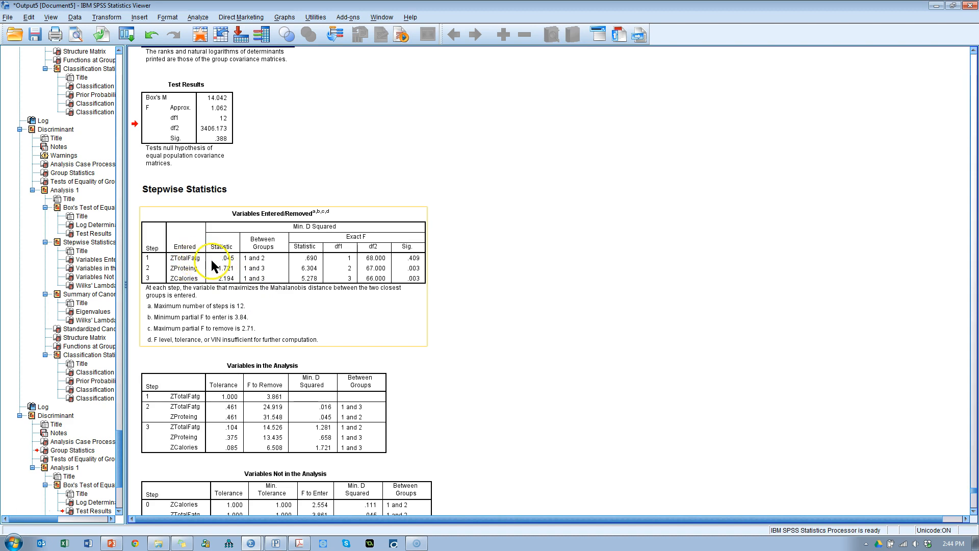
{"action": "mouse_move", "coordinate": [503, 313]}
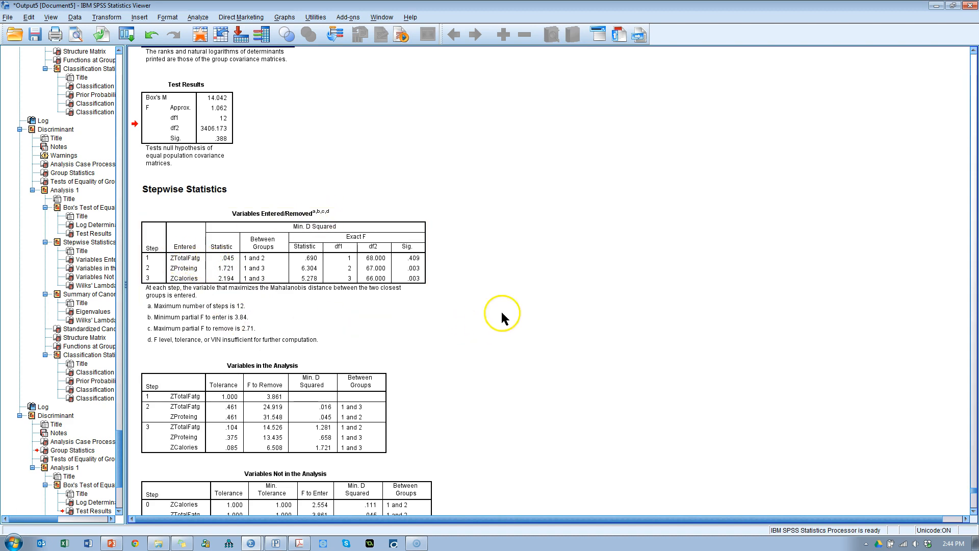
{"action": "left_click", "coordinate": [200, 269]}
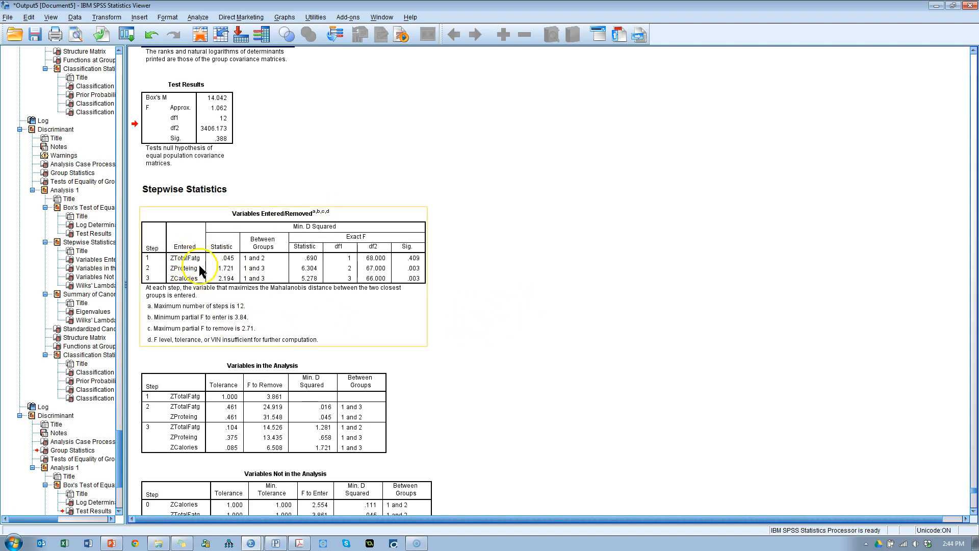
{"action": "mouse_move", "coordinate": [216, 323]}
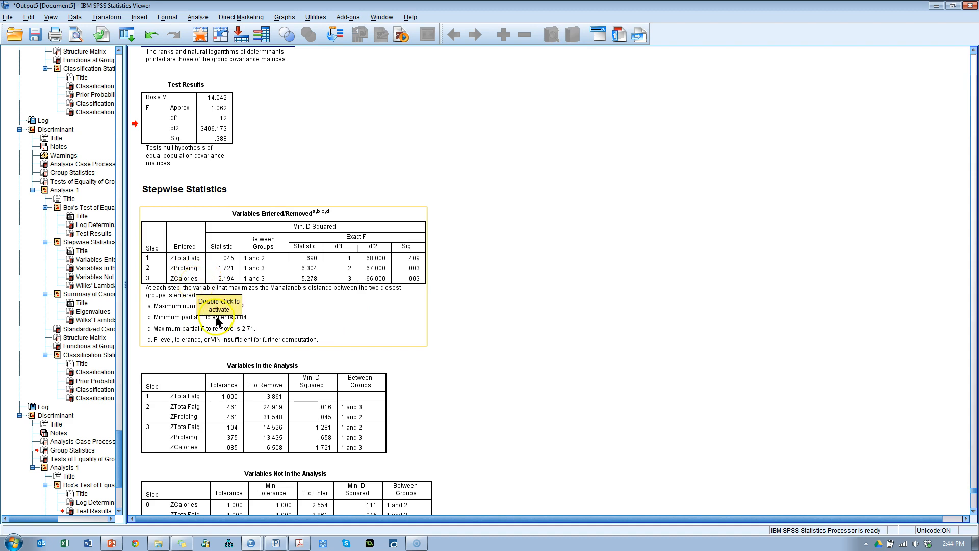
{"action": "mouse_move", "coordinate": [214, 444]}
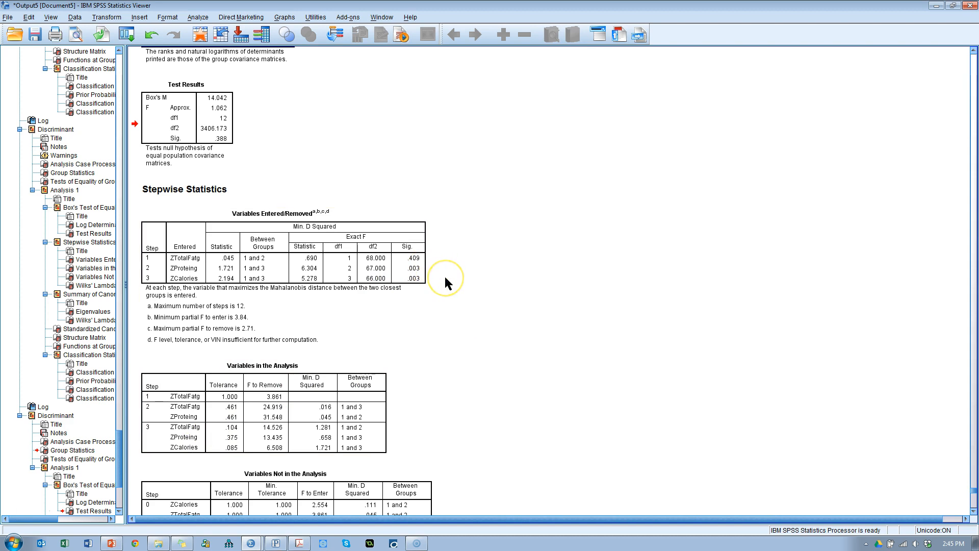
{"action": "scroll", "scroll_direction": "down", "scroll_amount": 3}
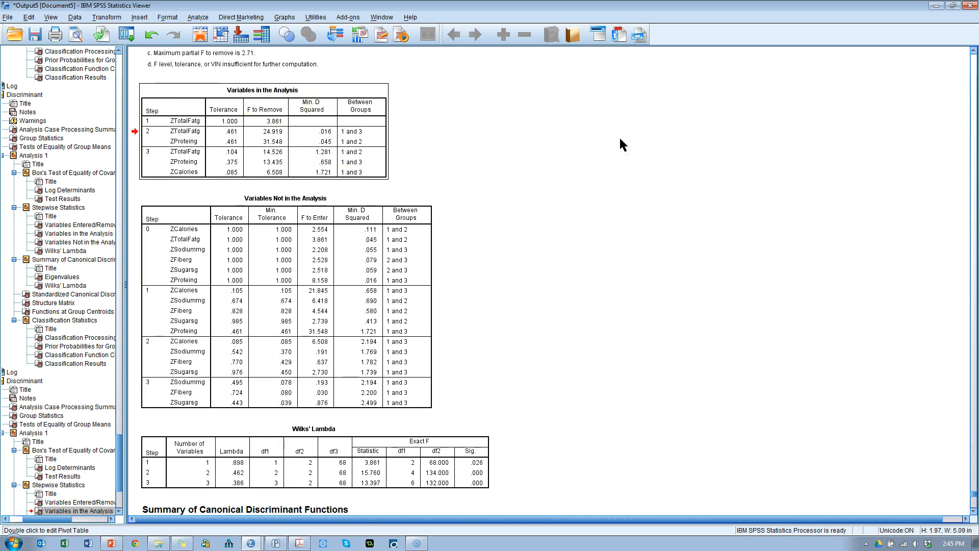
{"action": "mouse_move", "coordinate": [321, 114]}
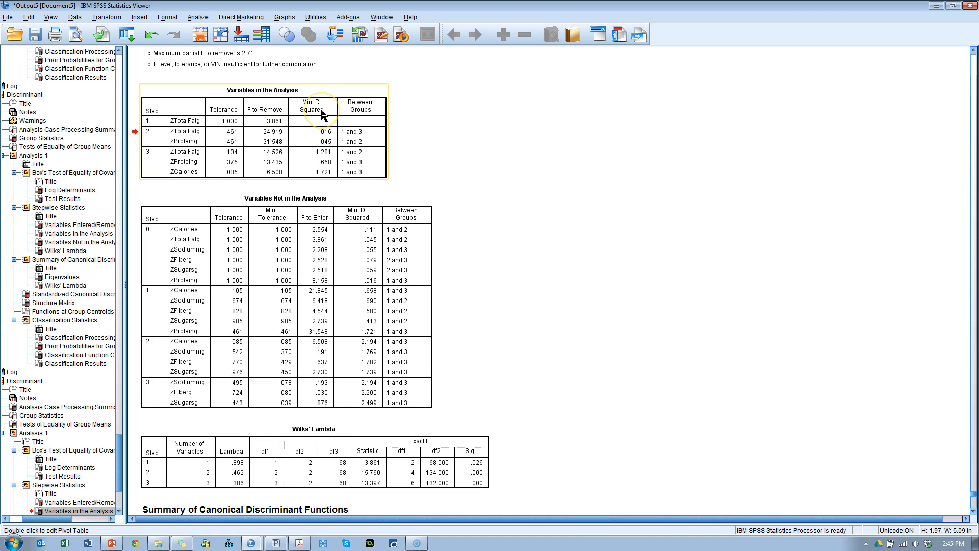
{"action": "mouse_move", "coordinate": [459, 181]}
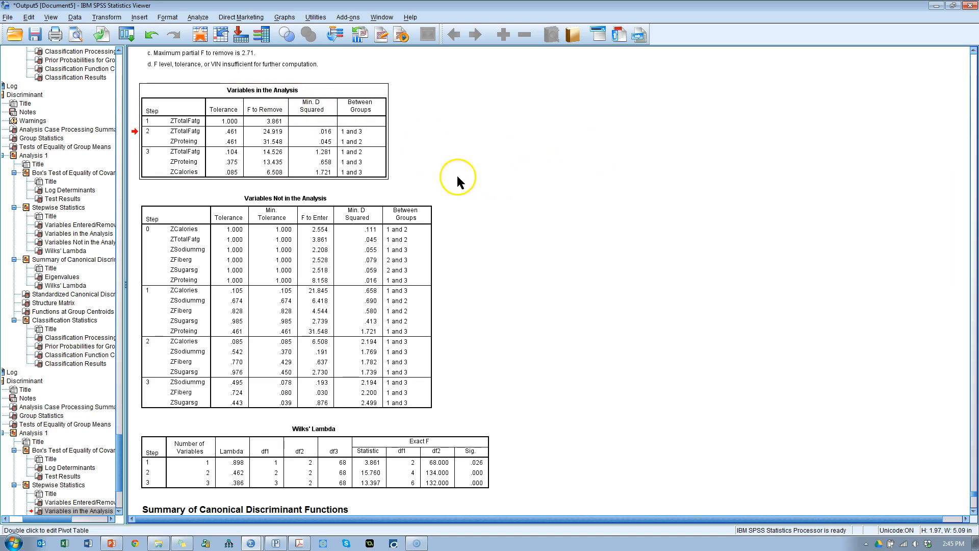
{"action": "mouse_move", "coordinate": [455, 196]}
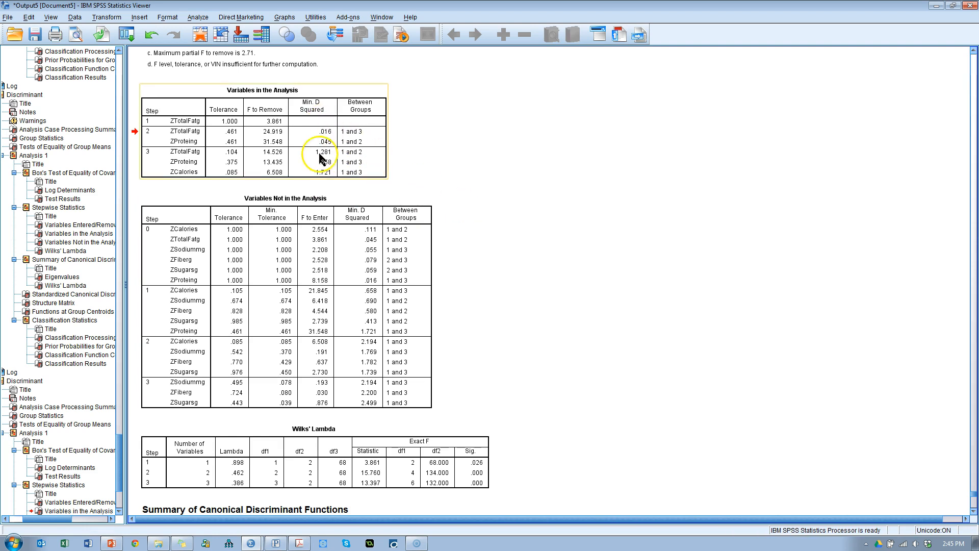
{"action": "mouse_move", "coordinate": [459, 183]}
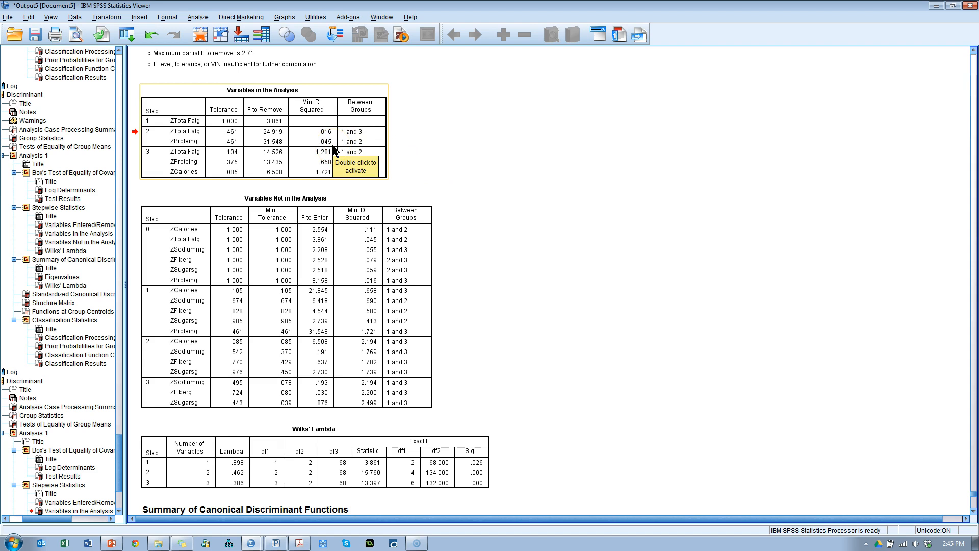
{"action": "mouse_move", "coordinate": [190, 232]}
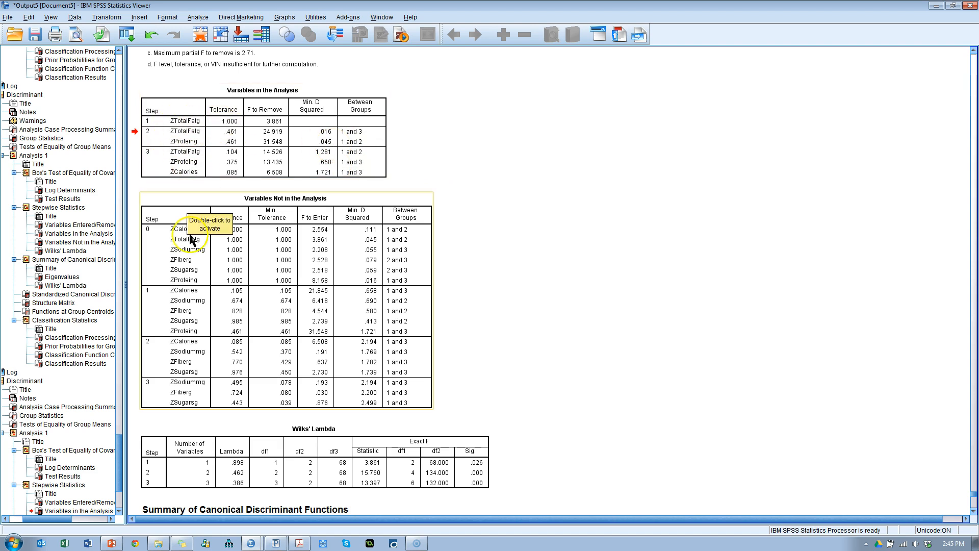
{"action": "mouse_move", "coordinate": [456, 173]}
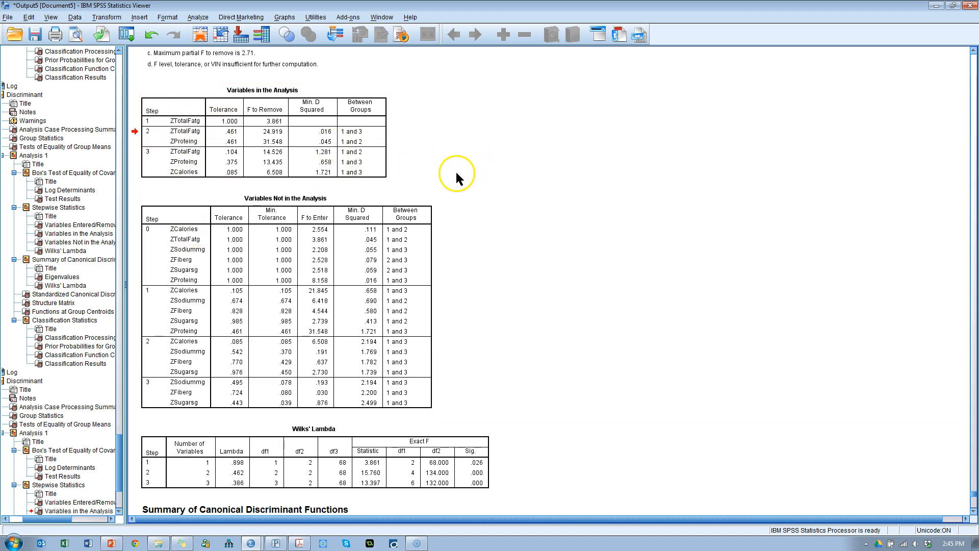
{"action": "scroll", "scroll_direction": "down", "scroll_amount": 3}
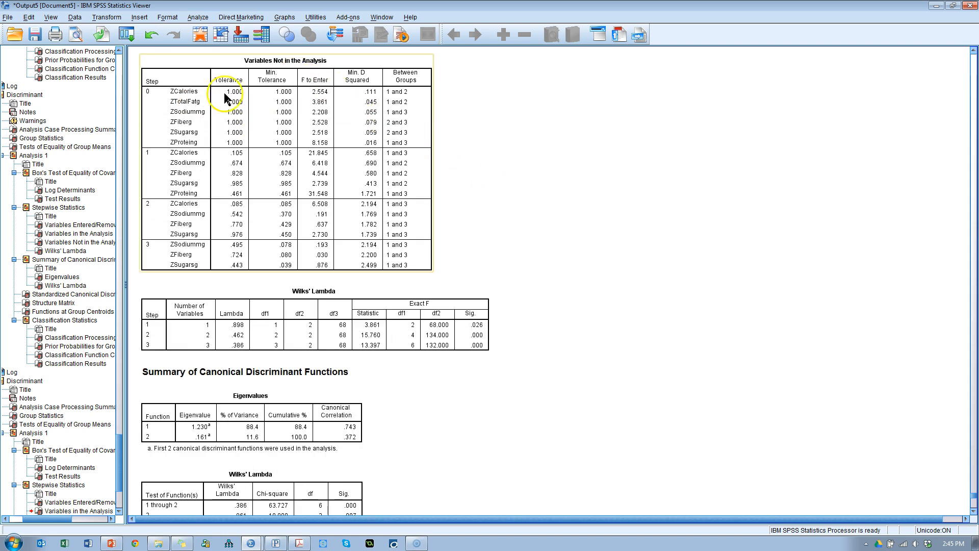
{"action": "mouse_move", "coordinate": [166, 246]}
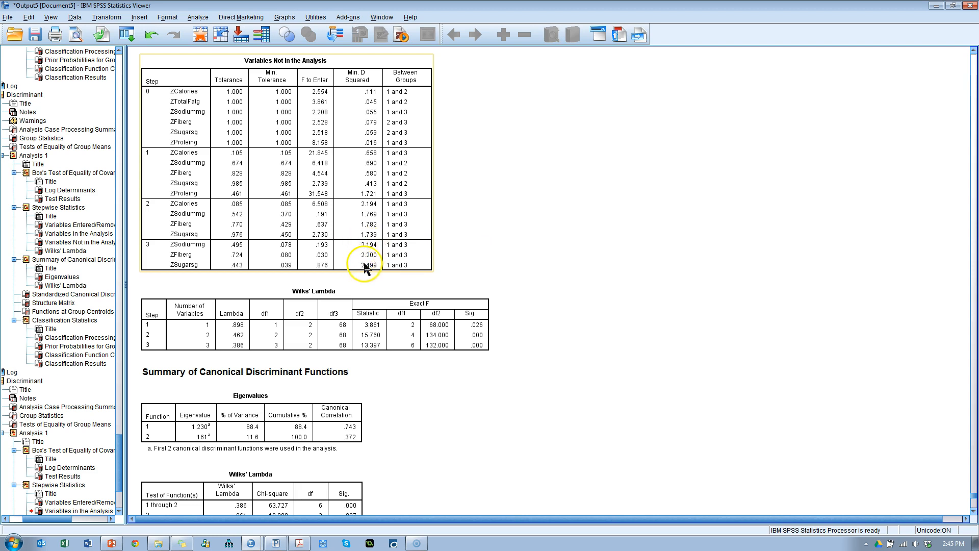
{"action": "mouse_move", "coordinate": [358, 249]}
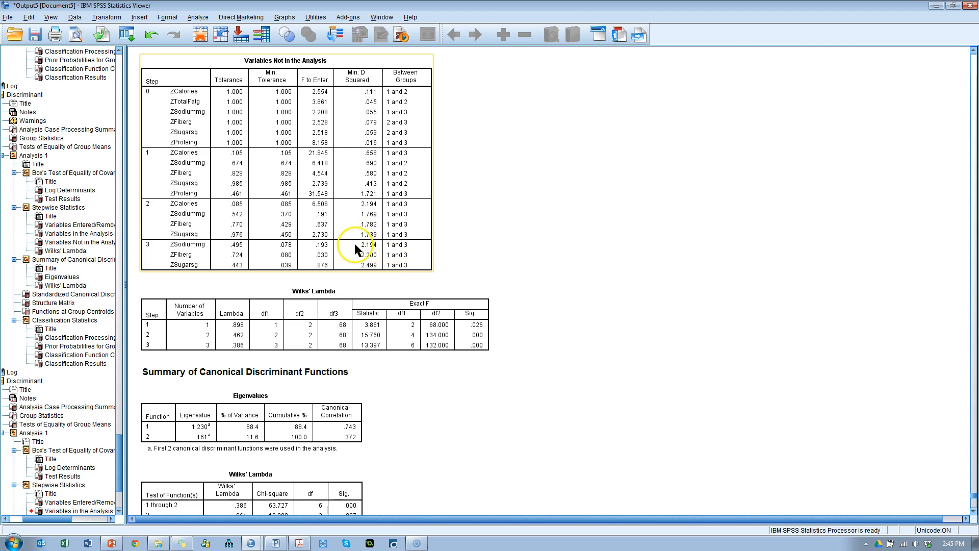
{"action": "mouse_move", "coordinate": [465, 250]}
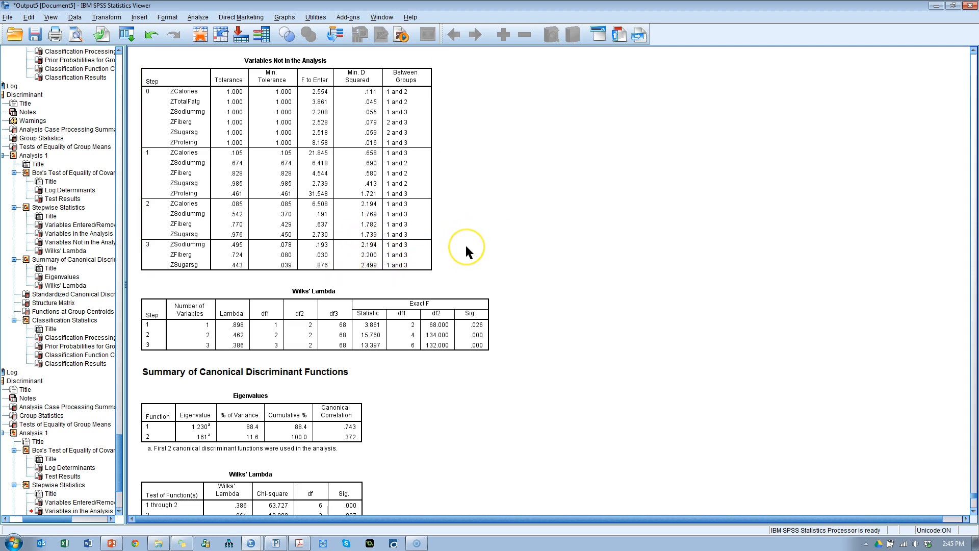
{"action": "mouse_move", "coordinate": [477, 249]}
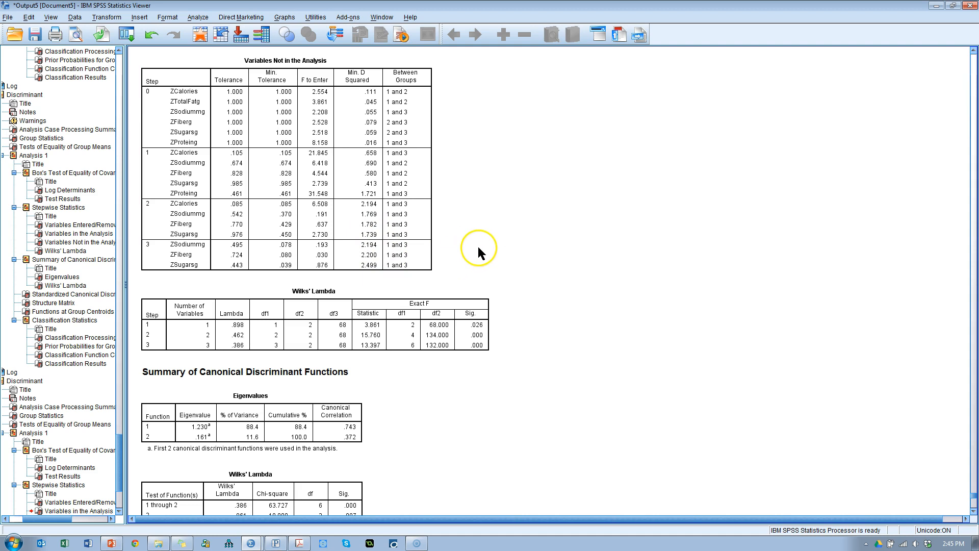
{"action": "scroll", "scroll_direction": "down", "scroll_amount": 3}
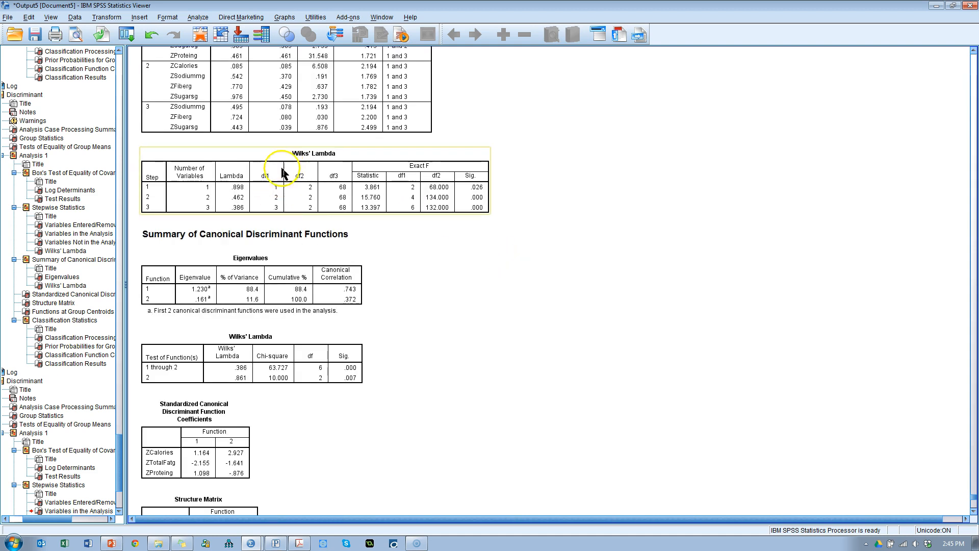
{"action": "mouse_move", "coordinate": [388, 192]}
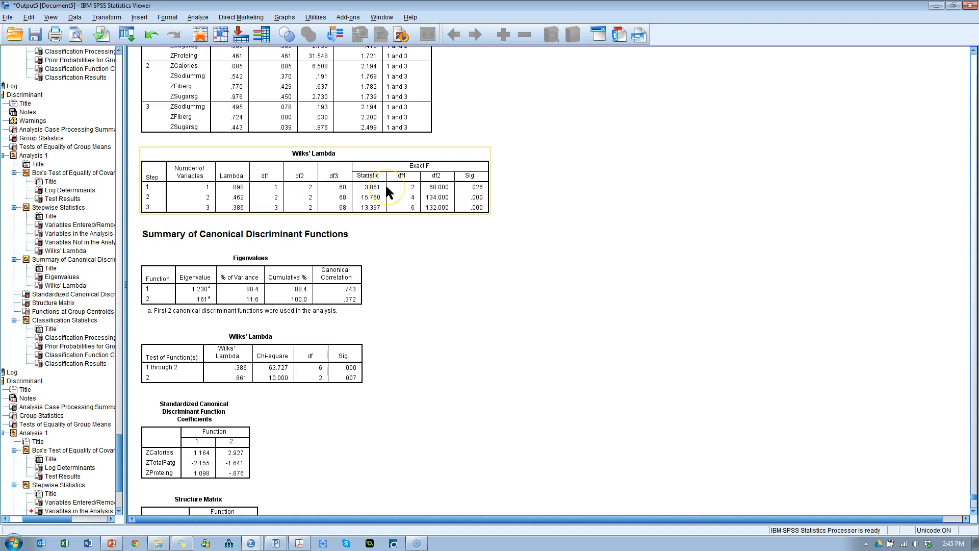
{"action": "scroll", "scroll_direction": "down", "scroll_amount": 3}
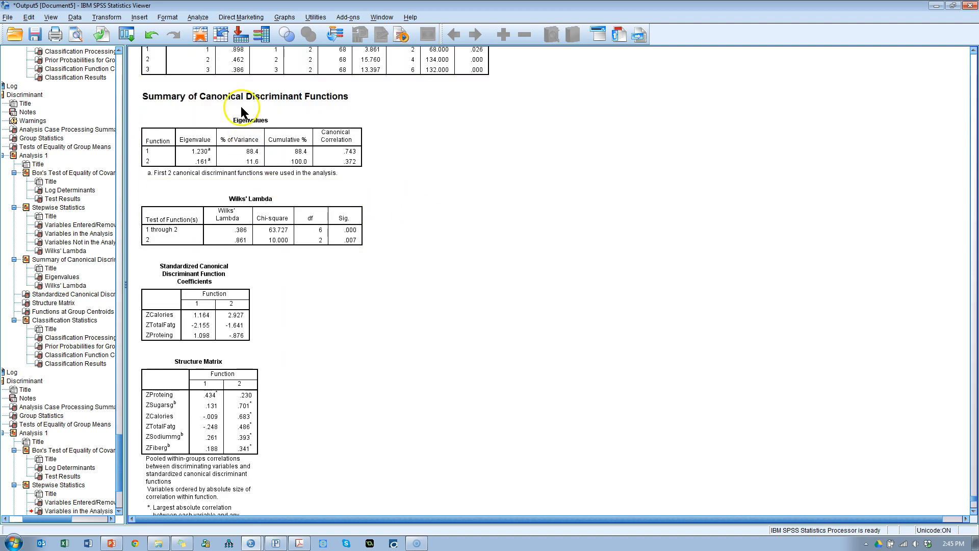
{"action": "left_click", "coordinate": [257, 221]}
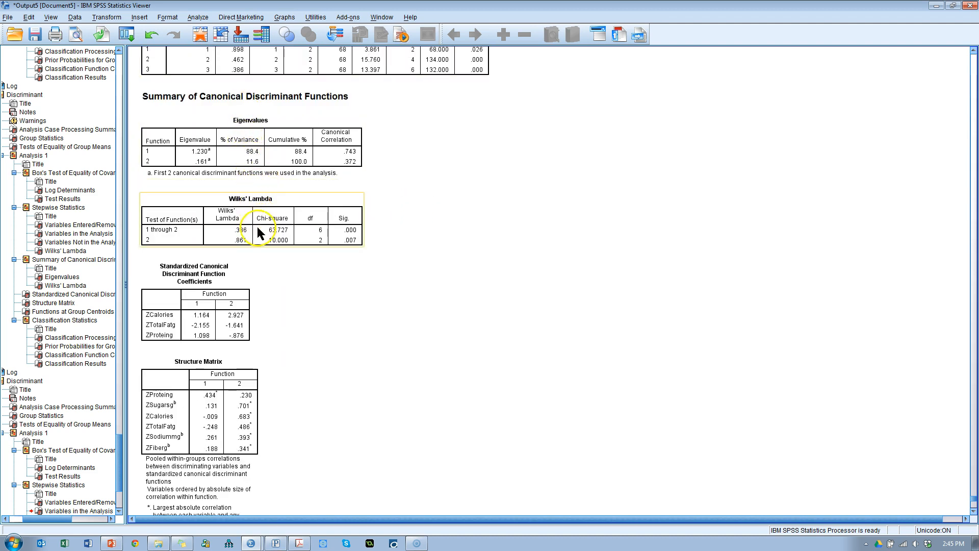
{"action": "scroll", "scroll_direction": "down", "scroll_amount": 3}
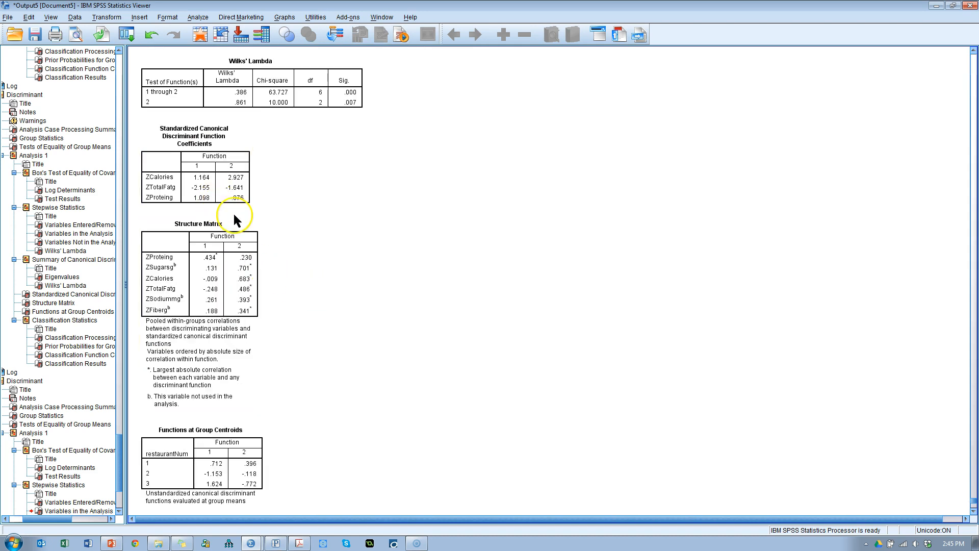
{"action": "left_click", "coordinate": [200, 281]}
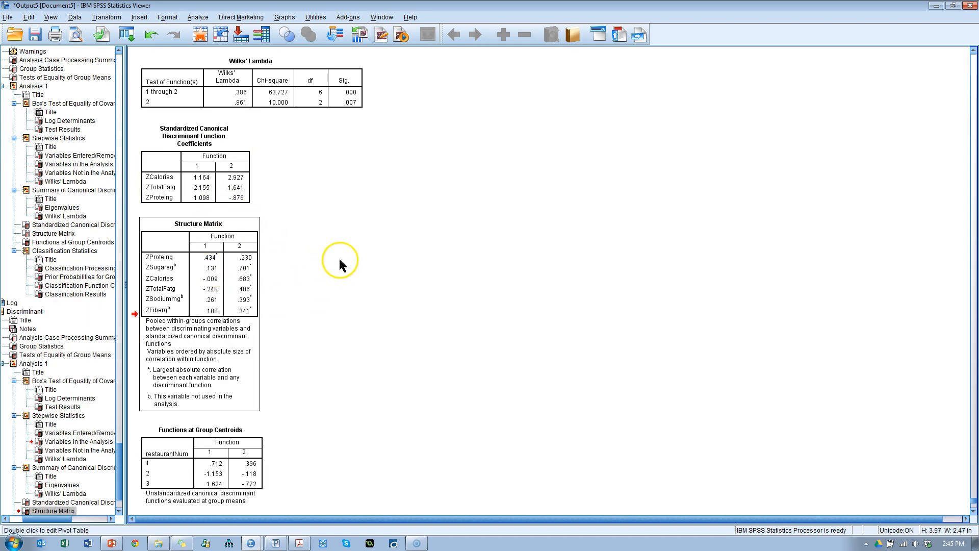
{"action": "mouse_move", "coordinate": [318, 311]}
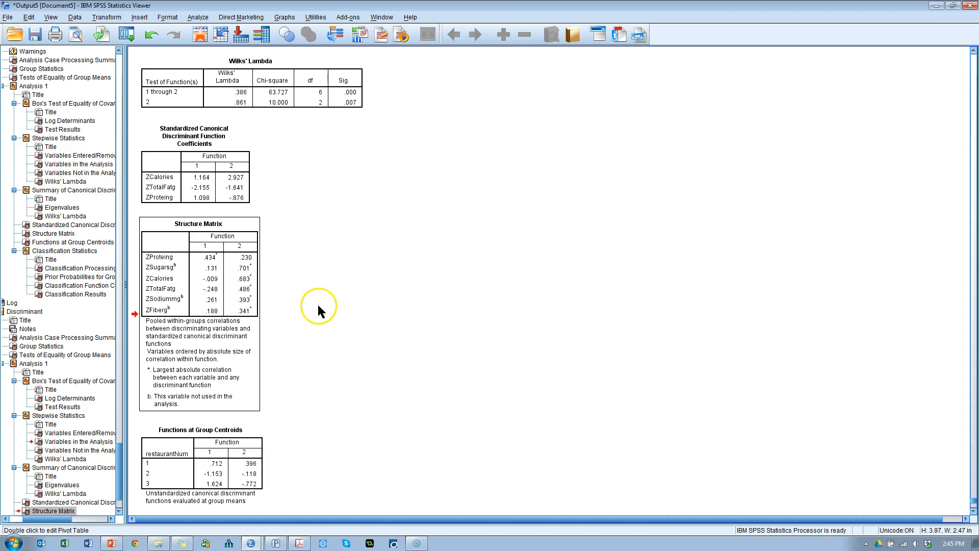
{"action": "scroll", "scroll_direction": "down", "scroll_amount": 3}
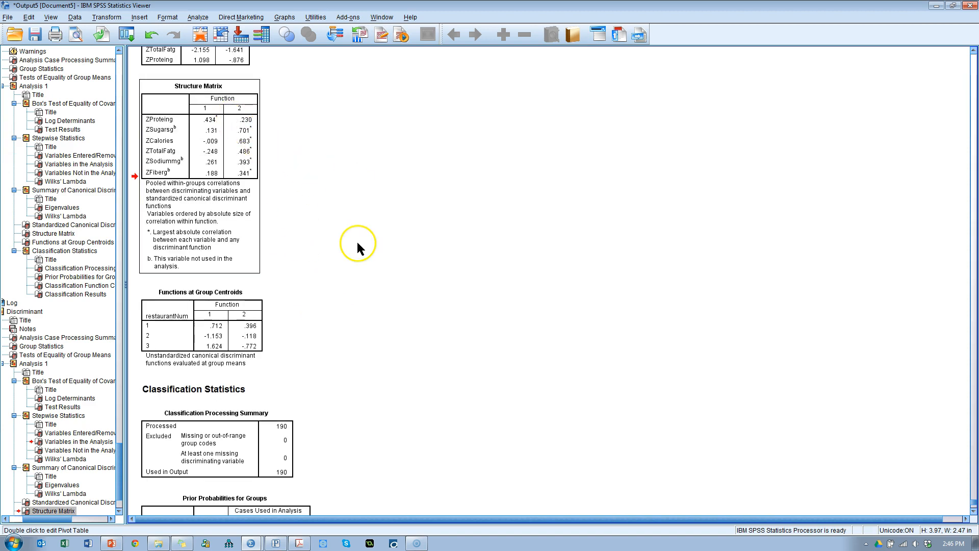
{"action": "mouse_move", "coordinate": [373, 207]}
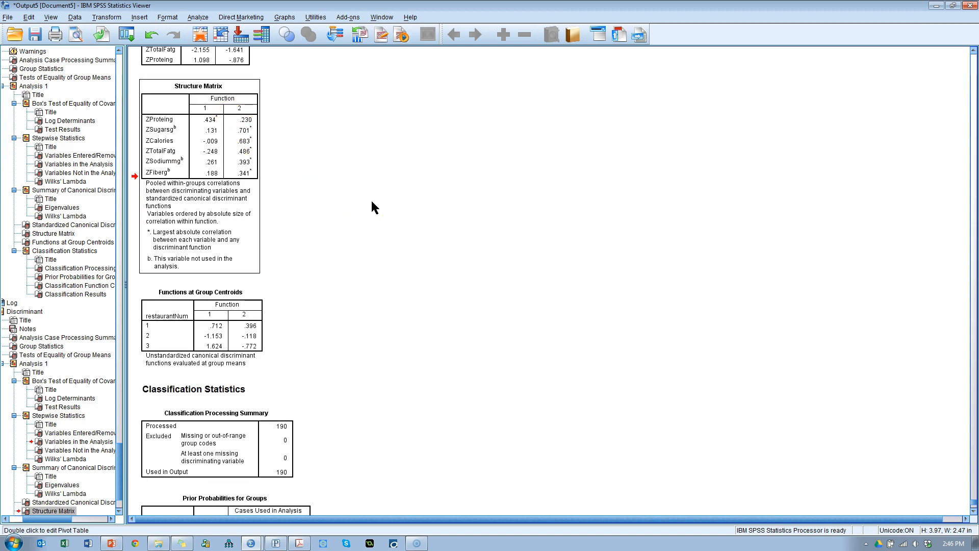
{"action": "mouse_move", "coordinate": [259, 156]}
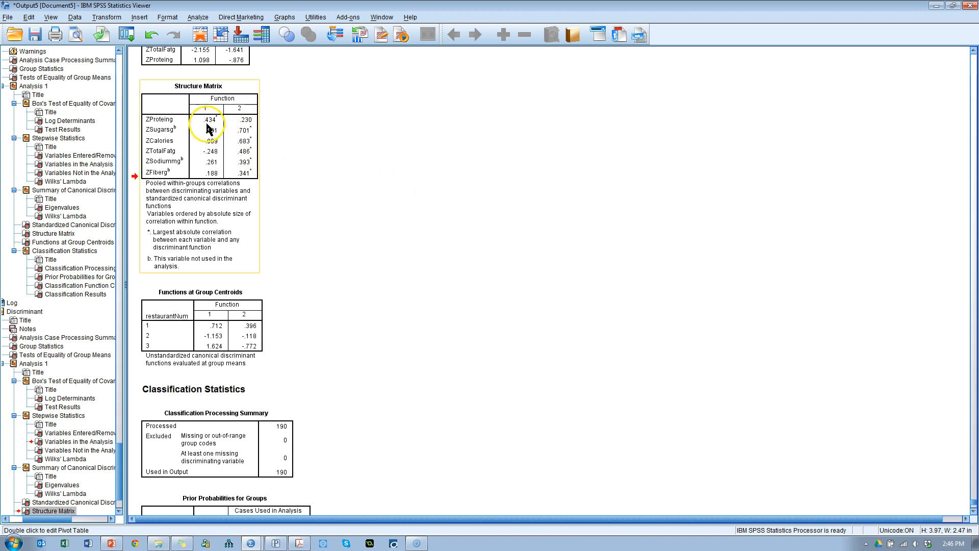
{"action": "mouse_move", "coordinate": [271, 151]}
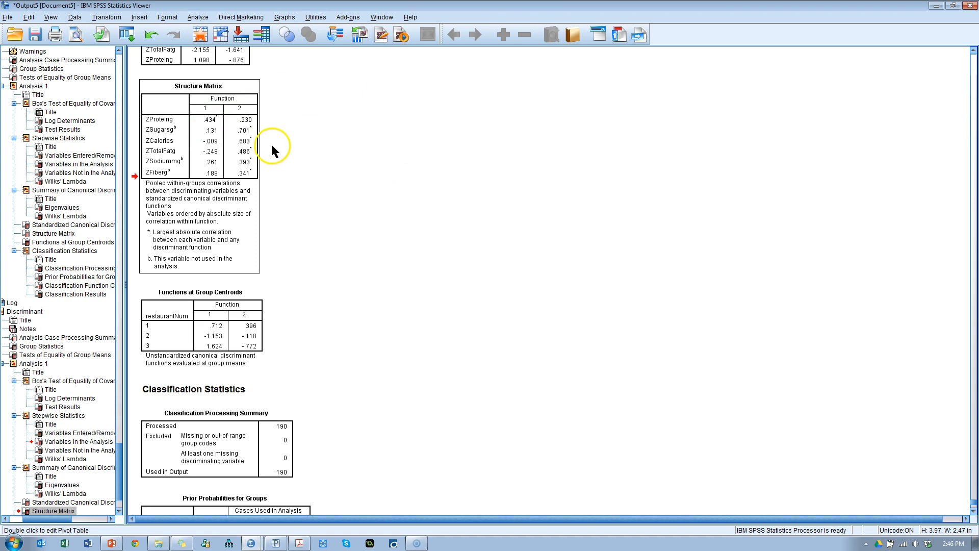
{"action": "mouse_move", "coordinate": [253, 144]}
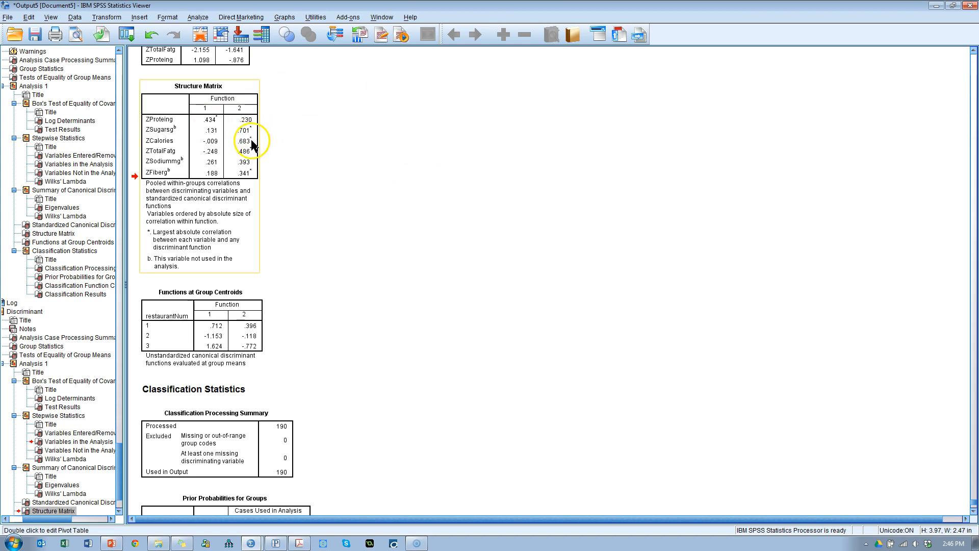
{"action": "mouse_move", "coordinate": [248, 147]}
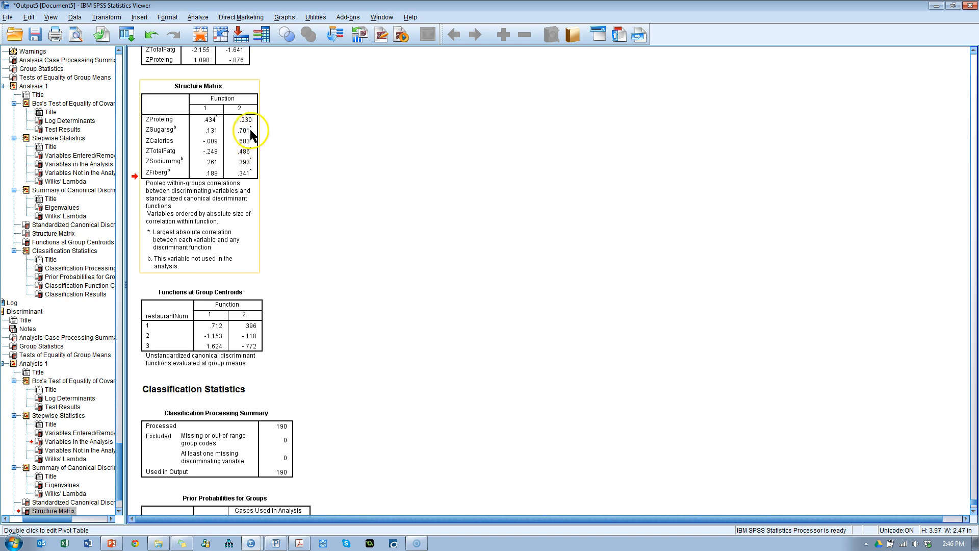
{"action": "mouse_move", "coordinate": [252, 156]}
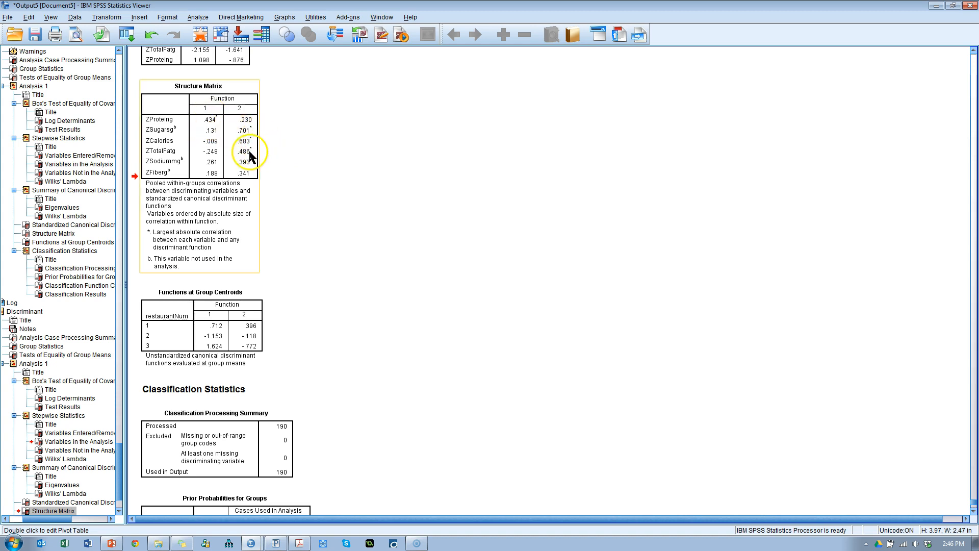
{"action": "mouse_move", "coordinate": [243, 163]}
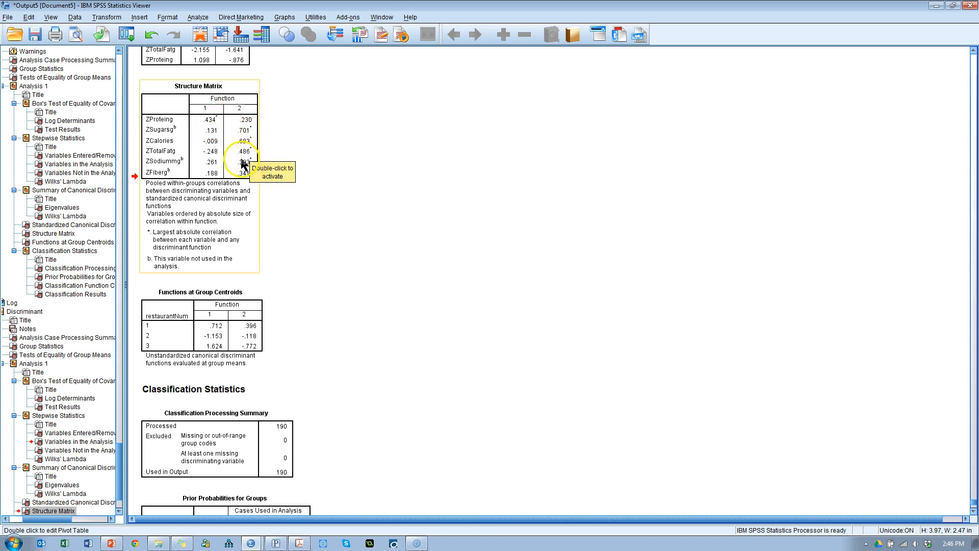
{"action": "mouse_move", "coordinate": [261, 178]}
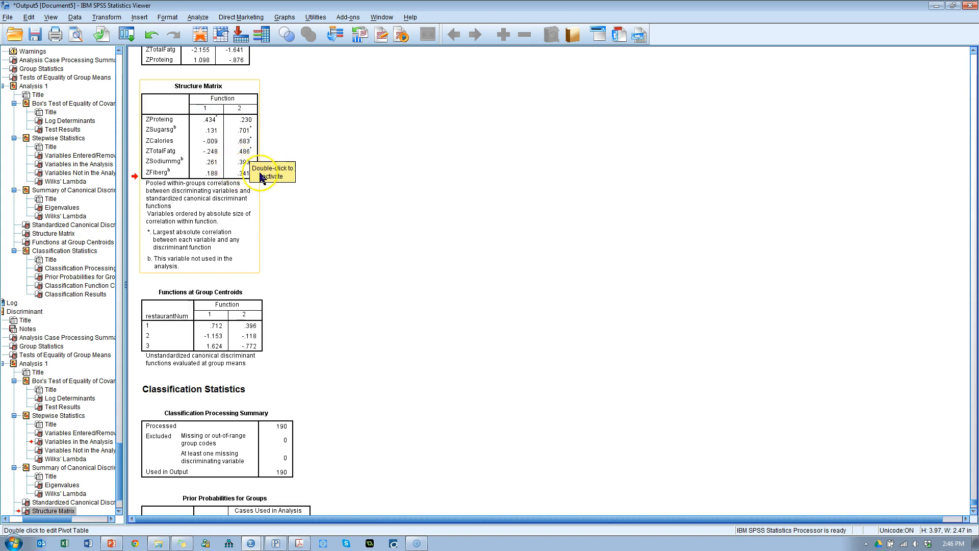
{"action": "mouse_move", "coordinate": [261, 152]}
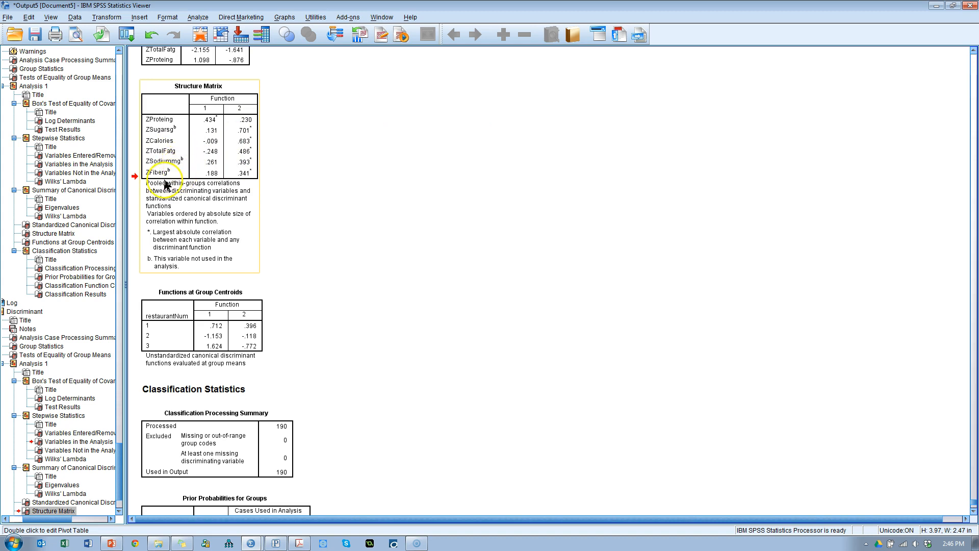
{"action": "mouse_move", "coordinate": [320, 193]}
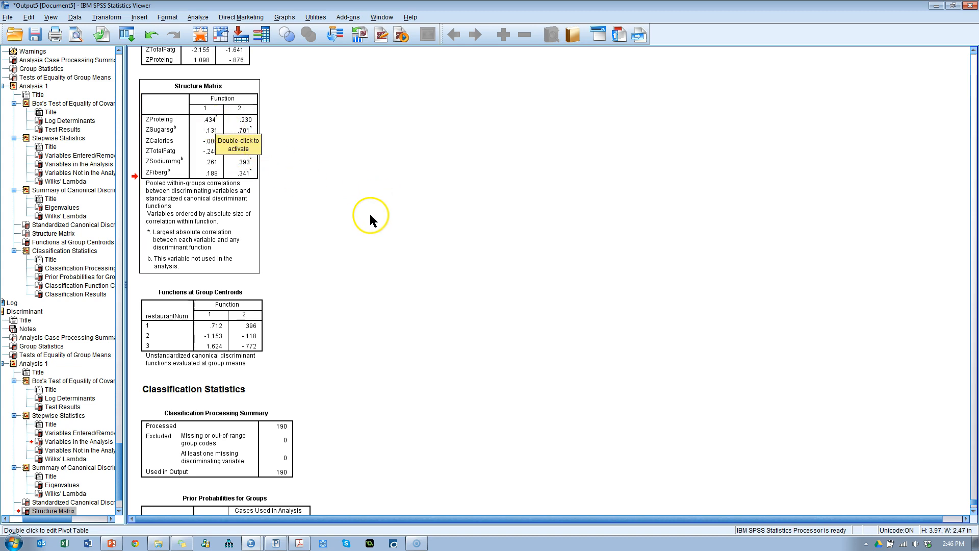
{"action": "scroll", "scroll_direction": "down", "scroll_amount": 3}
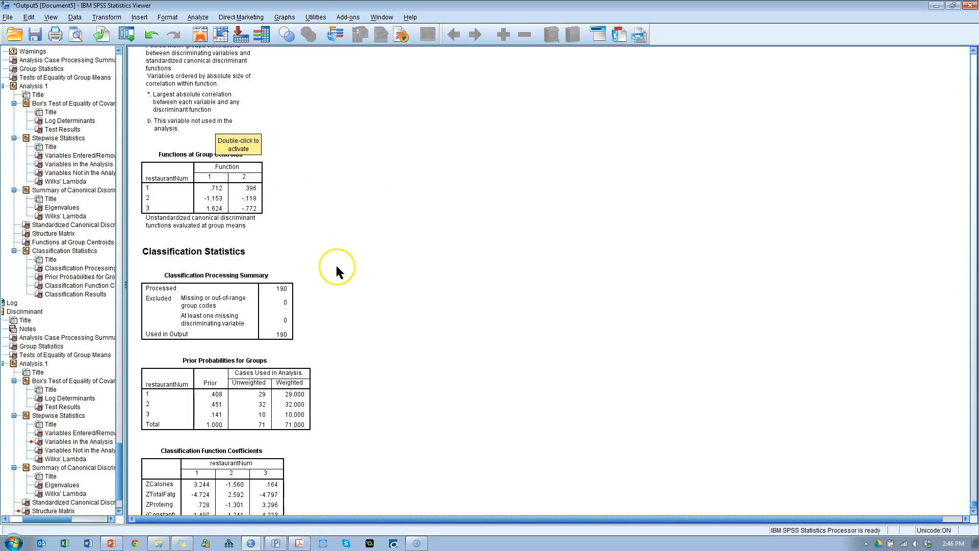
{"action": "scroll", "scroll_direction": "down", "scroll_amount": 3}
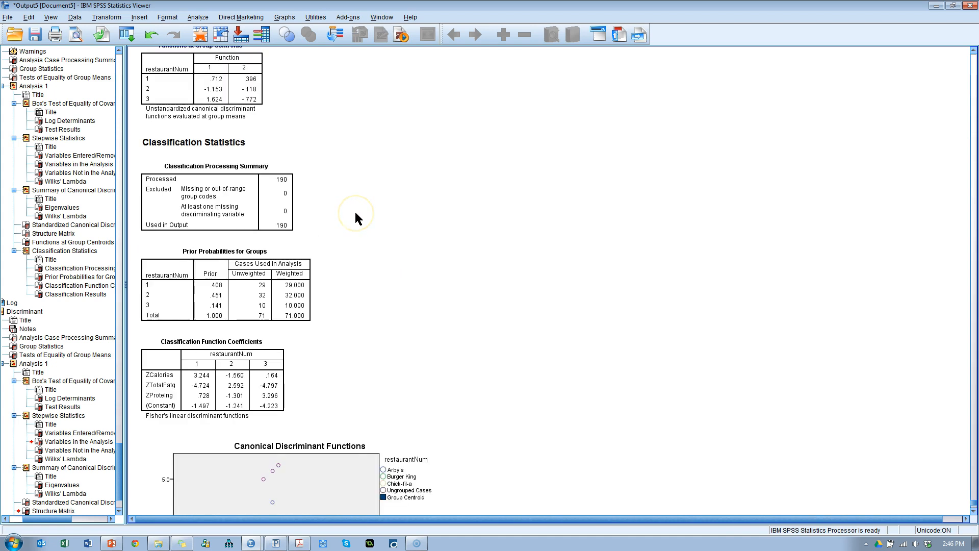
{"action": "scroll", "scroll_direction": "down", "scroll_amount": 3}
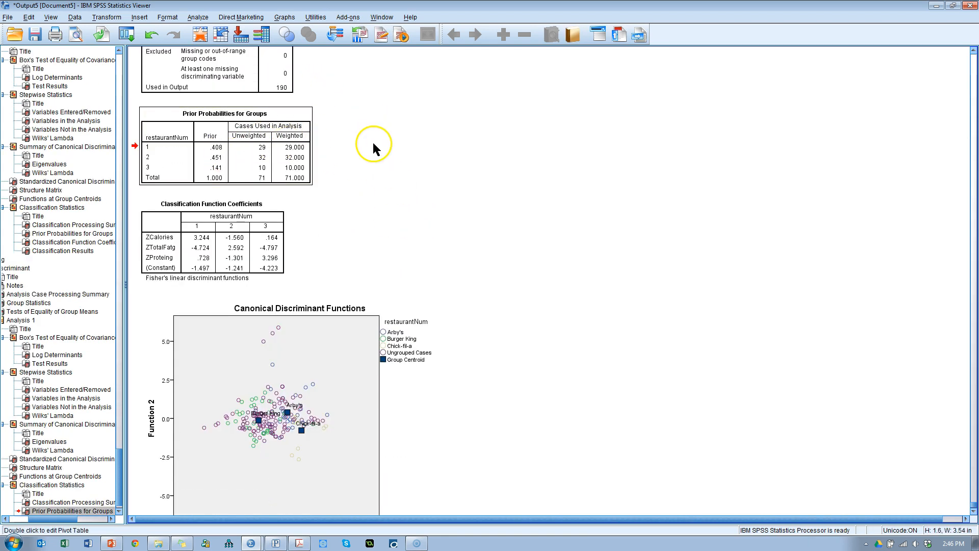
{"action": "mouse_move", "coordinate": [400, 148]}
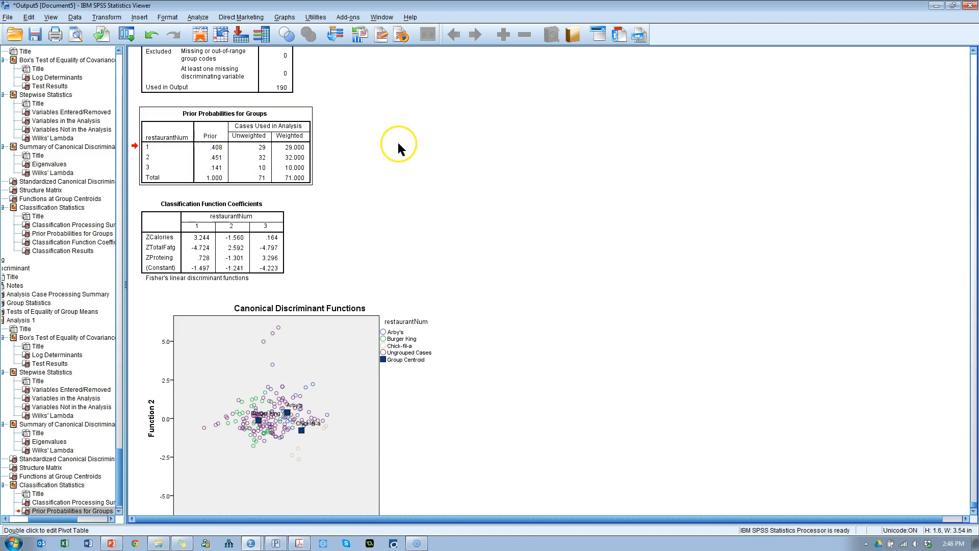
{"action": "mouse_move", "coordinate": [473, 182]}
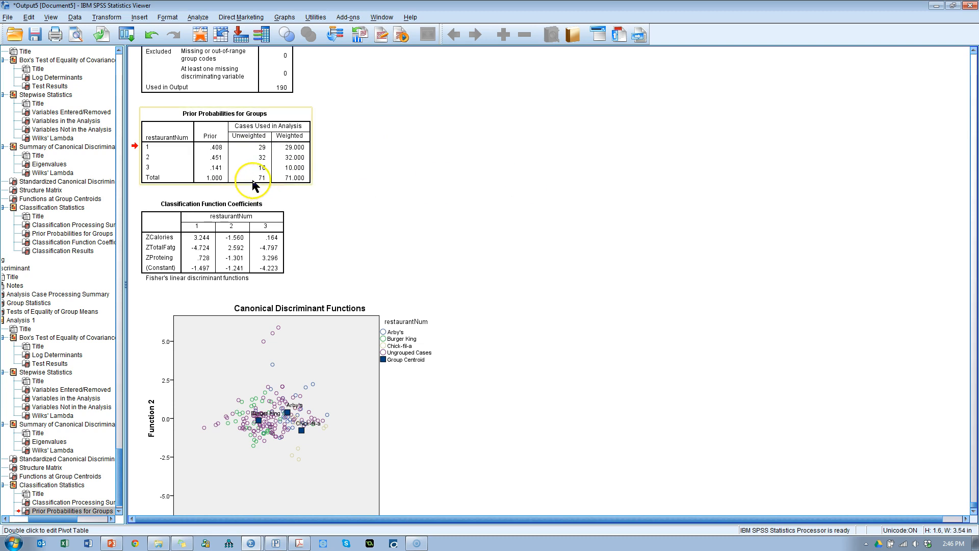
{"action": "mouse_move", "coordinate": [224, 157]}
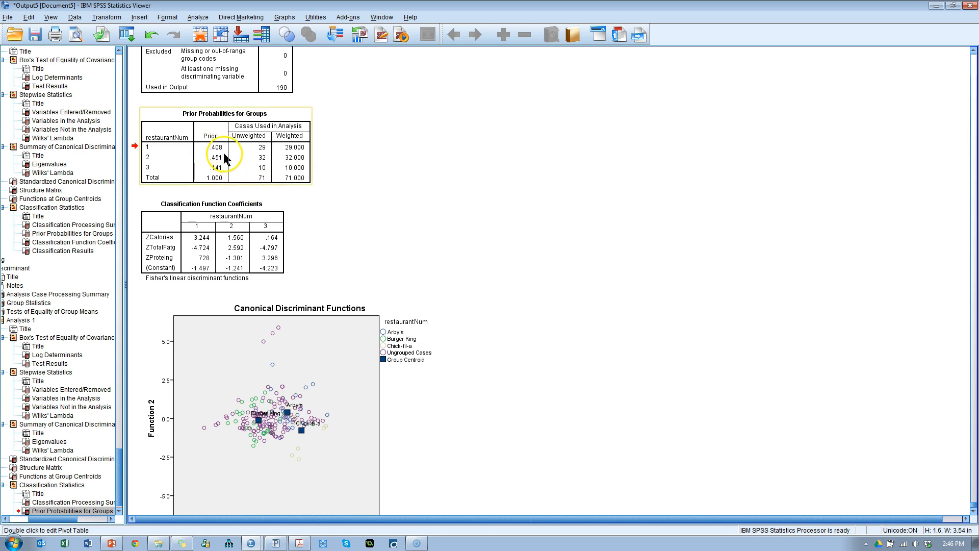
{"action": "mouse_move", "coordinate": [226, 169]}
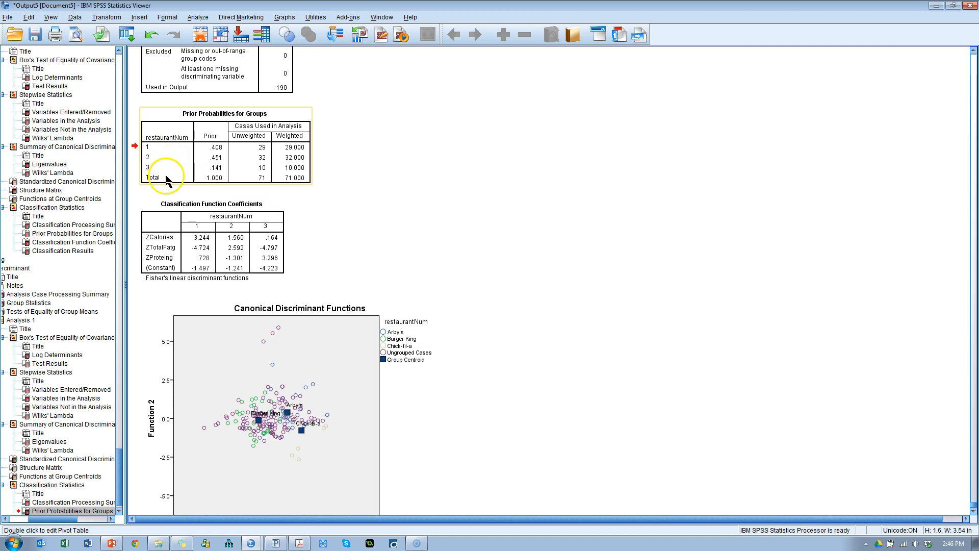
{"action": "mouse_move", "coordinate": [225, 154]}
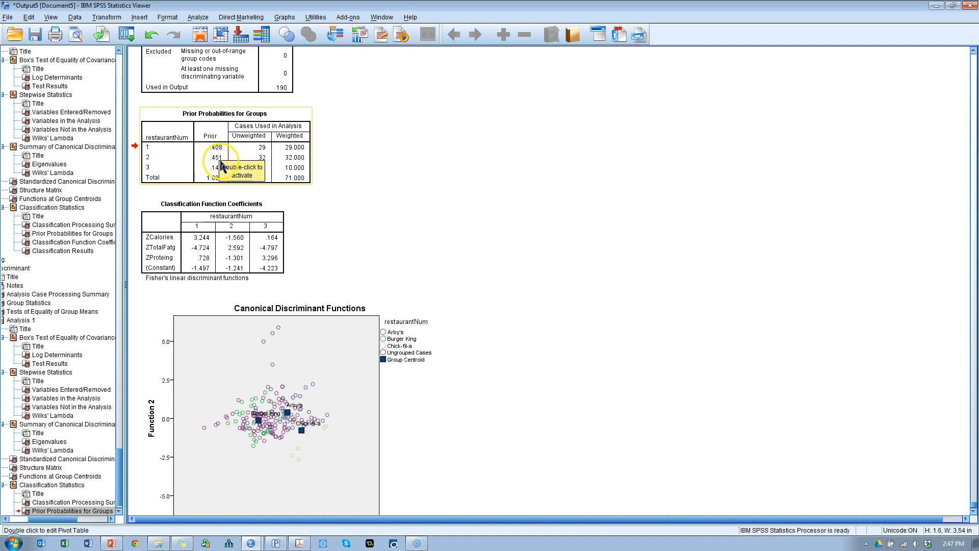
{"action": "mouse_move", "coordinate": [222, 180]}
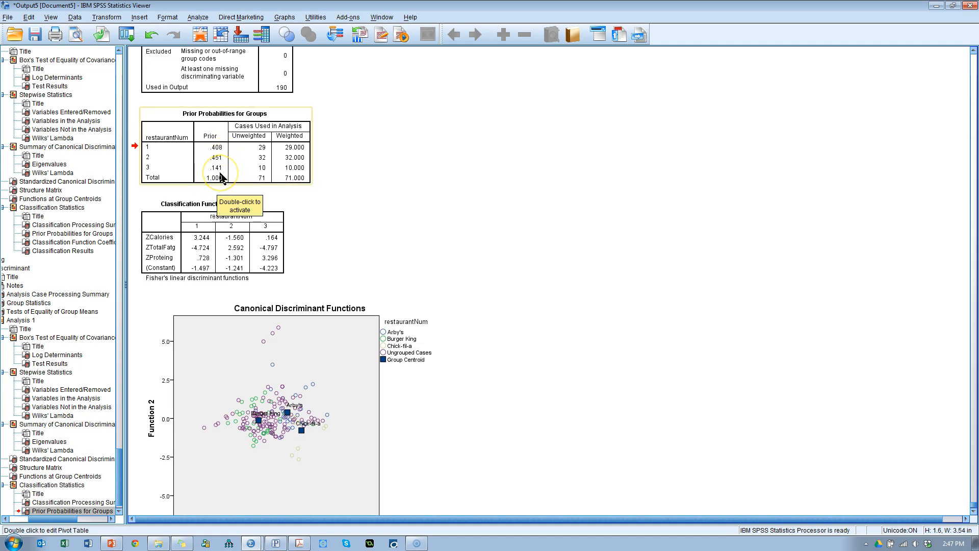
{"action": "mouse_move", "coordinate": [413, 179]}
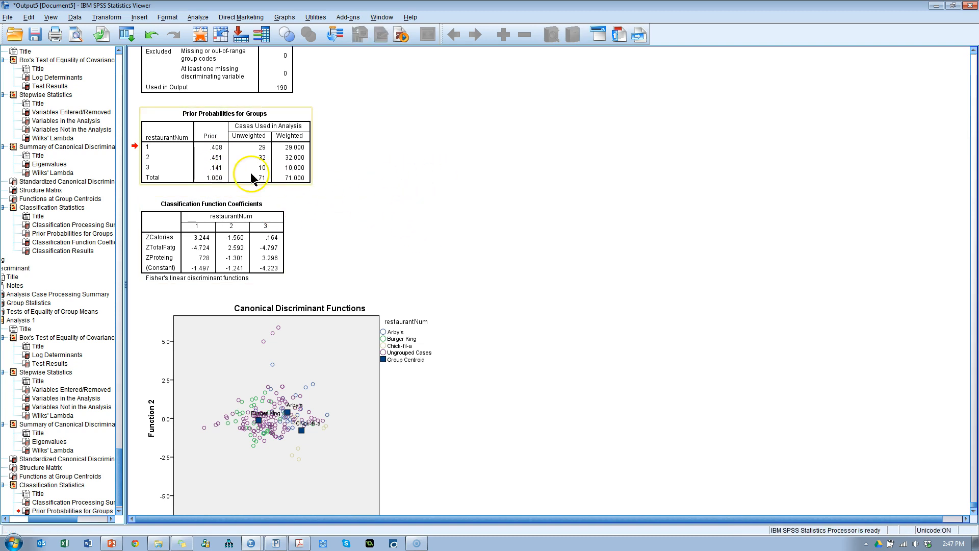
{"action": "mouse_move", "coordinate": [437, 221]}
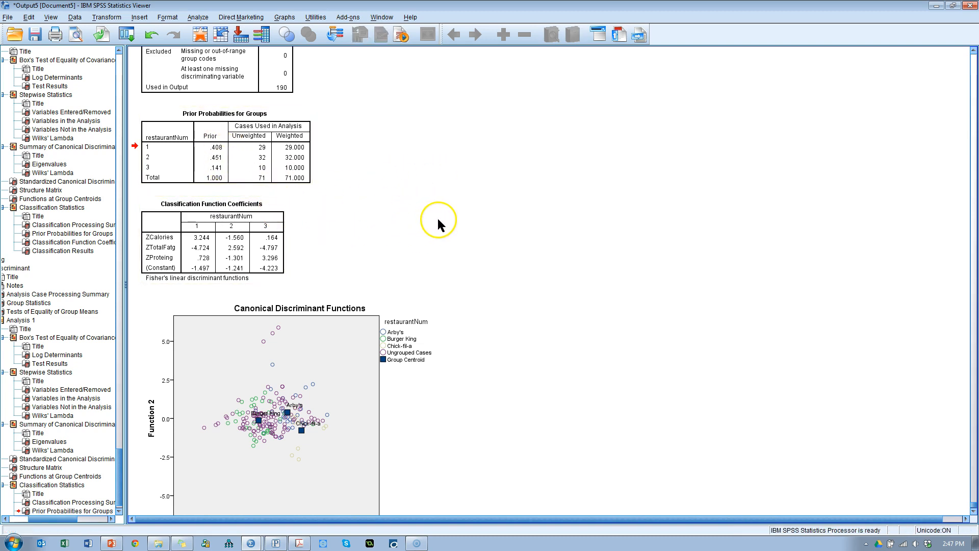
{"action": "scroll", "scroll_direction": "down", "scroll_amount": 3}
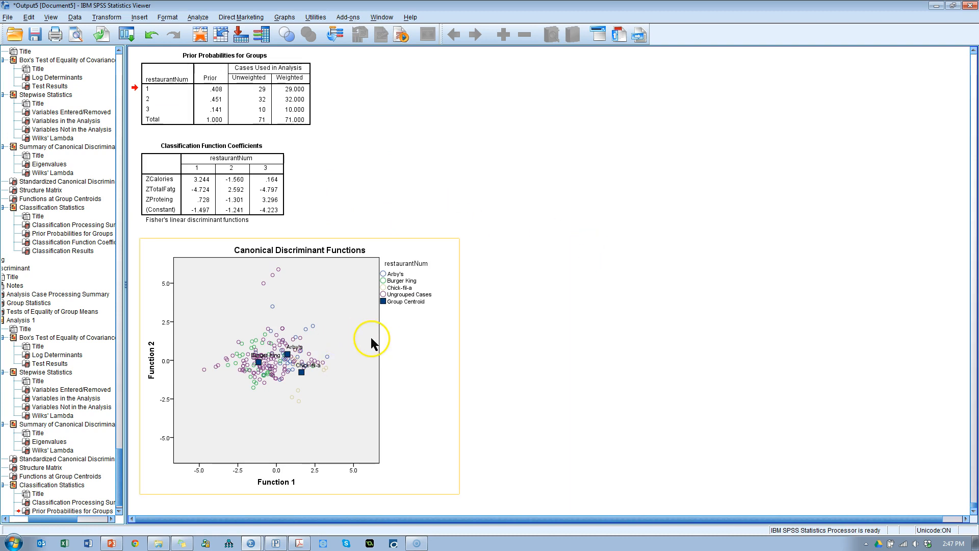
{"action": "mouse_move", "coordinate": [364, 418]}
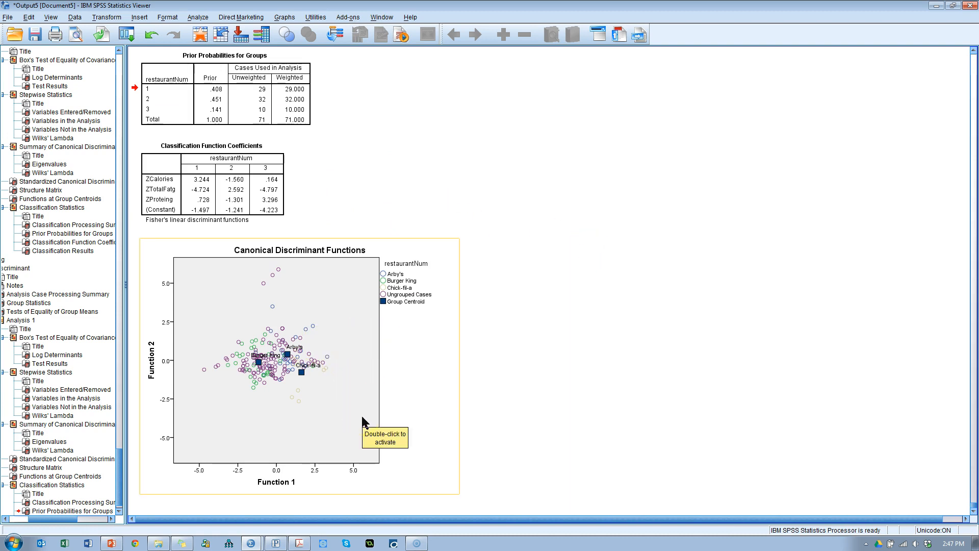
{"action": "mouse_move", "coordinate": [352, 362]}
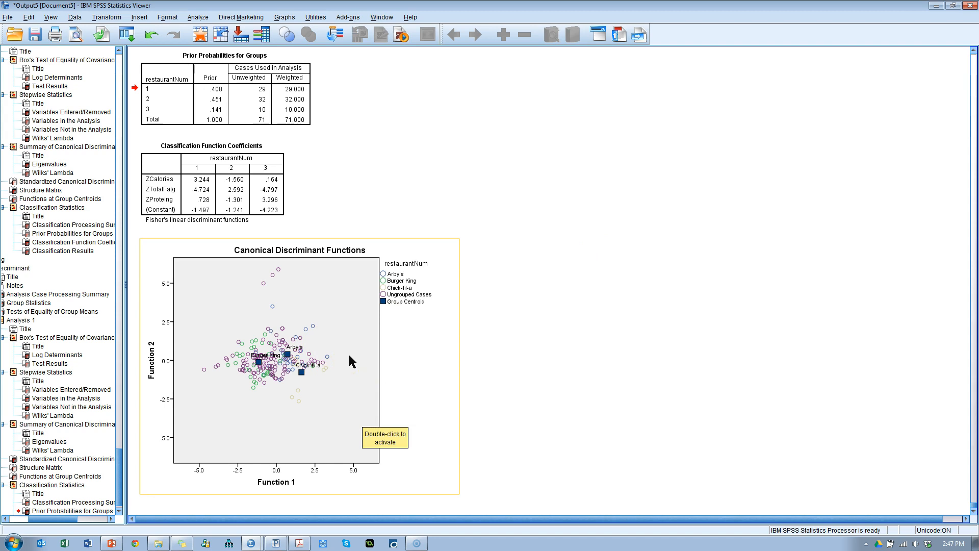
Step: Open the Canonical Discriminant Functions scatter plot in the Chart Editor
{"action": "double_click", "coordinate": [300, 362]}
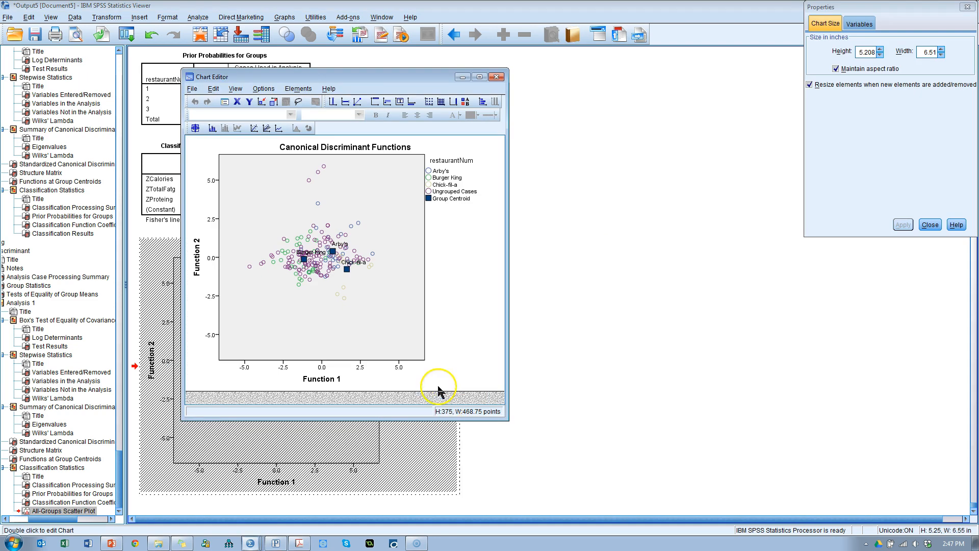
{"action": "mouse_move", "coordinate": [472, 250]}
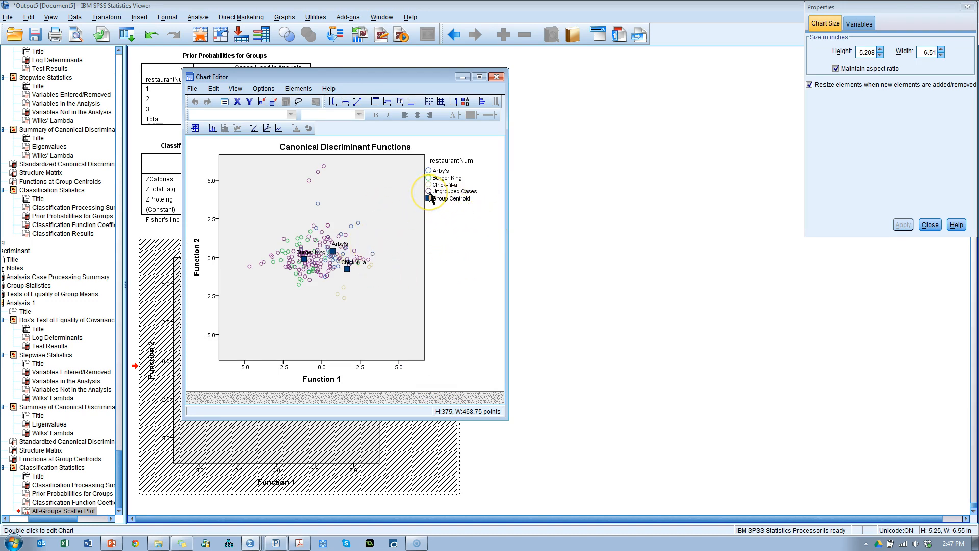
Step: Colour the markers: Chick-fil-a red fill and outline, Burger King green, Arby's blue
{"action": "left_click", "coordinate": [429, 192]}
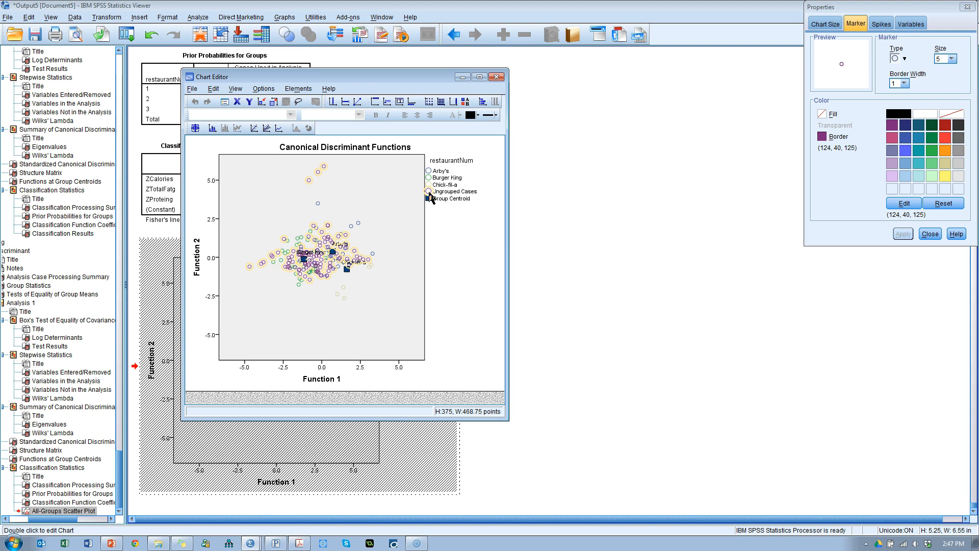
{"action": "mouse_move", "coordinate": [491, 114]}
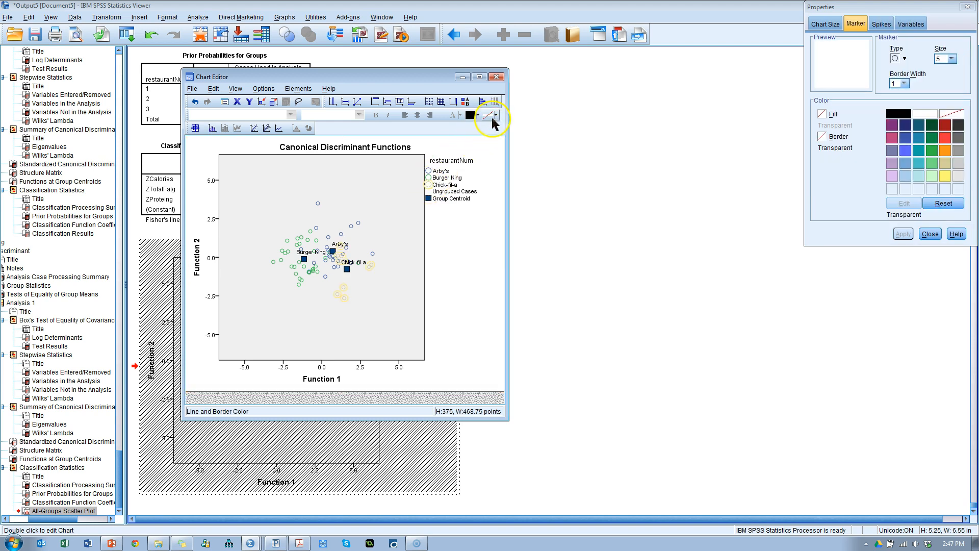
{"action": "left_click", "coordinate": [493, 115]}
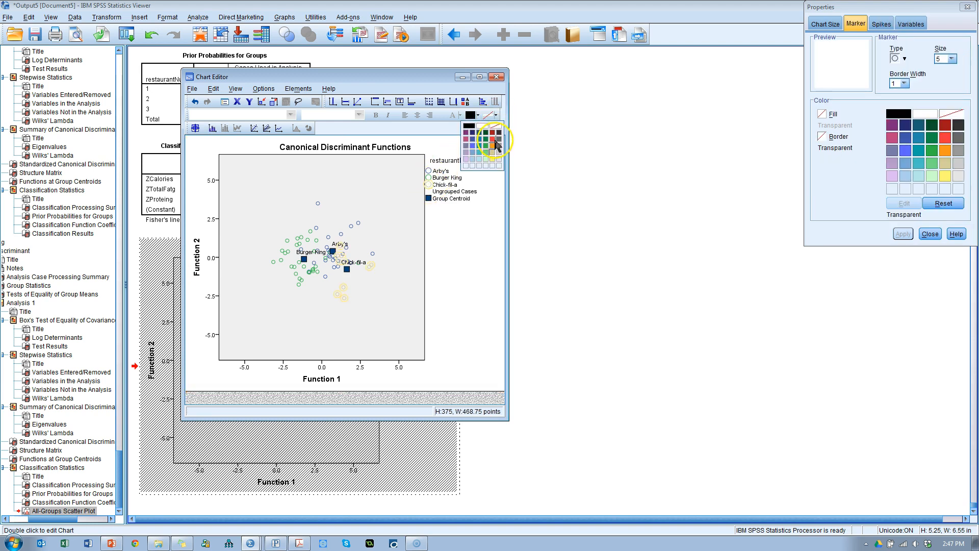
{"action": "left_click", "coordinate": [494, 133]}
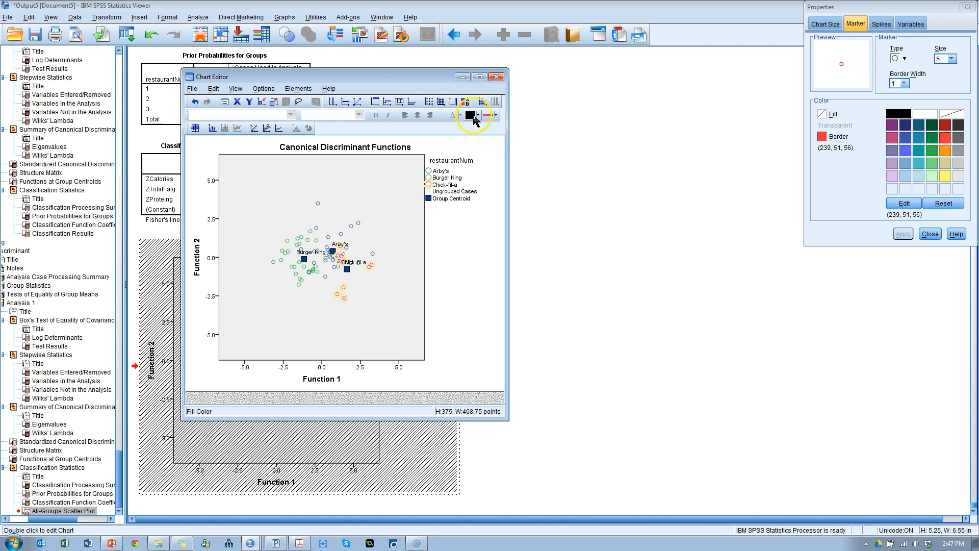
{"action": "left_click", "coordinate": [483, 116]}
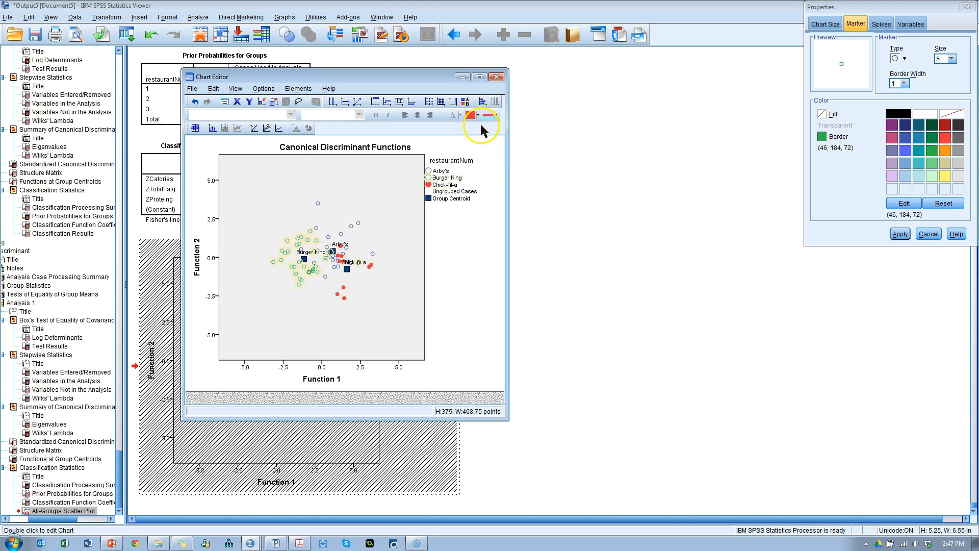
{"action": "left_click", "coordinate": [472, 115]}
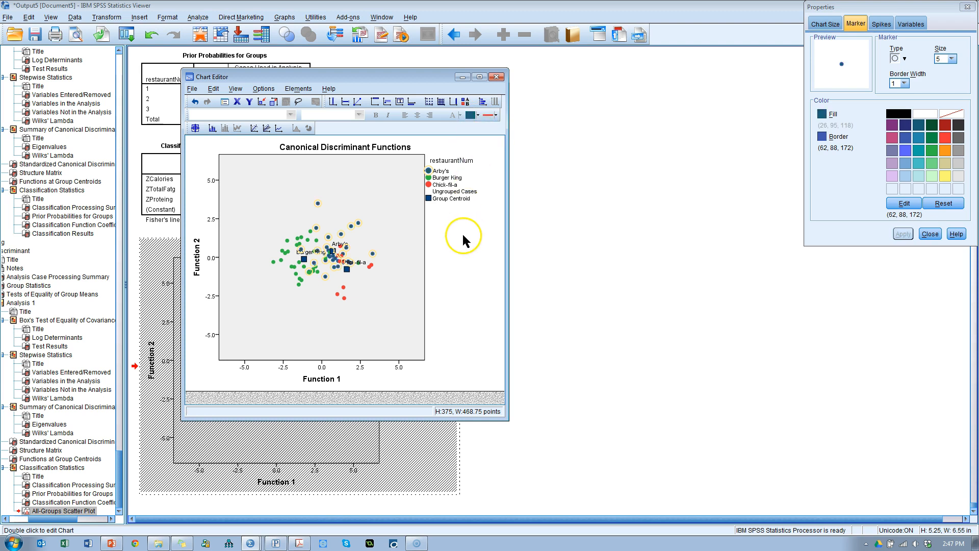
{"action": "left_click", "coordinate": [305, 234]}
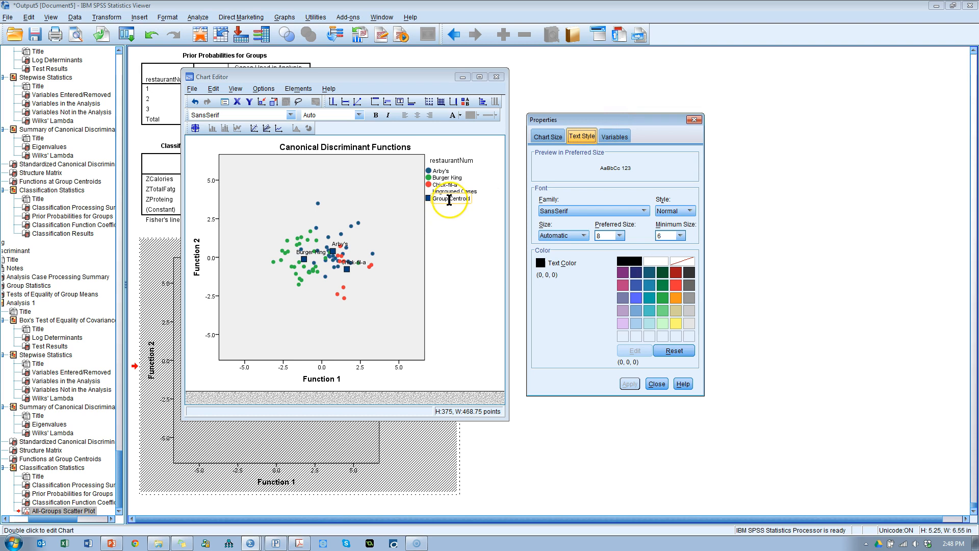
Step: Make the group centroid markers stars with orange fill and border, then apply
{"action": "right_click", "coordinate": [428, 199]}
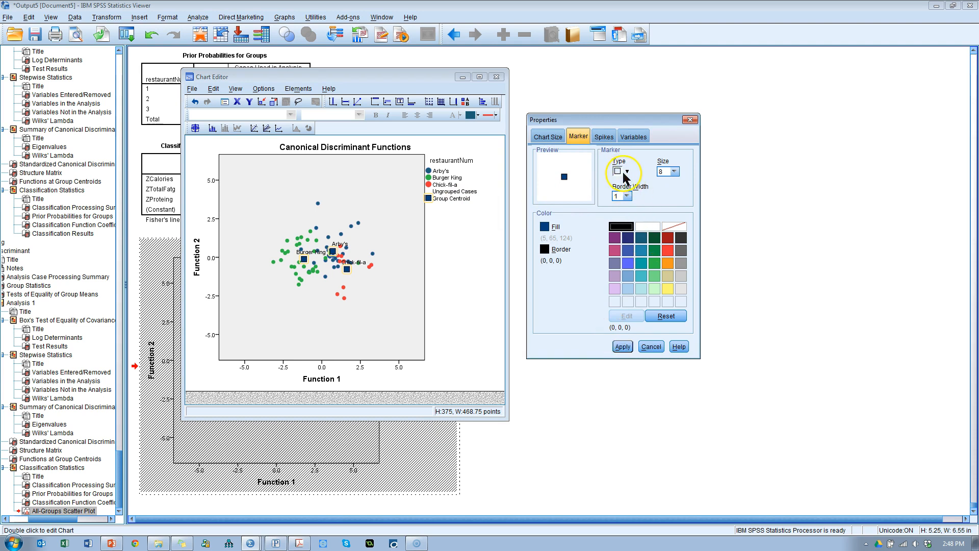
{"action": "mouse_move", "coordinate": [580, 290]}
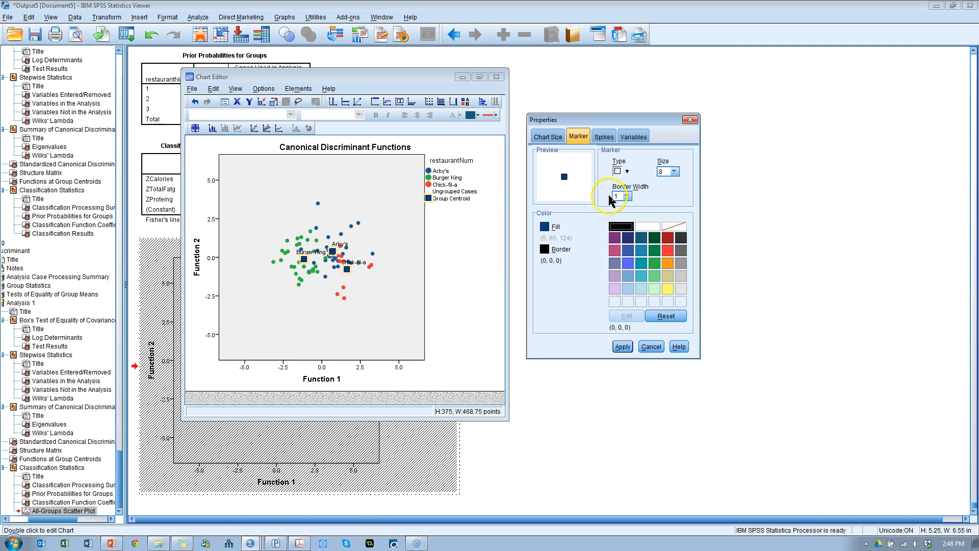
{"action": "left_click", "coordinate": [628, 171]}
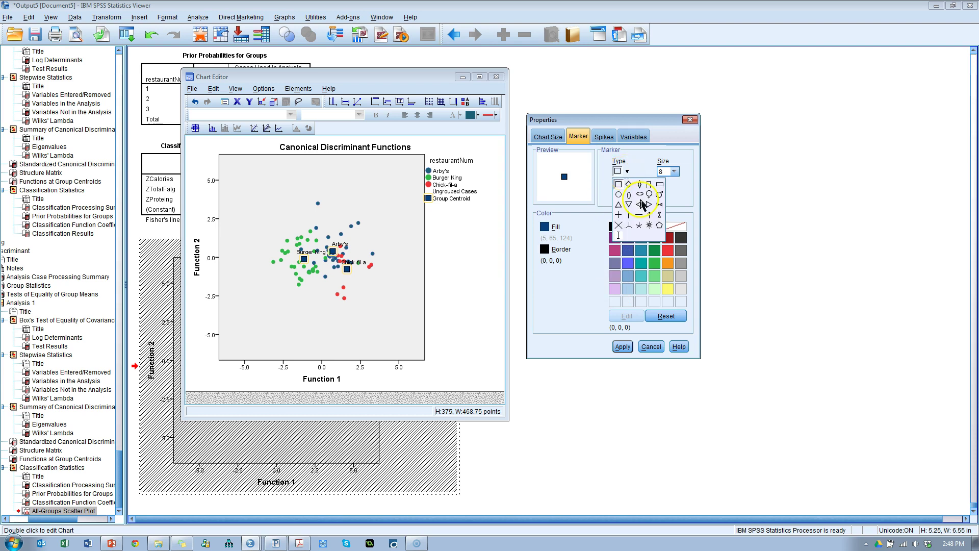
{"action": "left_click", "coordinate": [641, 224]}
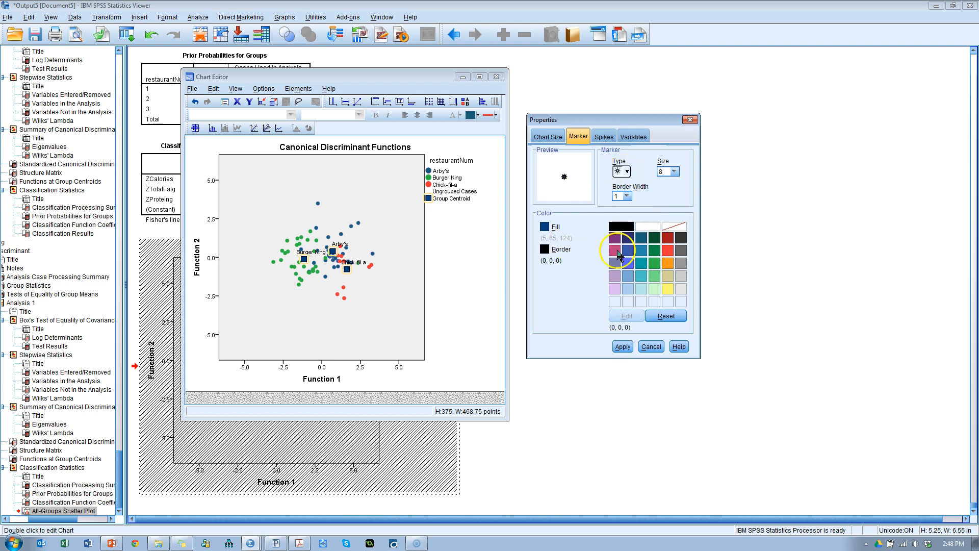
{"action": "left_click", "coordinate": [667, 287]}
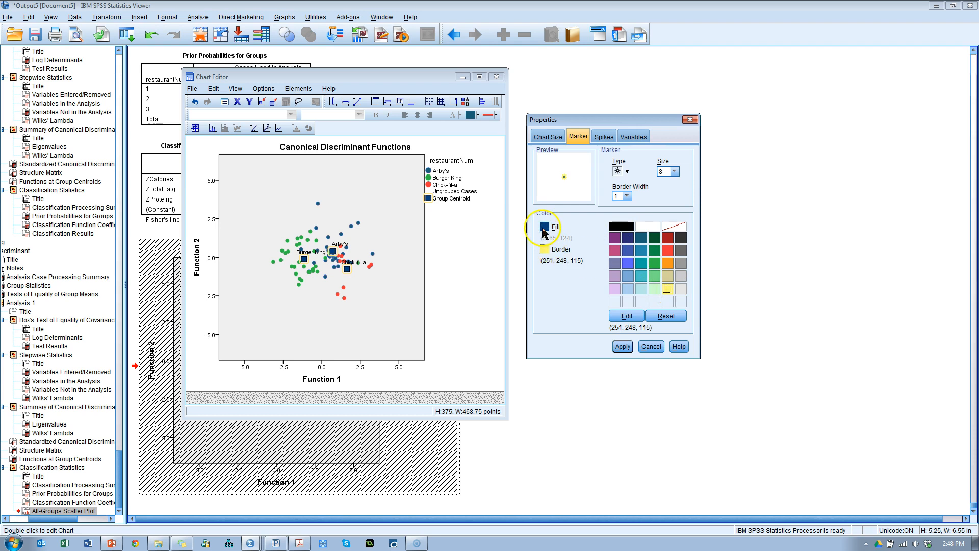
{"action": "left_click", "coordinate": [667, 287]}
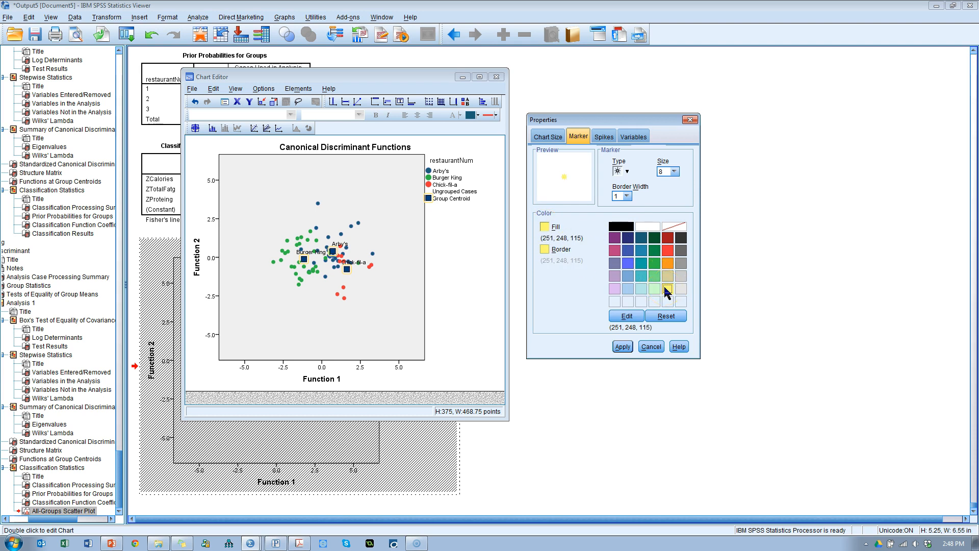
{"action": "left_click", "coordinate": [667, 263]}
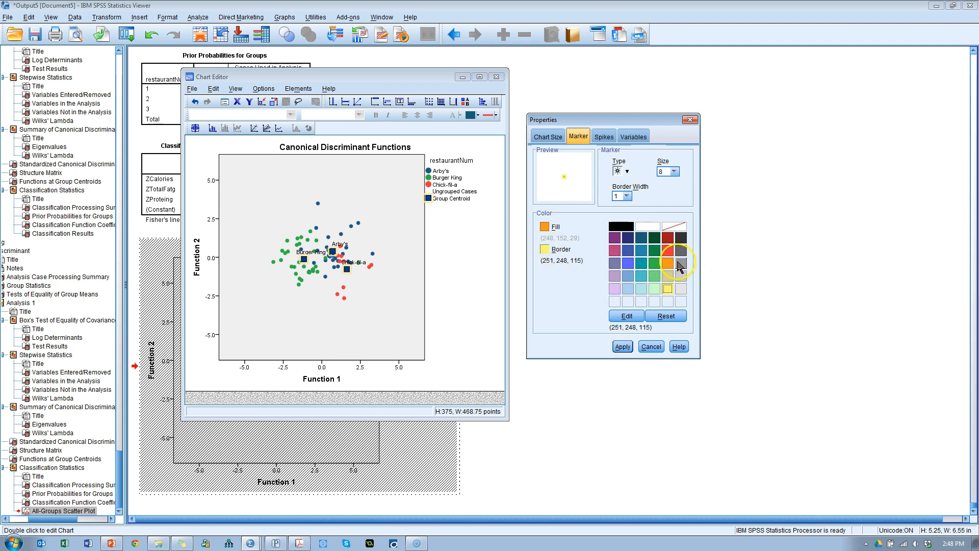
{"action": "left_click", "coordinate": [667, 263]}
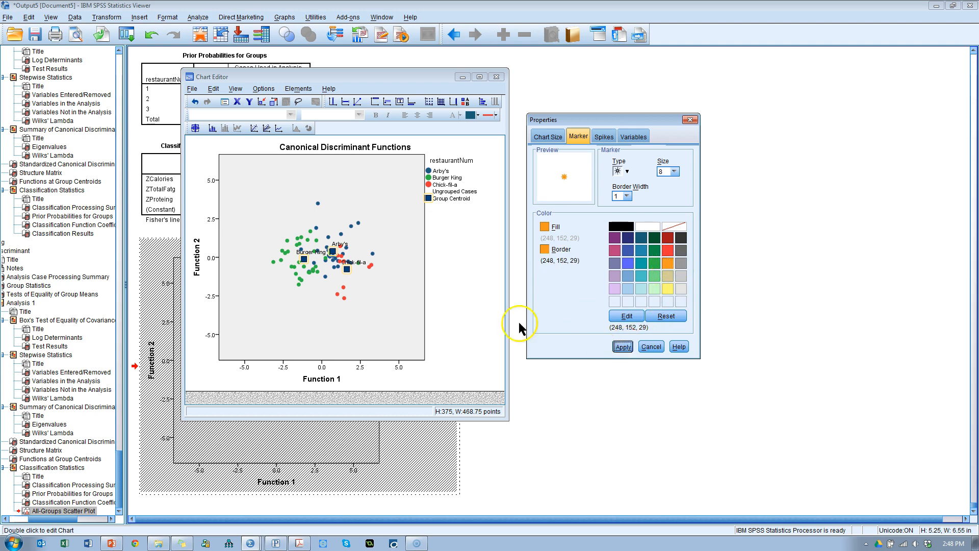
{"action": "left_click", "coordinate": [622, 345]}
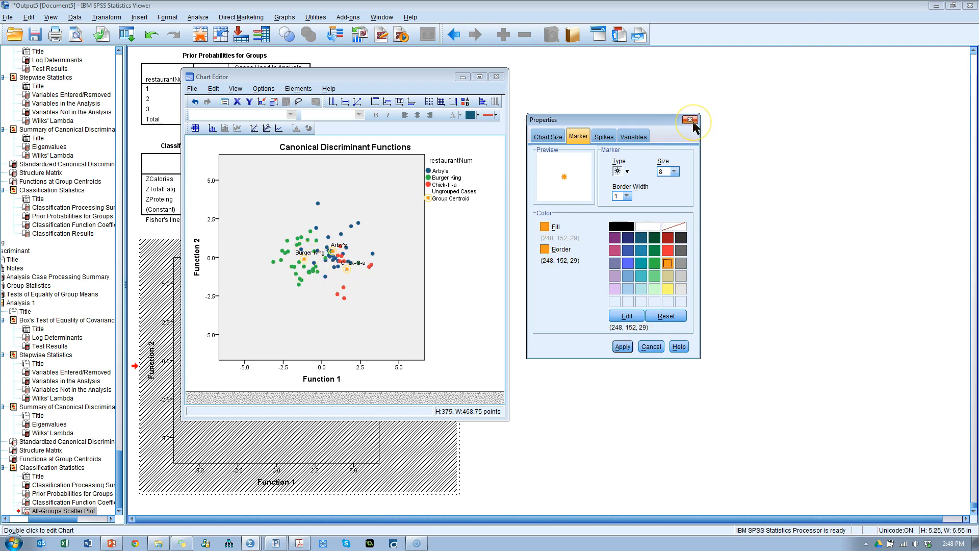
{"action": "left_click", "coordinate": [690, 121]}
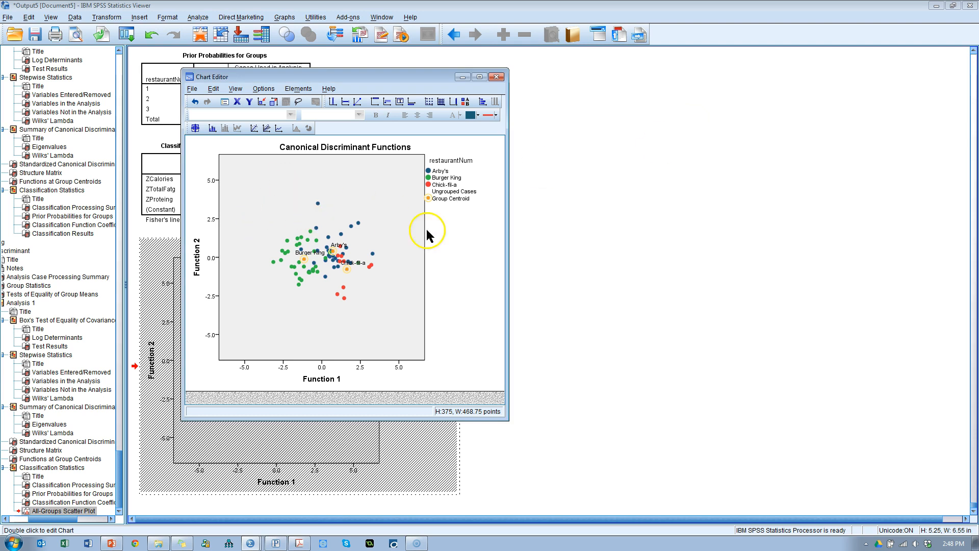
{"action": "mouse_move", "coordinate": [260, 102]}
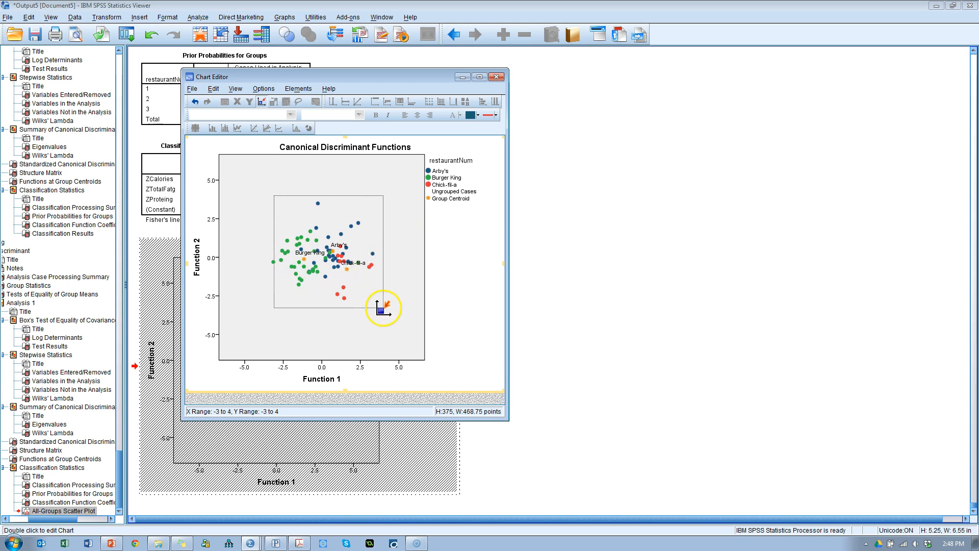
Step: Zoom the plot around the data points and close the Chart Editor
{"action": "left_click", "coordinate": [263, 102]}
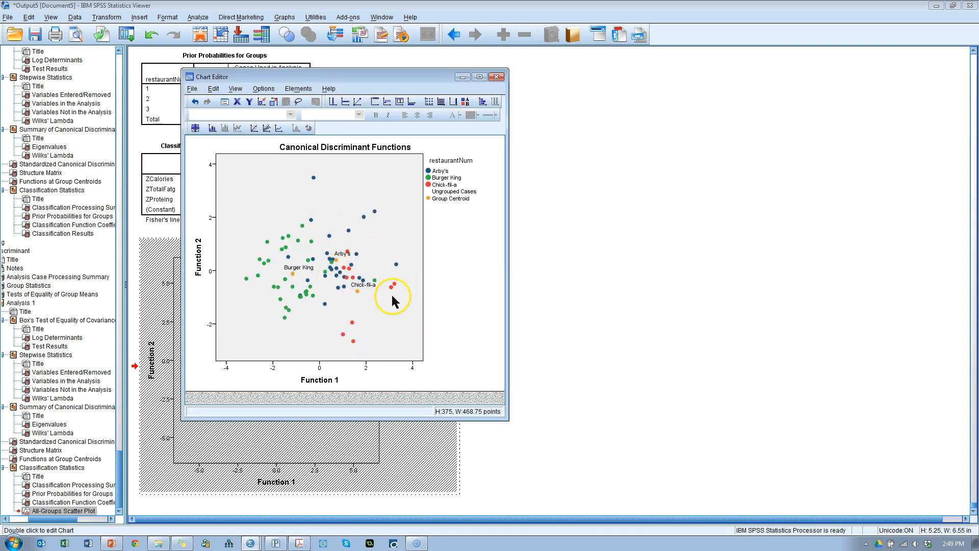
{"action": "mouse_move", "coordinate": [485, 102]}
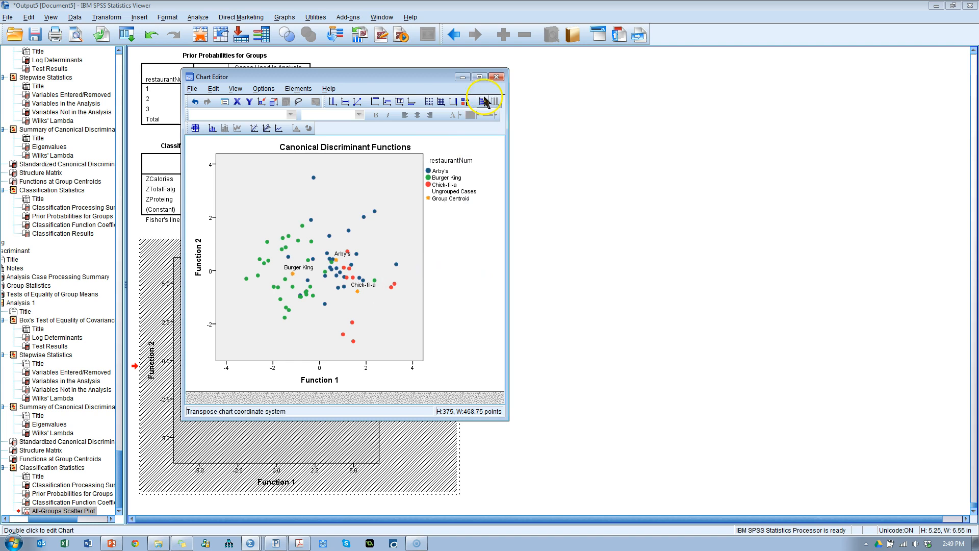
{"action": "left_click", "coordinate": [497, 76]}
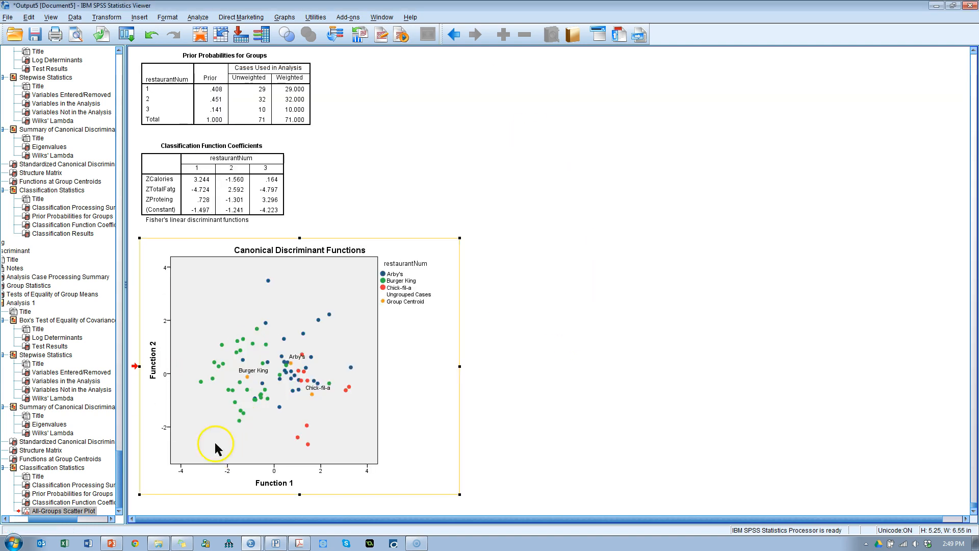
{"action": "mouse_move", "coordinate": [336, 320]}
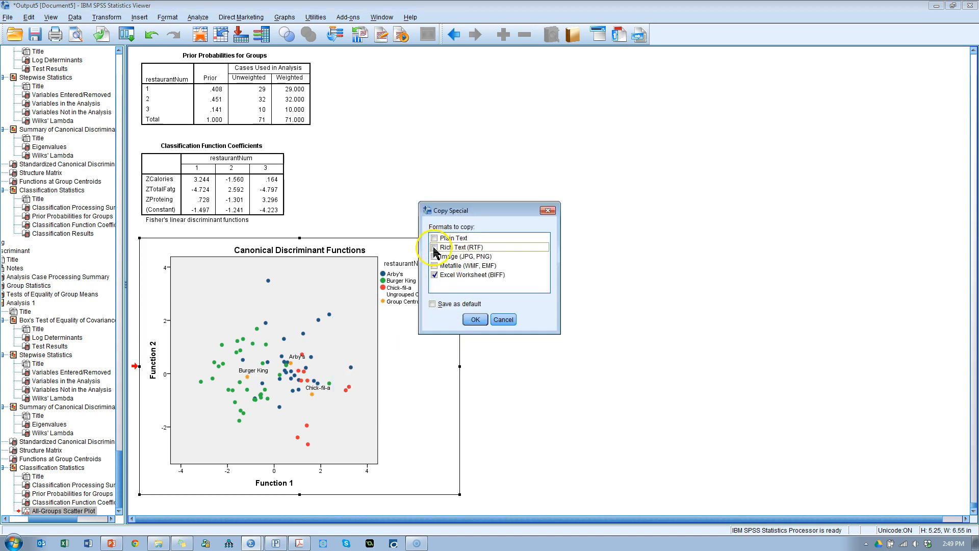
Step: Copy the discriminant chart via Copy Special as a metafile only
{"action": "left_click", "coordinate": [435, 265]}
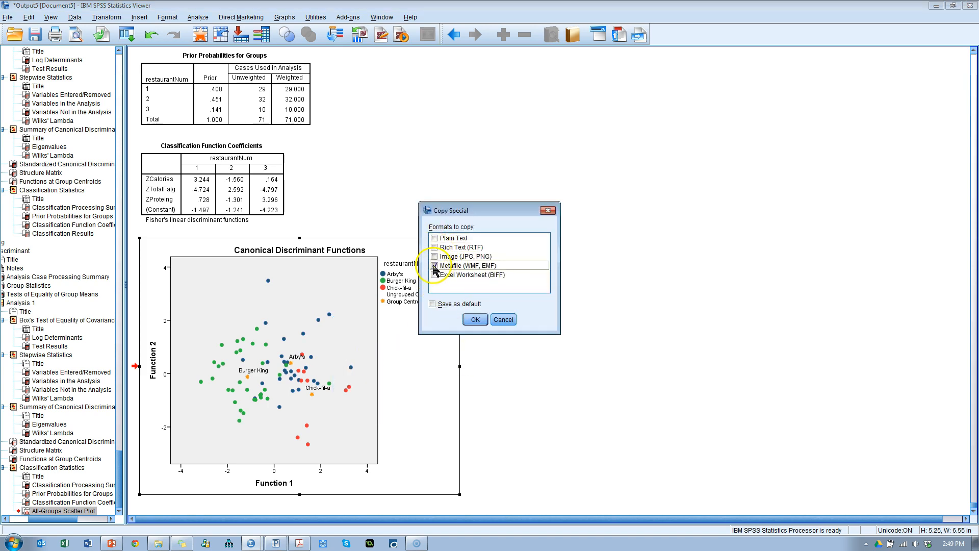
{"action": "left_click", "coordinate": [436, 265]}
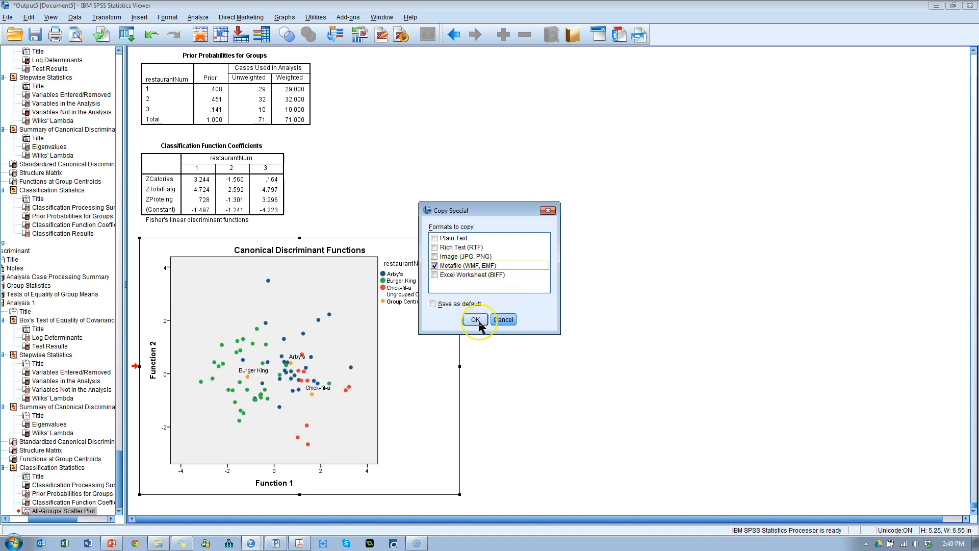
{"action": "left_click", "coordinate": [474, 319]}
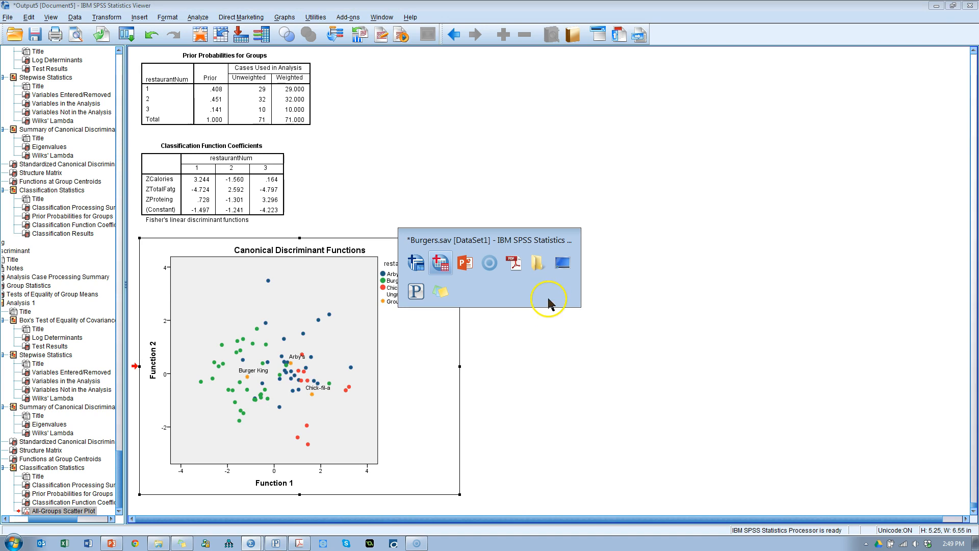
Step: Launch a new blank PowerPoint presentation from the taskbar
{"action": "left_click", "coordinate": [8, 17]}
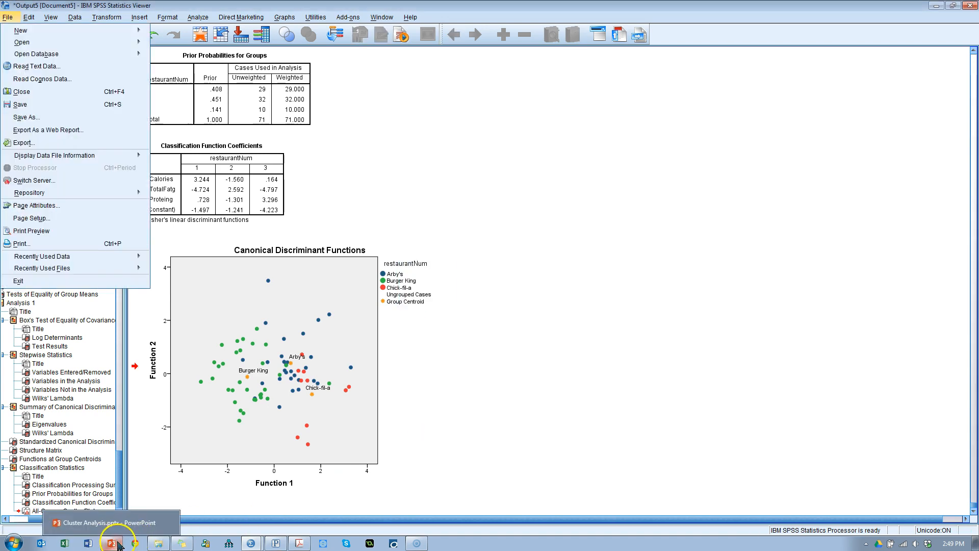
{"action": "right_click", "coordinate": [112, 541]}
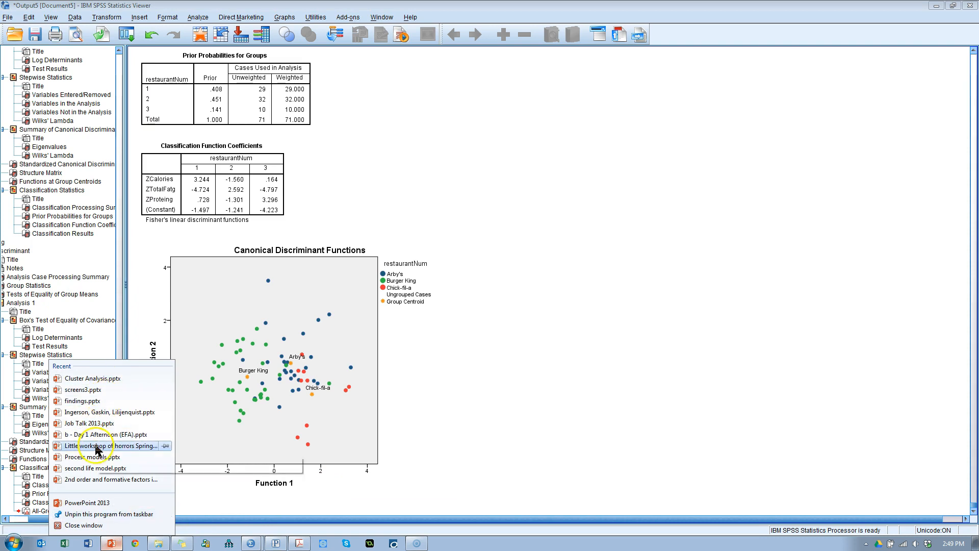
{"action": "left_click", "coordinate": [85, 503]}
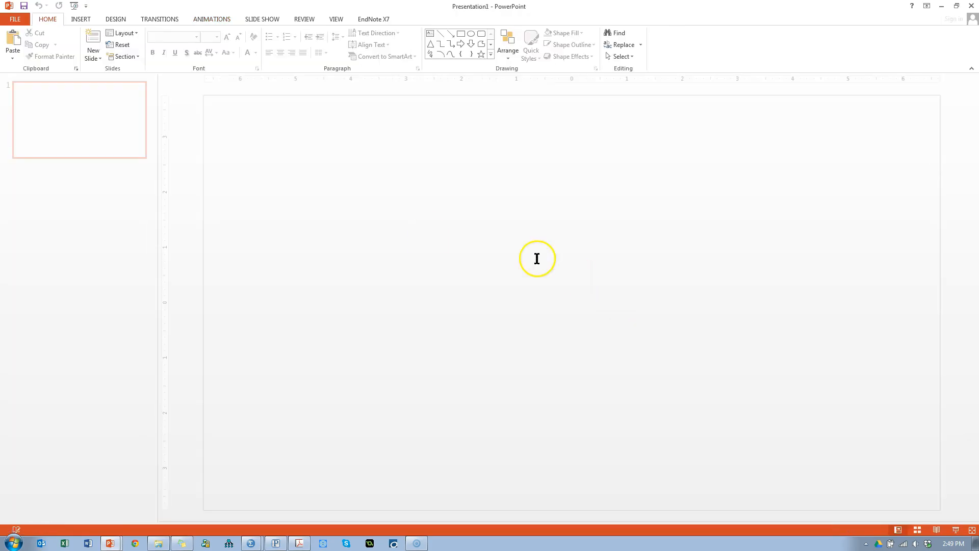
Step: Paste the discriminant scatter plot onto the slide and enlarge it
{"action": "left_click", "coordinate": [537, 258]}
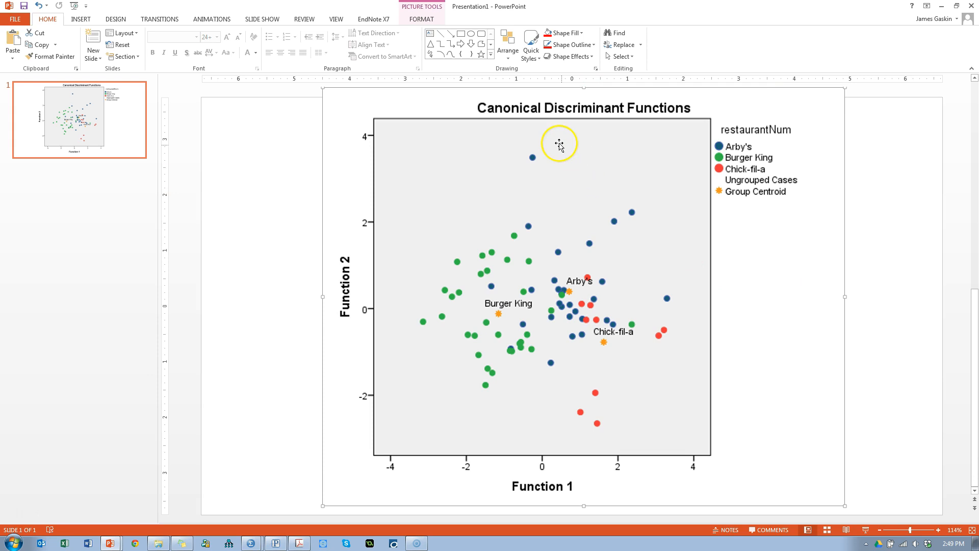
{"action": "mouse_move", "coordinate": [474, 342]}
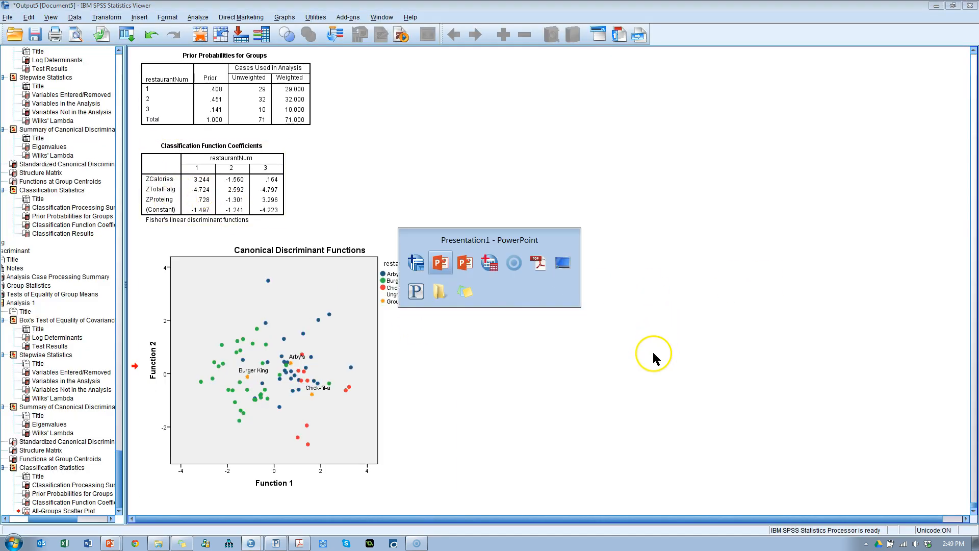
{"action": "left_click", "coordinate": [439, 262]}
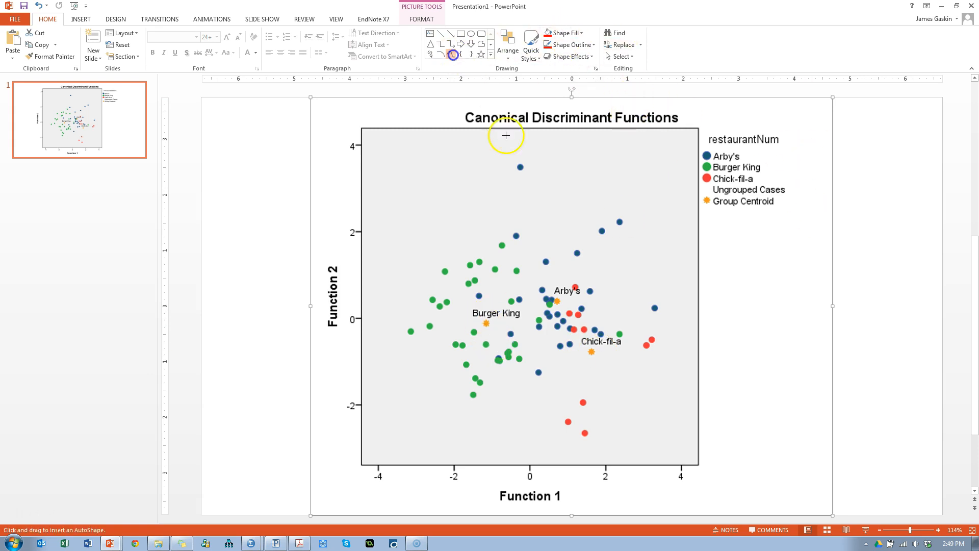
{"action": "mouse_move", "coordinate": [491, 151]}
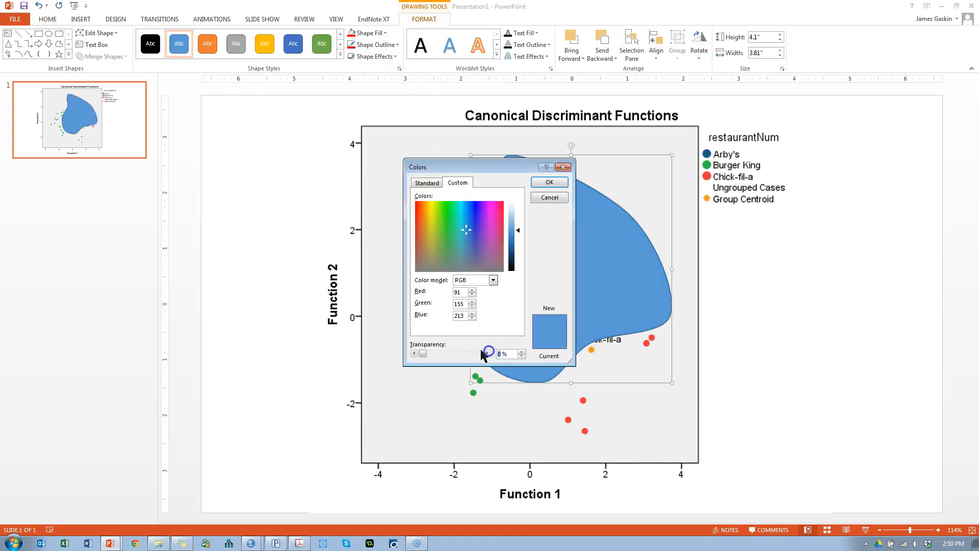
Step: Finish the semi-transparent freeform outlines around the clusters, with a green outline for one shape
{"action": "left_click", "coordinate": [548, 181]}
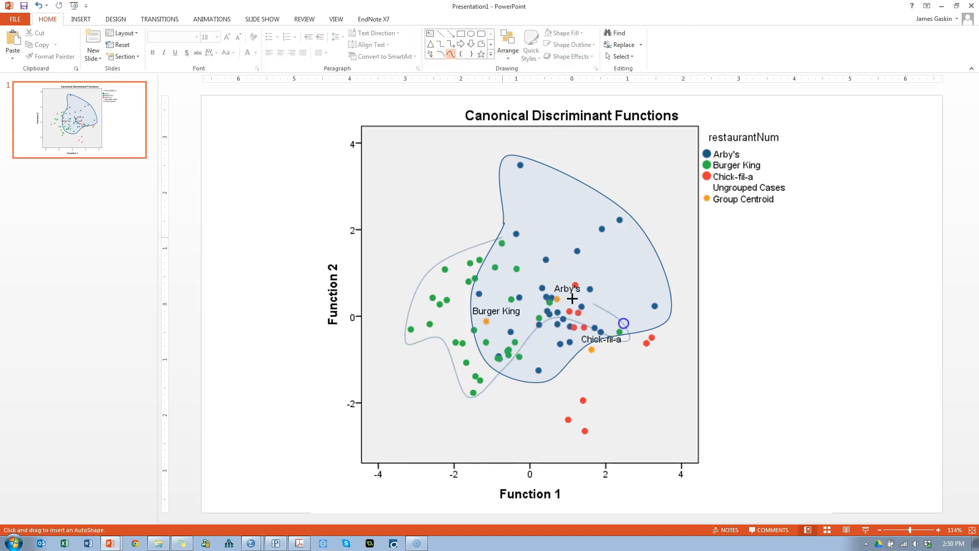
{"action": "left_click", "coordinate": [567, 44]}
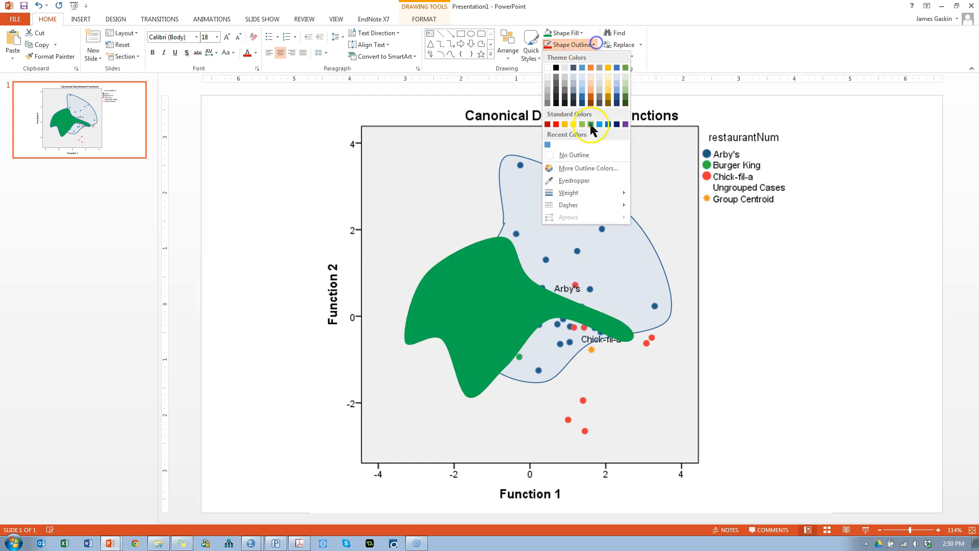
{"action": "left_click", "coordinate": [582, 124]}
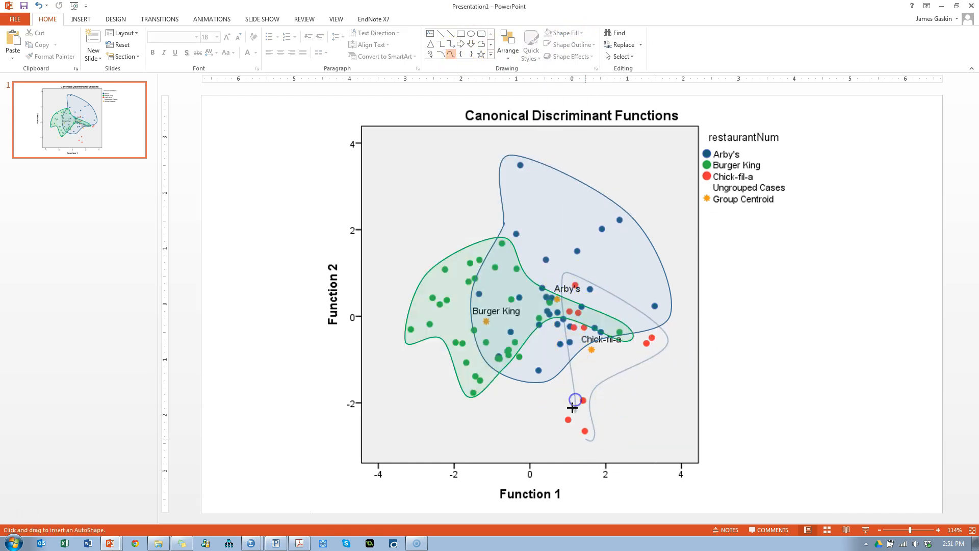
{"action": "left_click", "coordinate": [565, 32]}
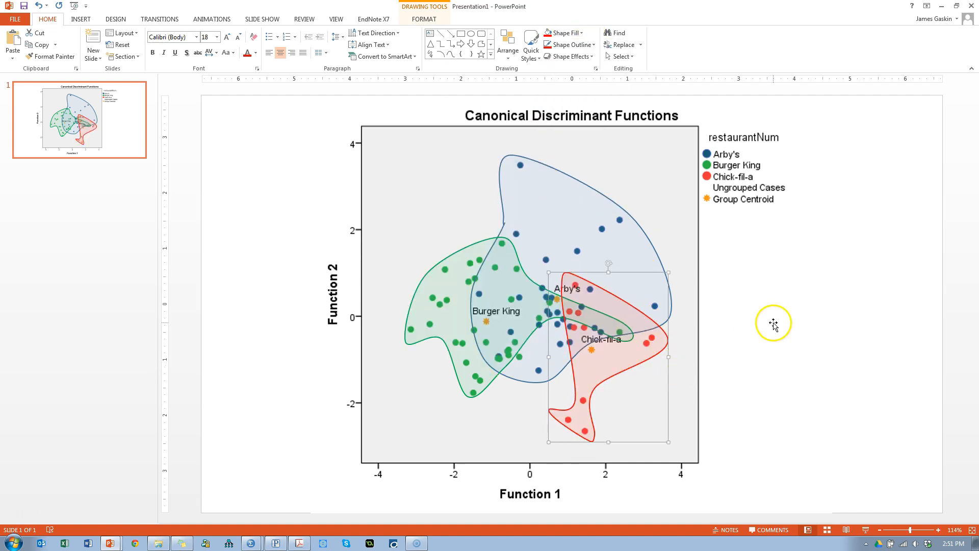
{"action": "left_click", "coordinate": [625, 282]}
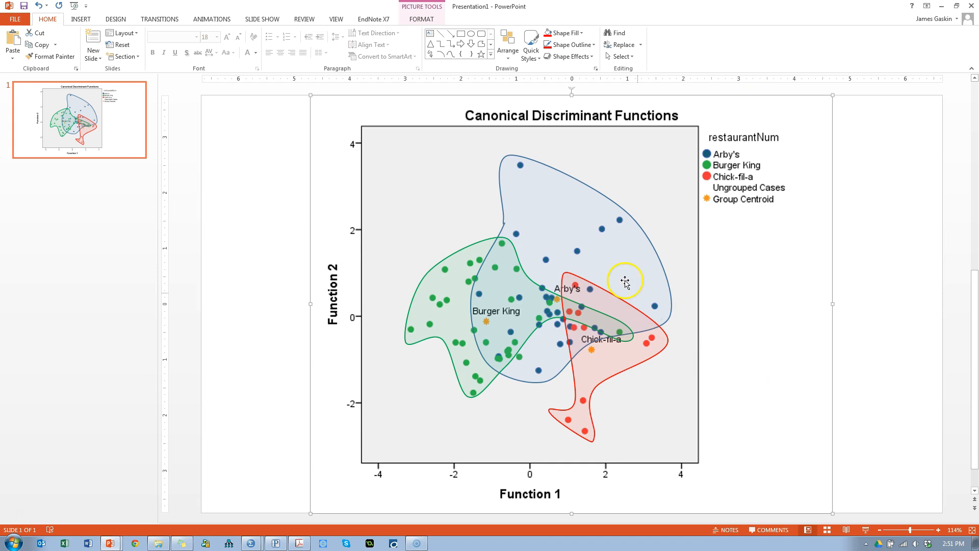
{"action": "mouse_move", "coordinate": [626, 354]}
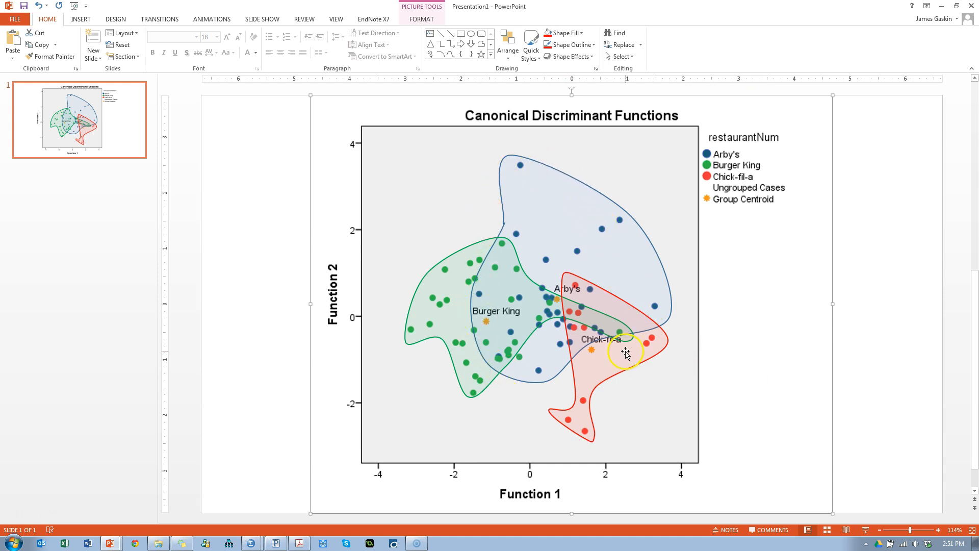
{"action": "mouse_move", "coordinate": [464, 358]}
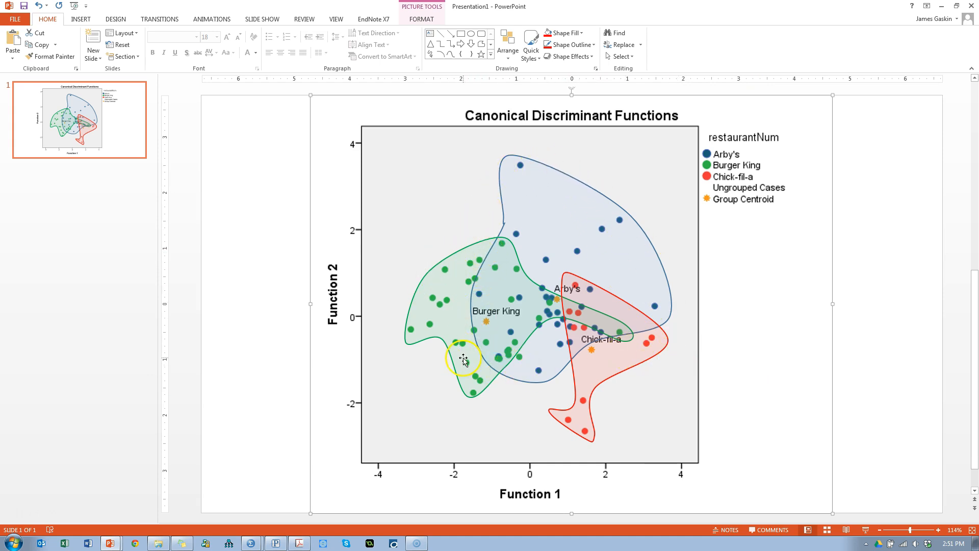
{"action": "mouse_move", "coordinate": [443, 330]}
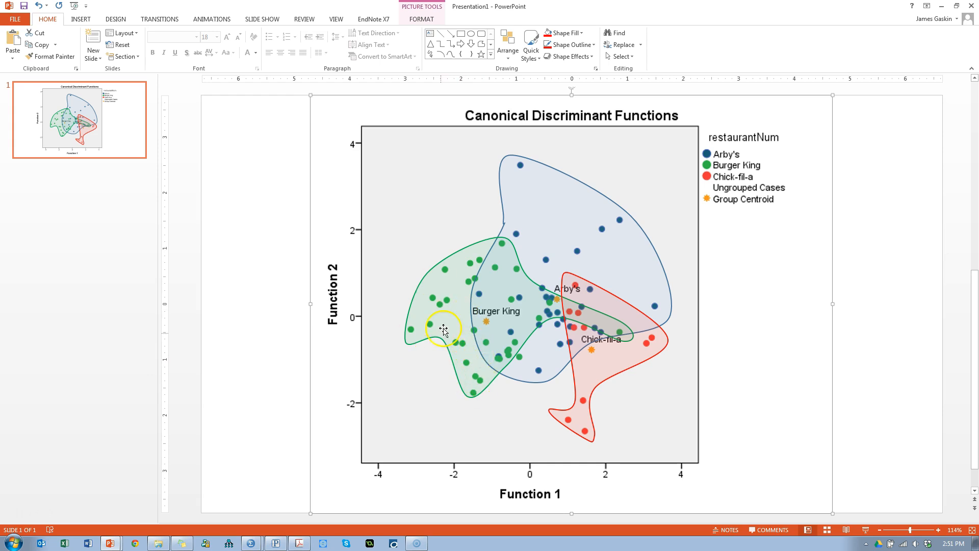
{"action": "mouse_move", "coordinate": [673, 368]}
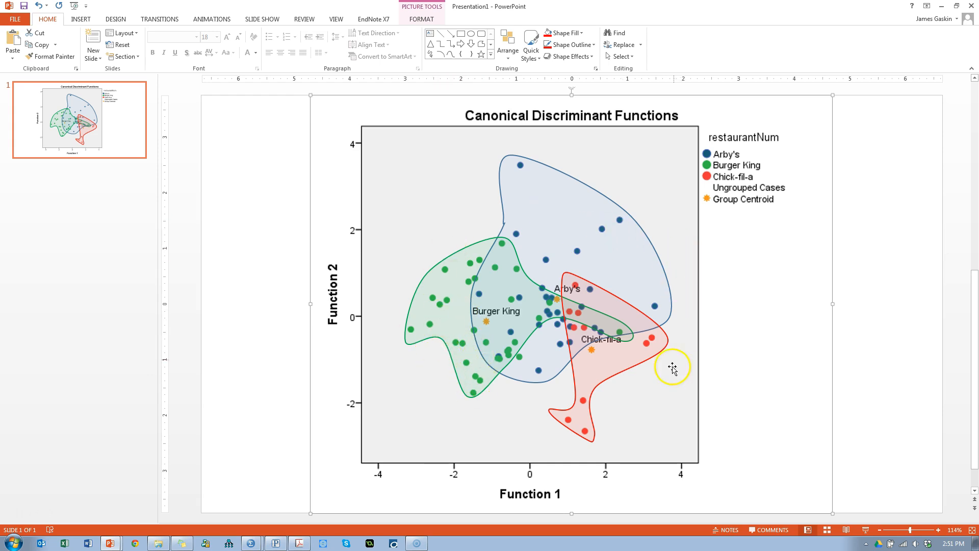
{"action": "mouse_move", "coordinate": [635, 349]}
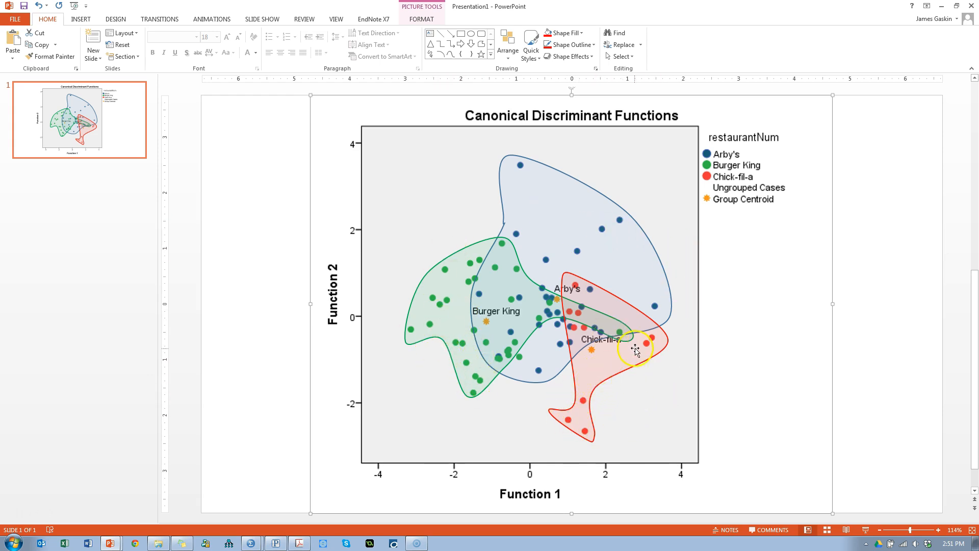
{"action": "mouse_move", "coordinate": [664, 351]}
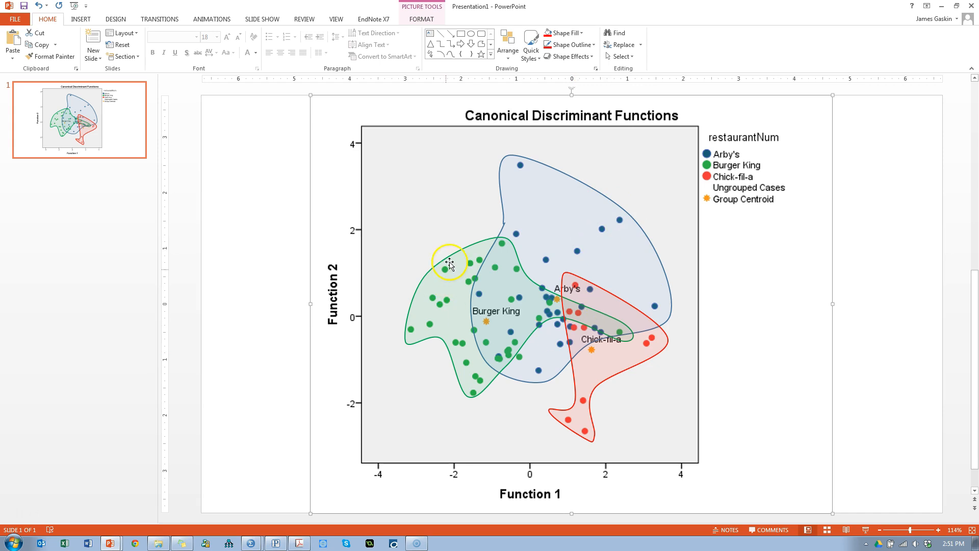
{"action": "mouse_move", "coordinate": [440, 306]}
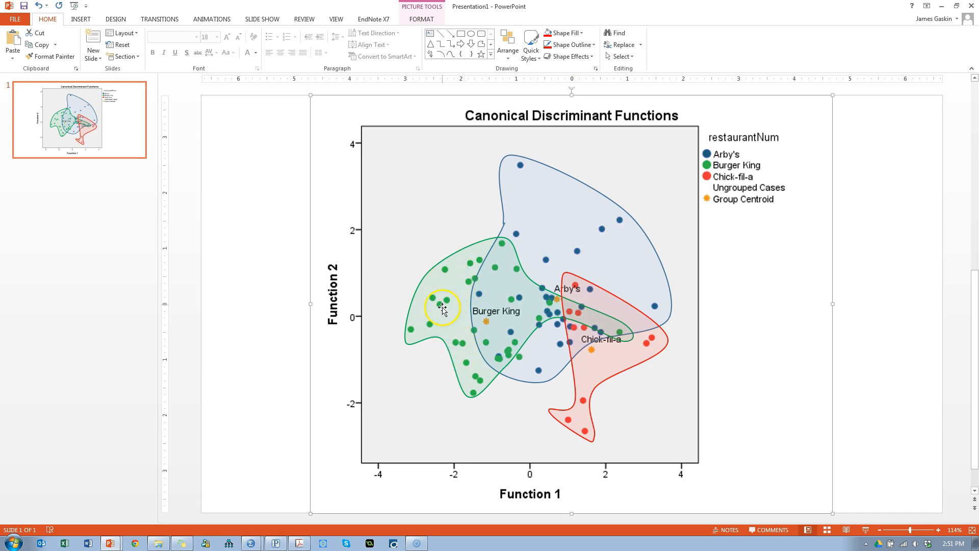
{"action": "mouse_move", "coordinate": [574, 435]}
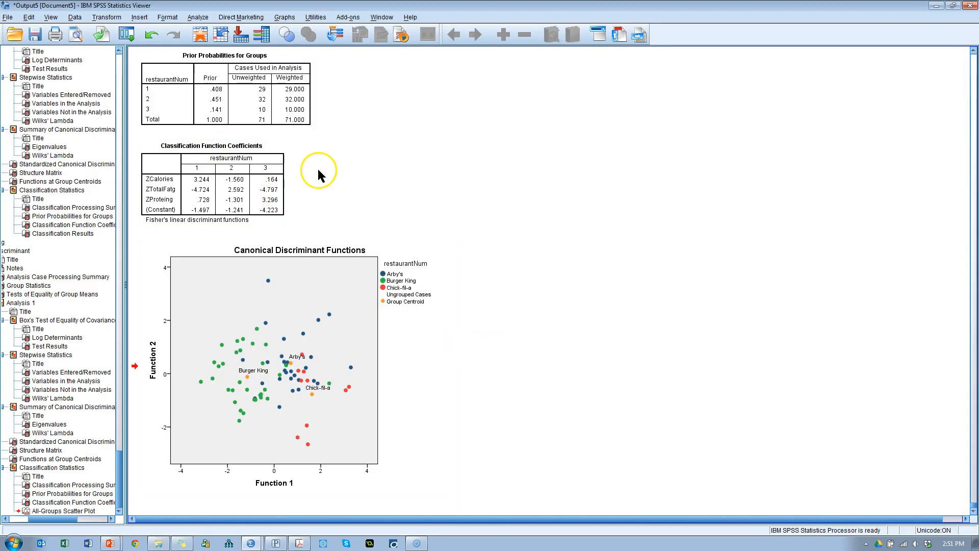
Step: Copy the Prior Probabilities for Groups table via Copy Special and head back to PowerPoint
{"action": "right_click", "coordinate": [224, 94]}
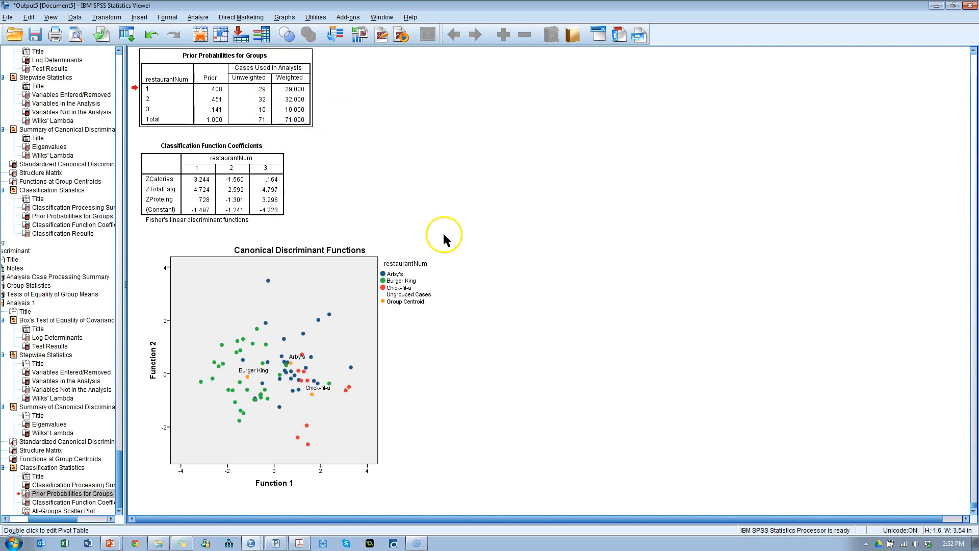
{"action": "right_click", "coordinate": [268, 103]}
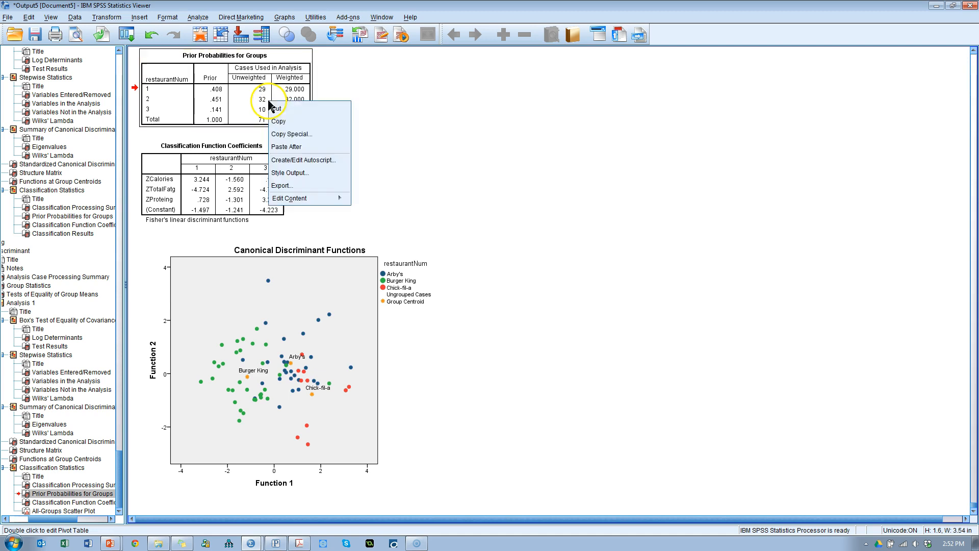
{"action": "left_click", "coordinate": [291, 134]}
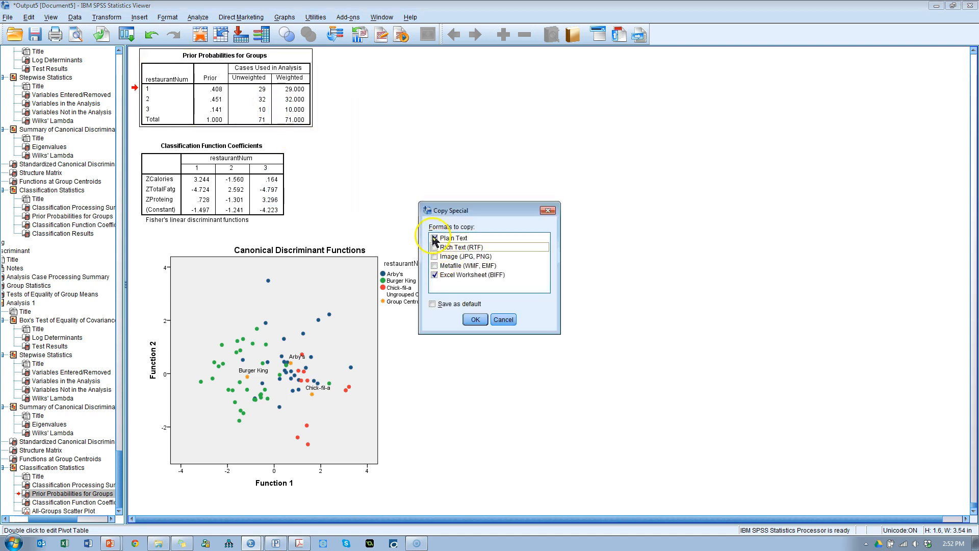
{"action": "left_click", "coordinate": [474, 320]}
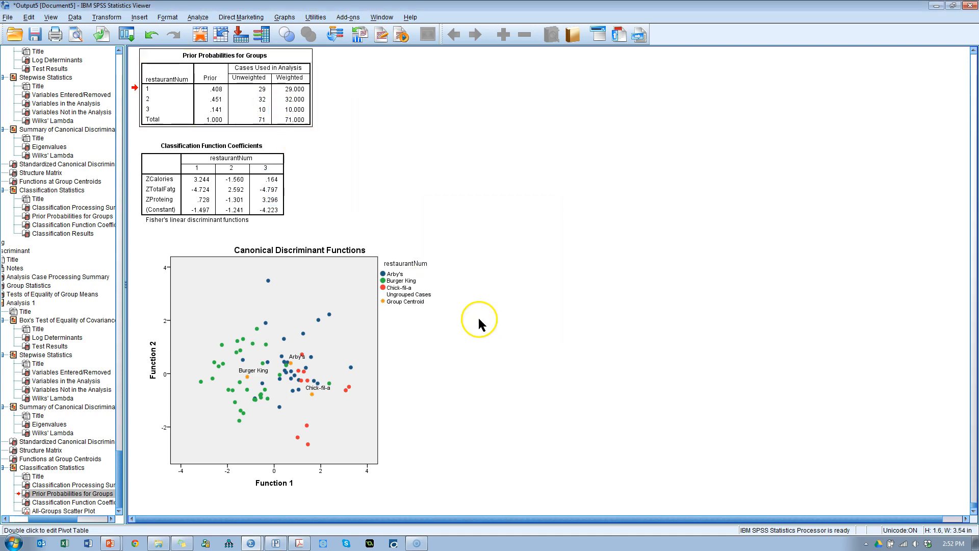
{"action": "left_click", "coordinate": [110, 542]}
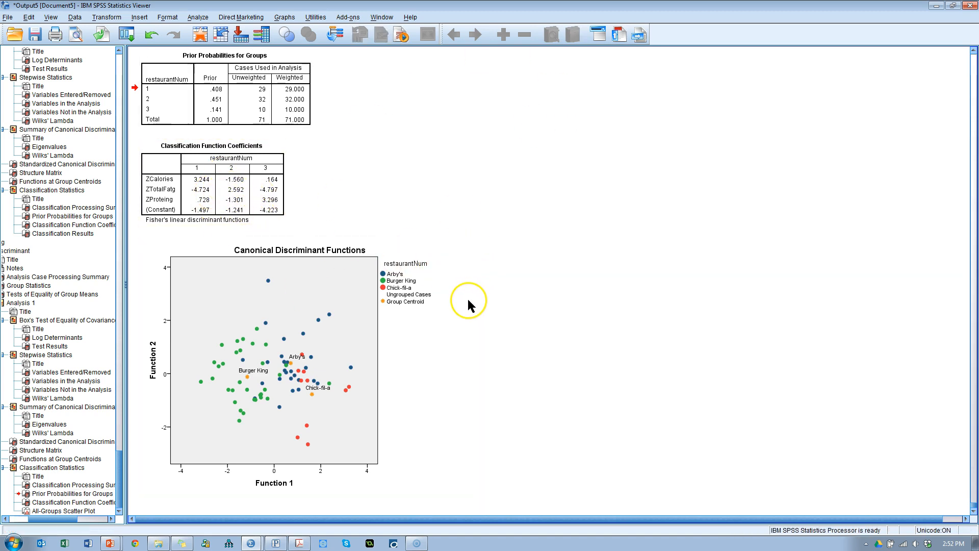
{"action": "mouse_move", "coordinate": [494, 282]}
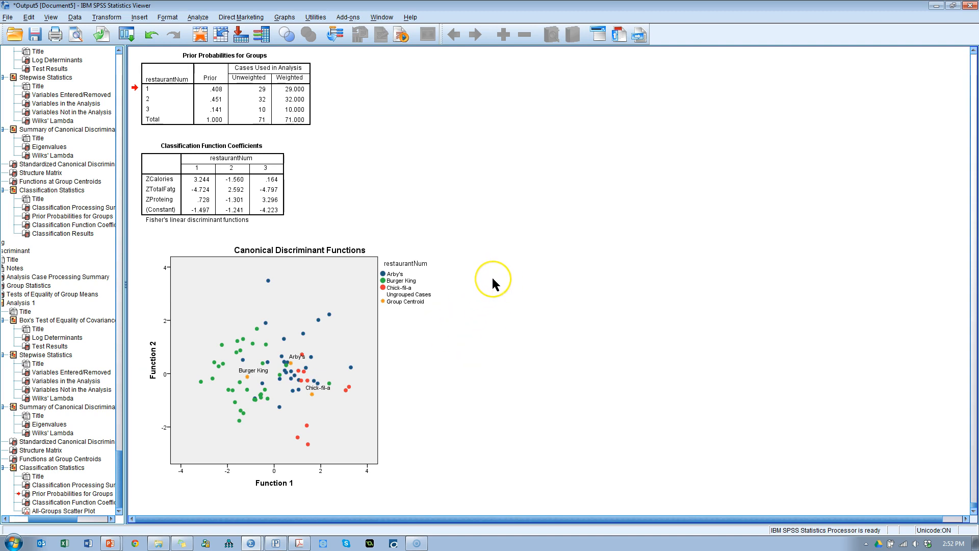
Step: Recheck Discriminant Classify options, leaving Casewise results on, and accept the settings
{"action": "scroll", "scroll_direction": "down", "scroll_amount": 3}
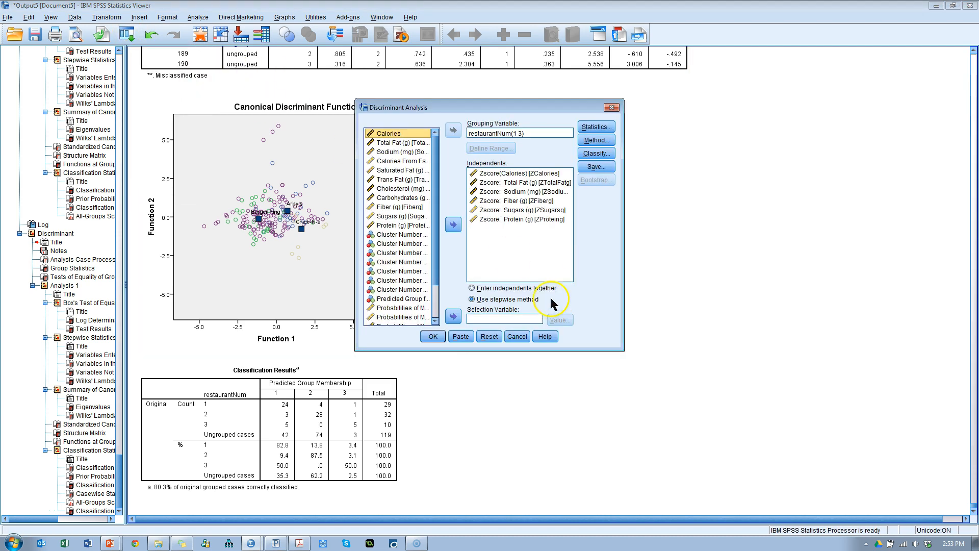
{"action": "left_click", "coordinate": [595, 153]}
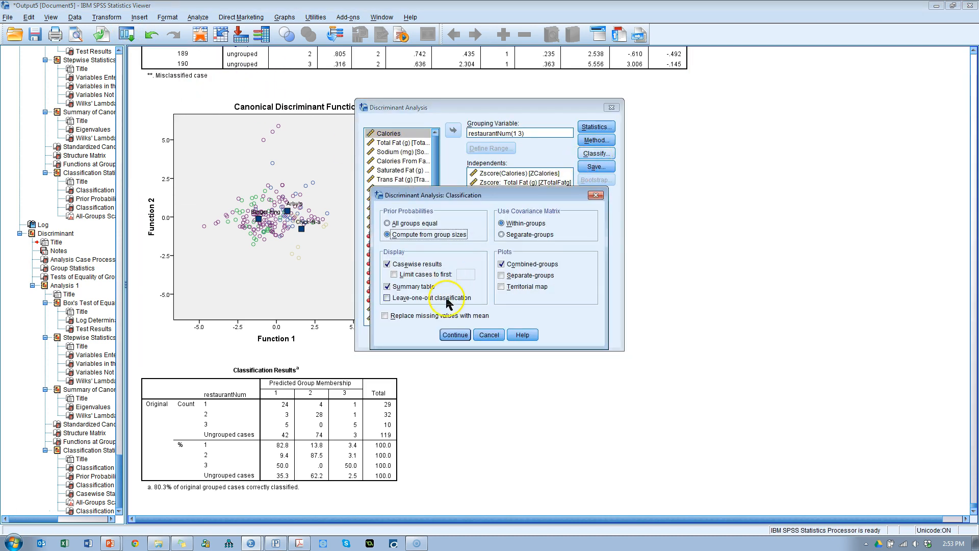
{"action": "left_click", "coordinate": [387, 263]}
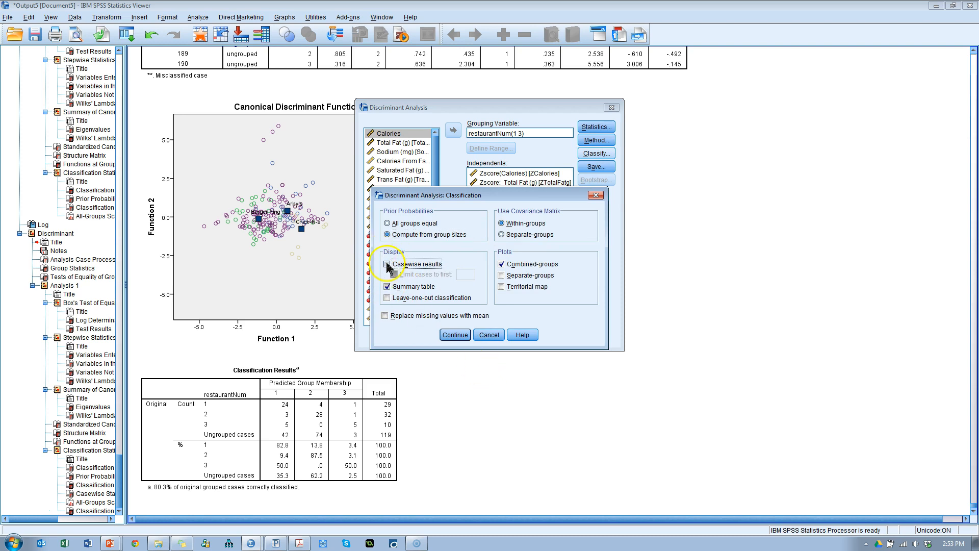
{"action": "left_click", "coordinate": [379, 263]}
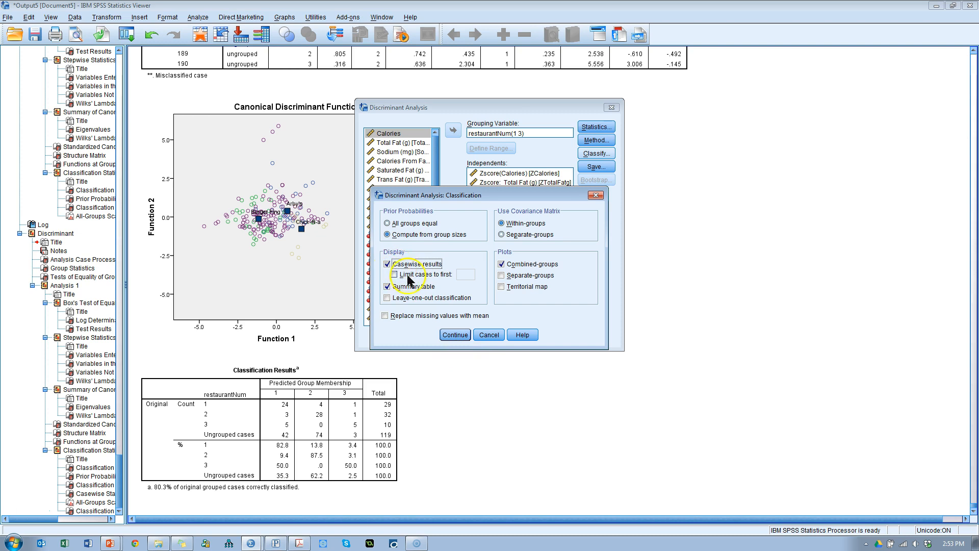
{"action": "left_click", "coordinate": [454, 335]}
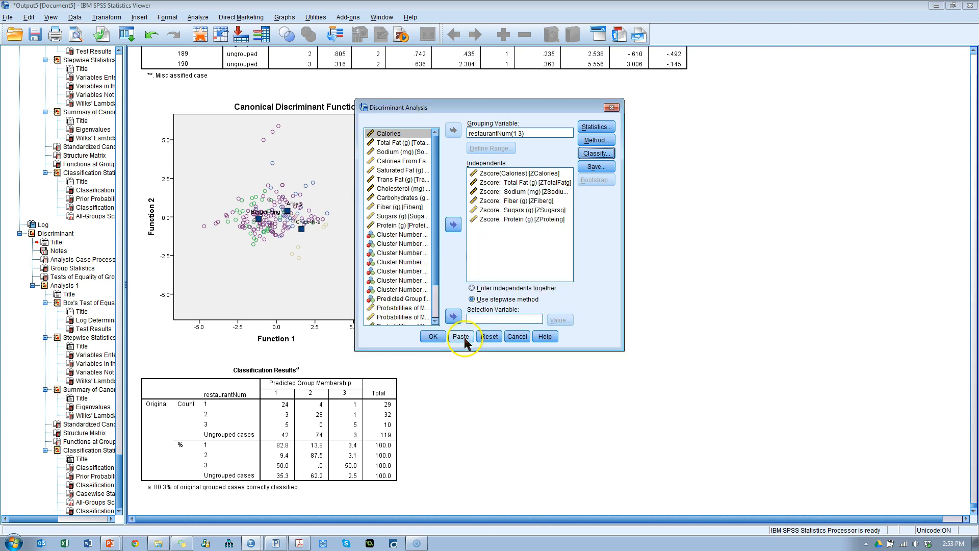
{"action": "left_click", "coordinate": [460, 336]}
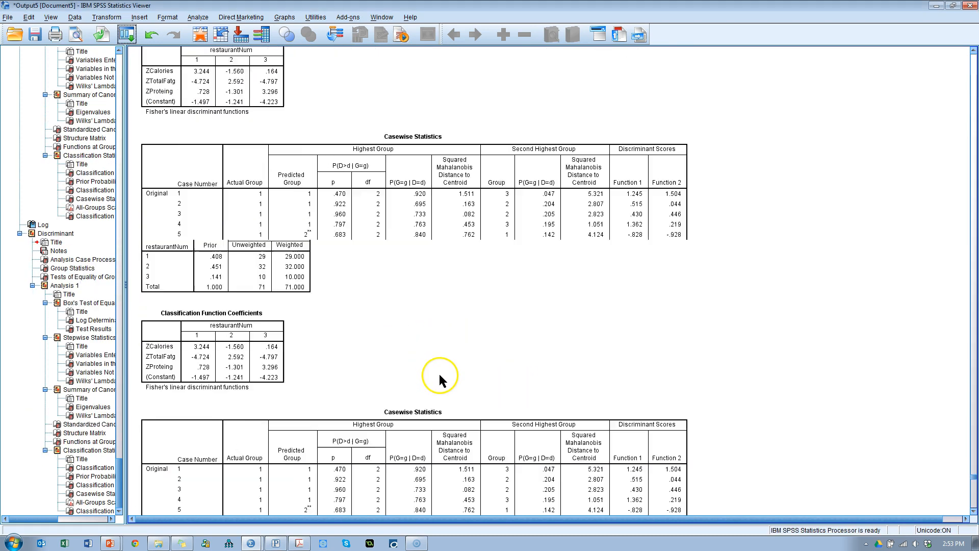
Step: Select the Classification Results table in the output for copying
{"action": "scroll", "scroll_direction": "down", "scroll_amount": 3}
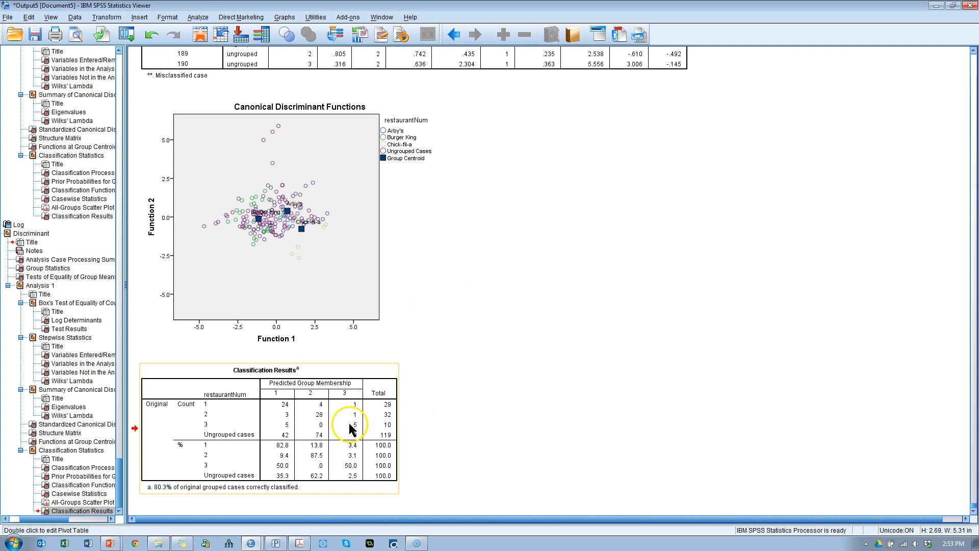
{"action": "left_click", "coordinate": [110, 542]}
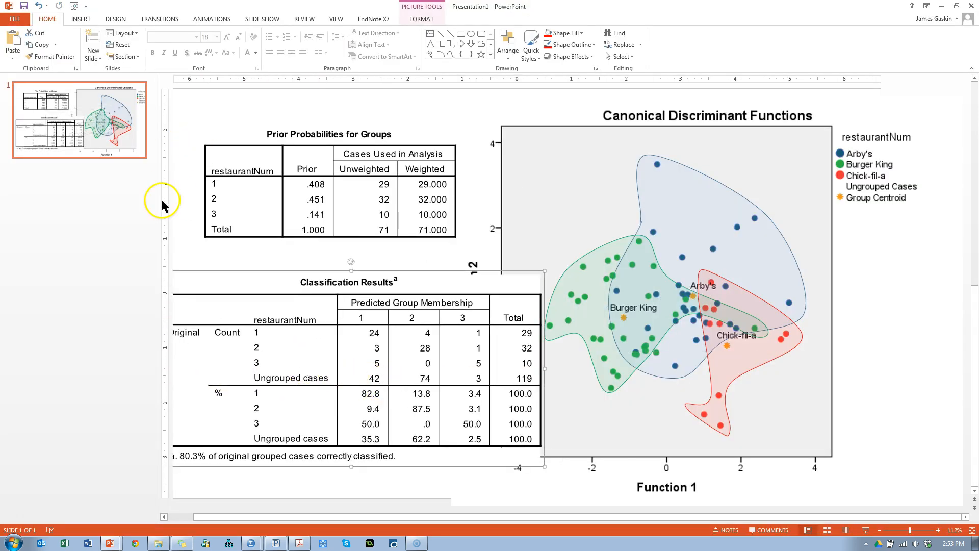
{"action": "mouse_move", "coordinate": [156, 321]}
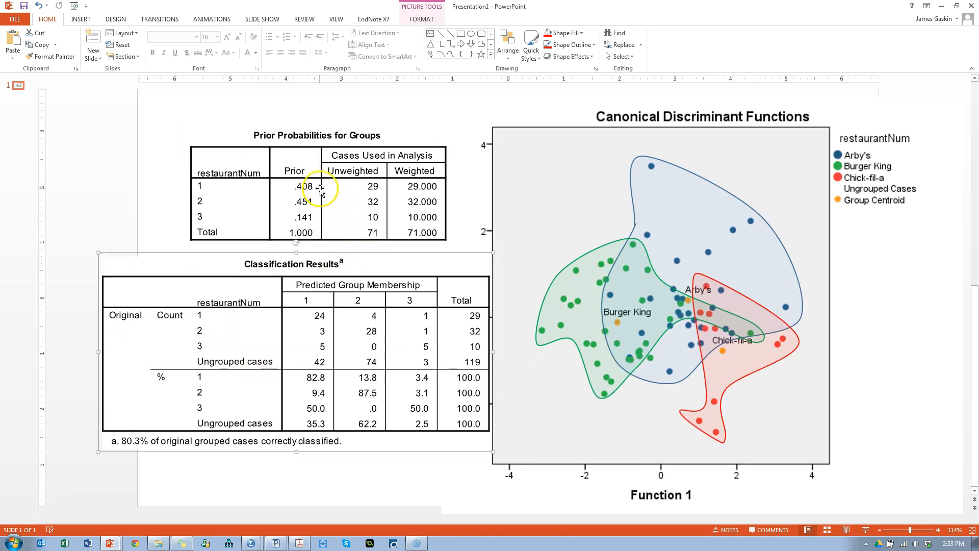
{"action": "mouse_move", "coordinate": [296, 201]}
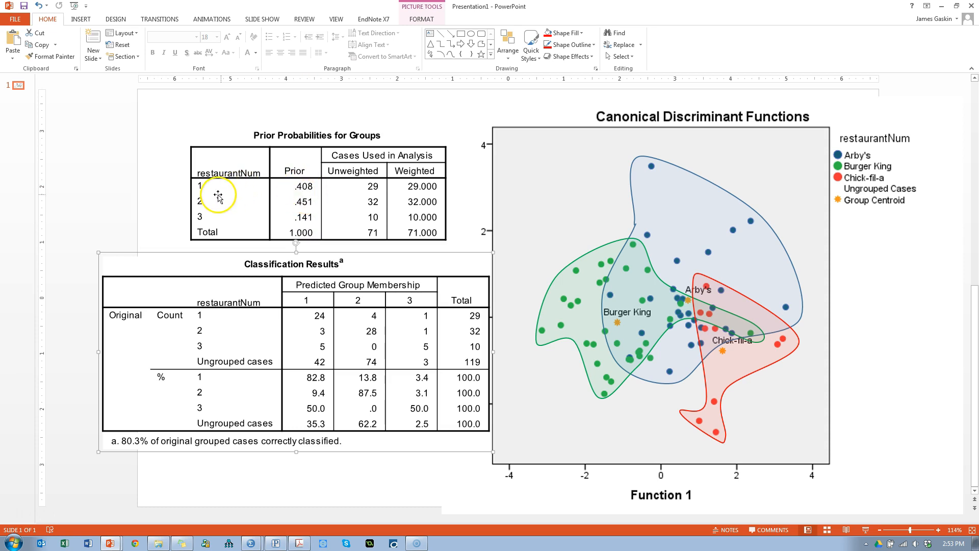
{"action": "mouse_move", "coordinate": [549, 180]}
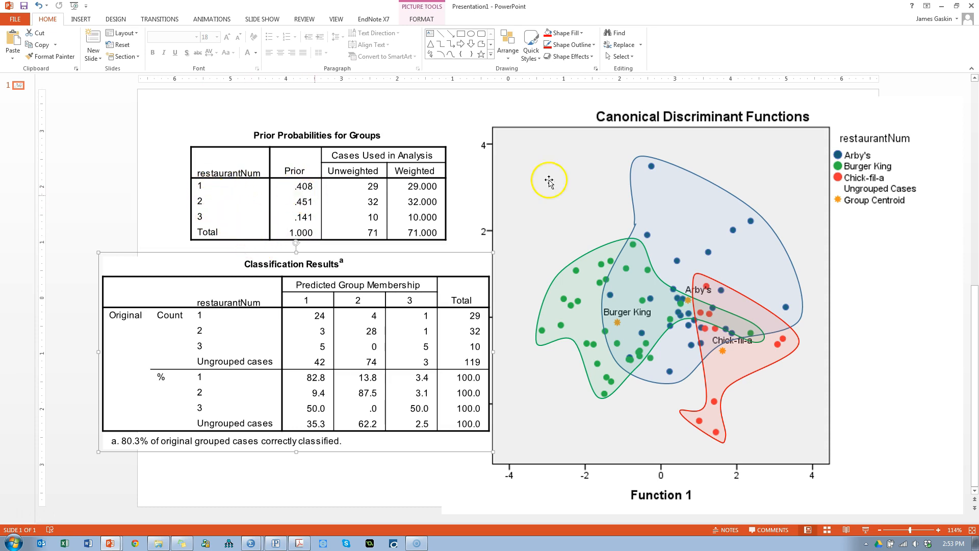
{"action": "mouse_move", "coordinate": [323, 194]}
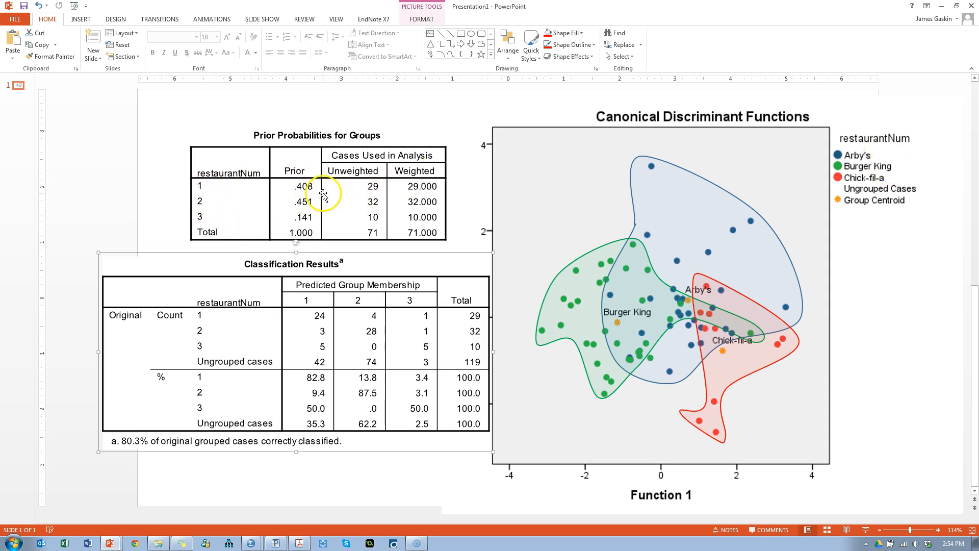
{"action": "mouse_move", "coordinate": [344, 385]}
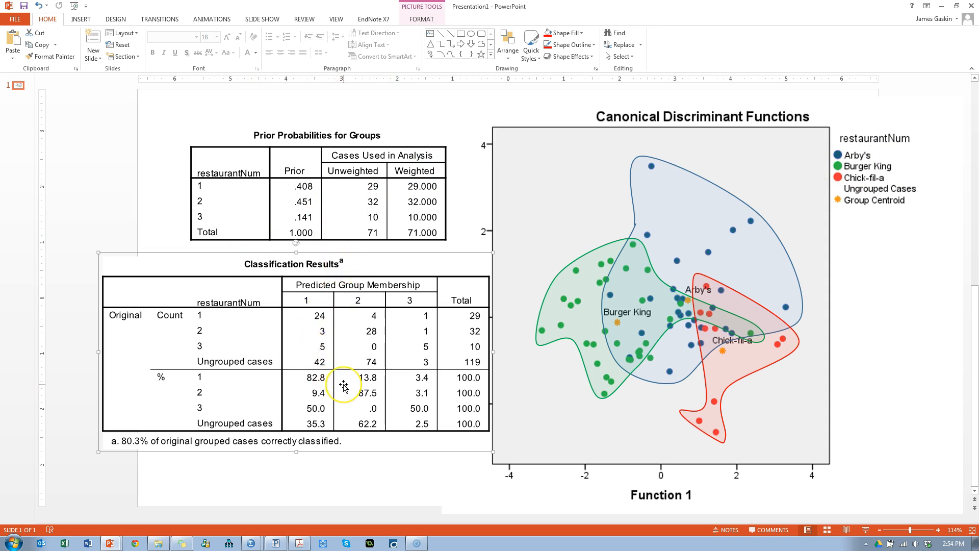
{"action": "mouse_move", "coordinate": [413, 346]}
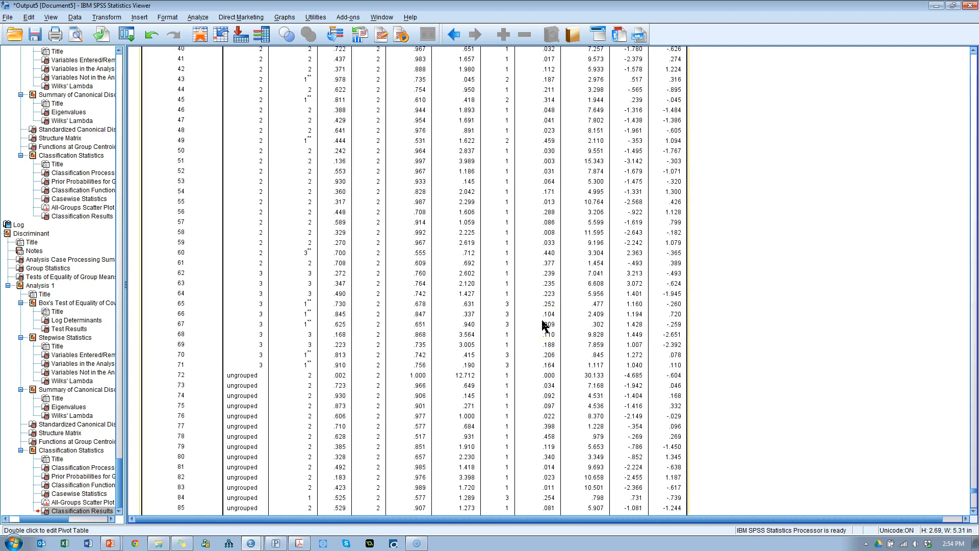
Step: Paste the Classification Results table and arrange both tables left of the plot, showing 80.3% correct
{"action": "scroll", "scroll_direction": "up", "scroll_amount": 3}
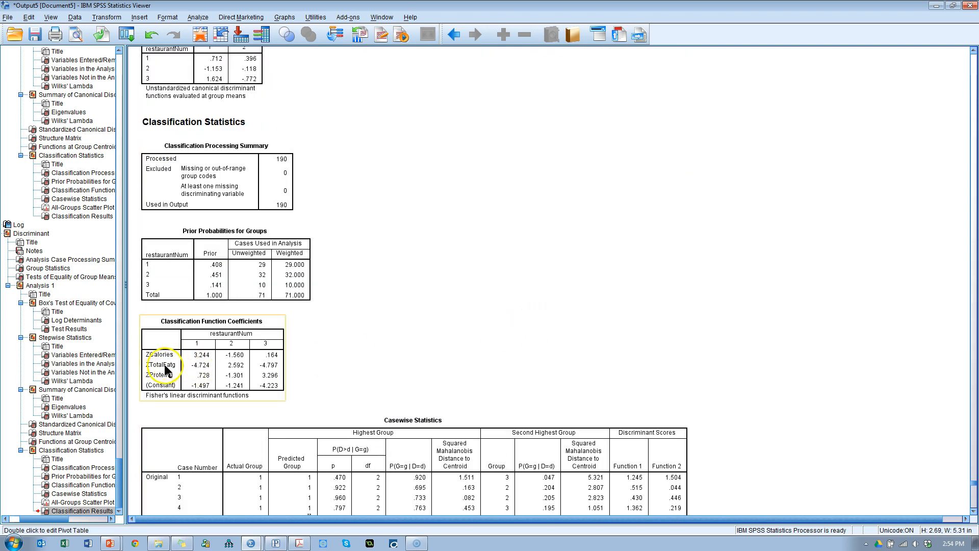
{"action": "left_click", "coordinate": [111, 541]}
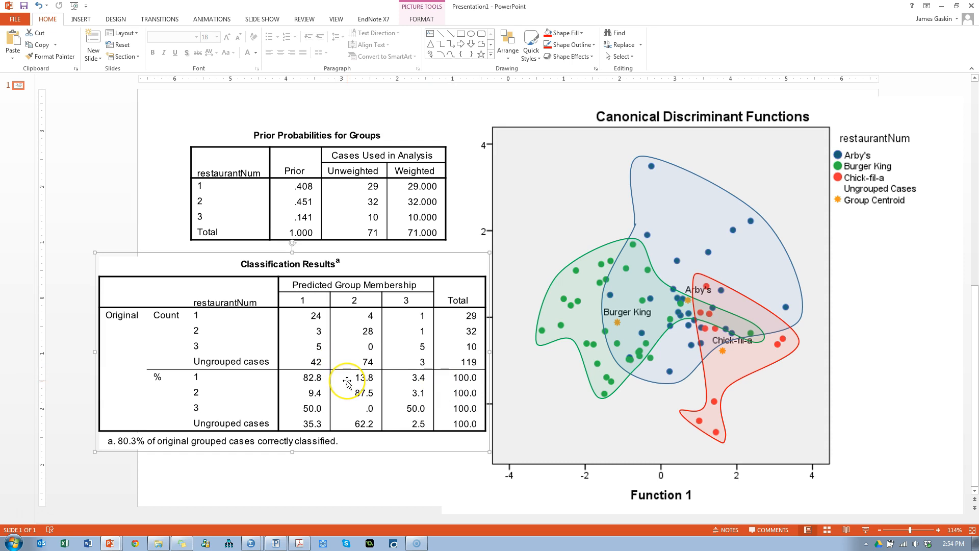
{"action": "mouse_move", "coordinate": [348, 382]}
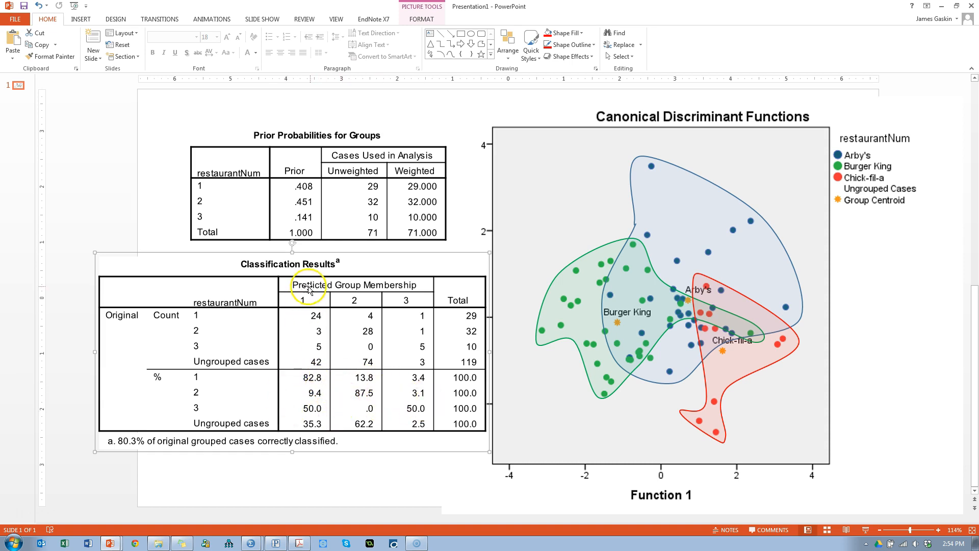
{"action": "mouse_move", "coordinate": [309, 387]}
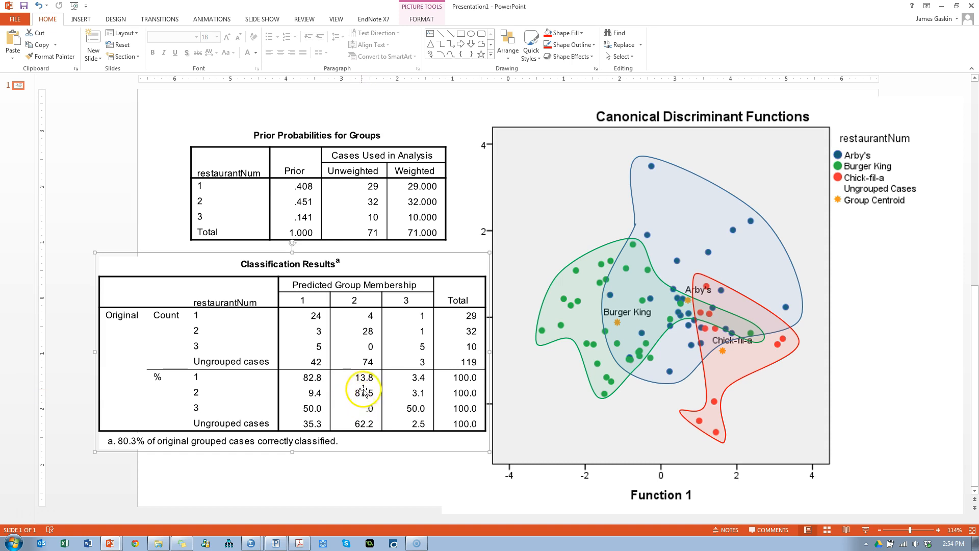
{"action": "left_click", "coordinate": [364, 392]}
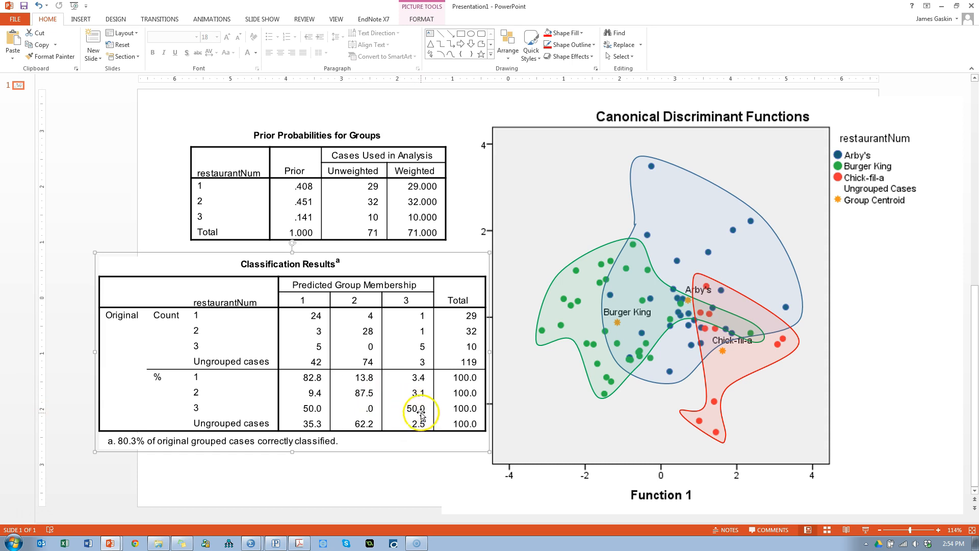
{"action": "left_click", "coordinate": [420, 412]}
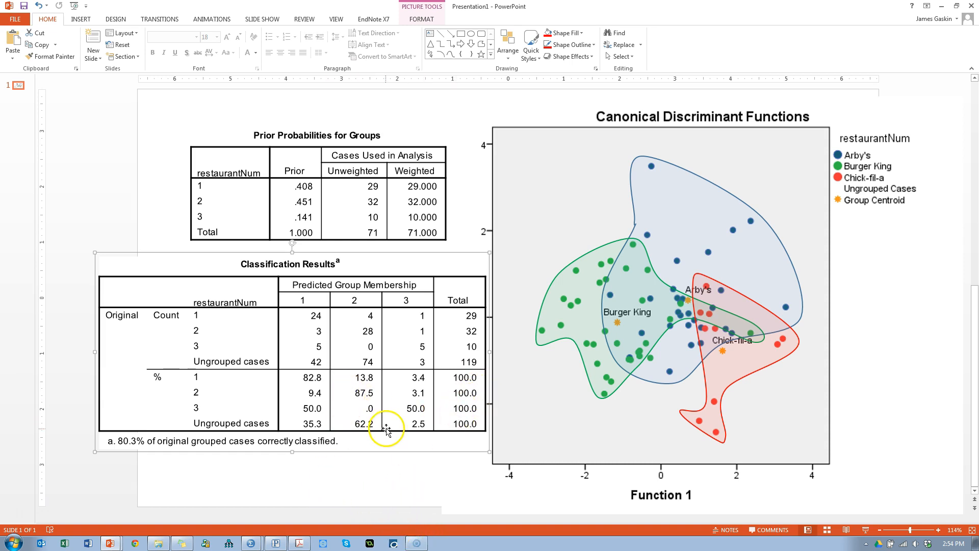
{"action": "left_click", "coordinate": [409, 471]}
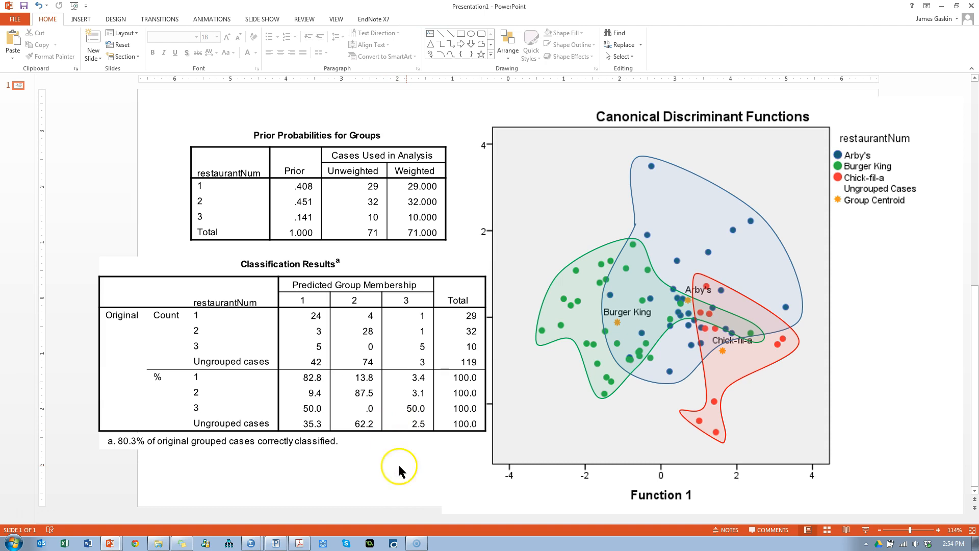
{"action": "mouse_move", "coordinate": [379, 513]}
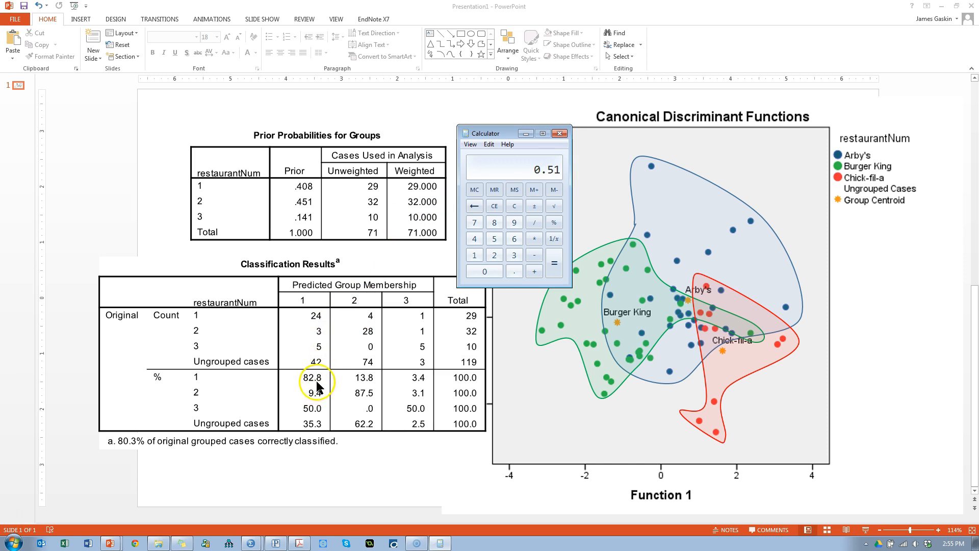
{"action": "mouse_move", "coordinate": [595, 333]}
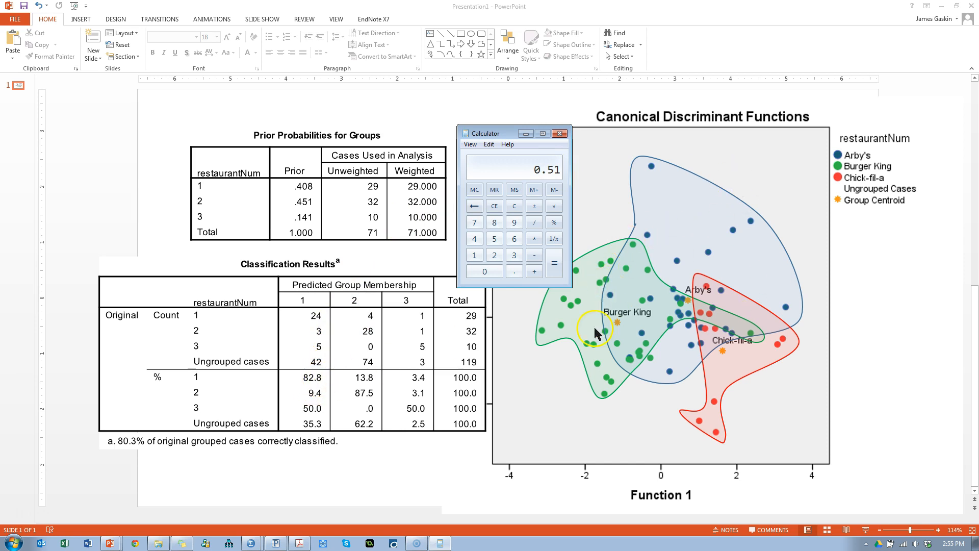
{"action": "mouse_move", "coordinate": [304, 381]}
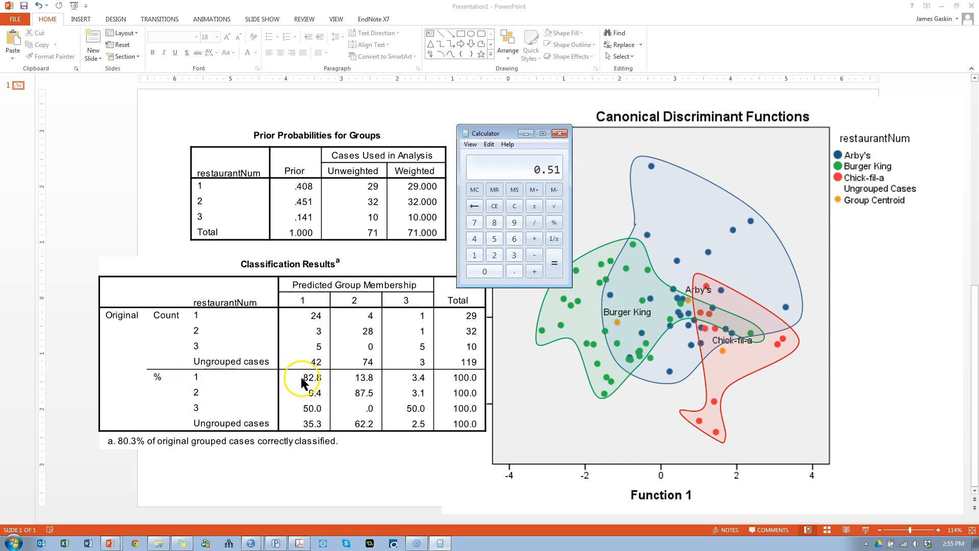
{"action": "mouse_move", "coordinate": [318, 388]}
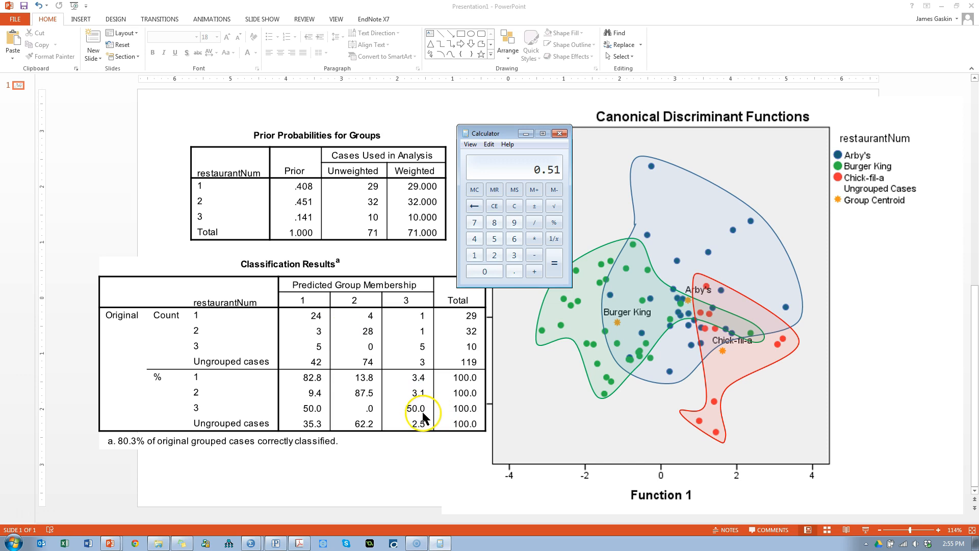
{"action": "mouse_move", "coordinate": [428, 412]}
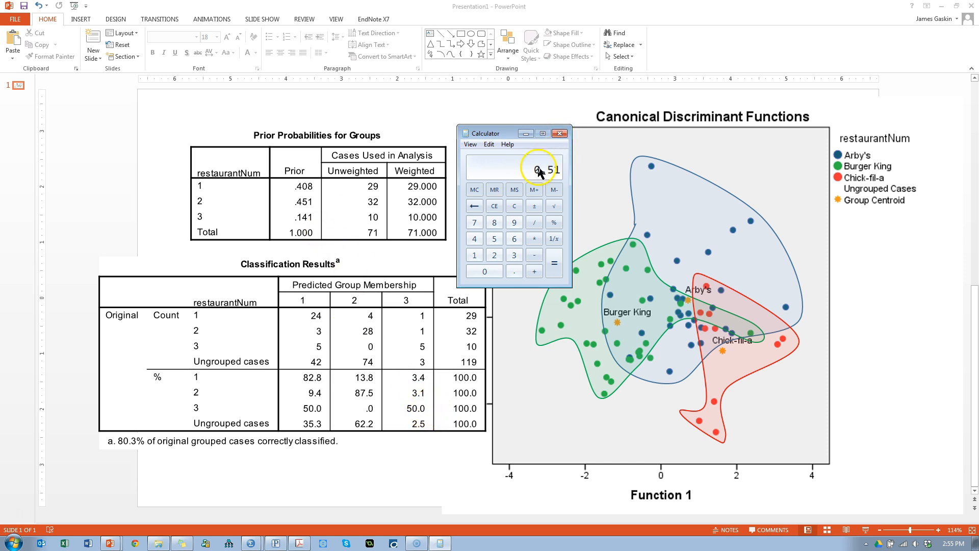
Step: Compute the proportional chance criterion 0.17625 on the Windows Calculator over the slide
{"action": "left_click", "coordinate": [514, 206]}
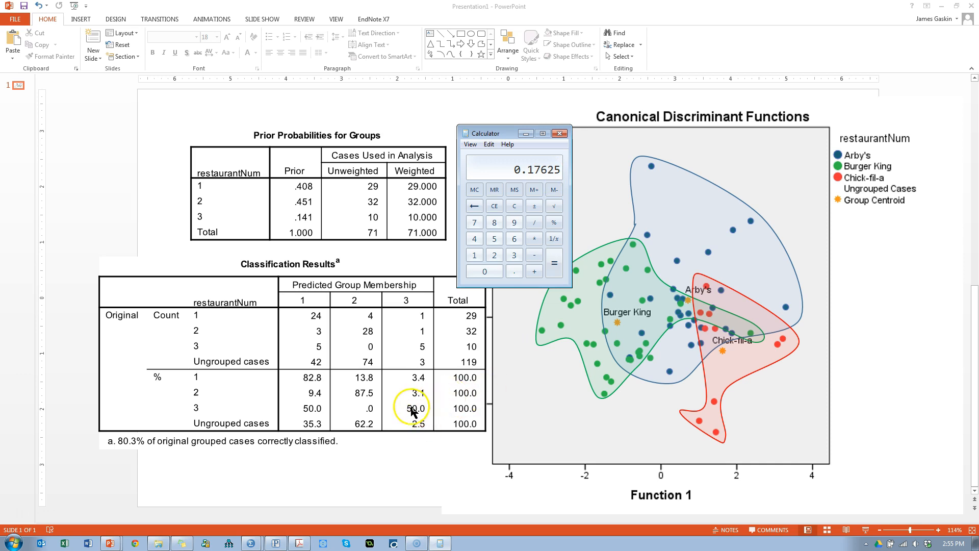
{"action": "mouse_move", "coordinate": [412, 421]}
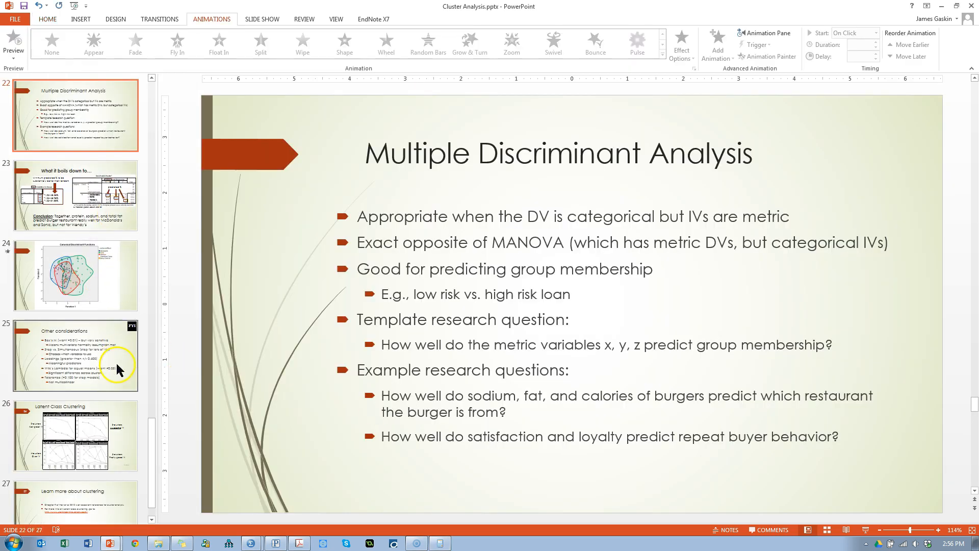
Step: Show slide 25 of Cluster Analysis.pptx and highlight its Box's M and Wilk's Lambda criteria
{"action": "left_click", "coordinate": [74, 354]}
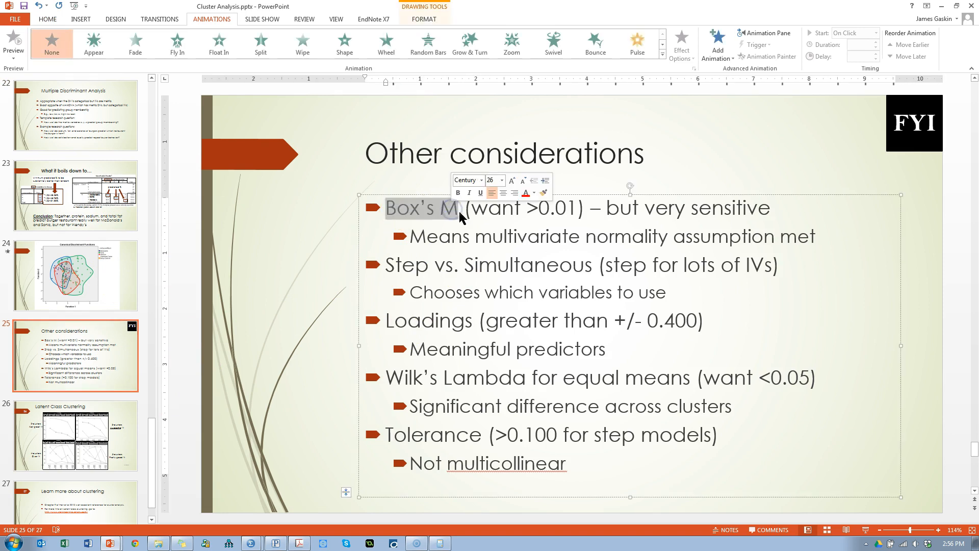
{"action": "double_click", "coordinate": [490, 264]}
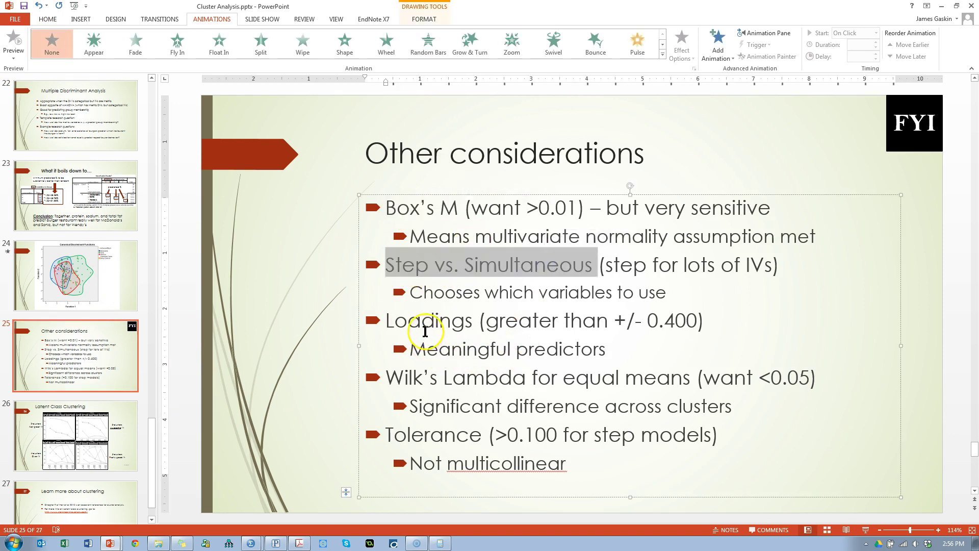
{"action": "left_click", "coordinate": [552, 363]}
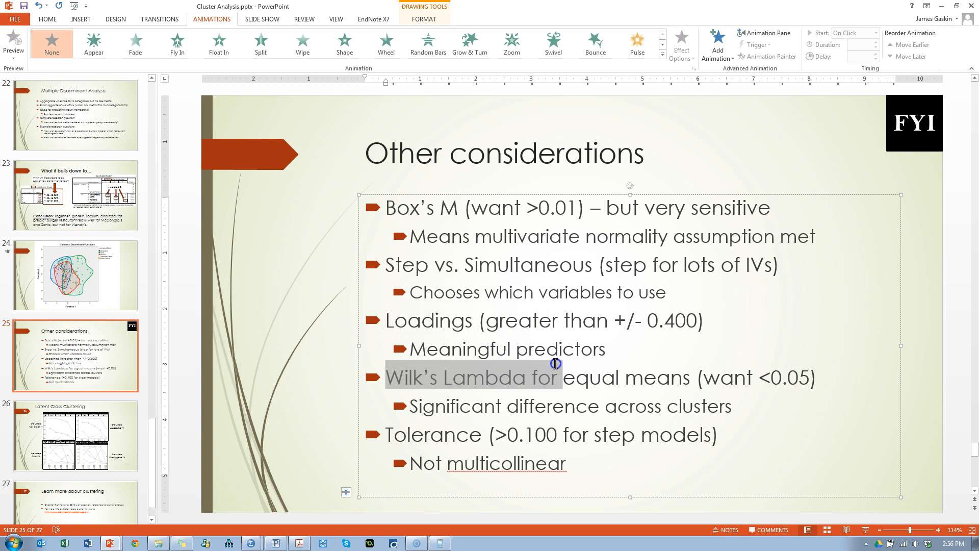
{"action": "left_click", "coordinate": [425, 436]}
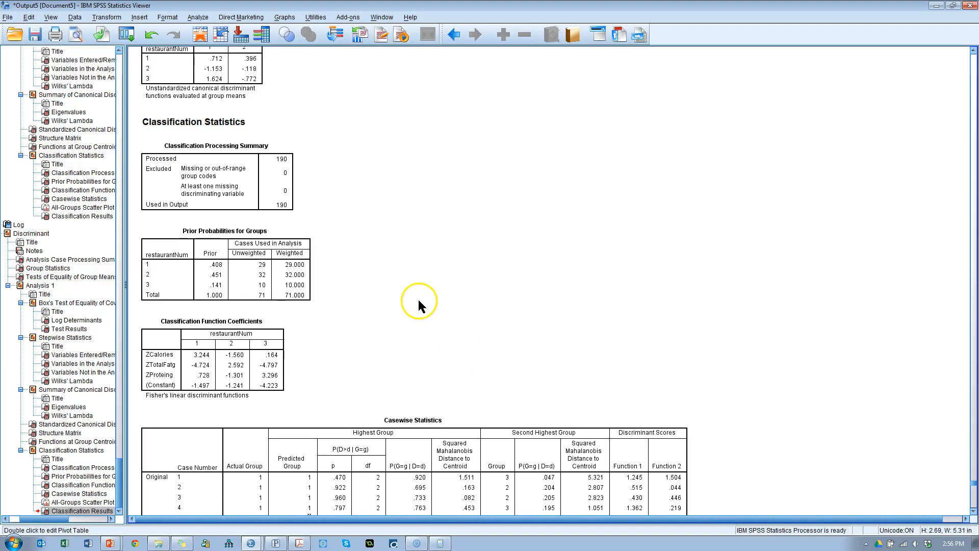
{"action": "mouse_move", "coordinate": [431, 365]}
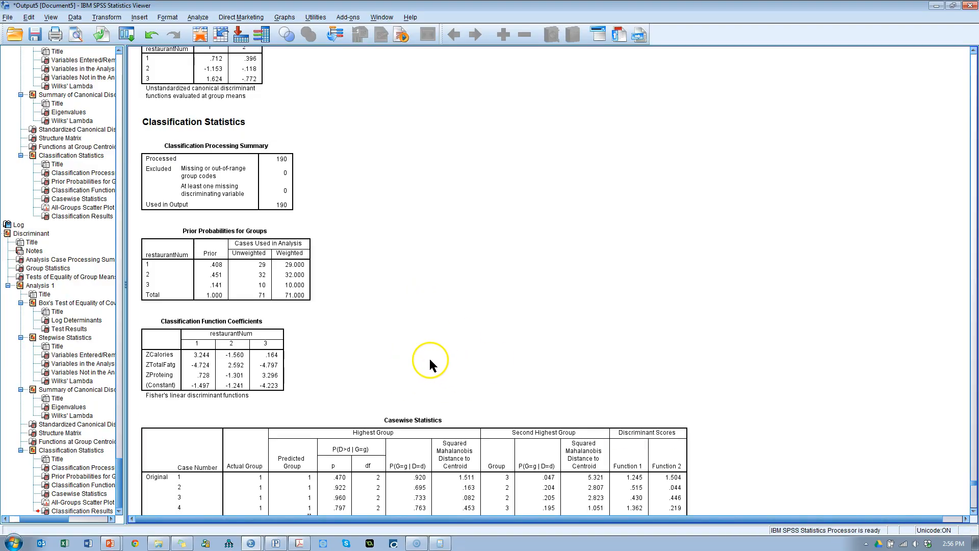
Step: Scroll the Output Viewer up to the Variables in the Analysis table's Tolerance column
{"action": "scroll", "scroll_direction": "up", "scroll_amount": 3}
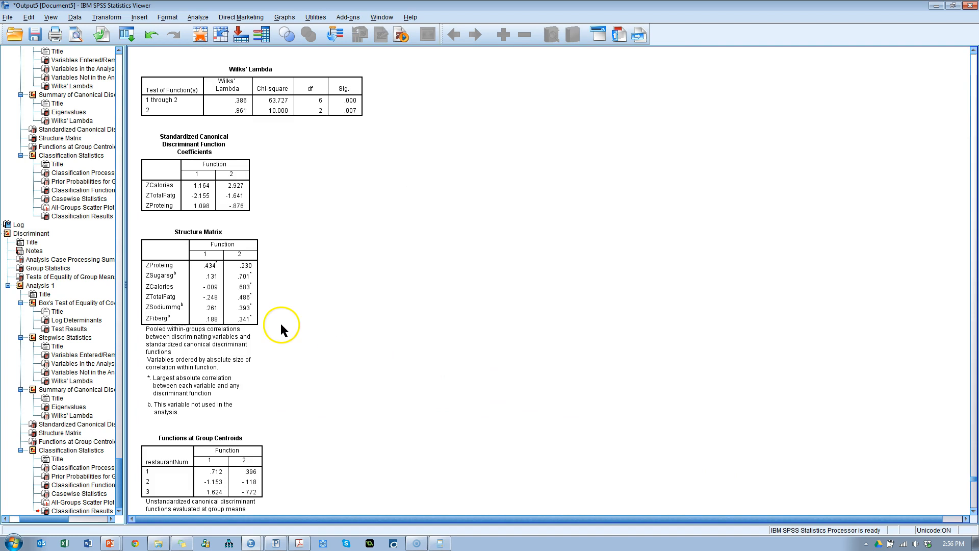
{"action": "scroll", "scroll_direction": "up", "scroll_amount": 3}
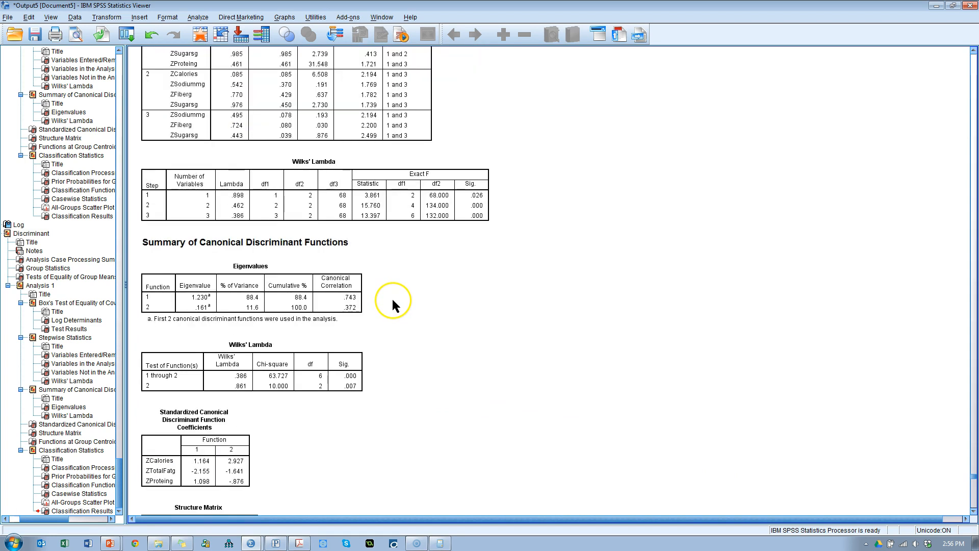
{"action": "scroll", "scroll_direction": "up", "scroll_amount": 3}
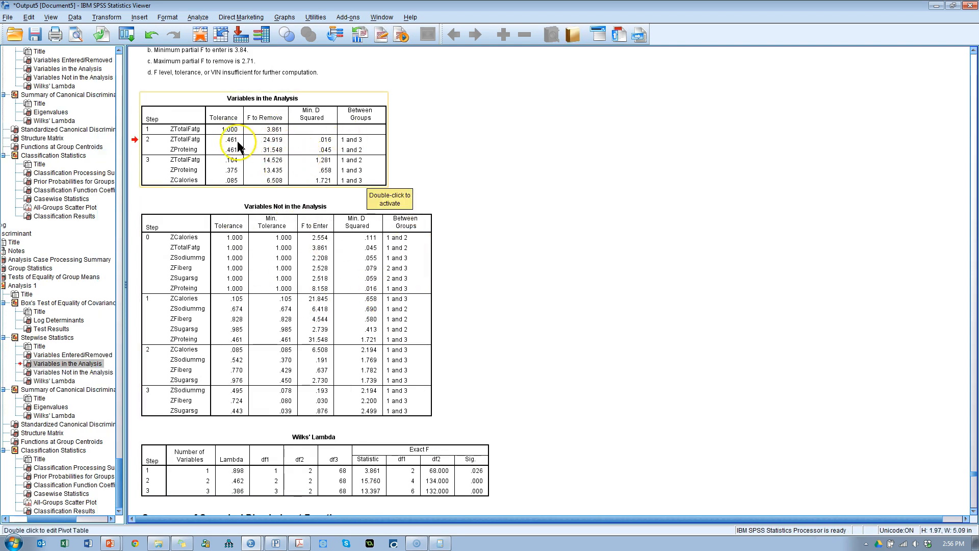
{"action": "mouse_move", "coordinate": [242, 185]}
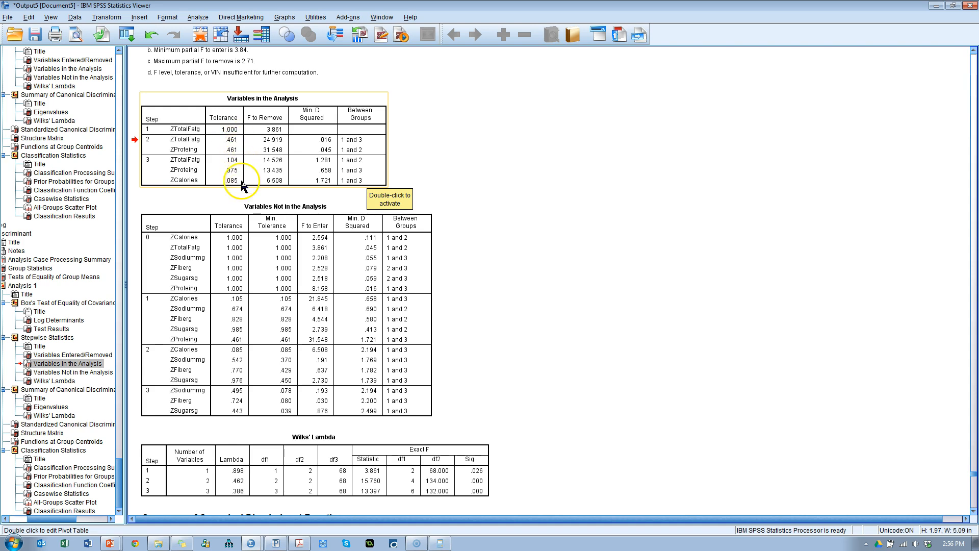
{"action": "mouse_move", "coordinate": [233, 164]}
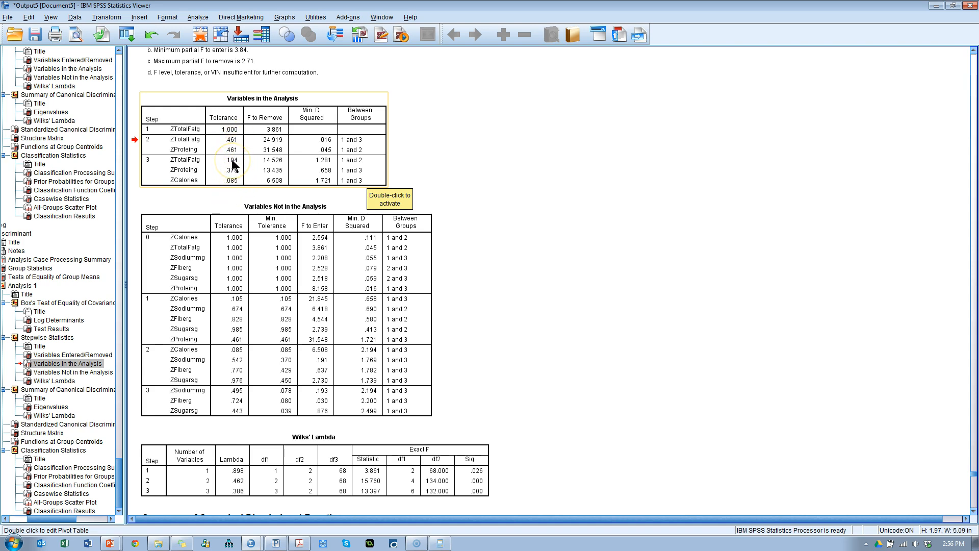
{"action": "mouse_move", "coordinate": [234, 133]}
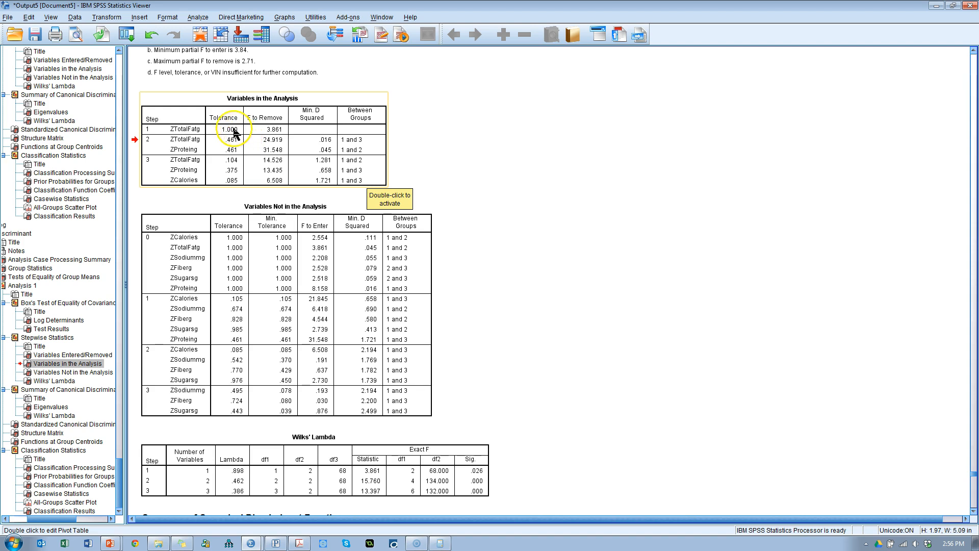
{"action": "mouse_move", "coordinate": [201, 196]}
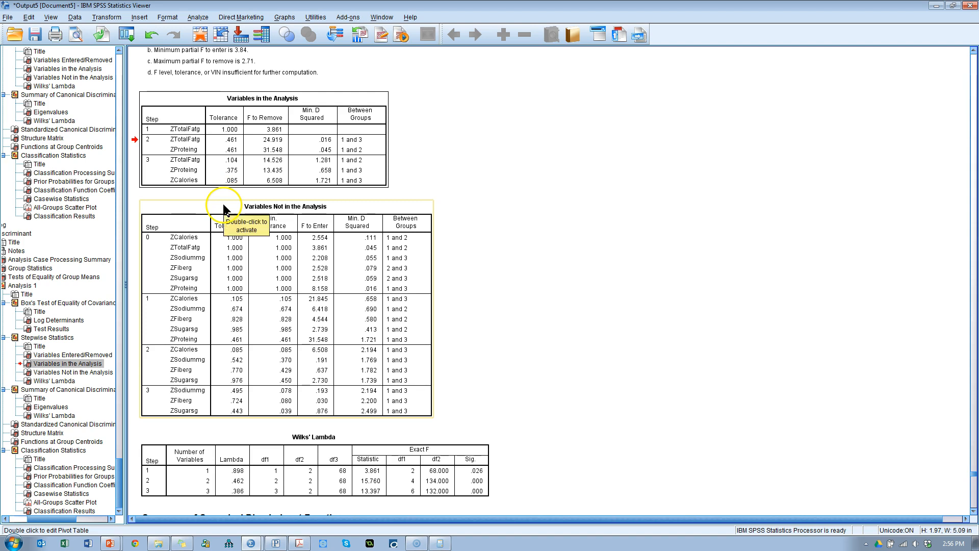
{"action": "mouse_move", "coordinate": [227, 191]}
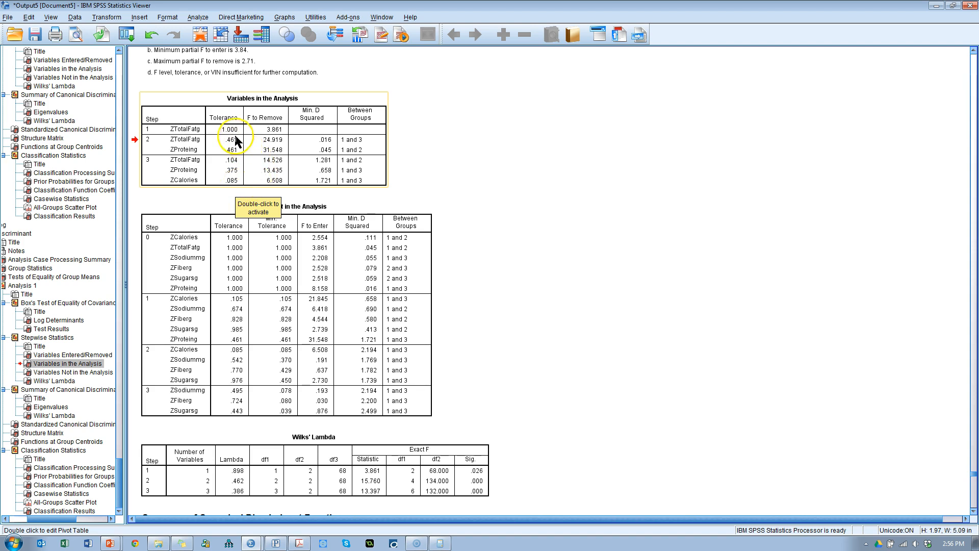
{"action": "mouse_move", "coordinate": [235, 164]}
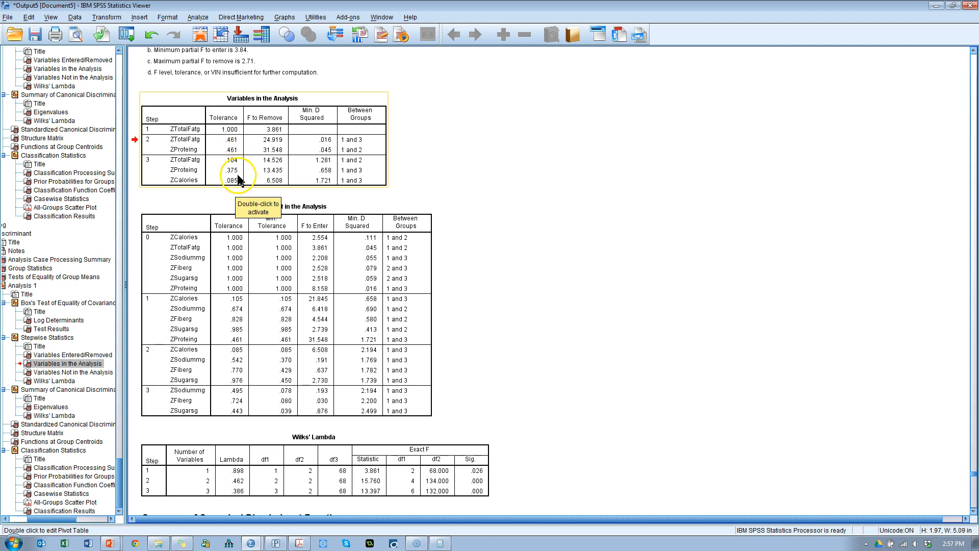
{"action": "mouse_move", "coordinate": [248, 186]}
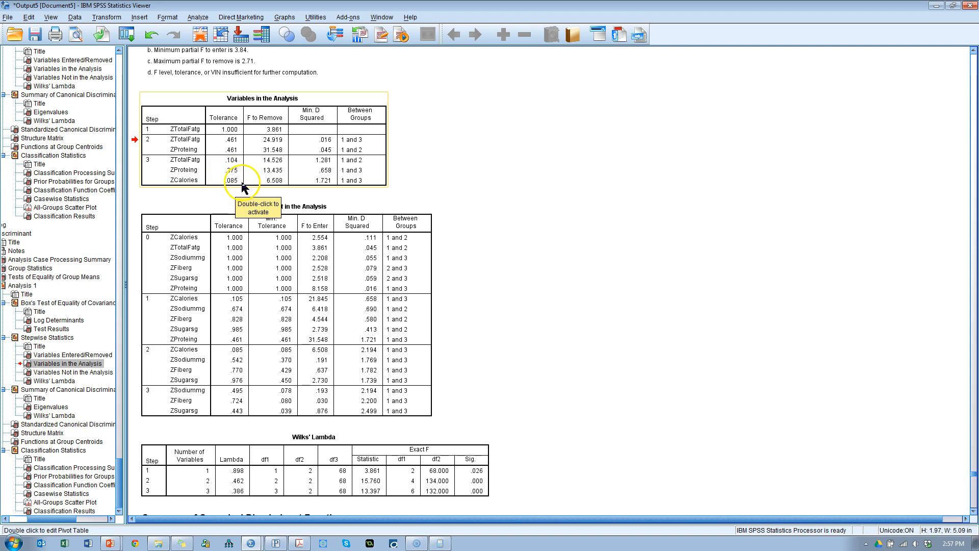
{"action": "mouse_move", "coordinate": [231, 189]}
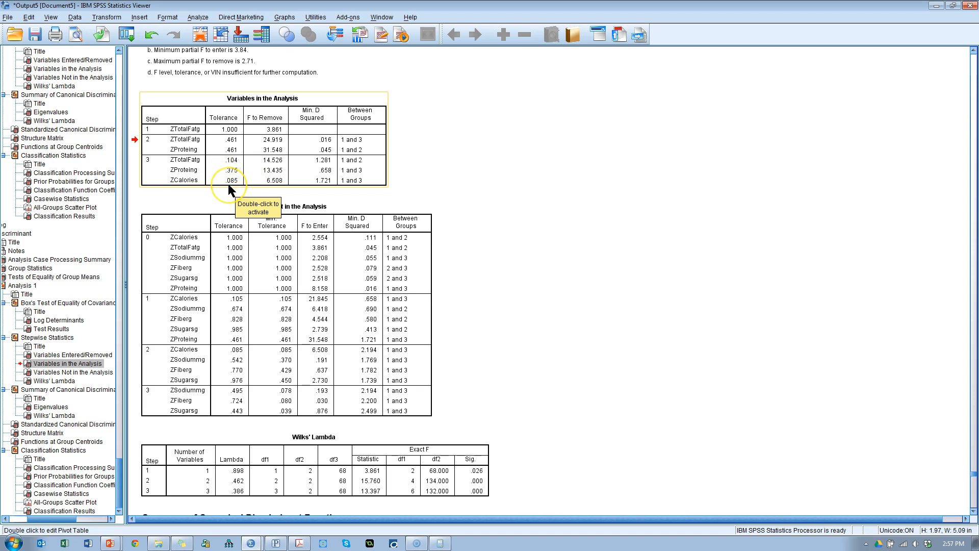
{"action": "mouse_move", "coordinate": [232, 175]}
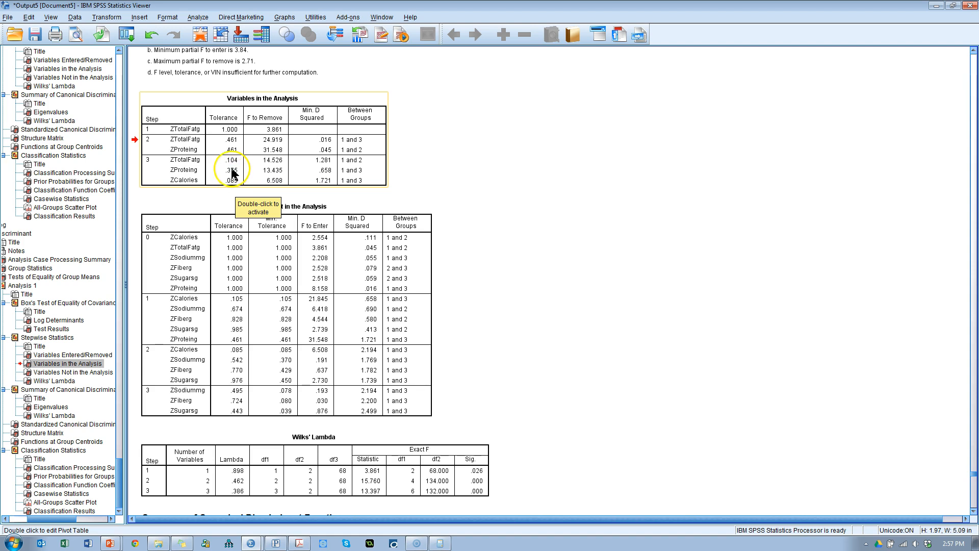
{"action": "mouse_move", "coordinate": [221, 193]}
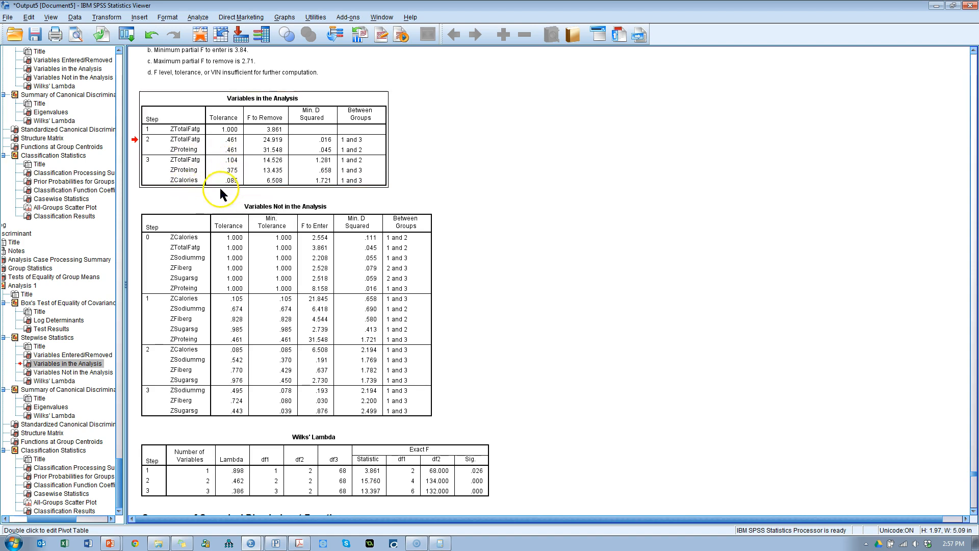
{"action": "mouse_move", "coordinate": [238, 185]}
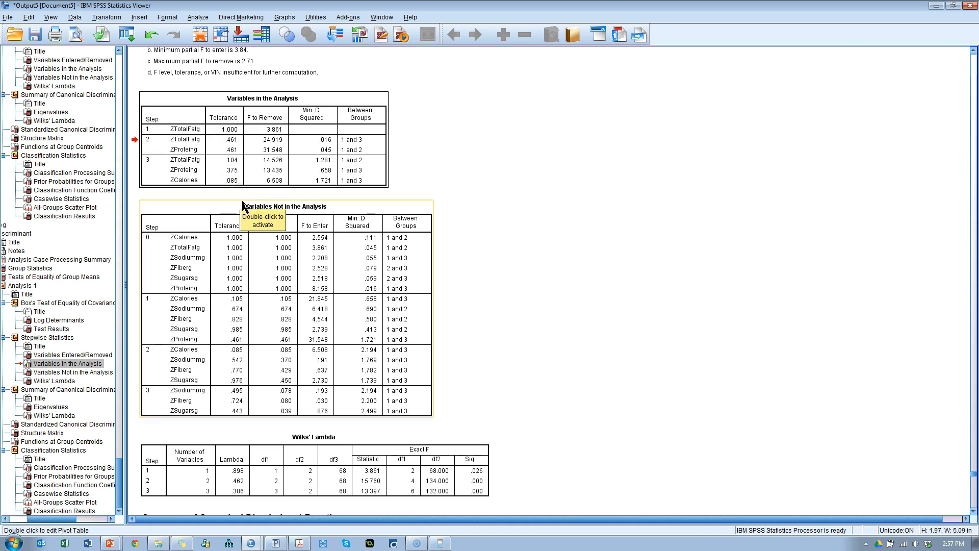
Step: Return to the Other considerations slide and clear its text highlight
{"action": "left_click", "coordinate": [107, 541]}
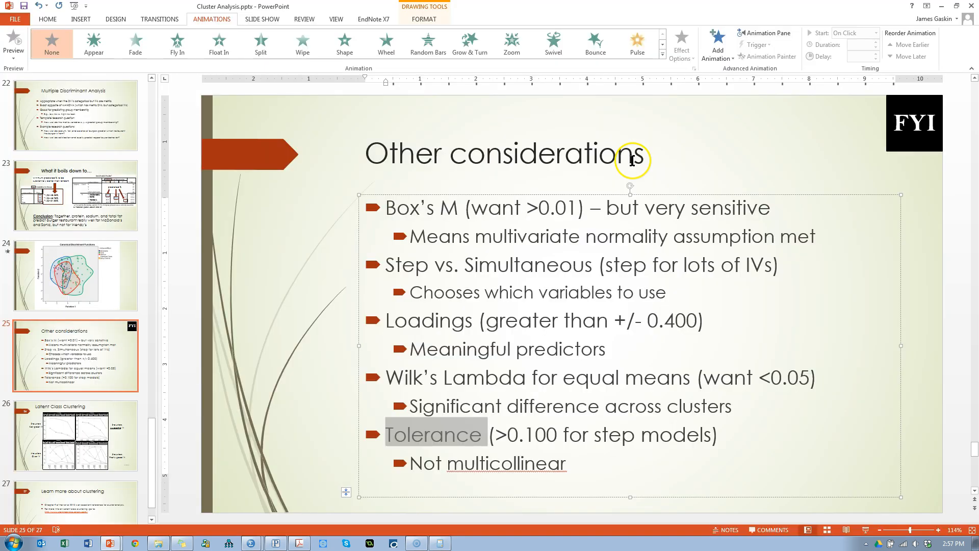
{"action": "left_click", "coordinate": [312, 325]}
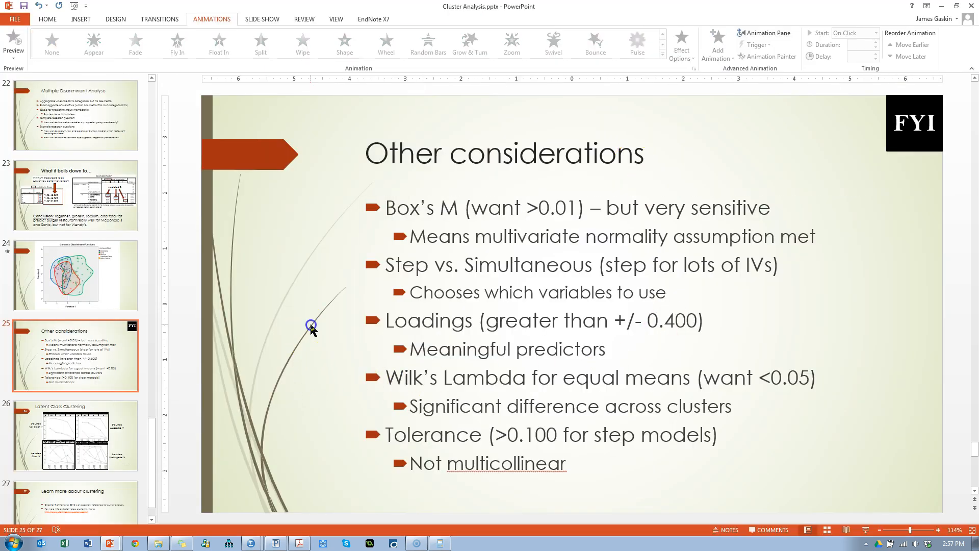
{"action": "mouse_move", "coordinate": [312, 329]}
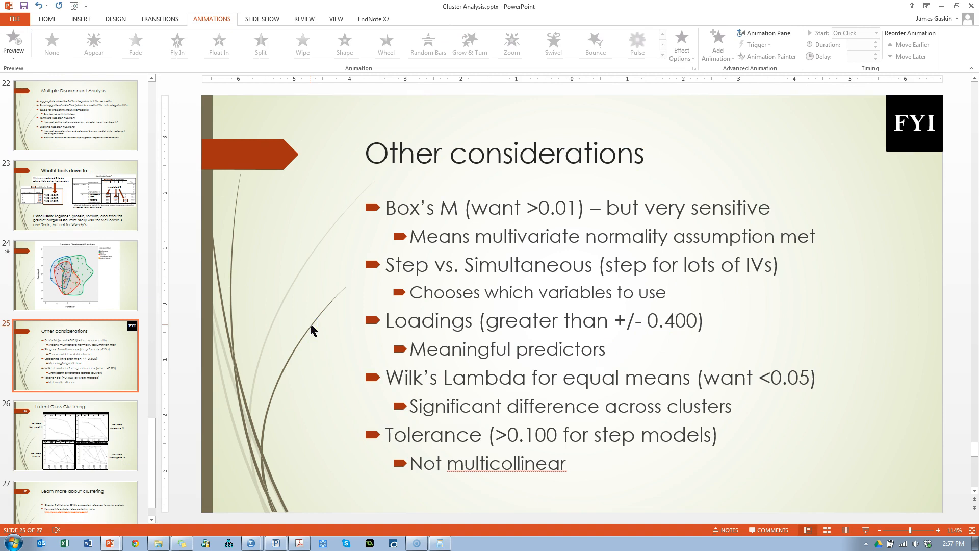